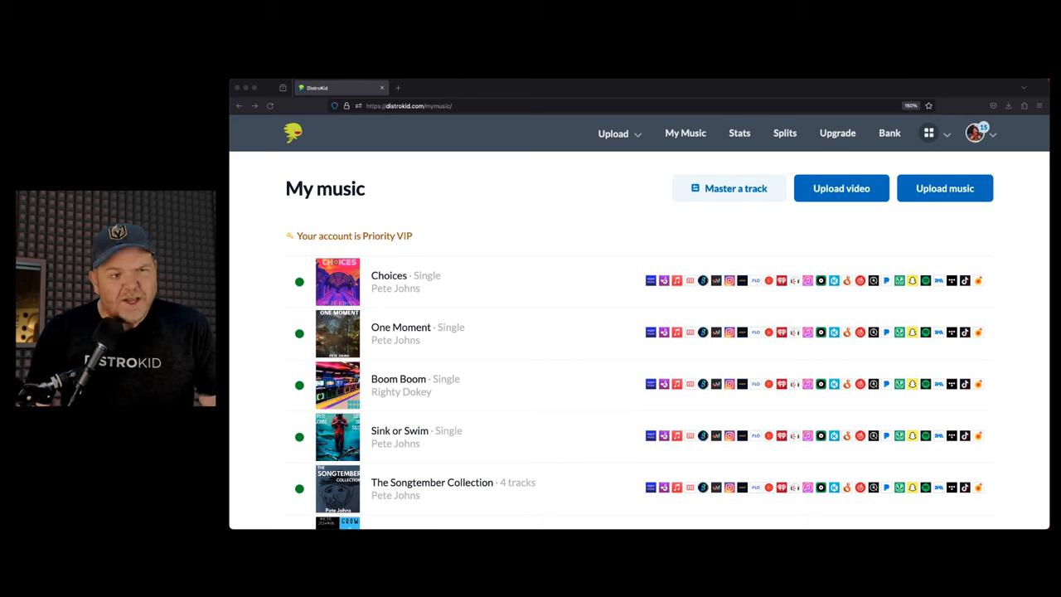
{"action": "mouse_move", "coordinate": [612, 244]}
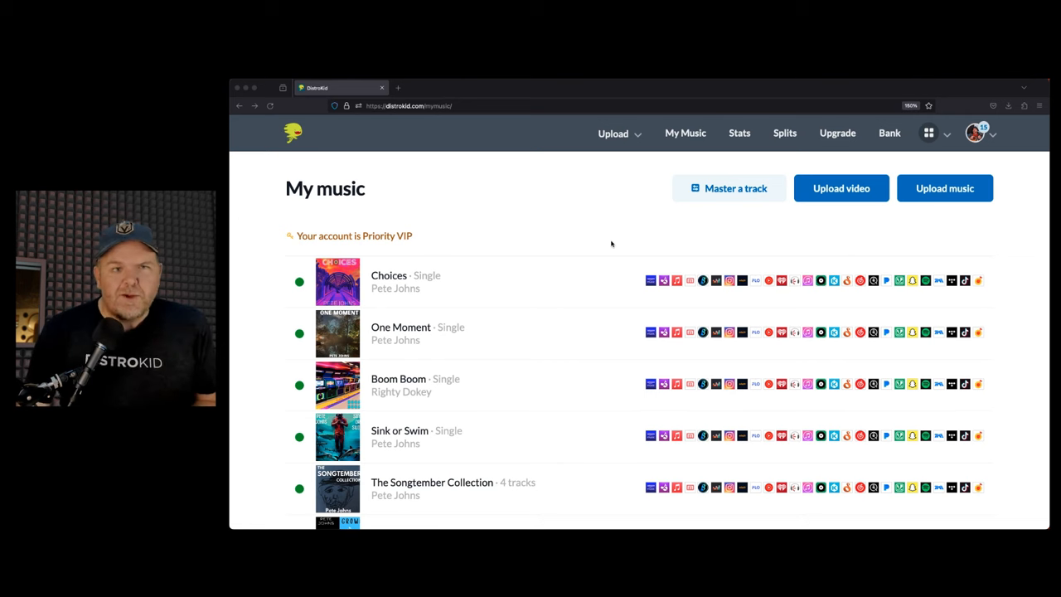
{"action": "mouse_move", "coordinate": [574, 241]}
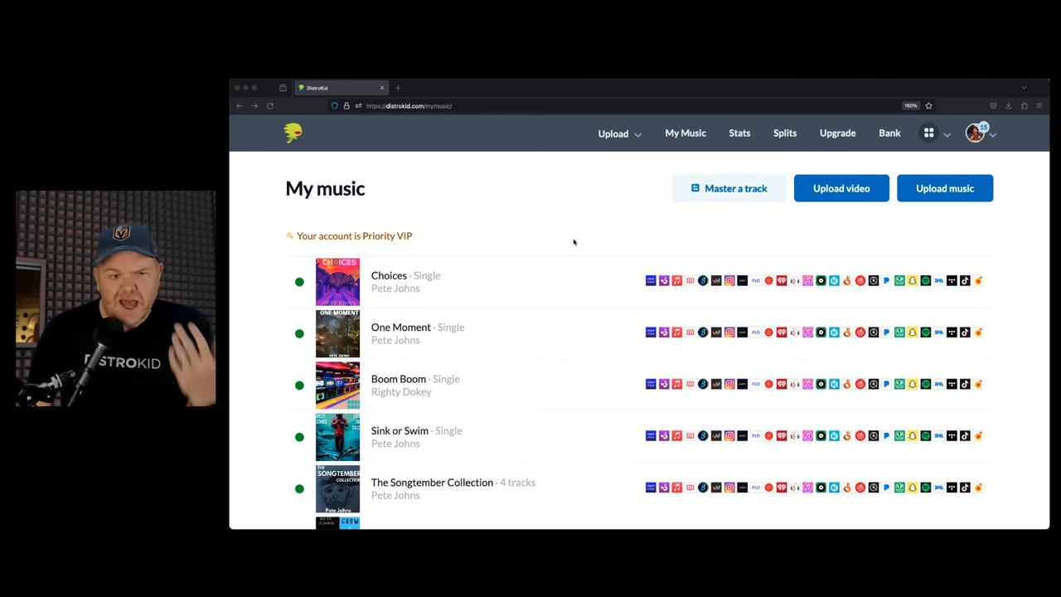
{"action": "mouse_move", "coordinate": [526, 260]}
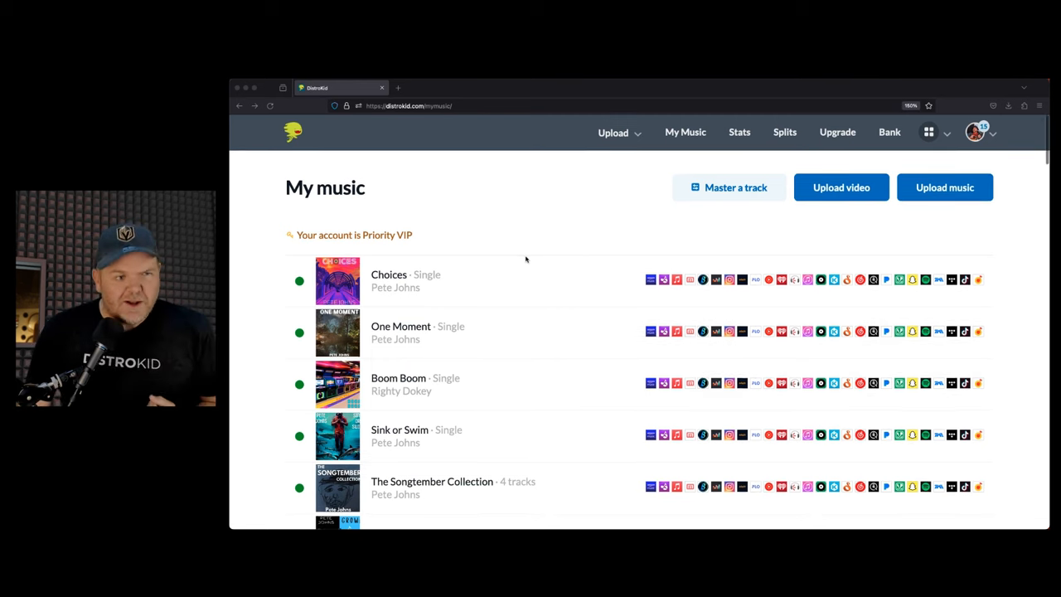
Scroll down through the current DistroKid page and back up.
{"action": "scroll", "scroll_direction": "down", "scroll_amount": 3}
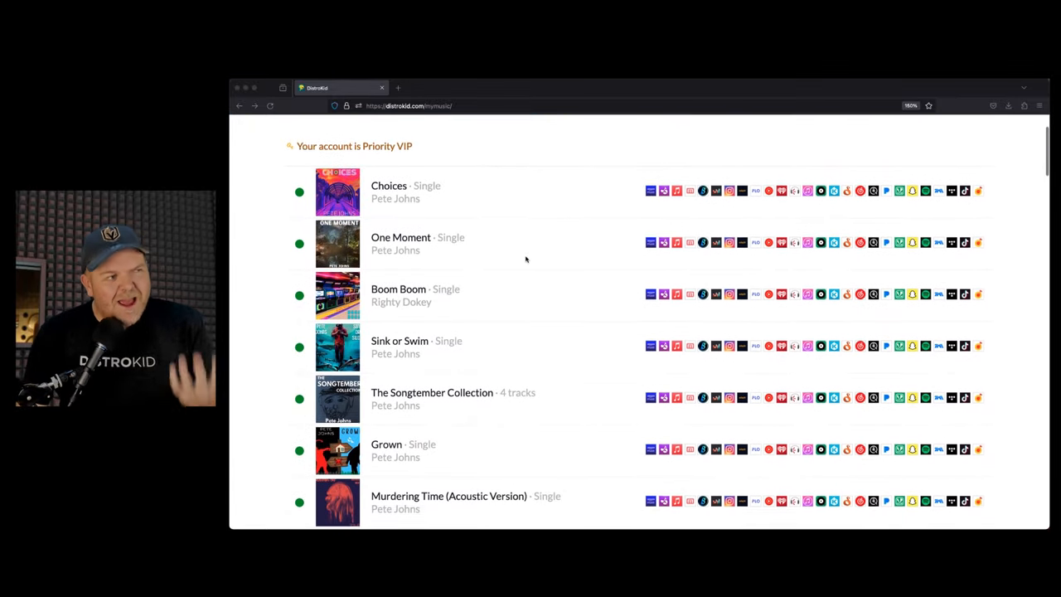
{"action": "scroll", "scroll_direction": "down", "scroll_amount": 3}
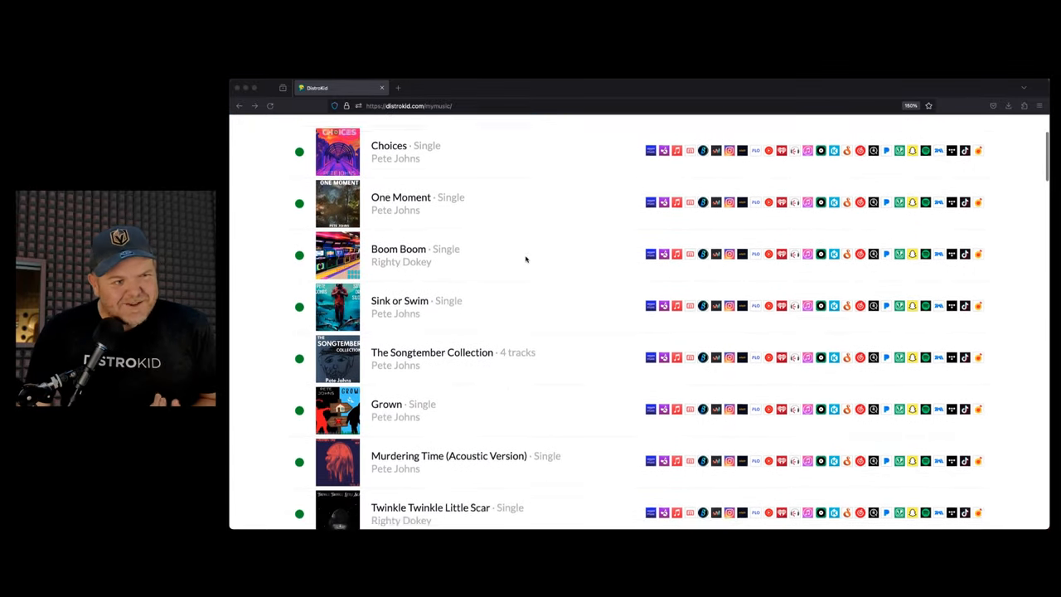
{"action": "scroll", "scroll_direction": "down", "scroll_amount": 3}
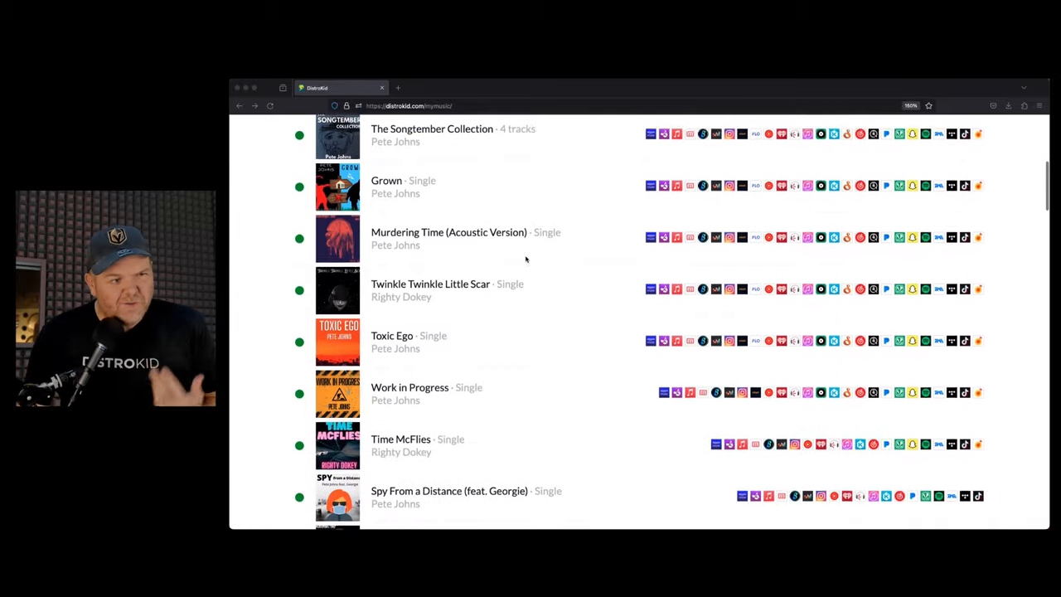
{"action": "scroll", "scroll_direction": "down", "scroll_amount": 3}
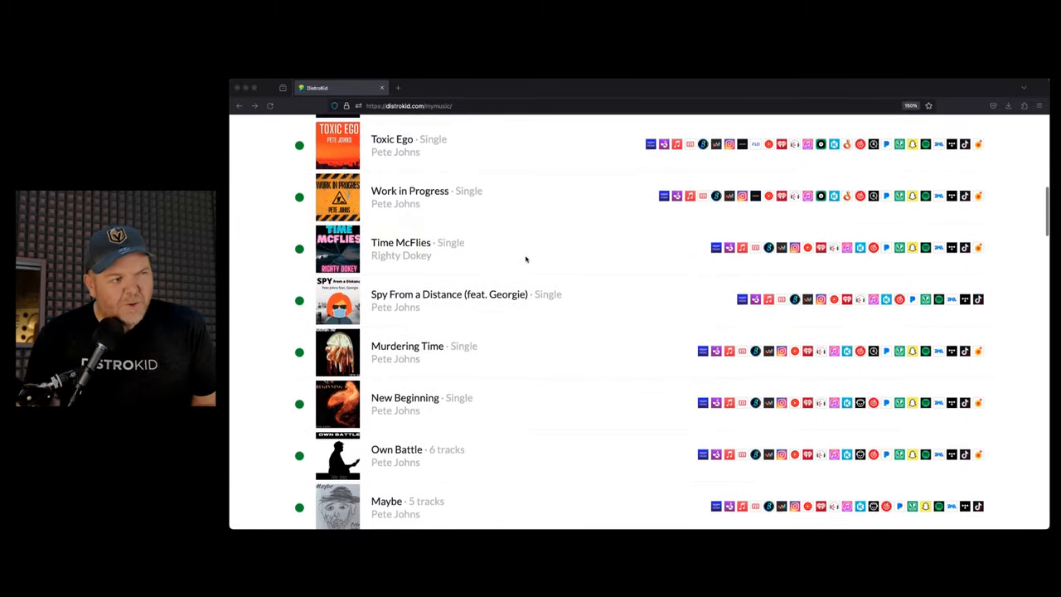
{"action": "scroll", "scroll_direction": "down", "scroll_amount": 3}
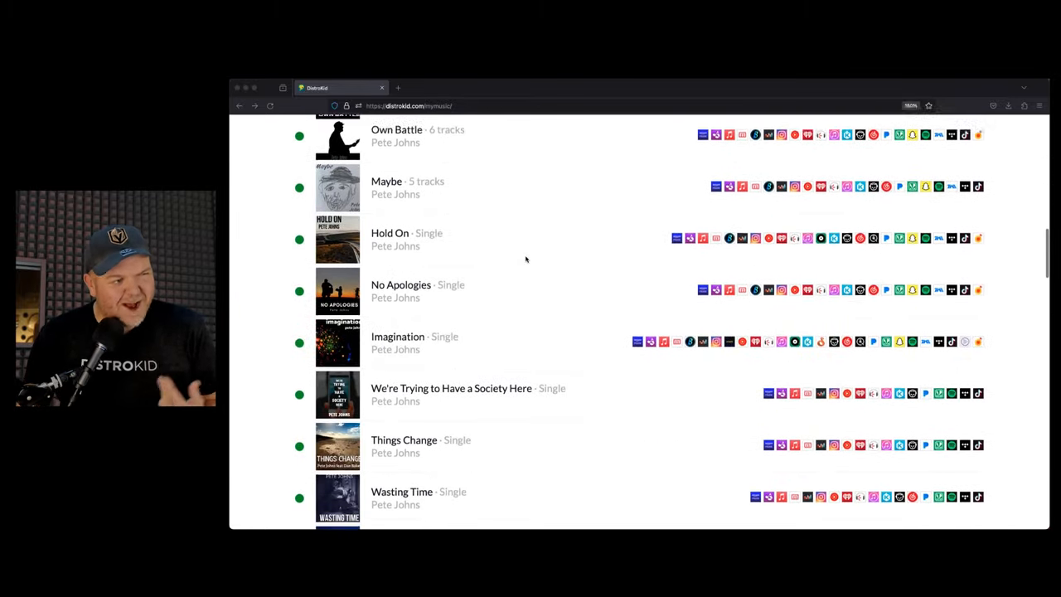
{"action": "scroll", "scroll_direction": "down", "scroll_amount": 3}
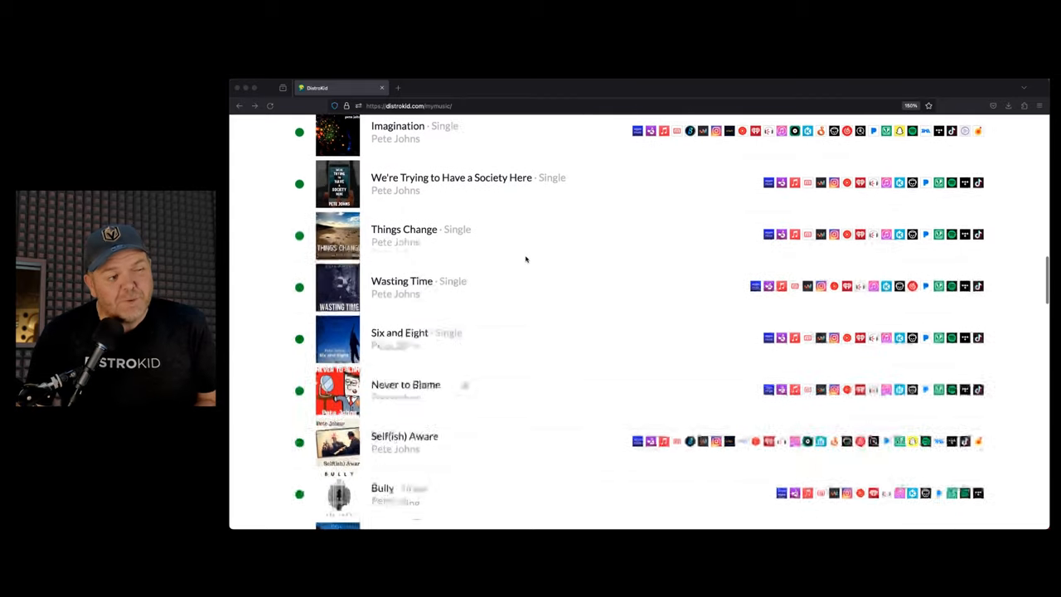
{"action": "scroll", "scroll_direction": "down", "scroll_amount": 3}
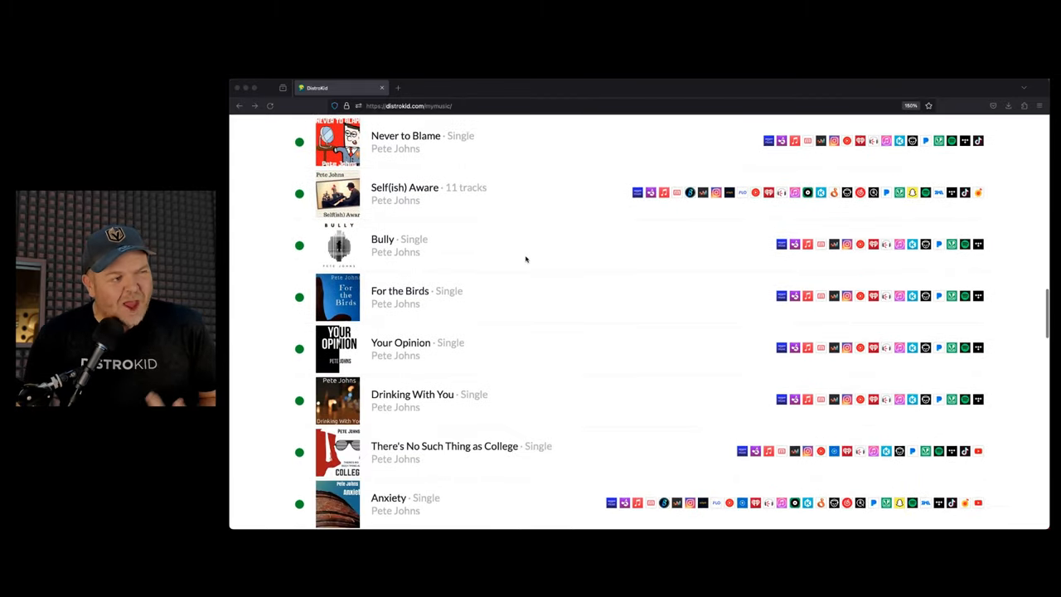
{"action": "scroll", "scroll_direction": "down", "scroll_amount": 3}
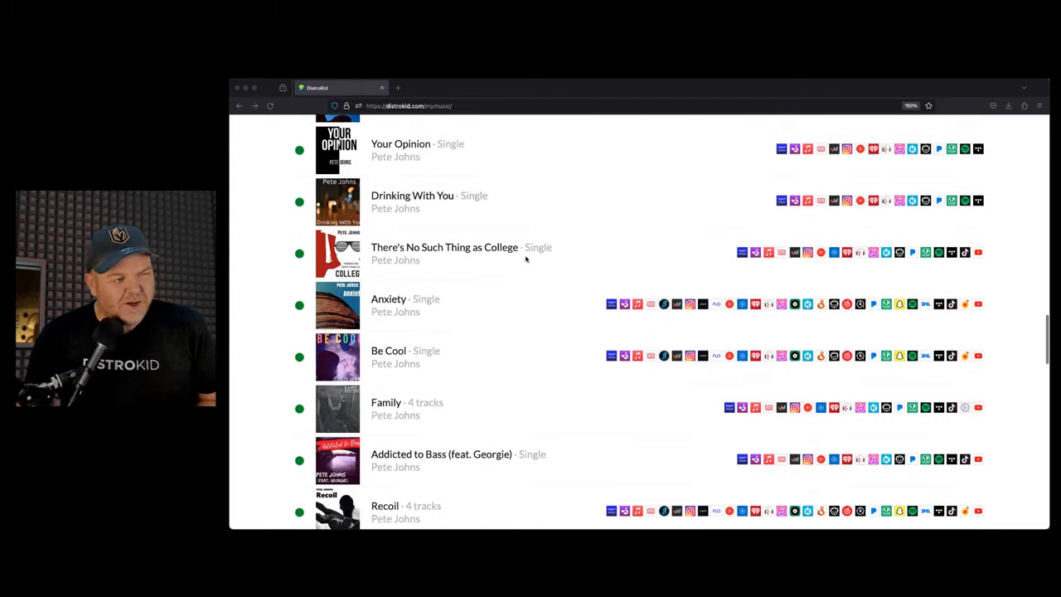
{"action": "scroll", "scroll_direction": "down", "scroll_amount": 3}
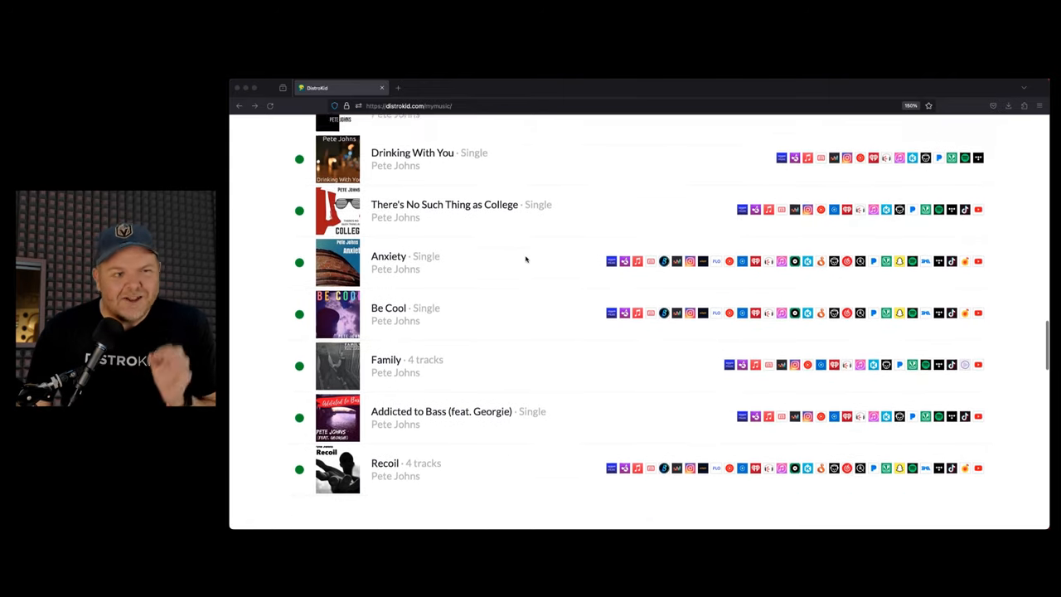
{"action": "scroll", "scroll_direction": "down", "scroll_amount": 3}
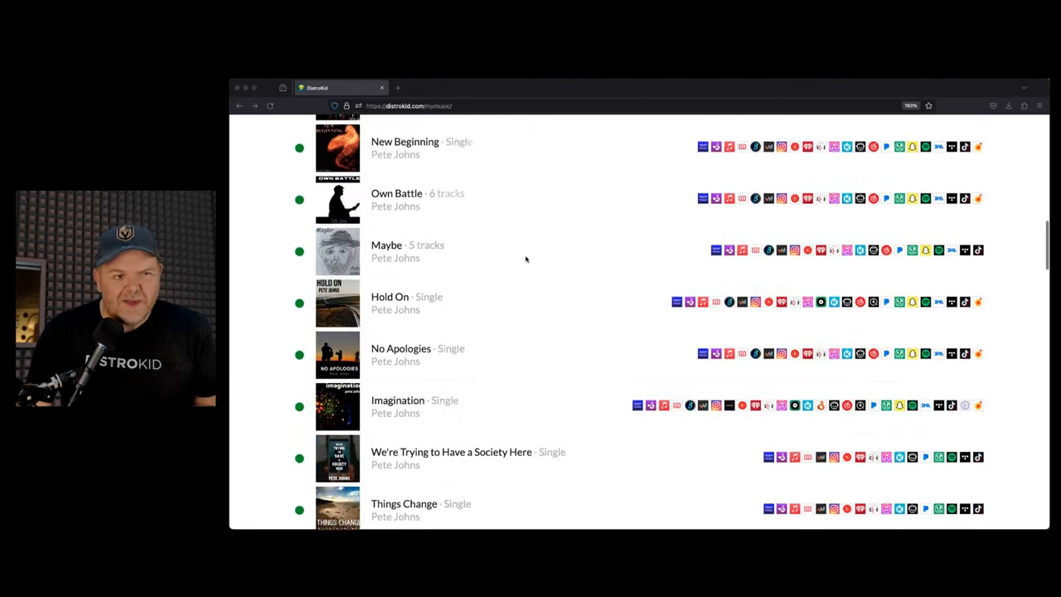
{"action": "scroll", "scroll_direction": "up", "scroll_amount": 3}
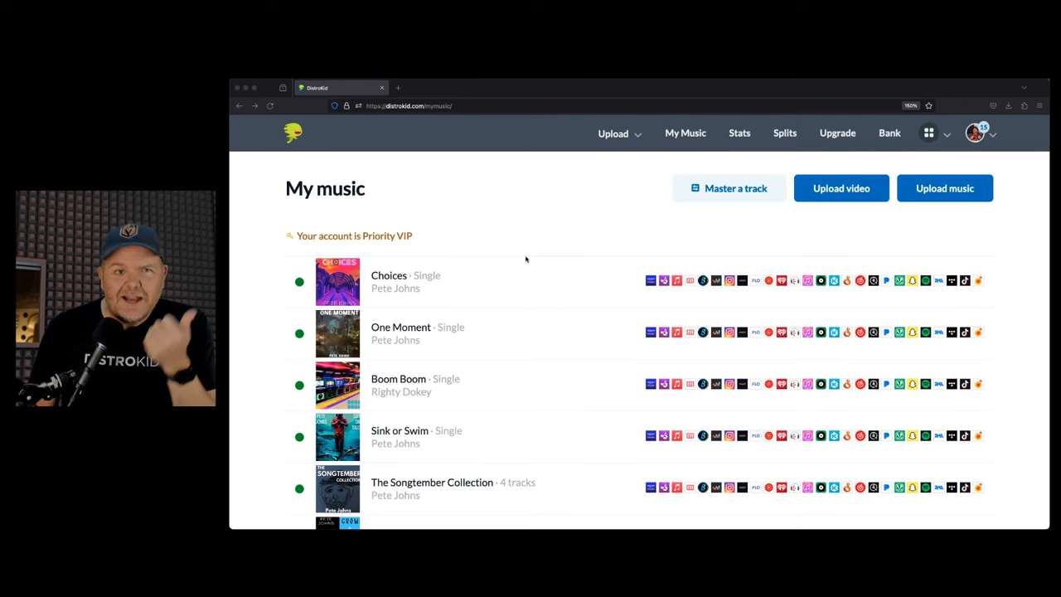
{"action": "mouse_move", "coordinate": [579, 260]}
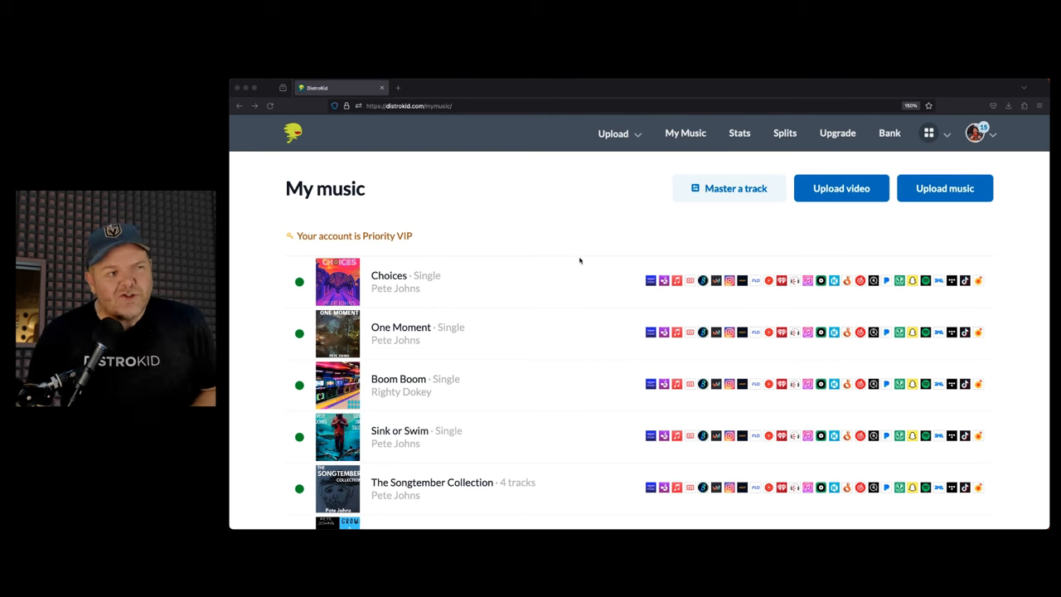
{"action": "mouse_move", "coordinate": [676, 265]}
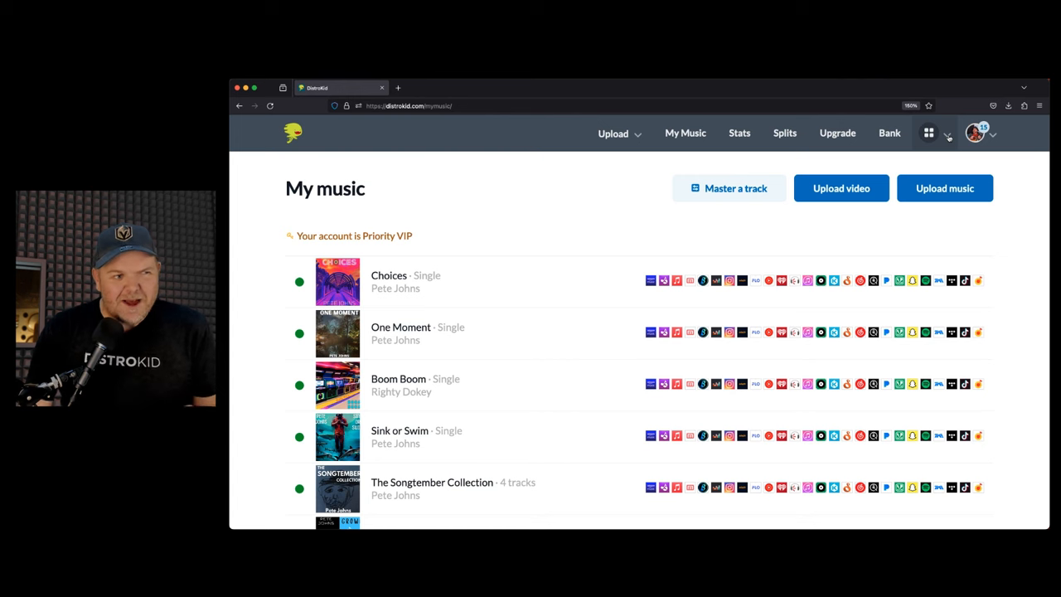
Open the apps and goodies menu and scroll to Protect your music's Vault and DistroLock.
{"action": "left_click", "coordinate": [929, 133]}
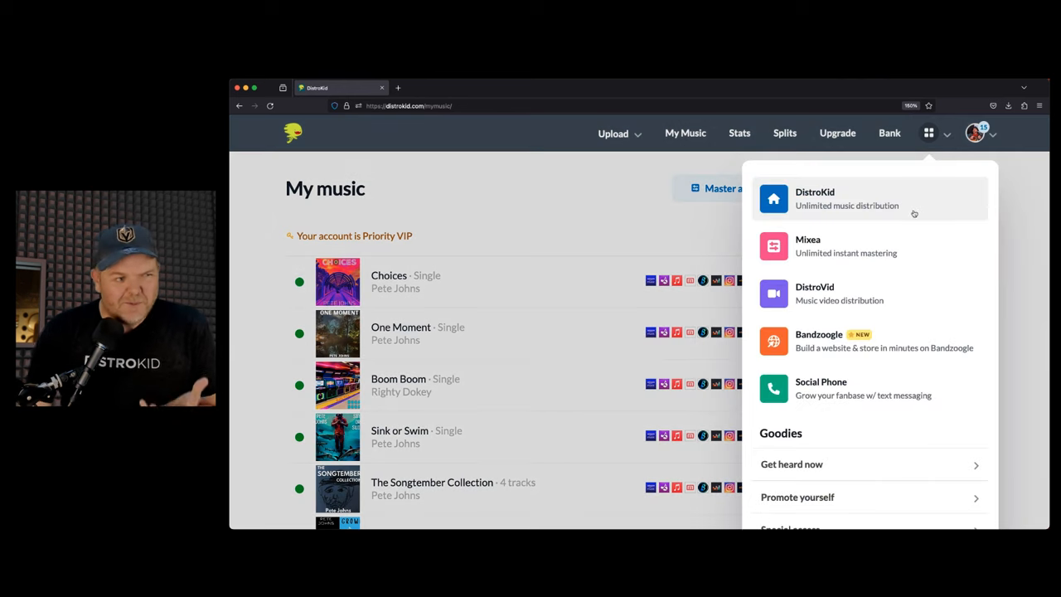
{"action": "scroll", "scroll_direction": "down", "scroll_amount": 3}
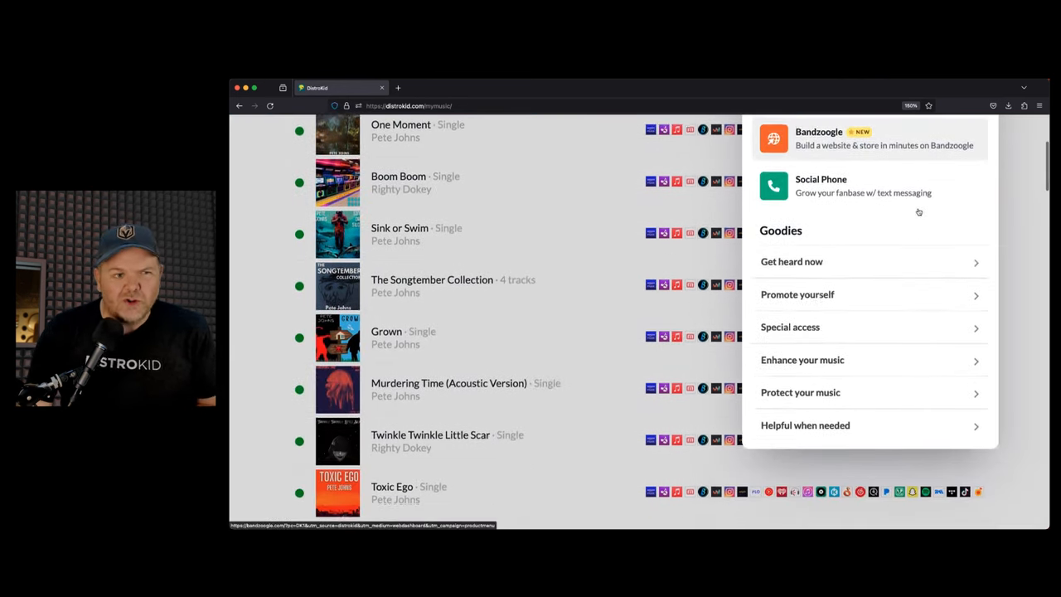
{"action": "scroll", "scroll_direction": "down", "scroll_amount": 3}
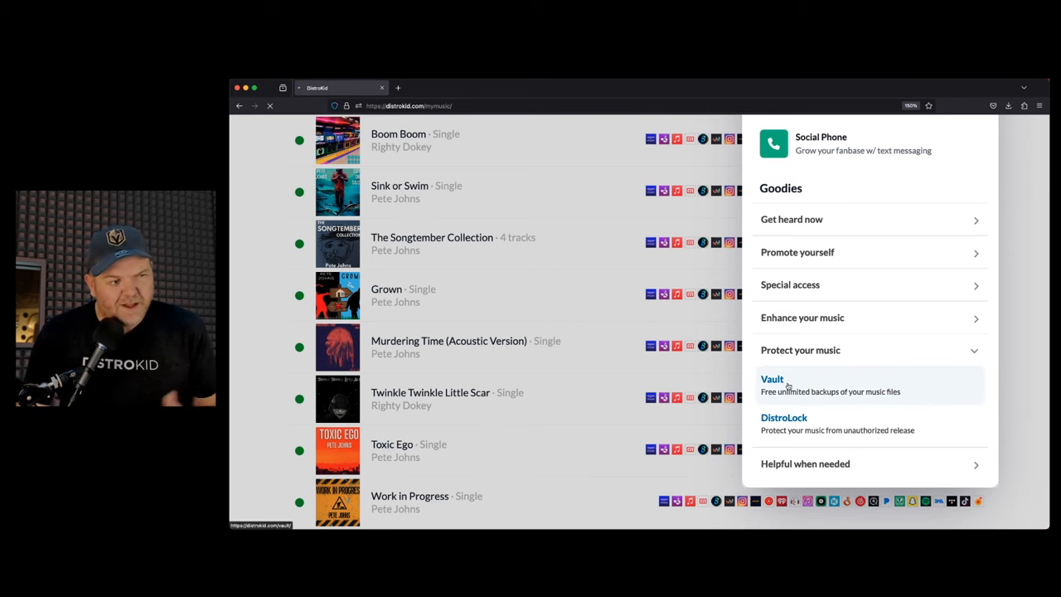
Open Vault, browse the backed-up release folders, and open the Murdering Time folder.
{"action": "left_click", "coordinate": [772, 378]}
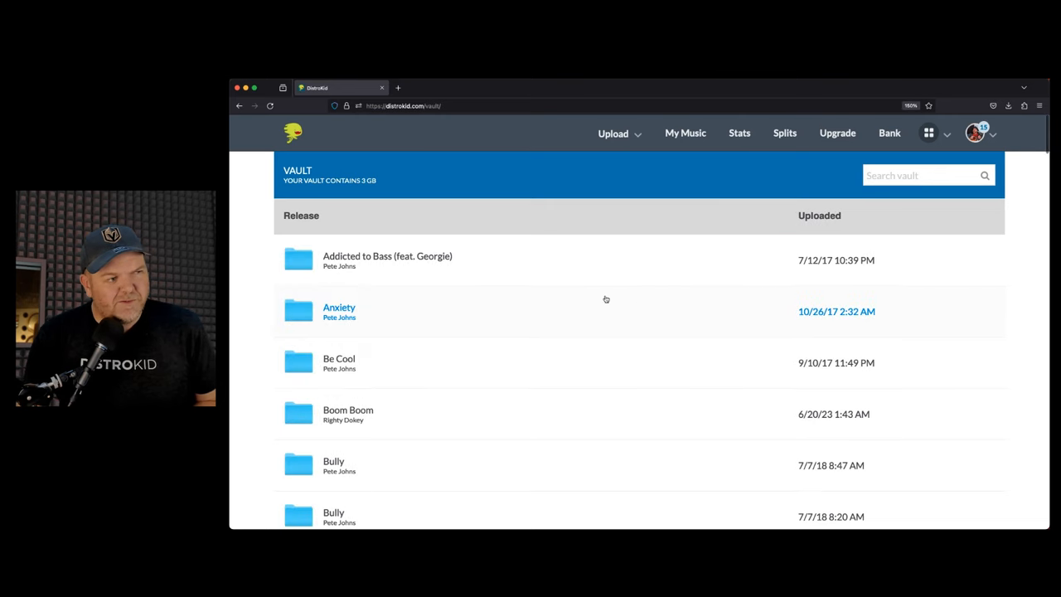
{"action": "scroll", "scroll_direction": "down", "scroll_amount": 3}
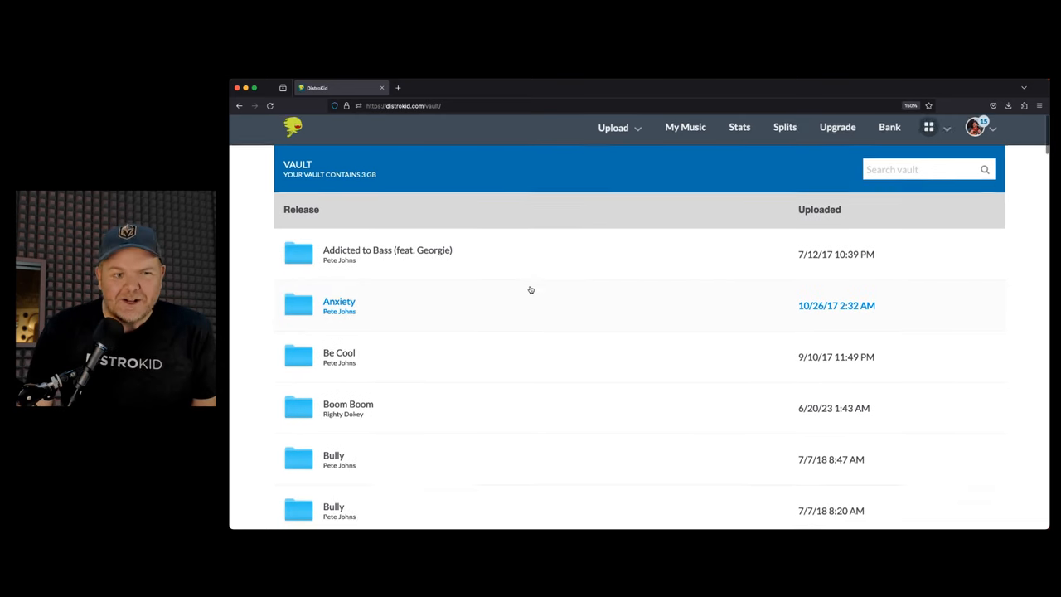
{"action": "scroll", "scroll_direction": "down", "scroll_amount": 3}
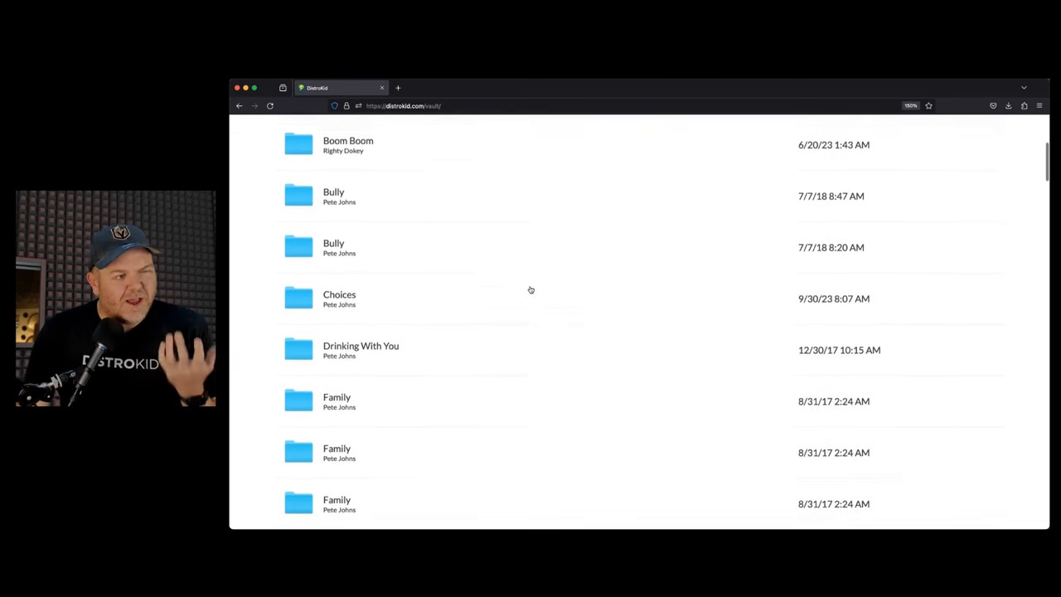
{"action": "scroll", "scroll_direction": "down", "scroll_amount": 3}
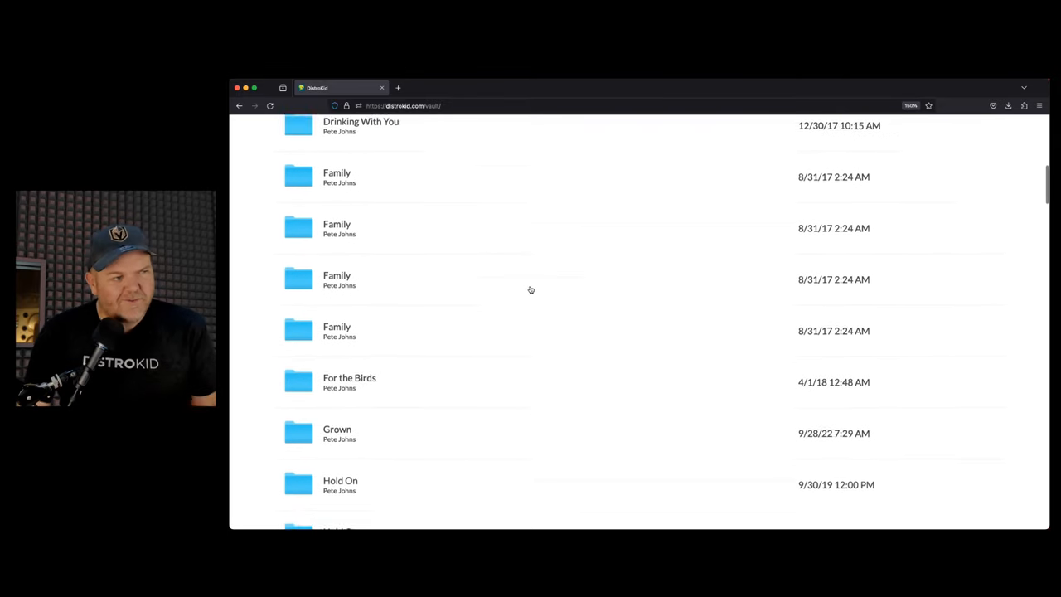
{"action": "scroll", "scroll_direction": "down", "scroll_amount": 3}
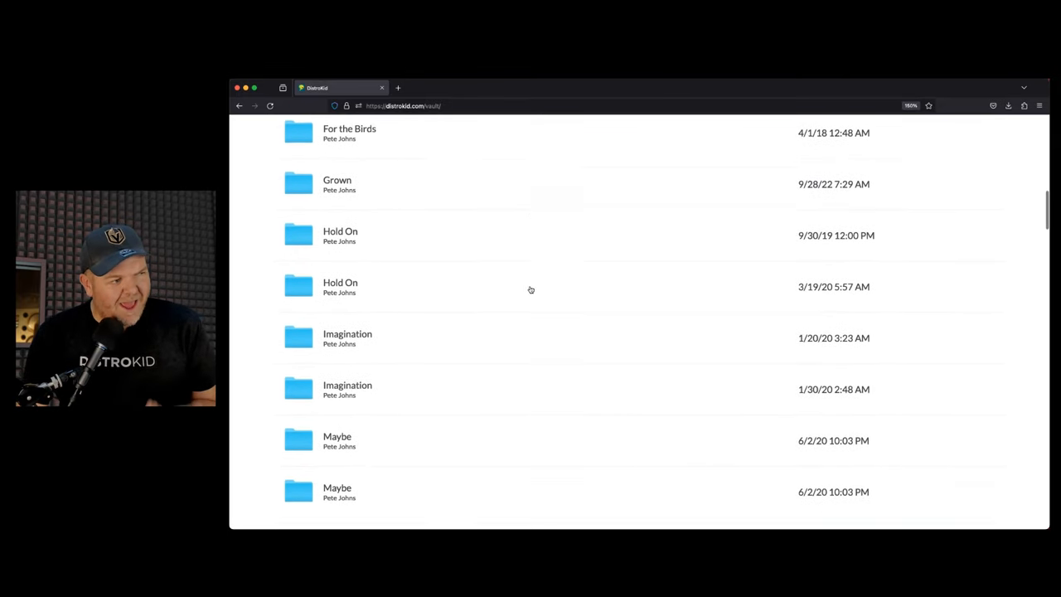
{"action": "scroll", "scroll_direction": "down", "scroll_amount": 3}
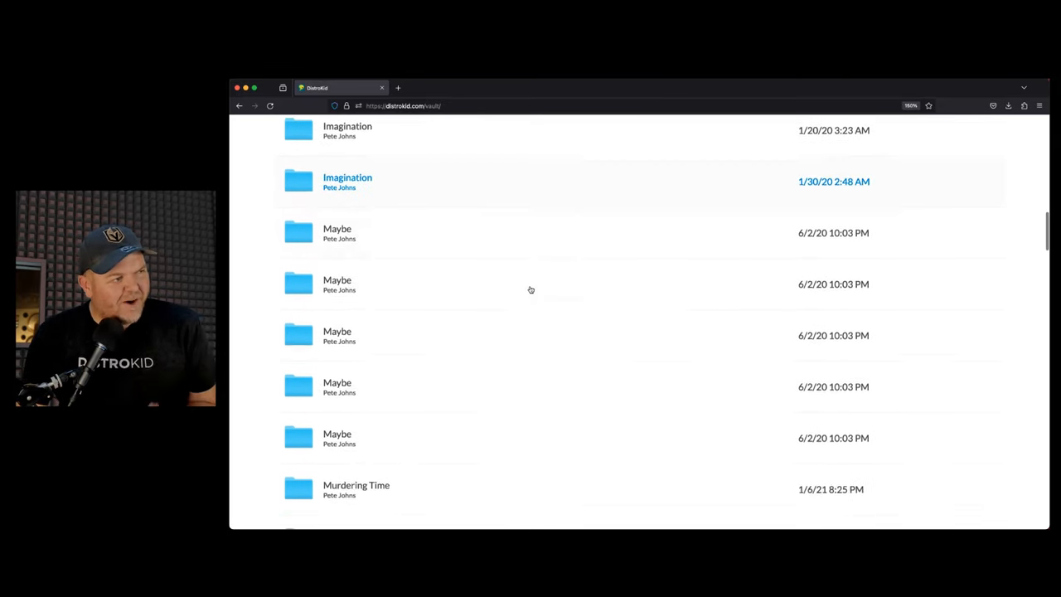
{"action": "scroll", "scroll_direction": "down", "scroll_amount": 3}
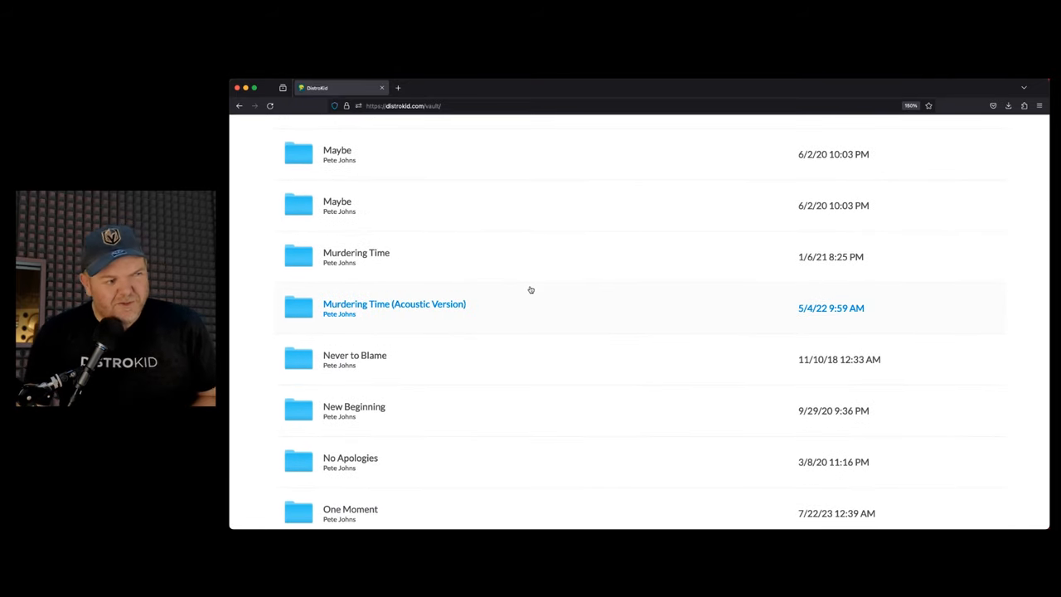
{"action": "left_click", "coordinate": [356, 253]}
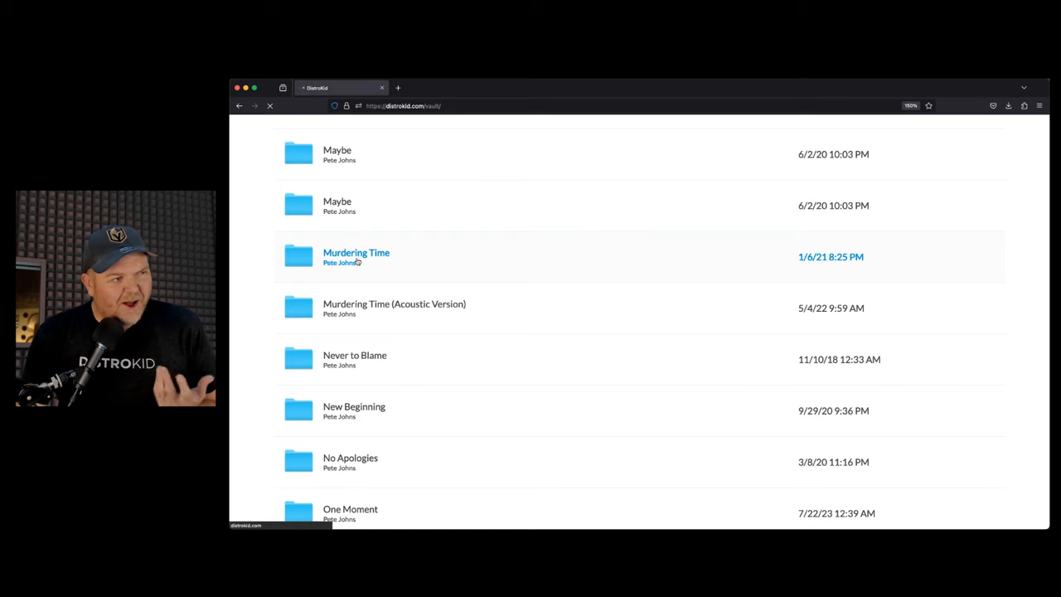
View the Murdering Time folder's master WAV backup, then return to My music.
{"action": "left_click", "coordinate": [356, 253]}
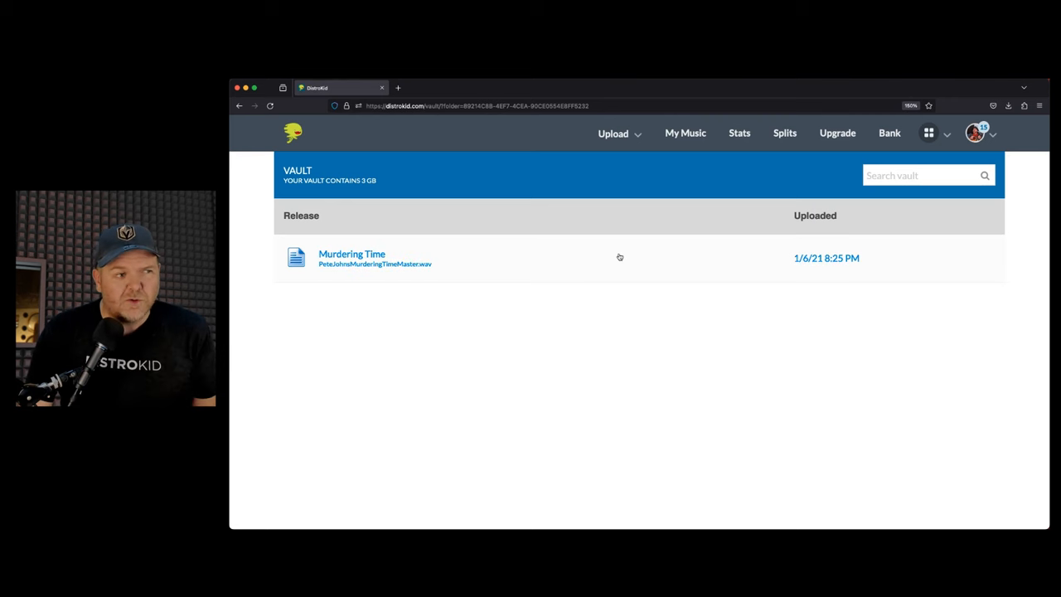
{"action": "mouse_move", "coordinate": [623, 199]}
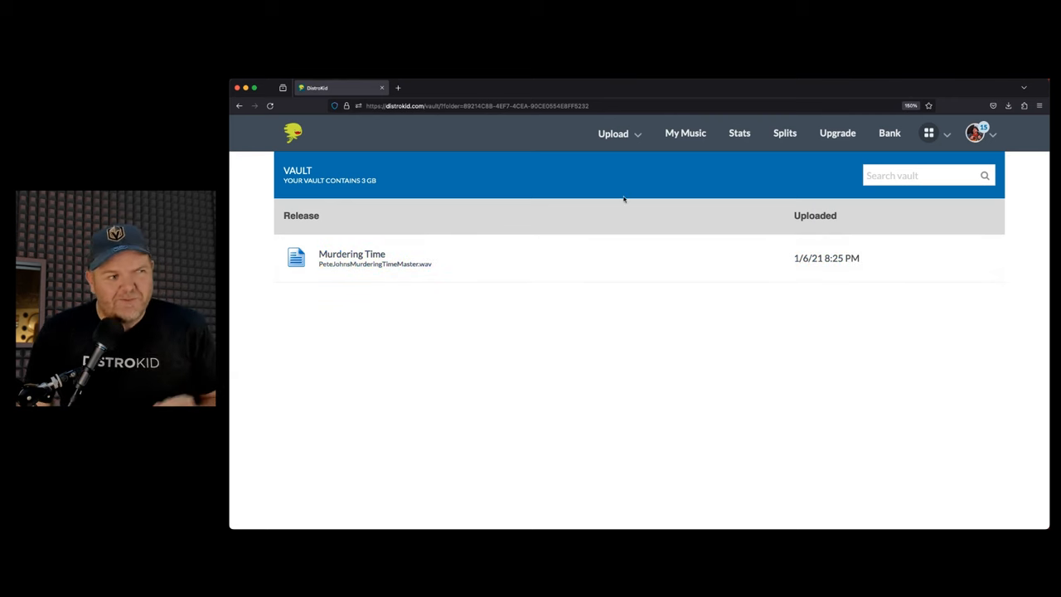
{"action": "left_click", "coordinate": [685, 133]}
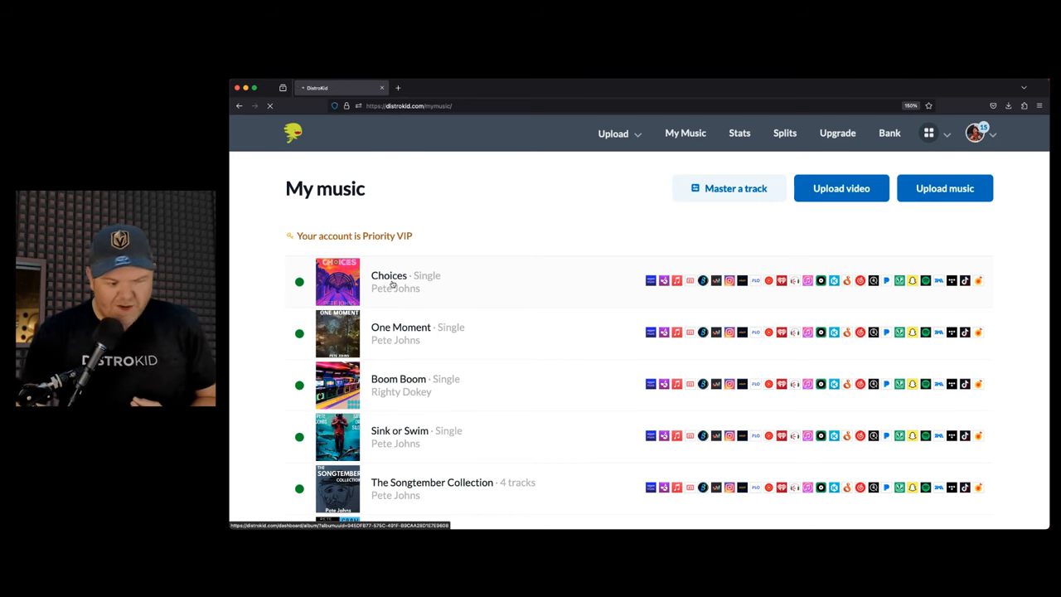
Open the Choices single and scroll down to its Stores and HyperFollow sections.
{"action": "left_click", "coordinate": [388, 275]}
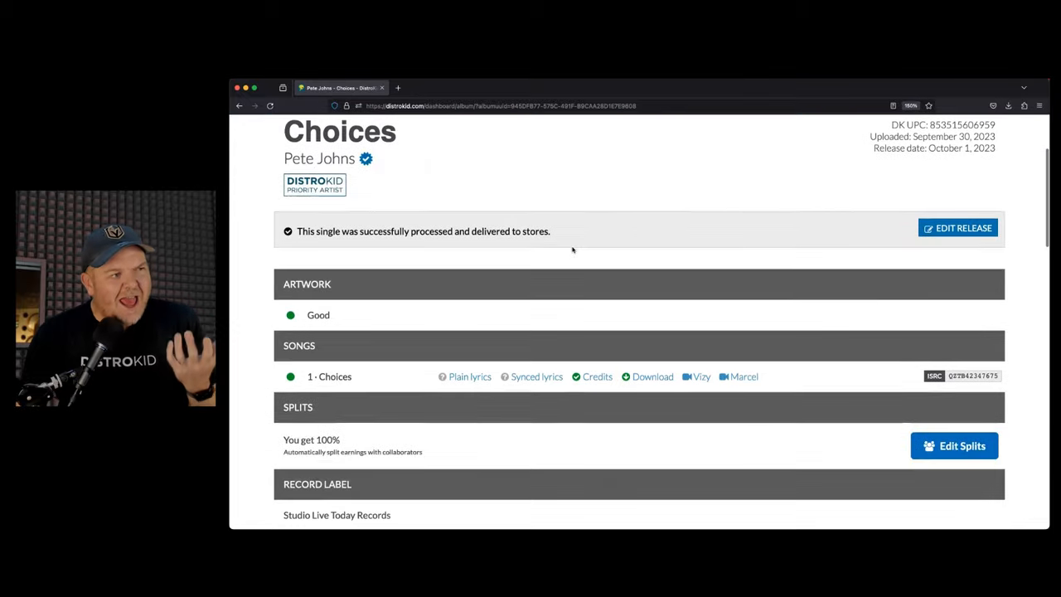
{"action": "scroll", "scroll_direction": "down", "scroll_amount": 3}
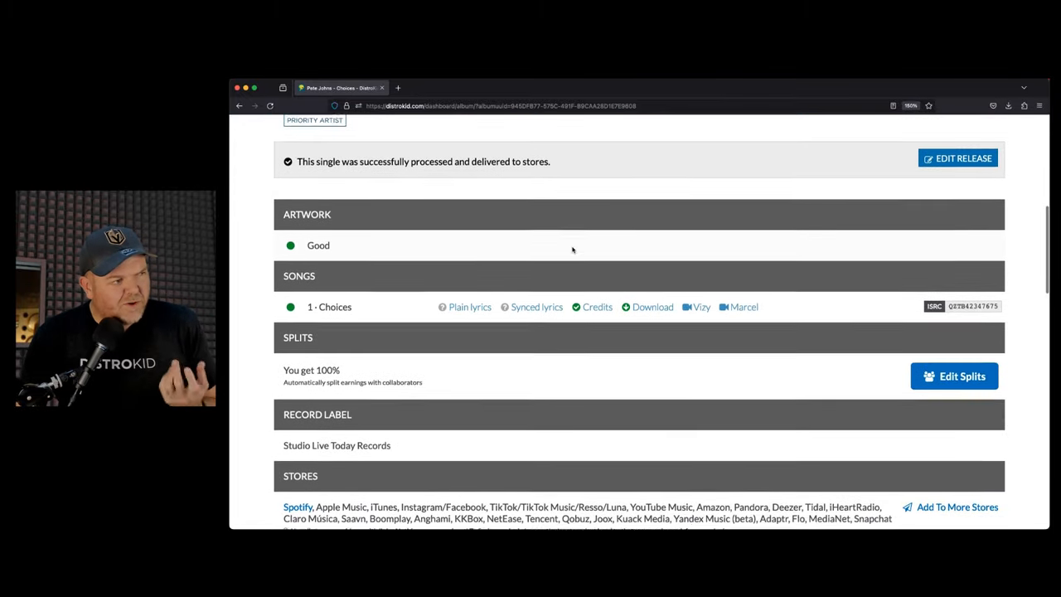
{"action": "scroll", "scroll_direction": "down", "scroll_amount": 3}
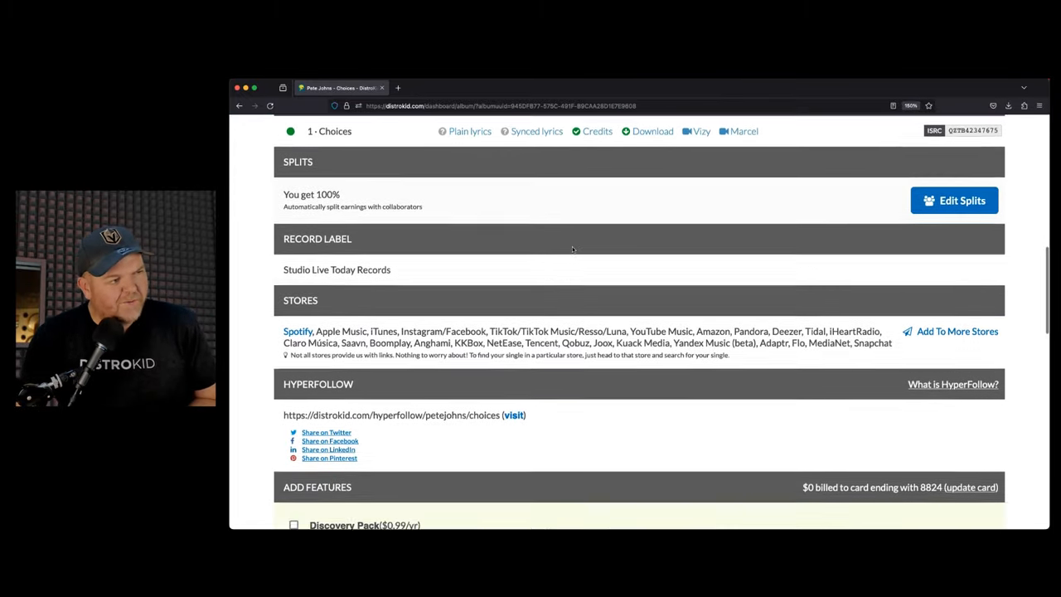
{"action": "scroll", "scroll_direction": "down", "scroll_amount": 3}
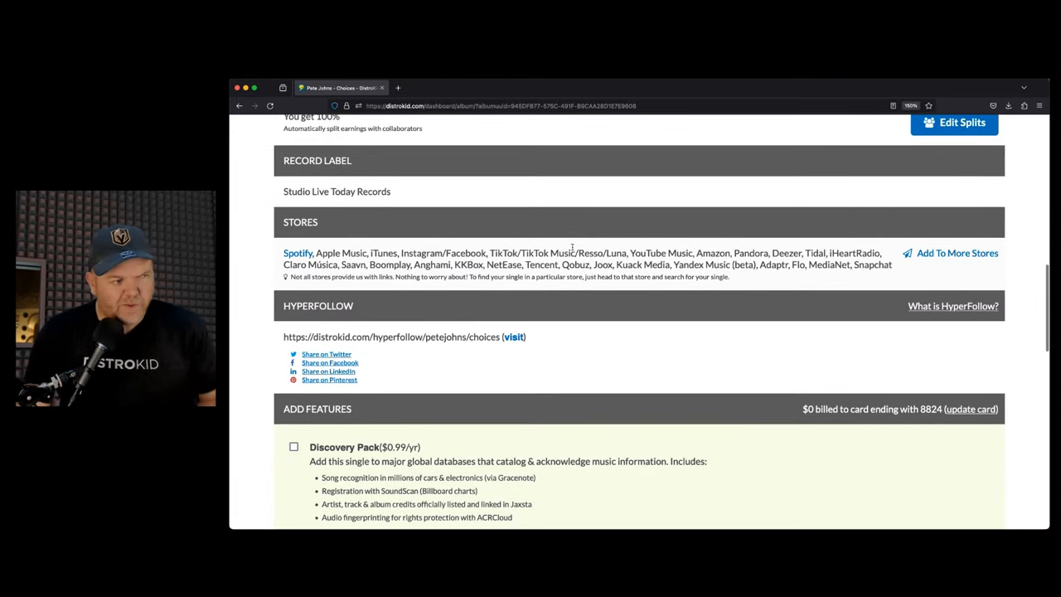
{"action": "scroll", "scroll_direction": "down", "scroll_amount": 3}
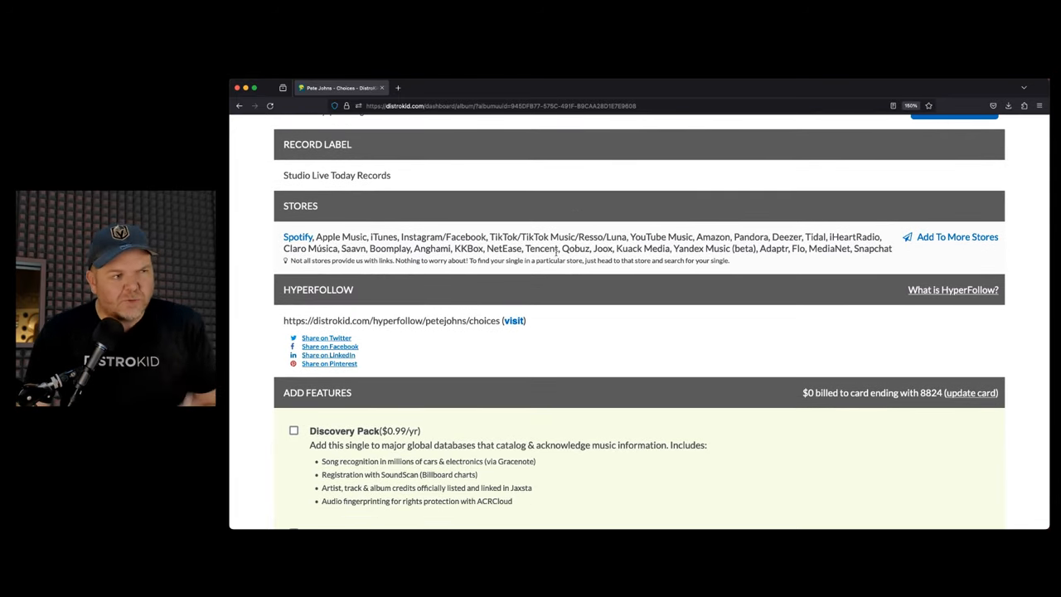
{"action": "mouse_move", "coordinate": [514, 319]}
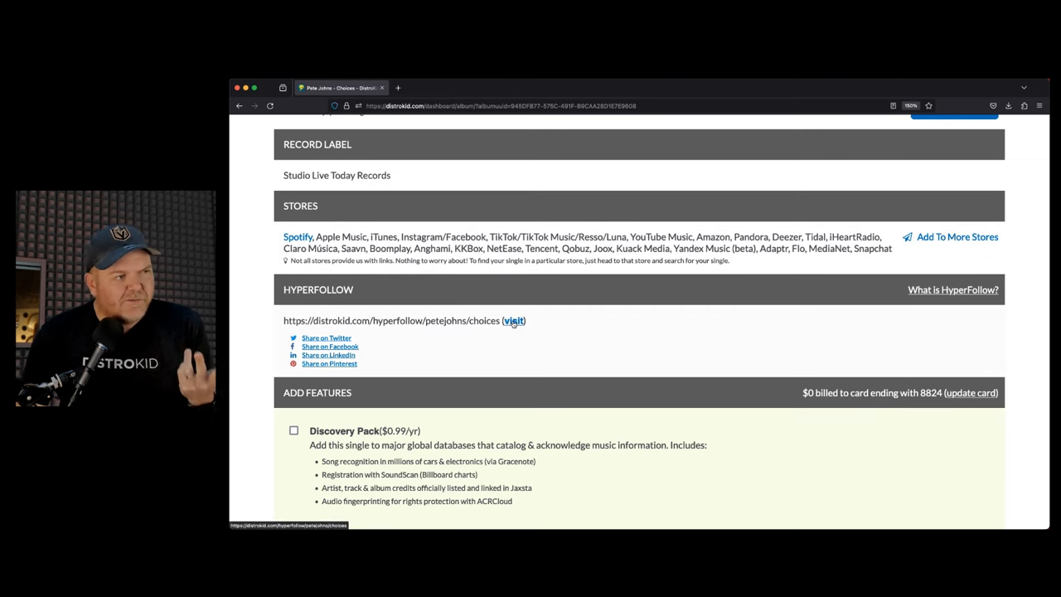
Visit Choices' HyperFollow page and scroll through its preview player and streaming links.
{"action": "left_click", "coordinate": [515, 321]}
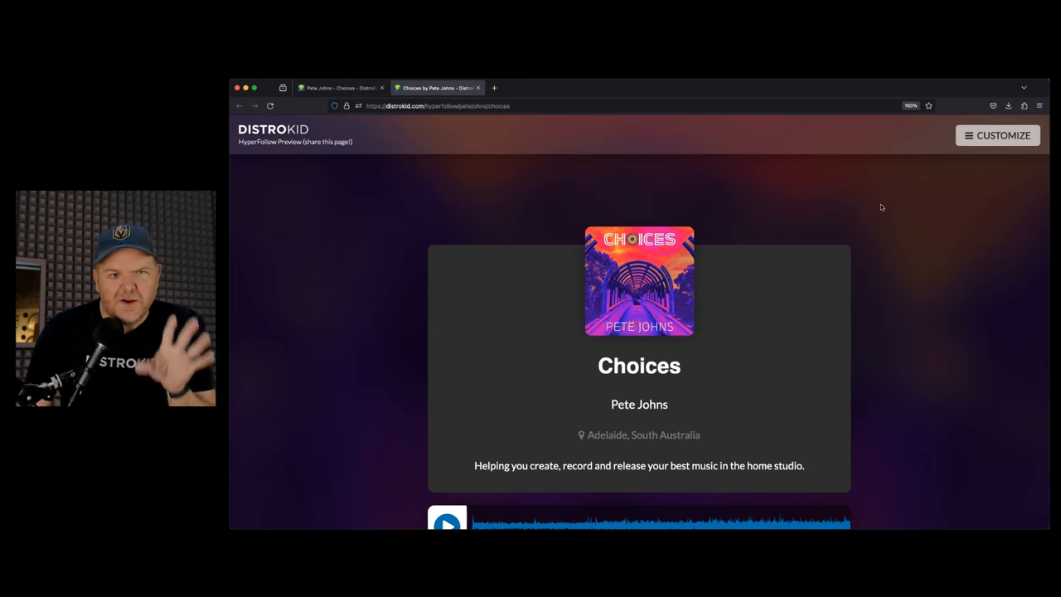
{"action": "scroll", "scroll_direction": "down", "scroll_amount": 3}
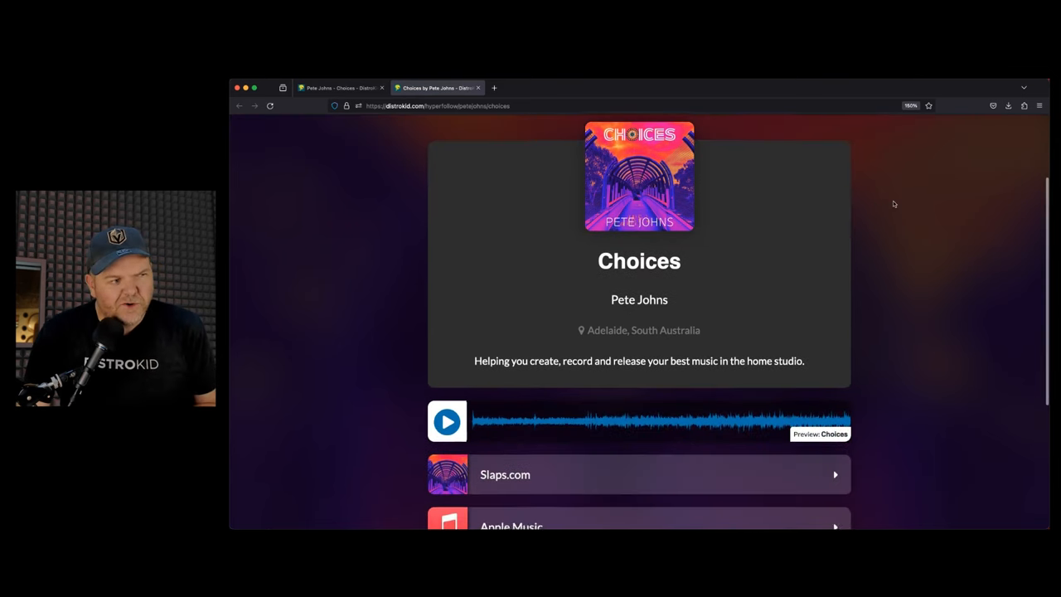
{"action": "scroll", "scroll_direction": "down", "scroll_amount": 3}
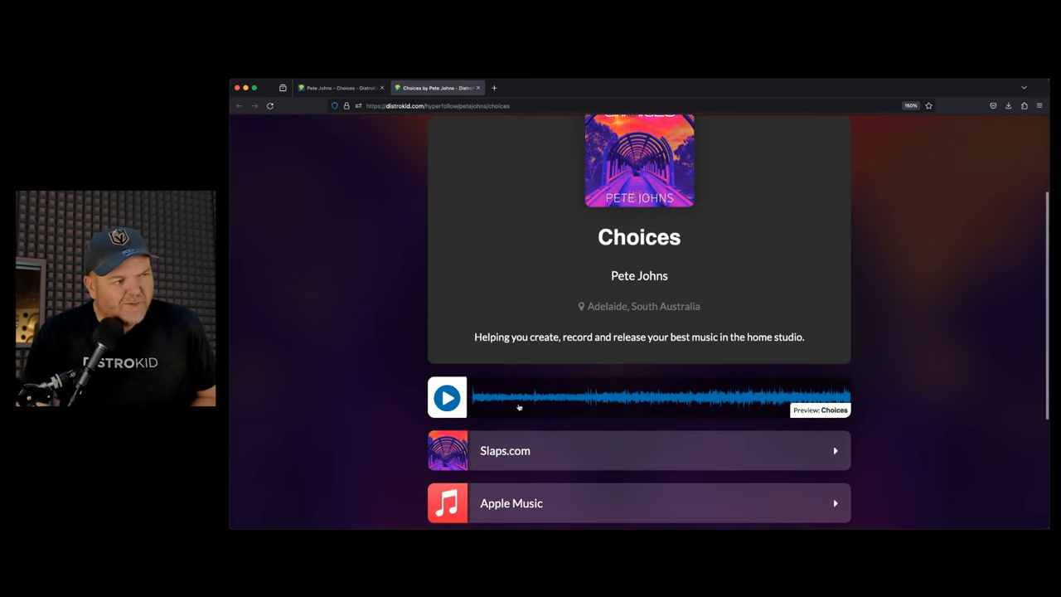
{"action": "scroll", "scroll_direction": "down", "scroll_amount": 3}
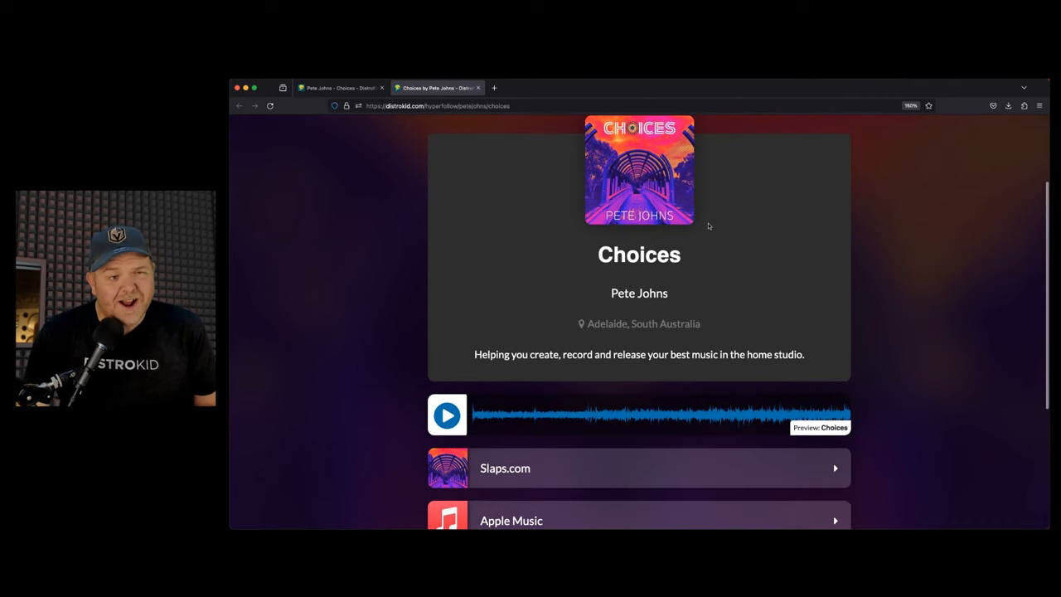
{"action": "scroll", "scroll_direction": "down", "scroll_amount": 3}
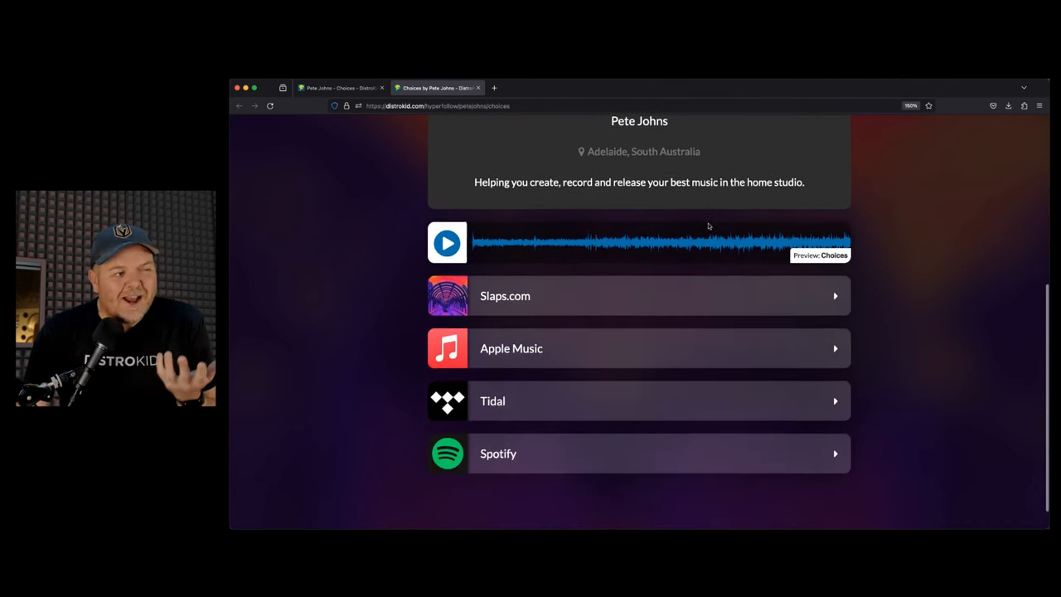
{"action": "scroll", "scroll_direction": "down", "scroll_amount": 3}
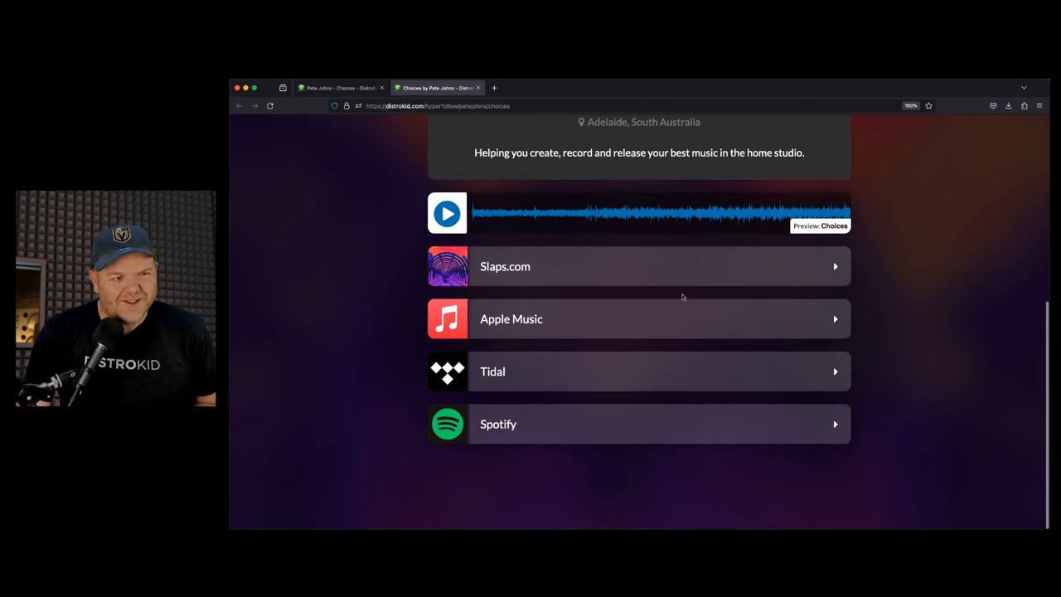
{"action": "mouse_move", "coordinate": [684, 280]}
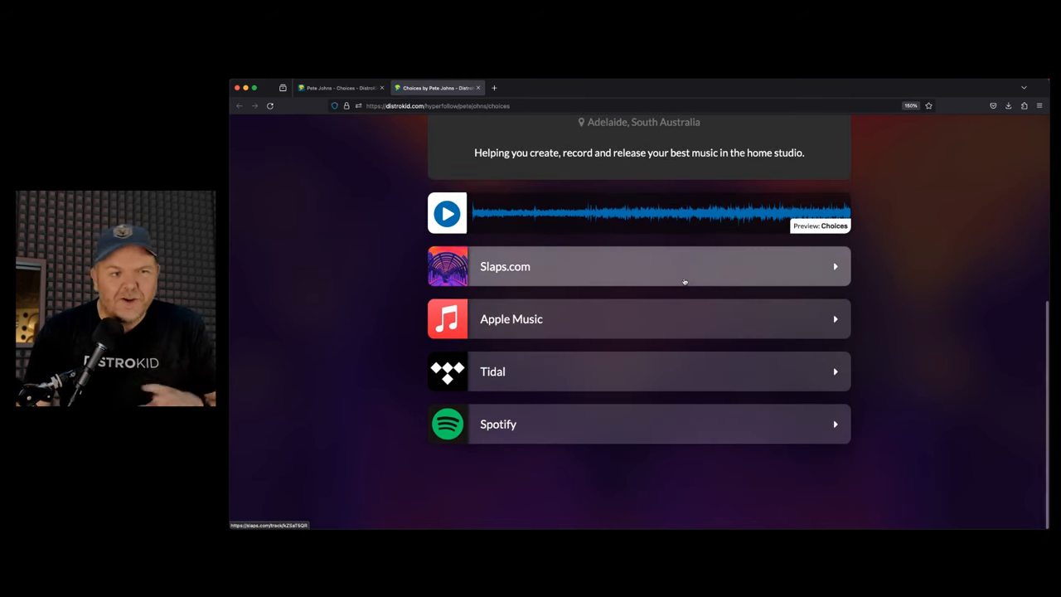
{"action": "mouse_move", "coordinate": [640, 365]}
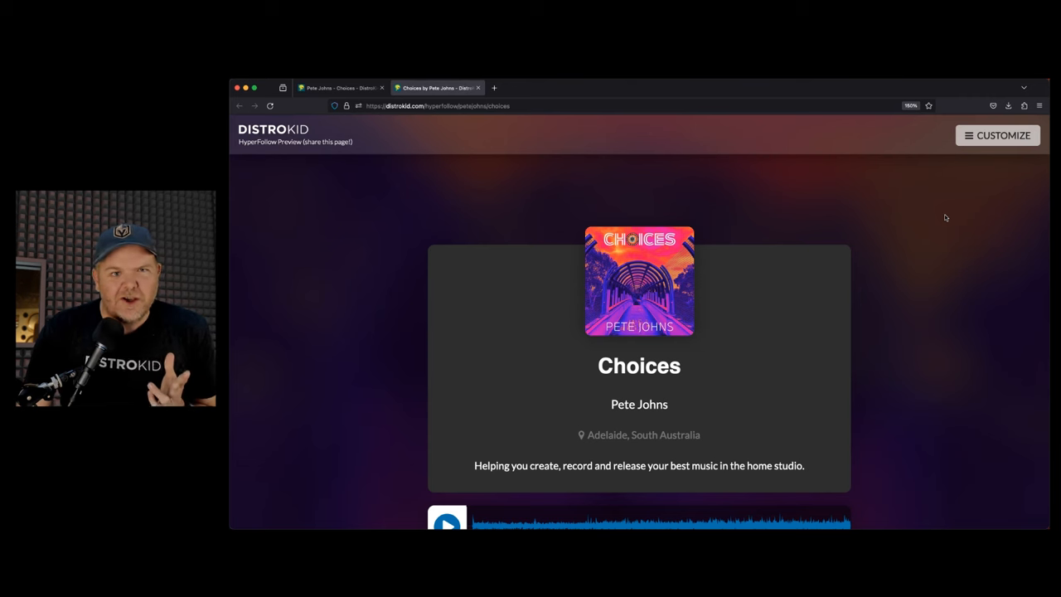
{"action": "mouse_move", "coordinate": [938, 221]}
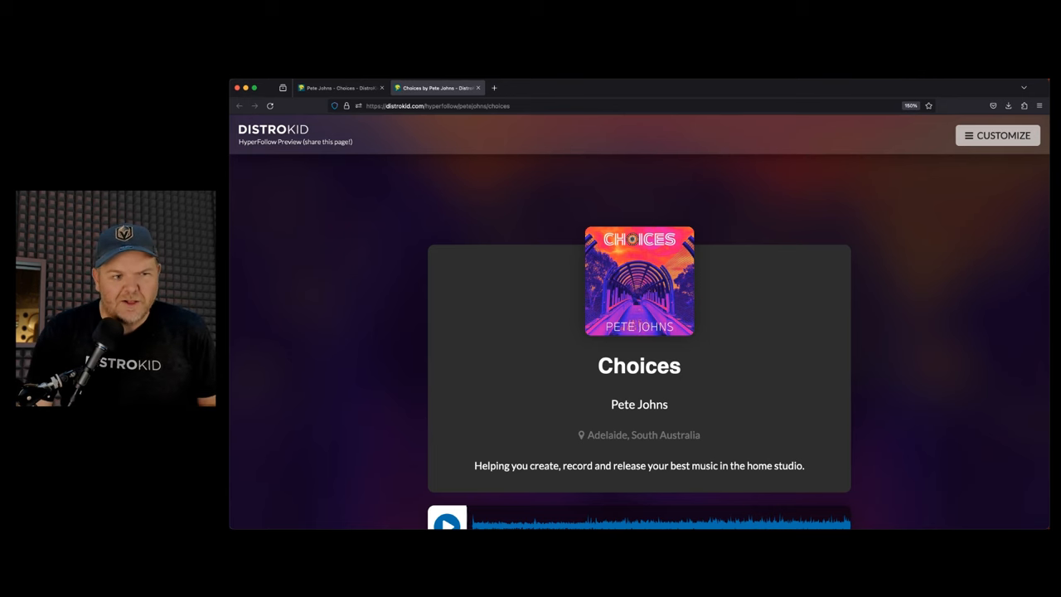
{"action": "mouse_move", "coordinate": [951, 344]}
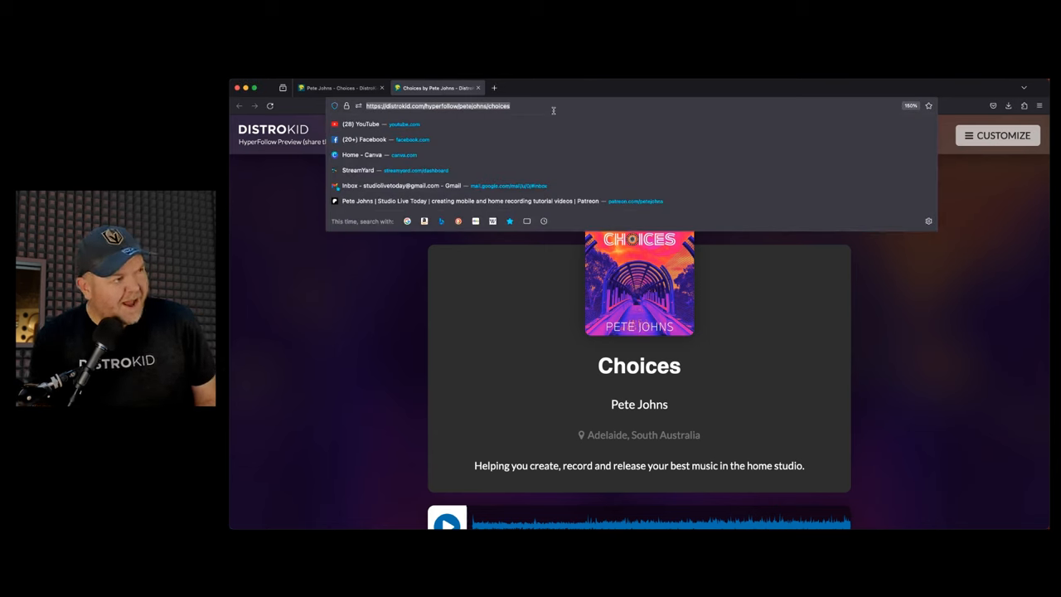
Enter petejohns.com in the address bar.
{"action": "type", "text": "petejohns.com"}
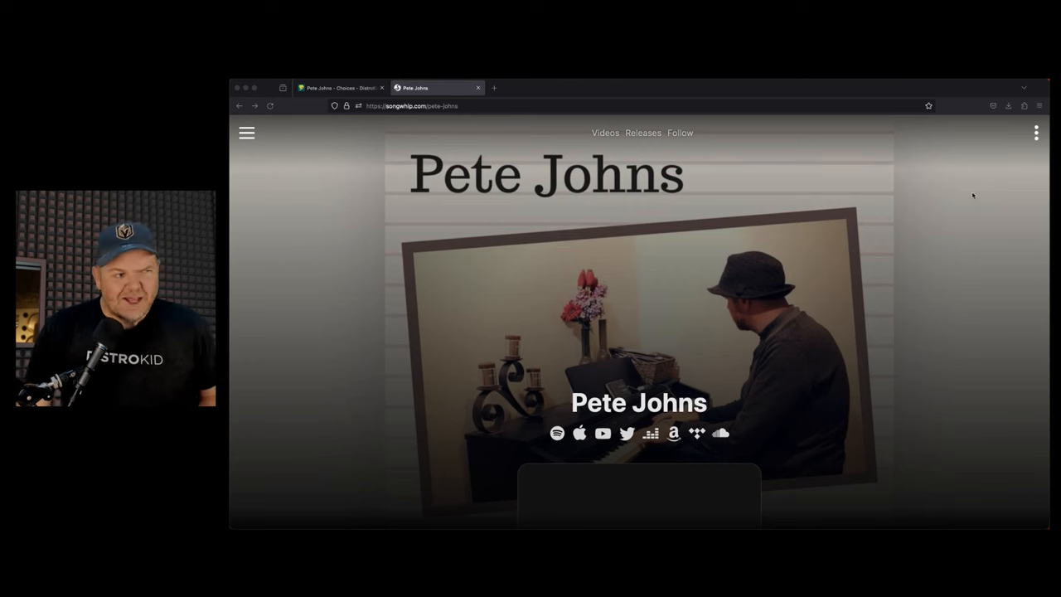
Return to DistroKid, expand Promote yourself, and open Mini Videos.
{"action": "left_click", "coordinate": [340, 87]}
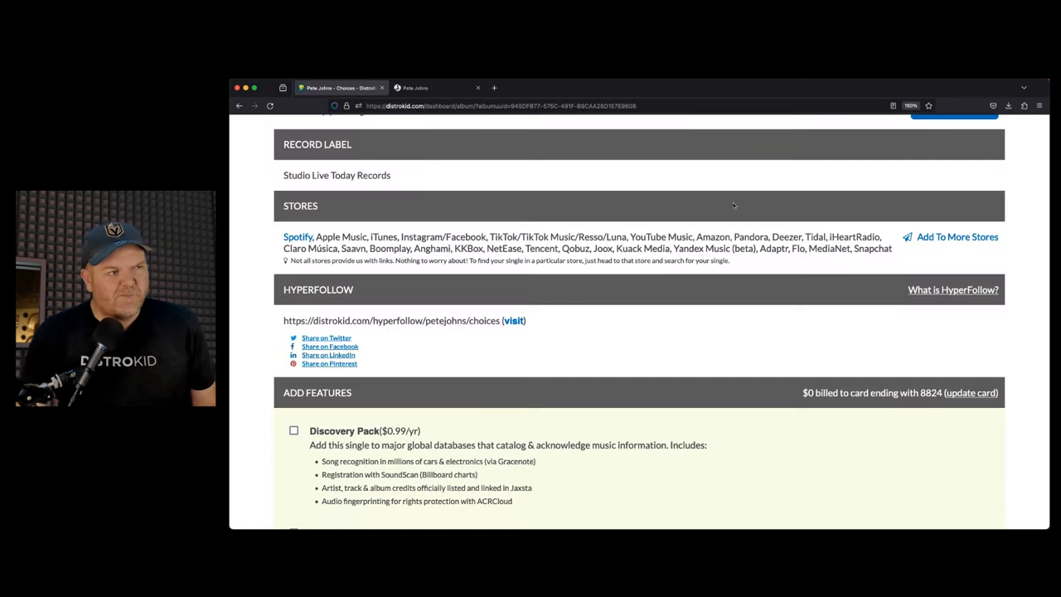
{"action": "scroll", "scroll_direction": "up", "scroll_amount": 3}
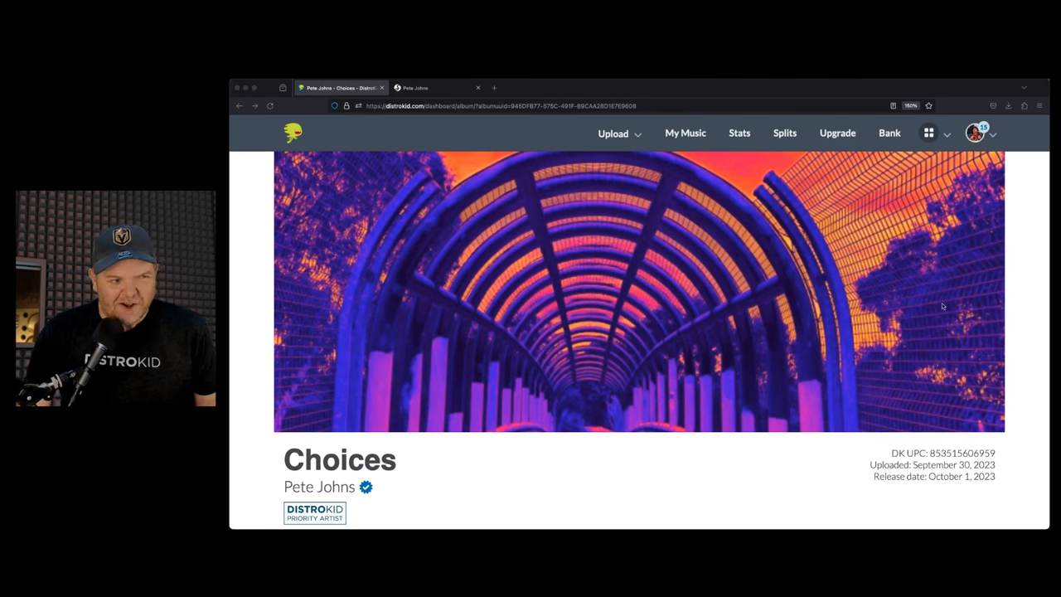
{"action": "mouse_move", "coordinate": [942, 247]}
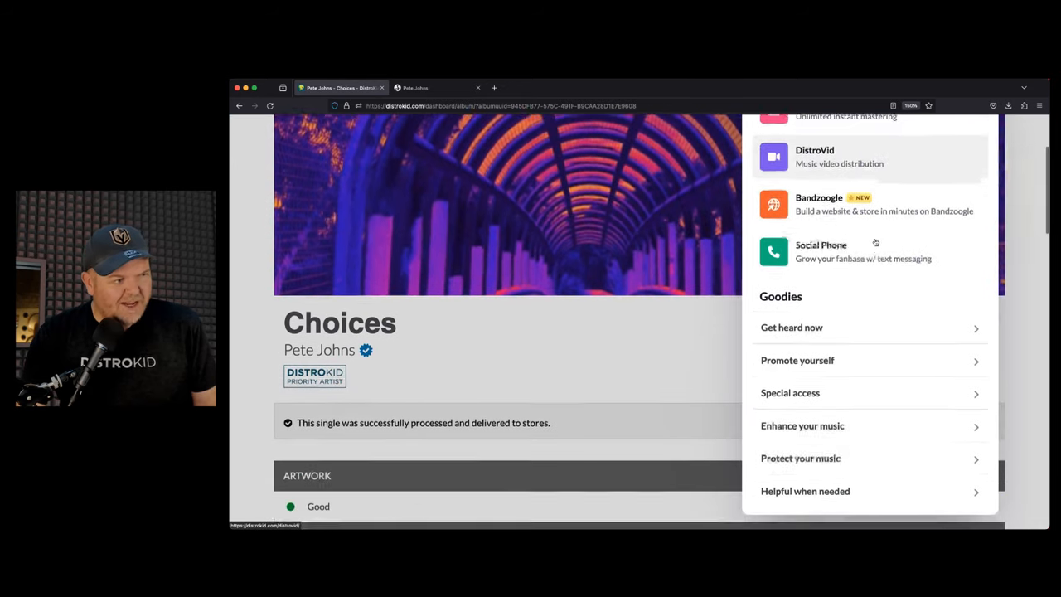
{"action": "left_click", "coordinate": [797, 361]}
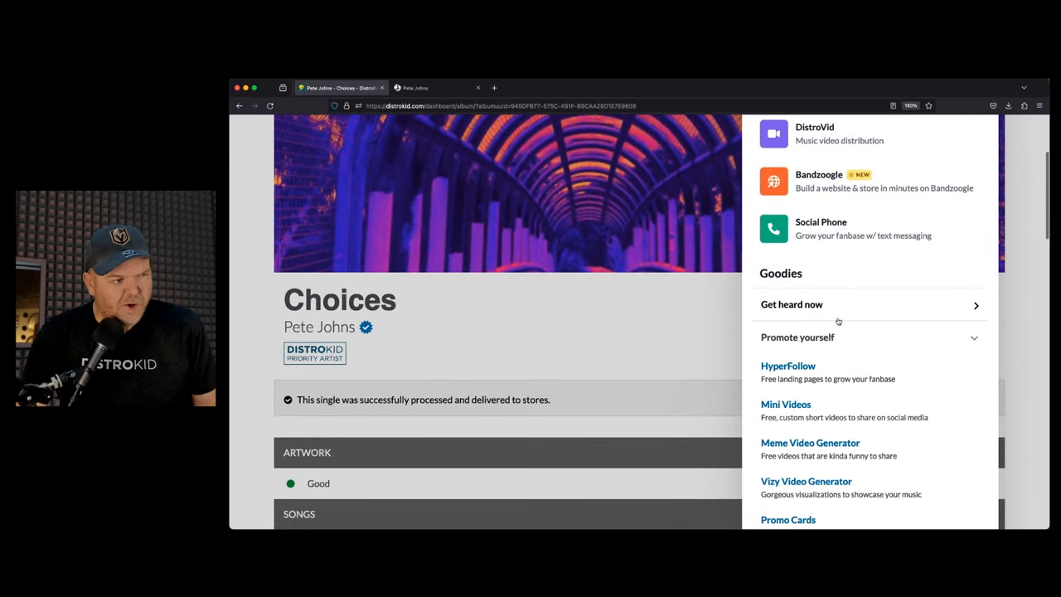
{"action": "left_click", "coordinate": [785, 404]}
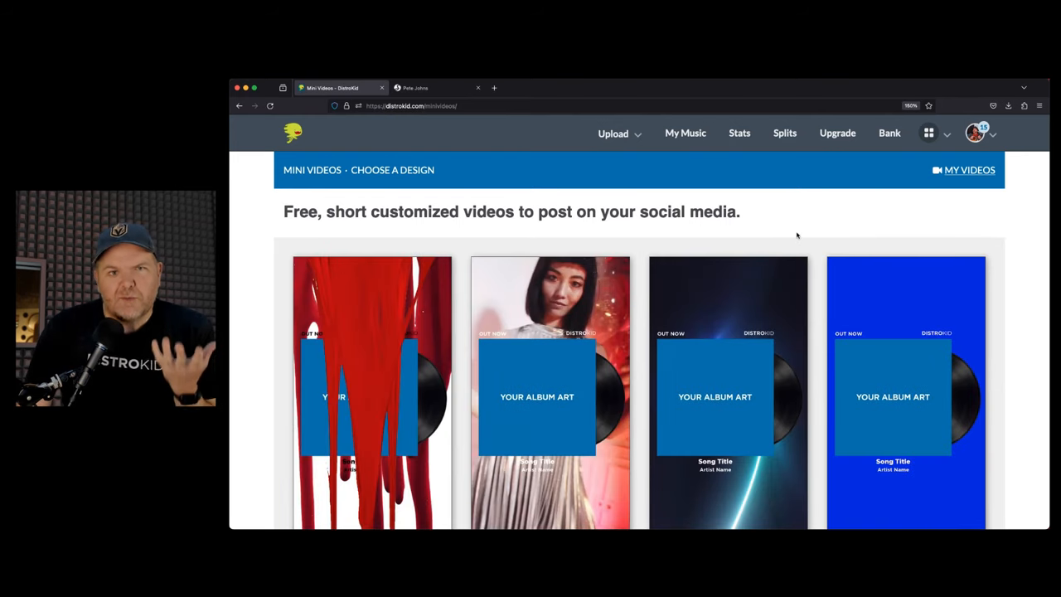
{"action": "mouse_move", "coordinate": [778, 226]}
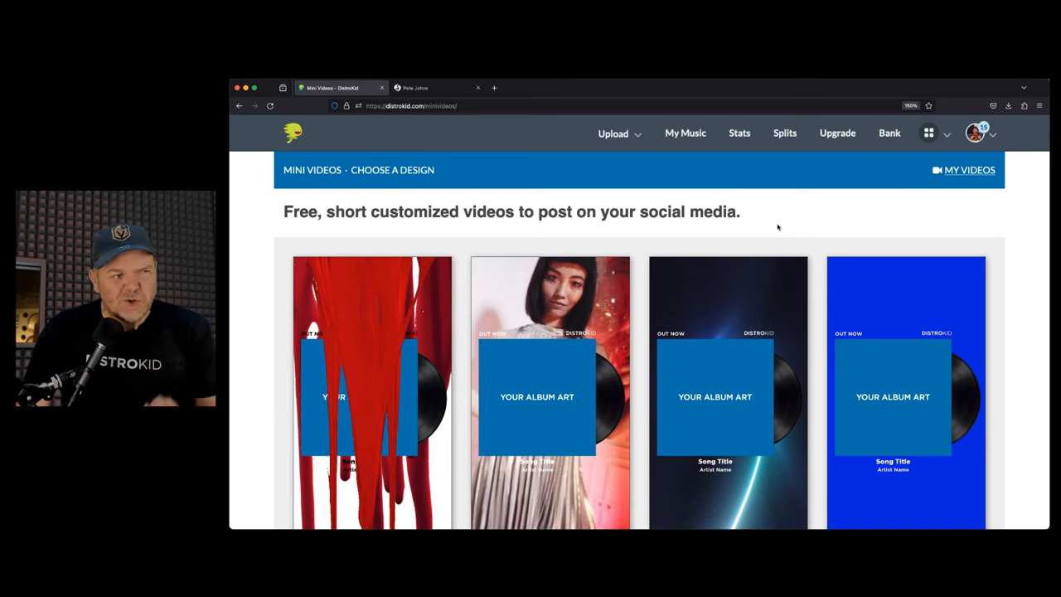
{"action": "scroll", "scroll_direction": "down", "scroll_amount": 3}
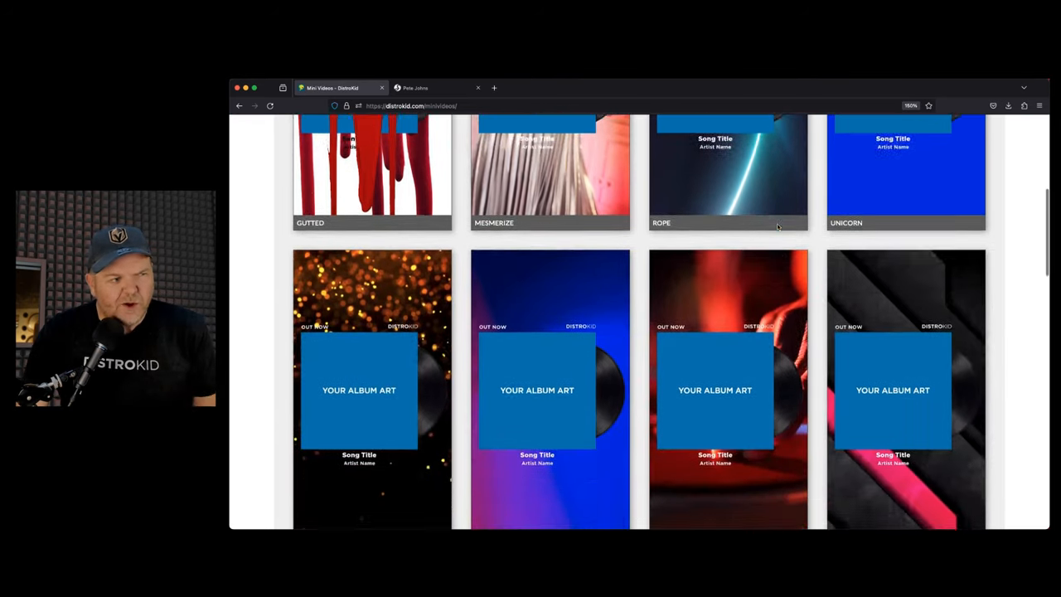
{"action": "scroll", "scroll_direction": "down", "scroll_amount": 3}
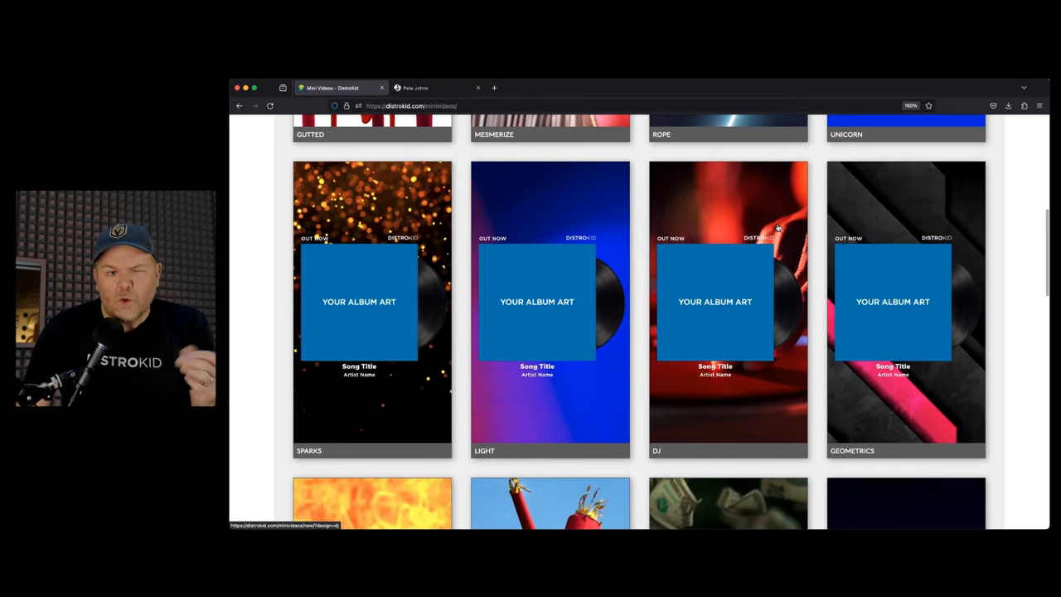
{"action": "mouse_move", "coordinate": [766, 219]}
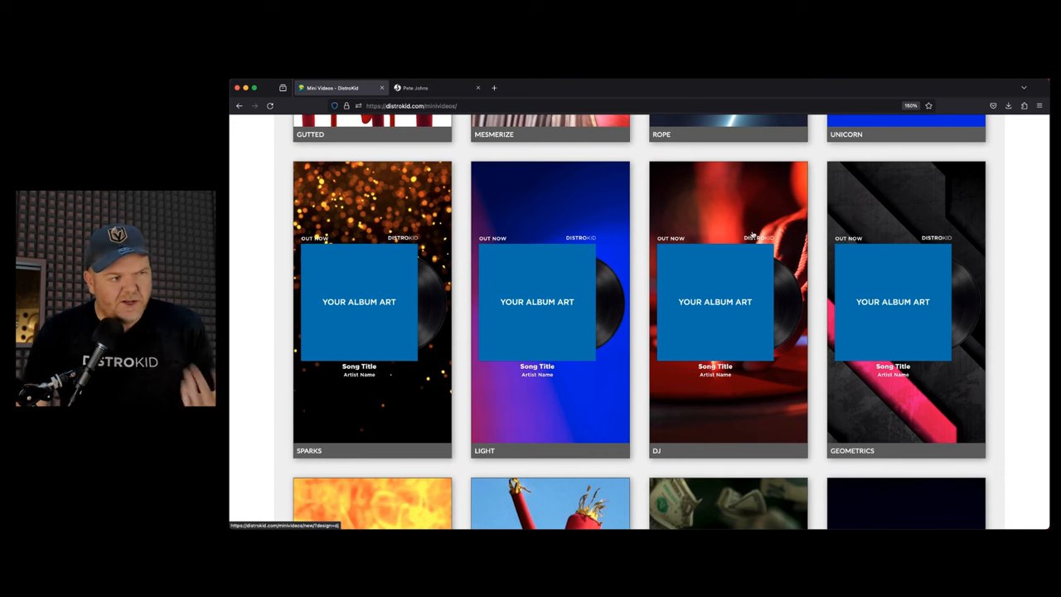
{"action": "scroll", "scroll_direction": "down", "scroll_amount": 3}
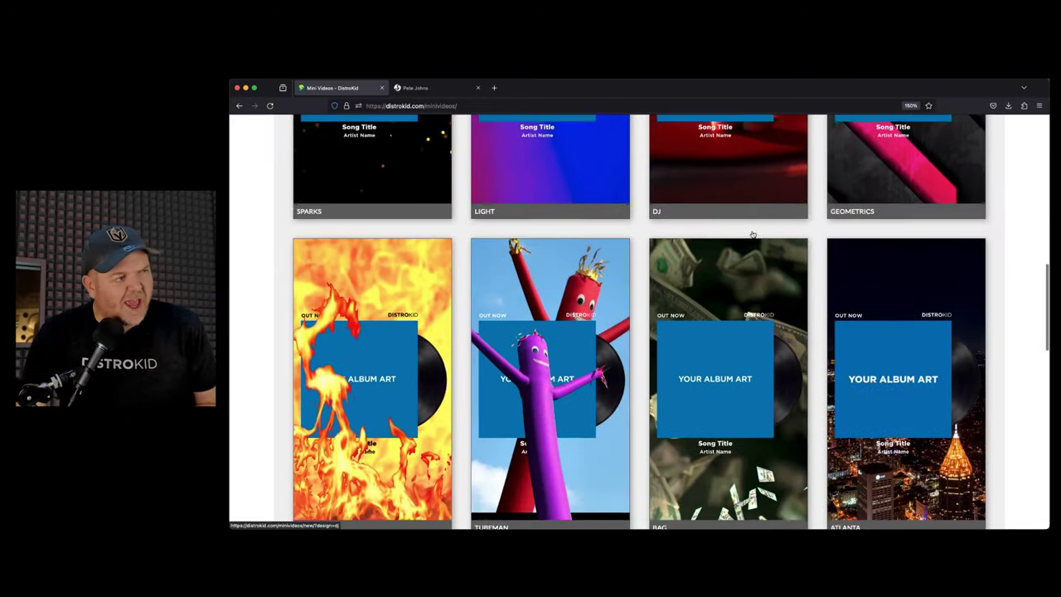
{"action": "scroll", "scroll_direction": "down", "scroll_amount": 3}
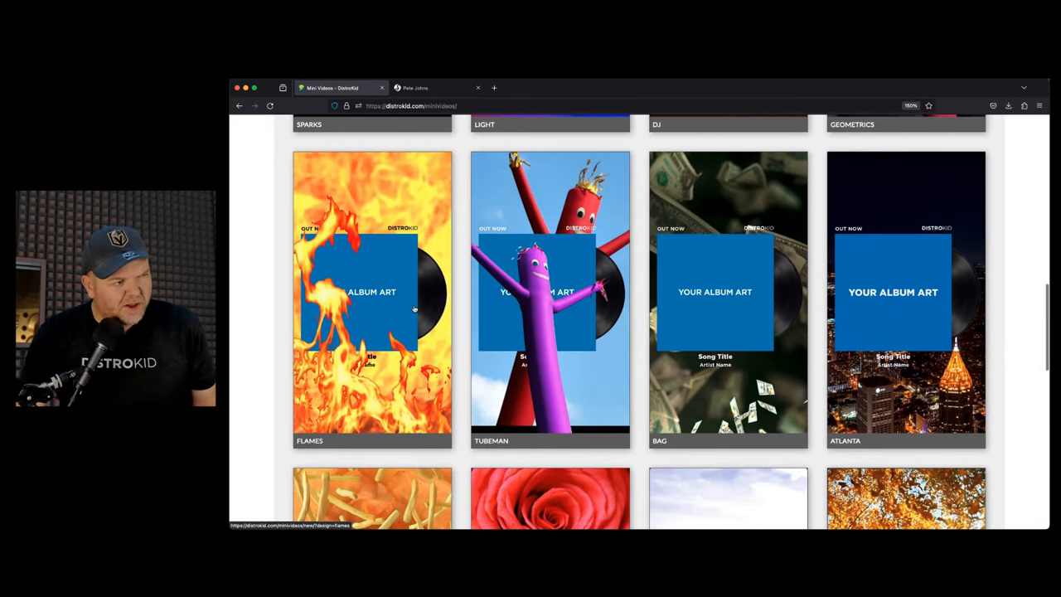
Choose the Flames design, select Be Cool as the song, and review the form.
{"action": "left_click", "coordinate": [372, 299]}
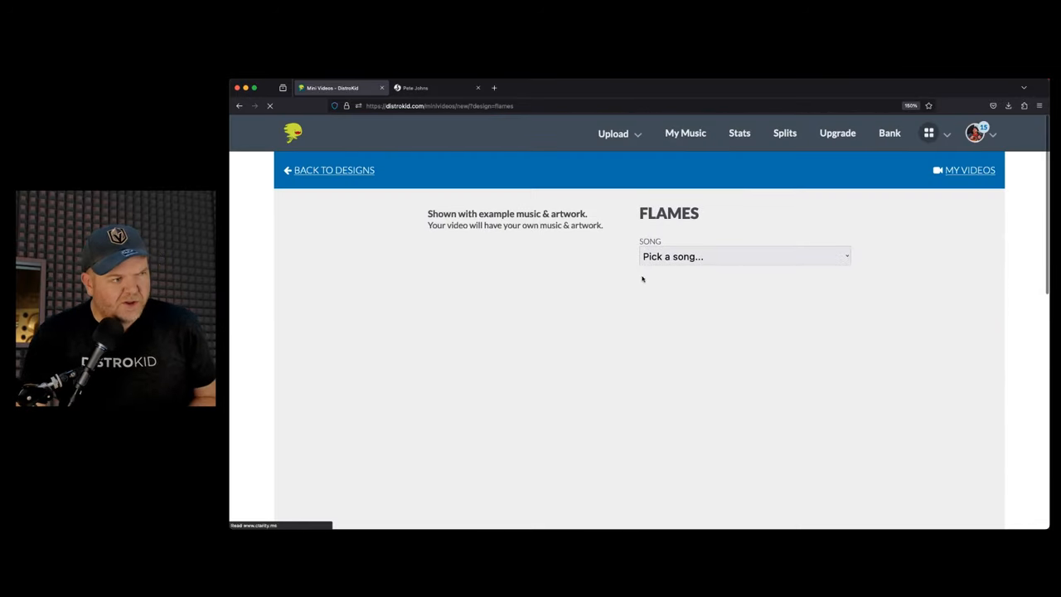
{"action": "left_click", "coordinate": [743, 256]}
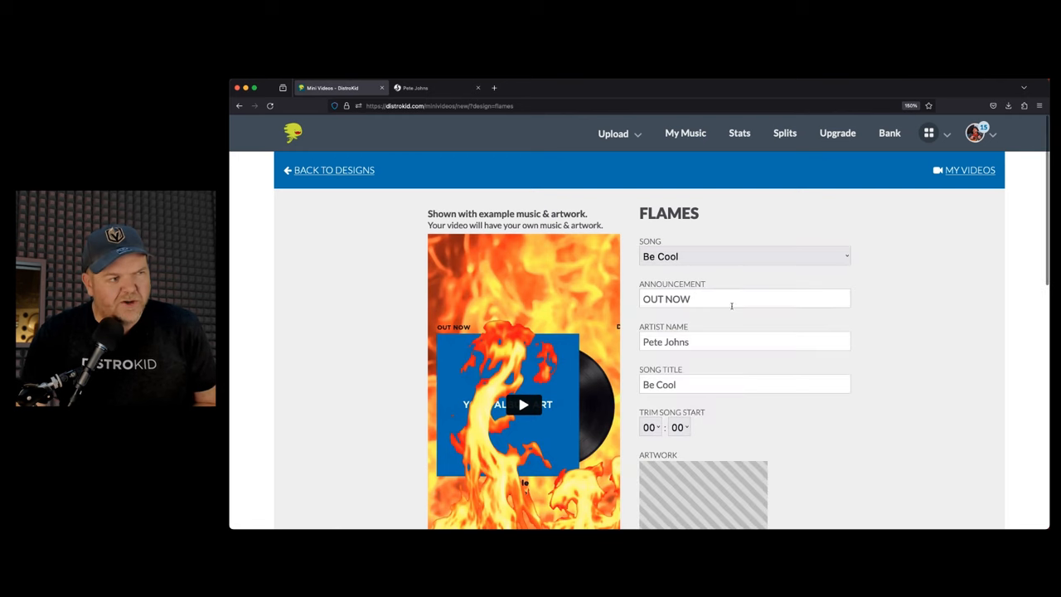
{"action": "scroll", "scroll_direction": "down", "scroll_amount": 3}
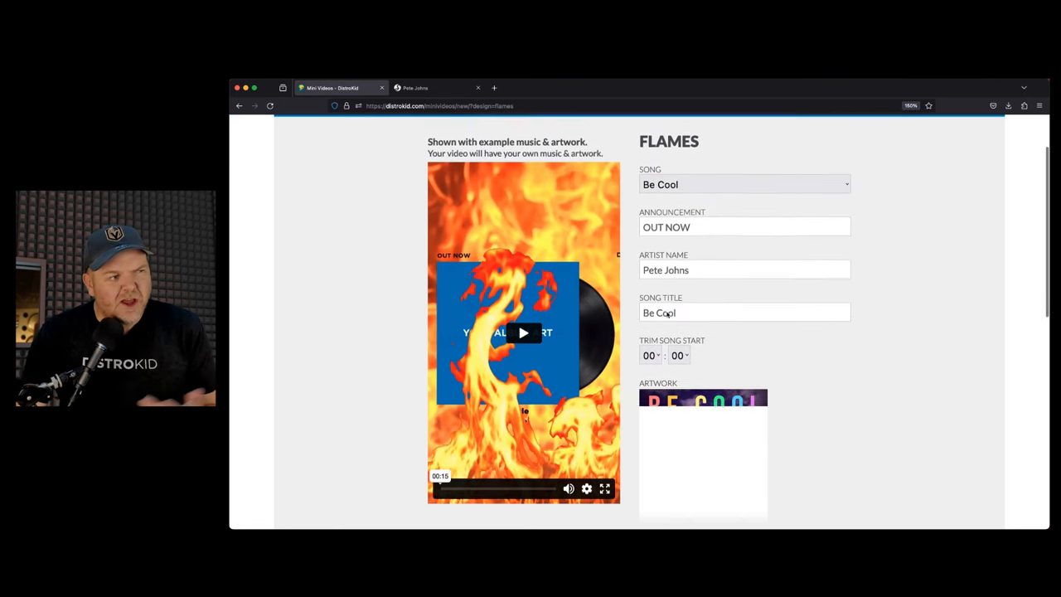
{"action": "scroll", "scroll_direction": "down", "scroll_amount": 3}
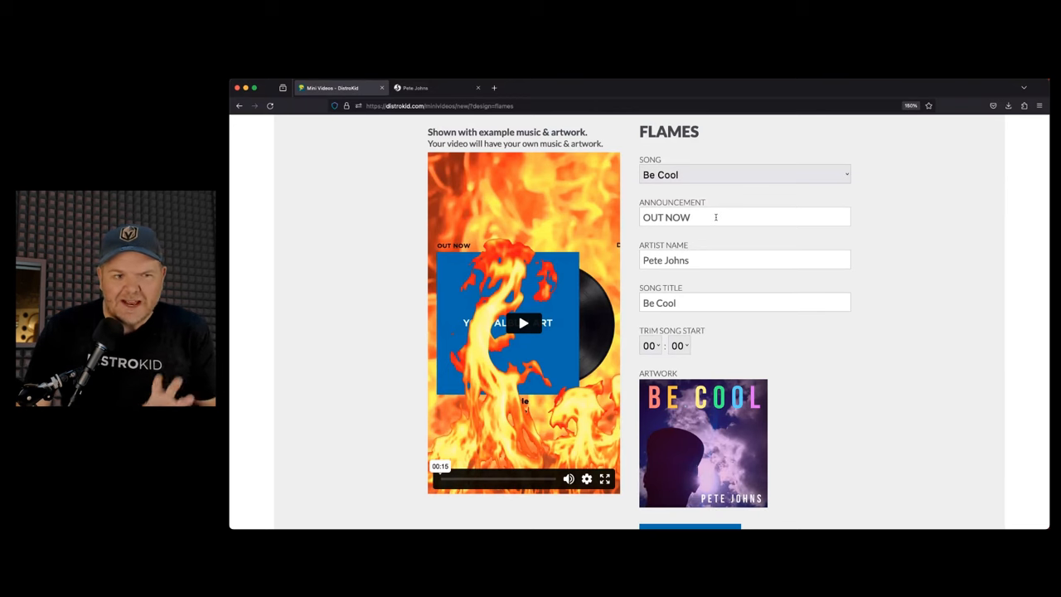
{"action": "scroll", "scroll_direction": "down", "scroll_amount": 3}
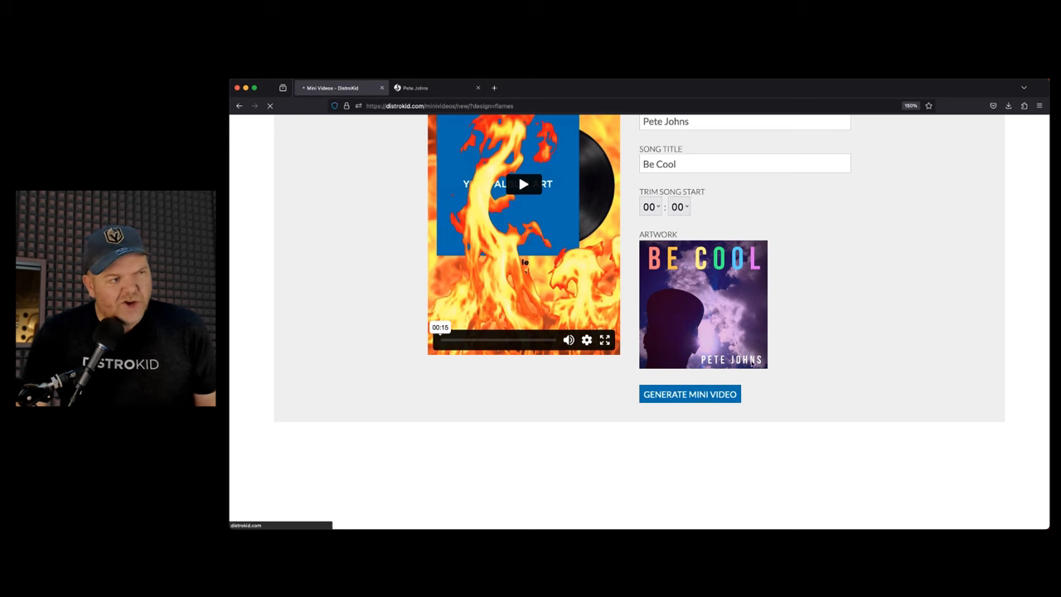
Generate the Be Cool Flames mini video and check its processing status.
{"action": "left_click", "coordinate": [689, 393]}
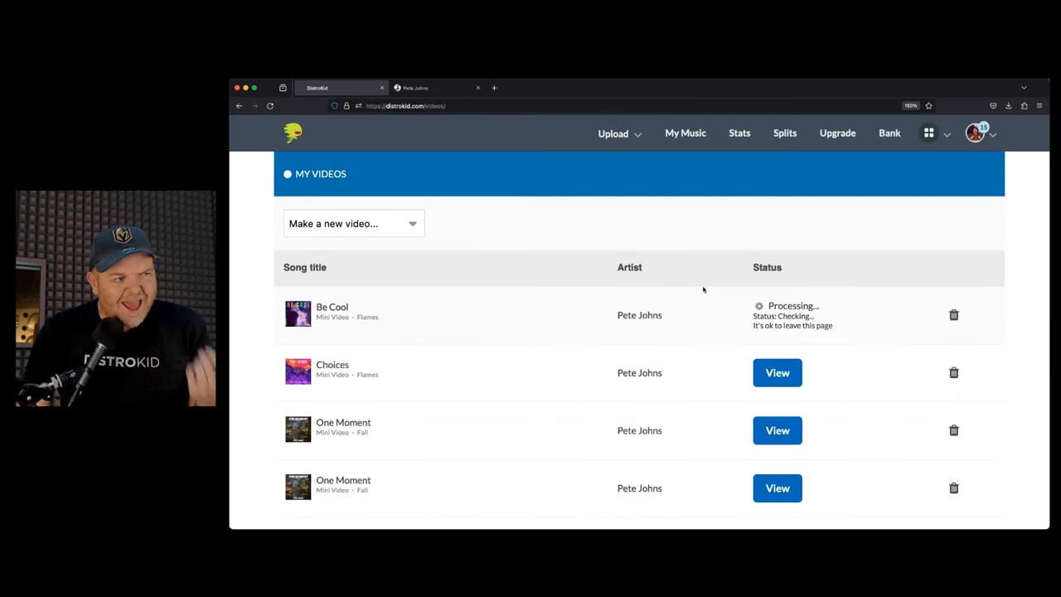
{"action": "scroll", "scroll_direction": "down", "scroll_amount": 3}
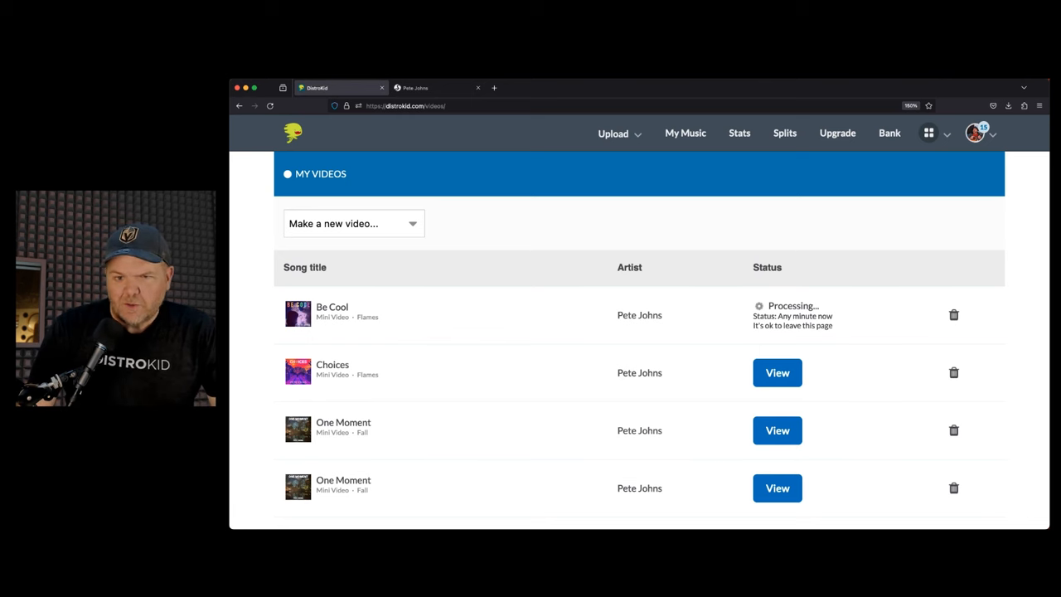
{"action": "mouse_move", "coordinate": [696, 150]}
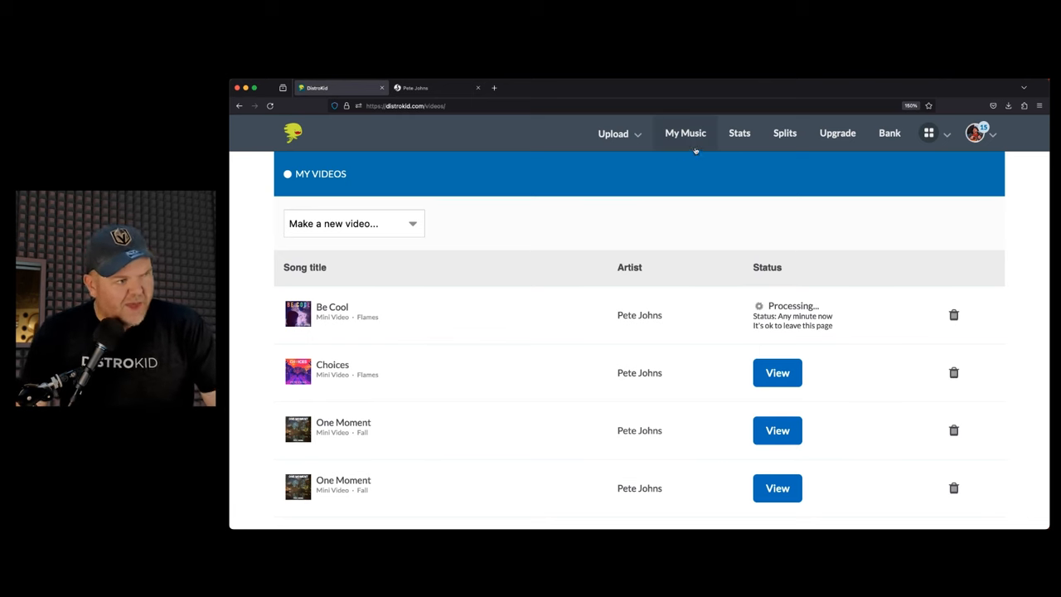
Open My music and scroll down past Work in Progress to older singles.
{"action": "left_click", "coordinate": [684, 132]}
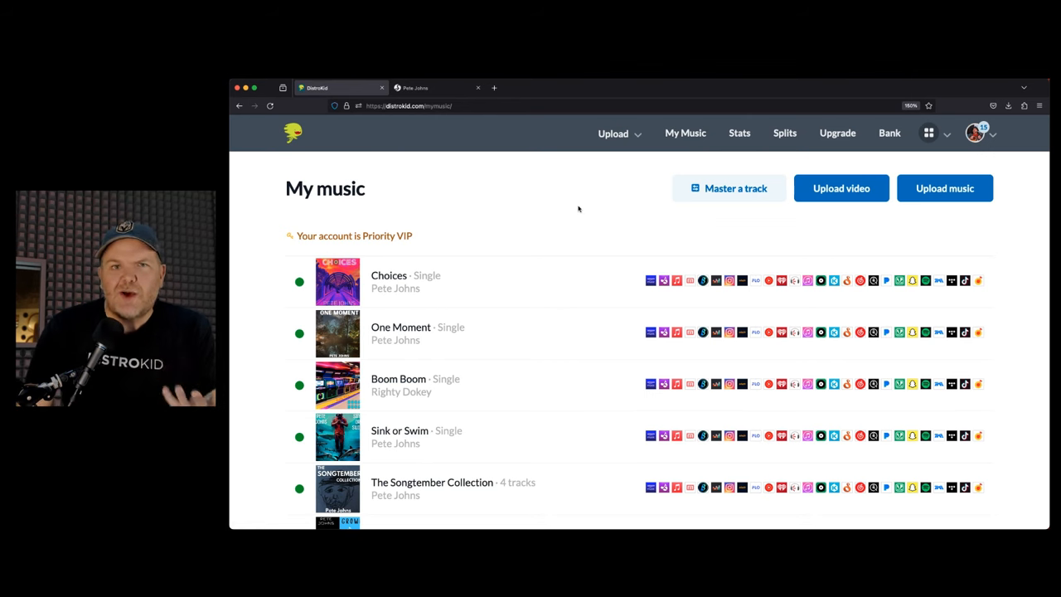
{"action": "scroll", "scroll_direction": "down", "scroll_amount": 3}
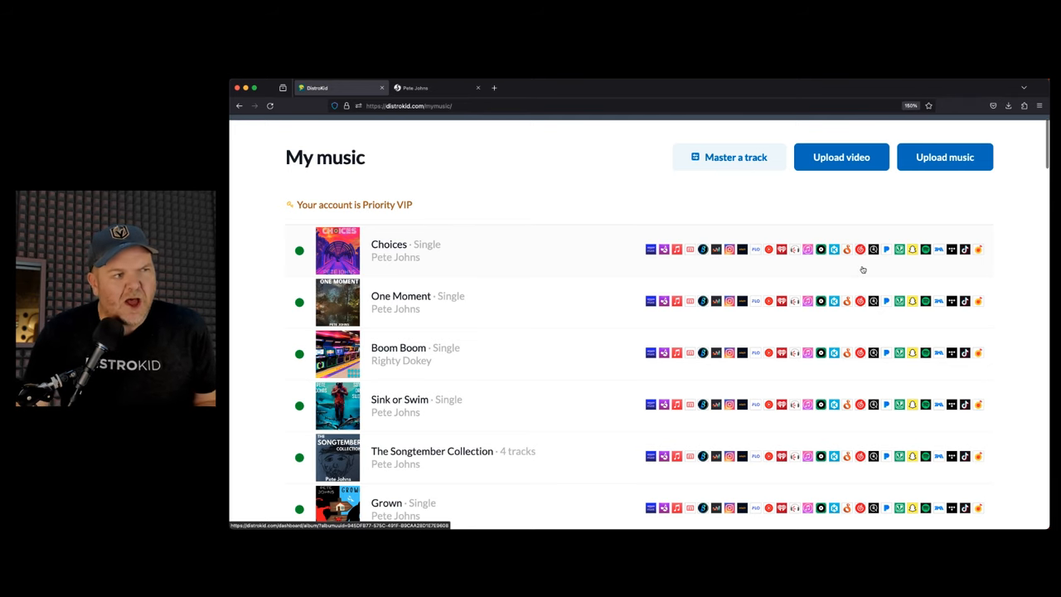
{"action": "scroll", "scroll_direction": "down", "scroll_amount": 3}
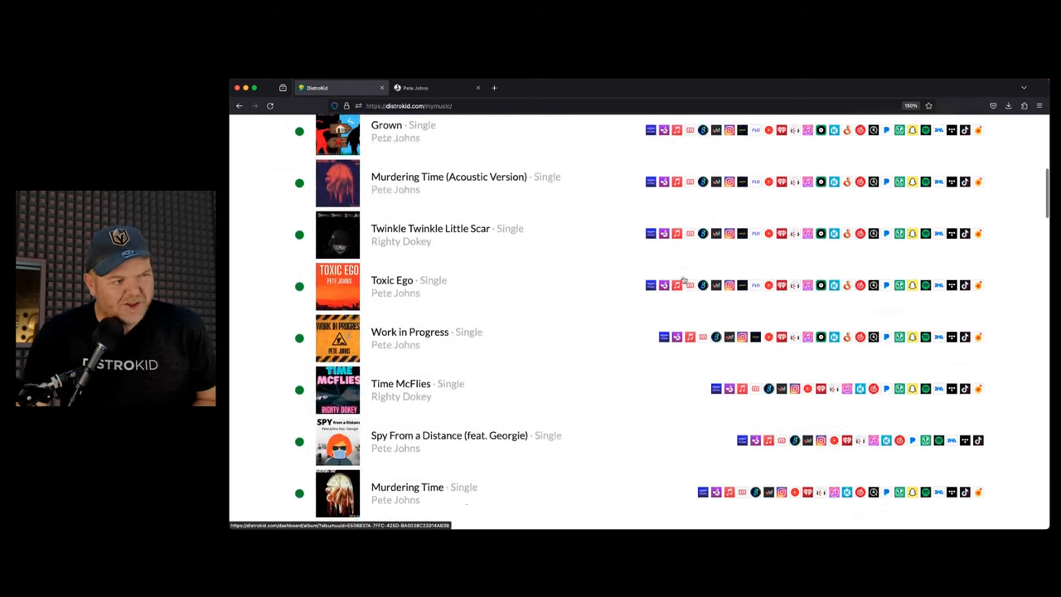
{"action": "scroll", "scroll_direction": "down", "scroll_amount": 3}
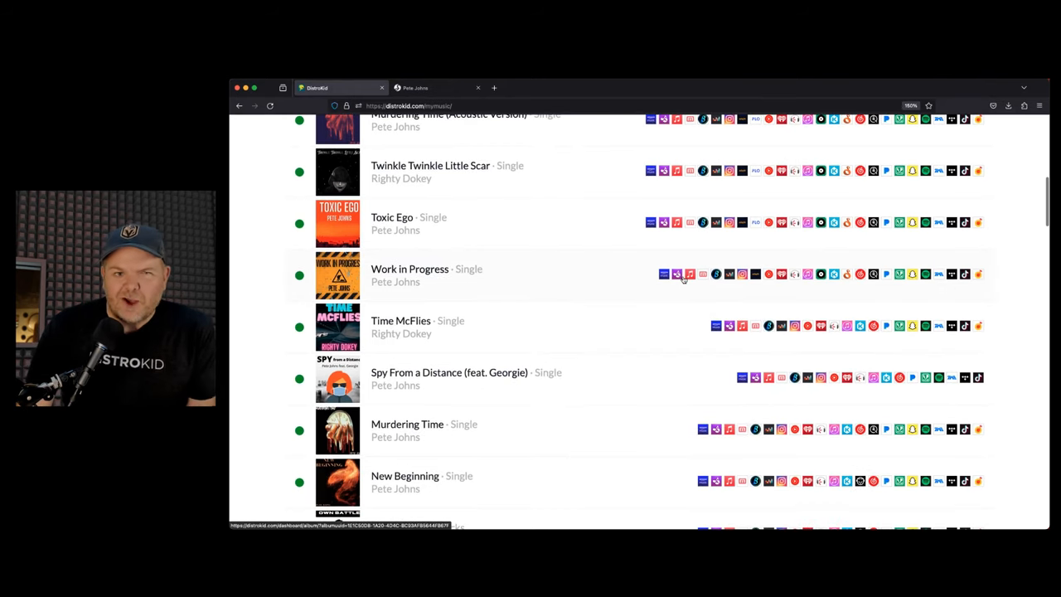
{"action": "mouse_move", "coordinate": [439, 327]}
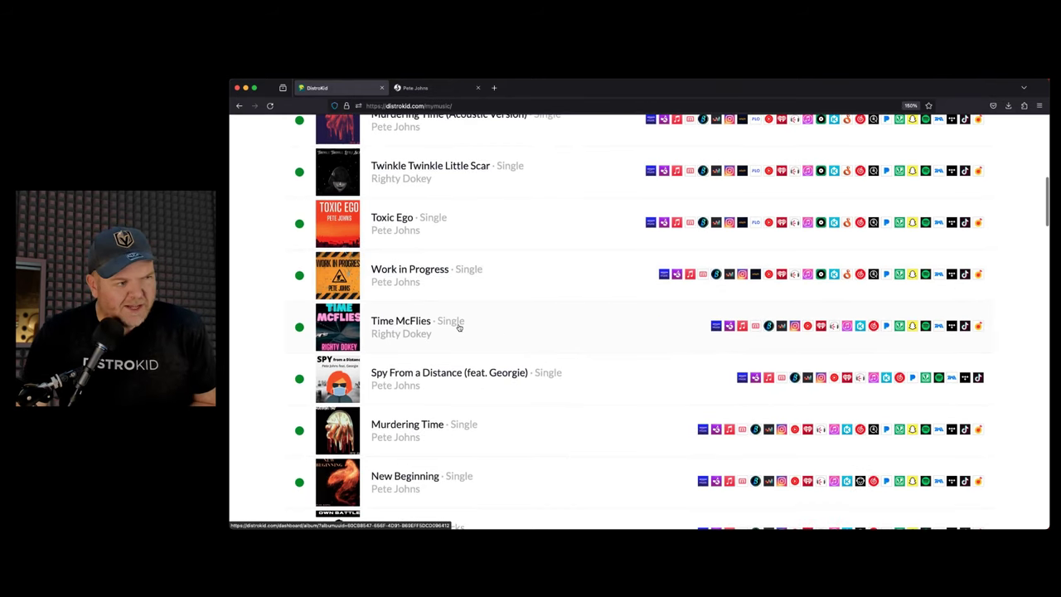
{"action": "mouse_move", "coordinate": [525, 274]}
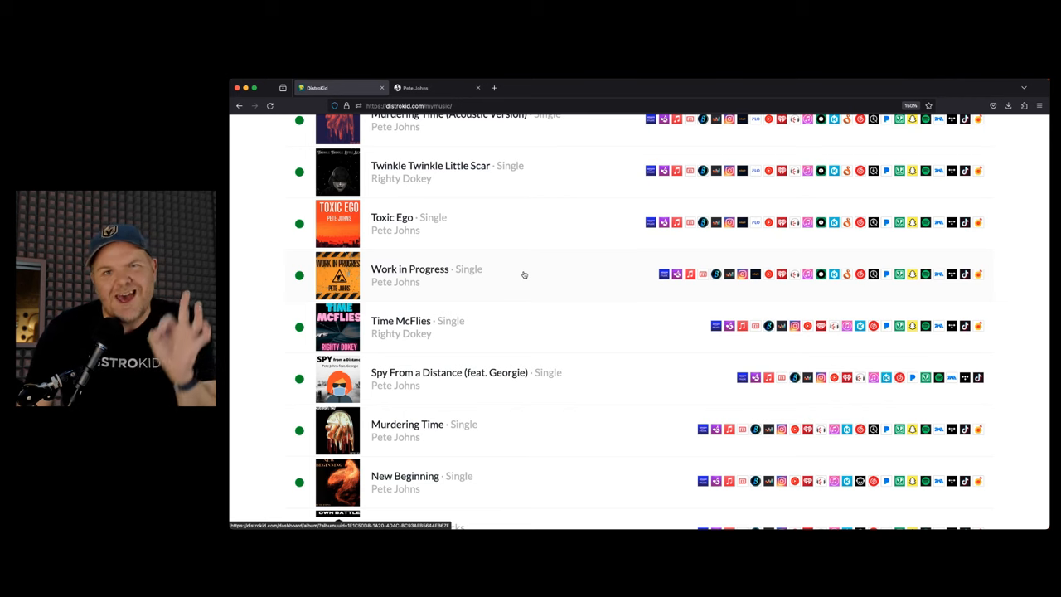
{"action": "mouse_move", "coordinate": [550, 268]}
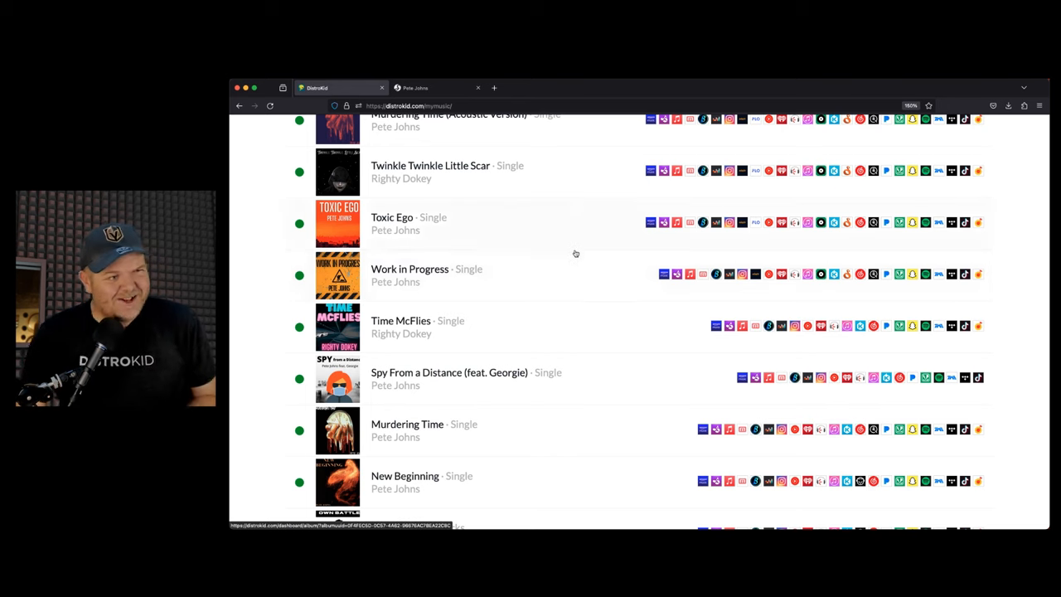
Open the Time McFlies release page and scroll down to its Stores section.
{"action": "left_click", "coordinate": [400, 321]}
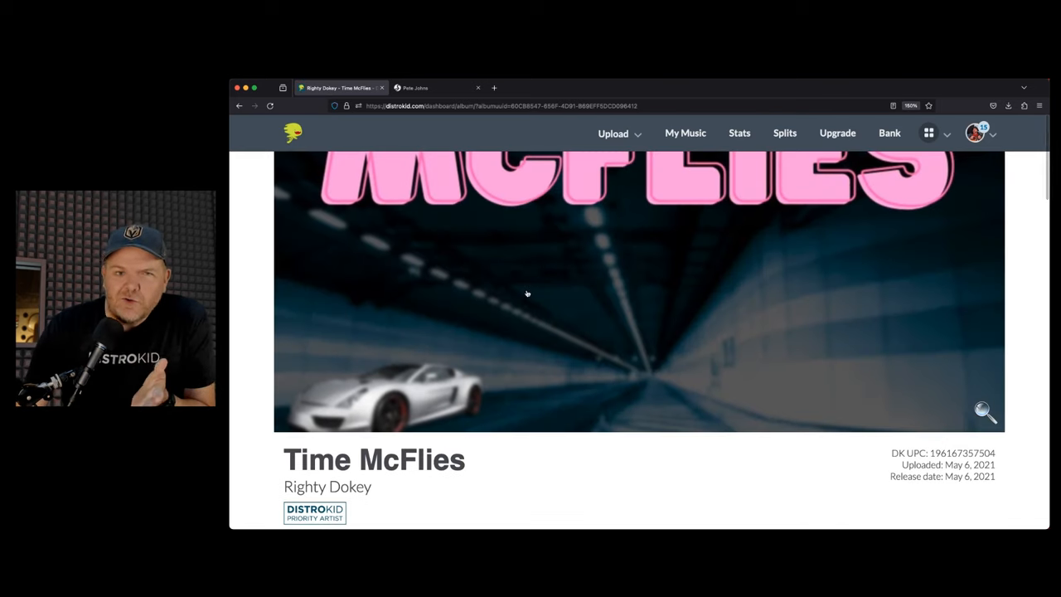
{"action": "scroll", "scroll_direction": "down", "scroll_amount": 3}
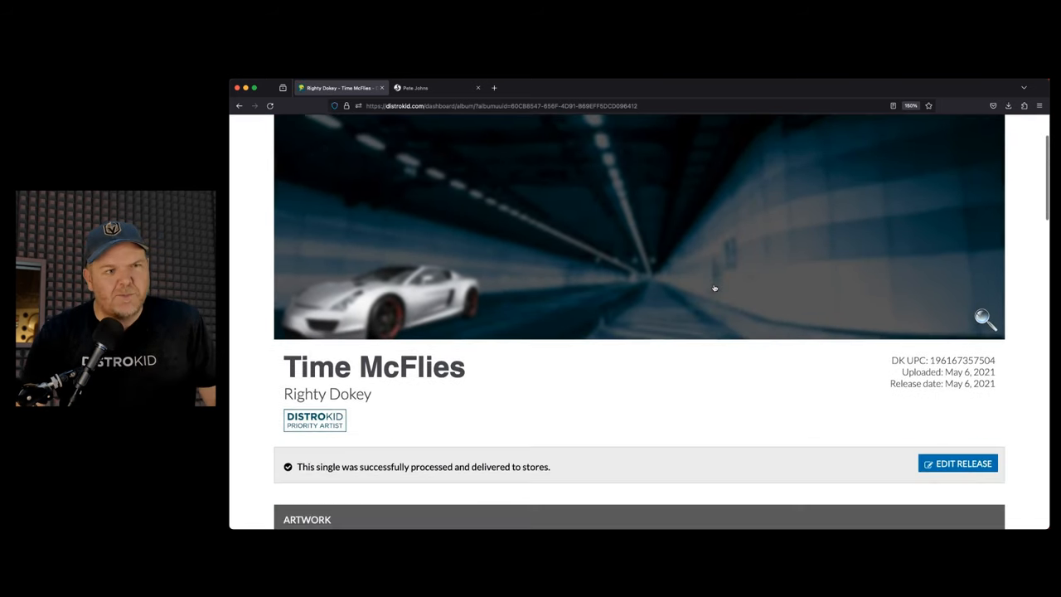
{"action": "scroll", "scroll_direction": "down", "scroll_amount": 3}
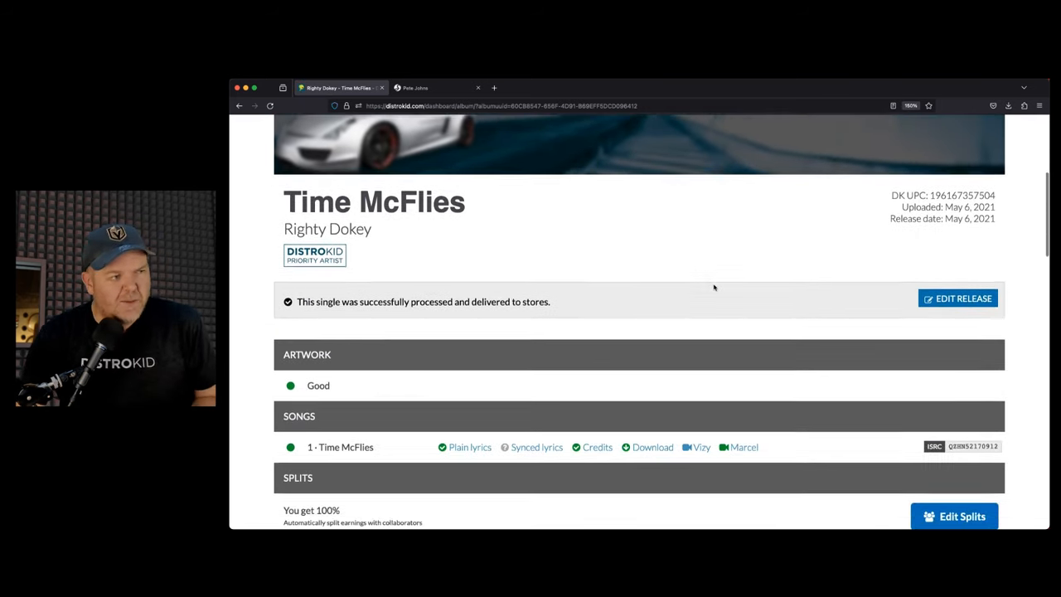
{"action": "scroll", "scroll_direction": "down", "scroll_amount": 3}
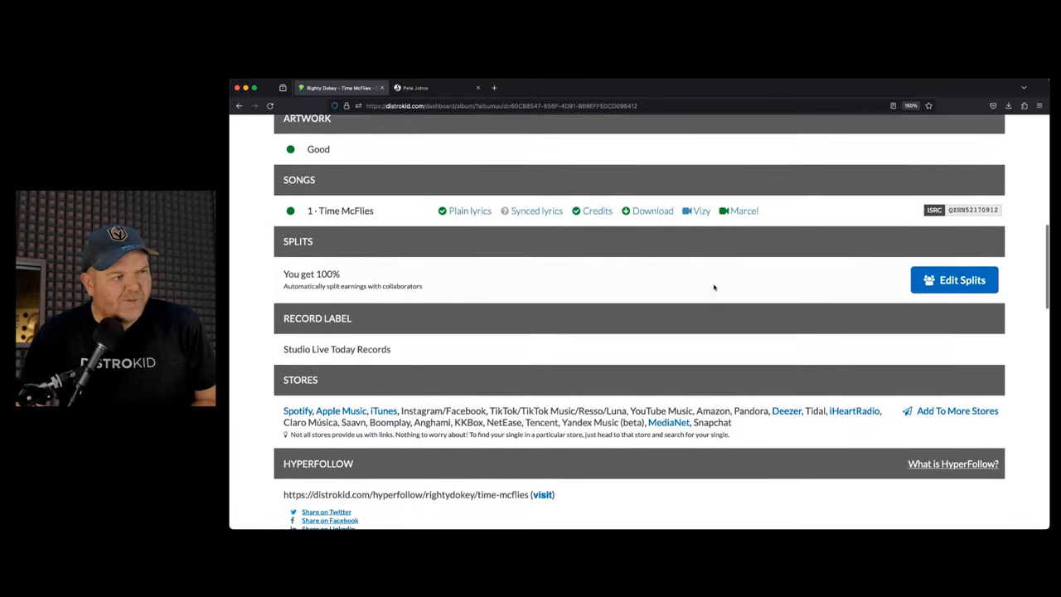
{"action": "scroll", "scroll_direction": "down", "scroll_amount": 3}
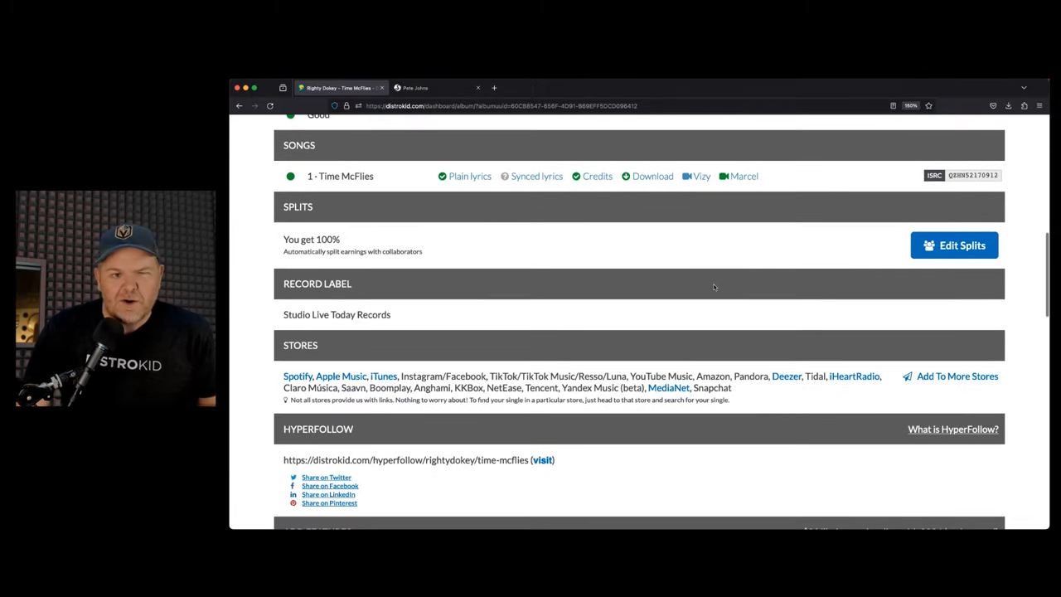
{"action": "scroll", "scroll_direction": "down", "scroll_amount": 3}
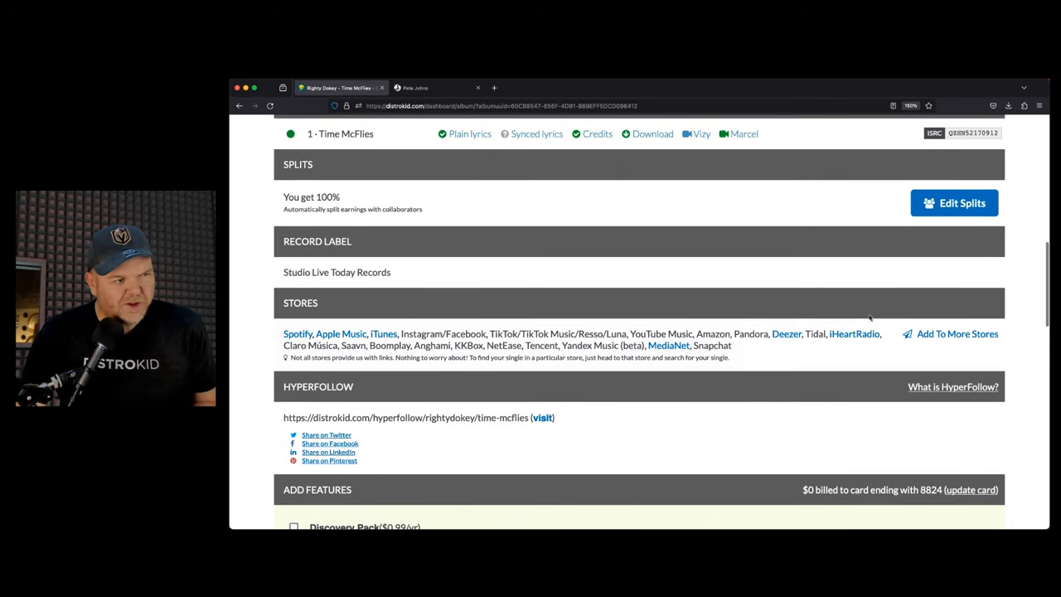
Send Time McFlies to five more free stores: Adaptr, Flo, Joox, Kuack Media, Qobuz.
{"action": "left_click", "coordinate": [936, 334]}
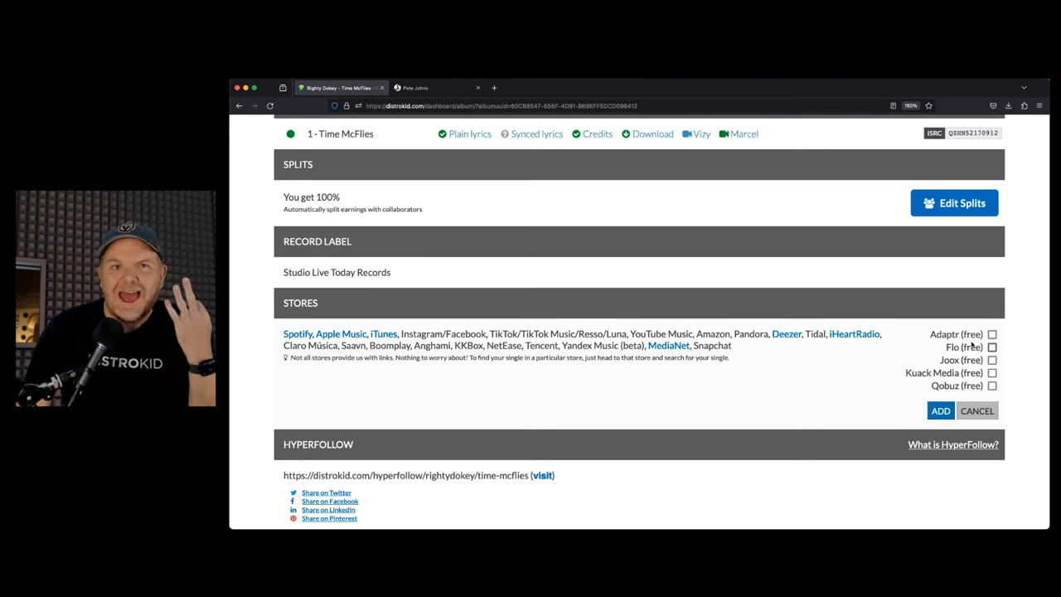
{"action": "mouse_move", "coordinate": [1004, 349]}
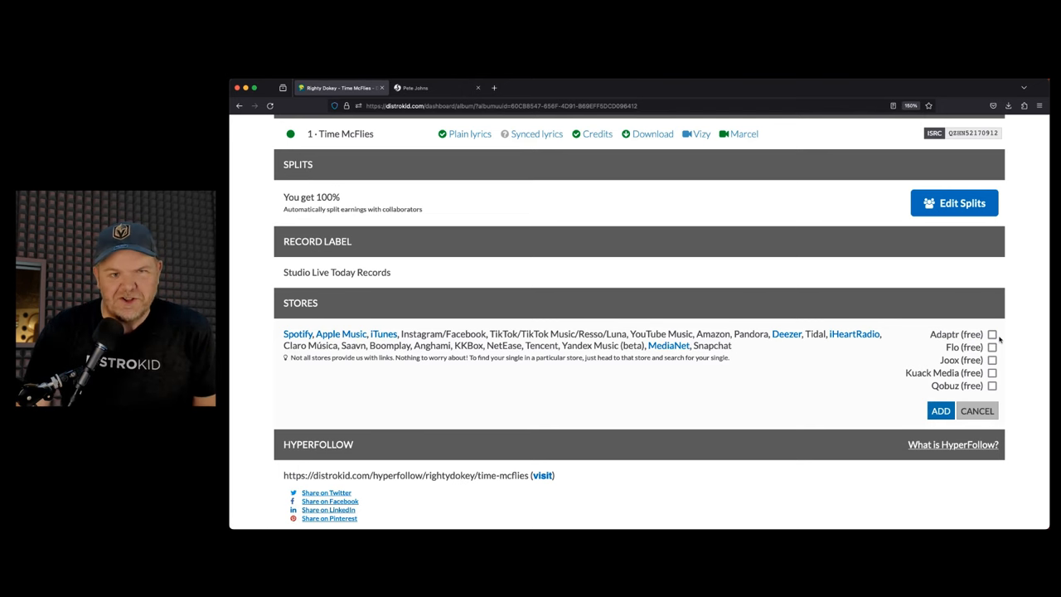
{"action": "left_click", "coordinate": [999, 335]}
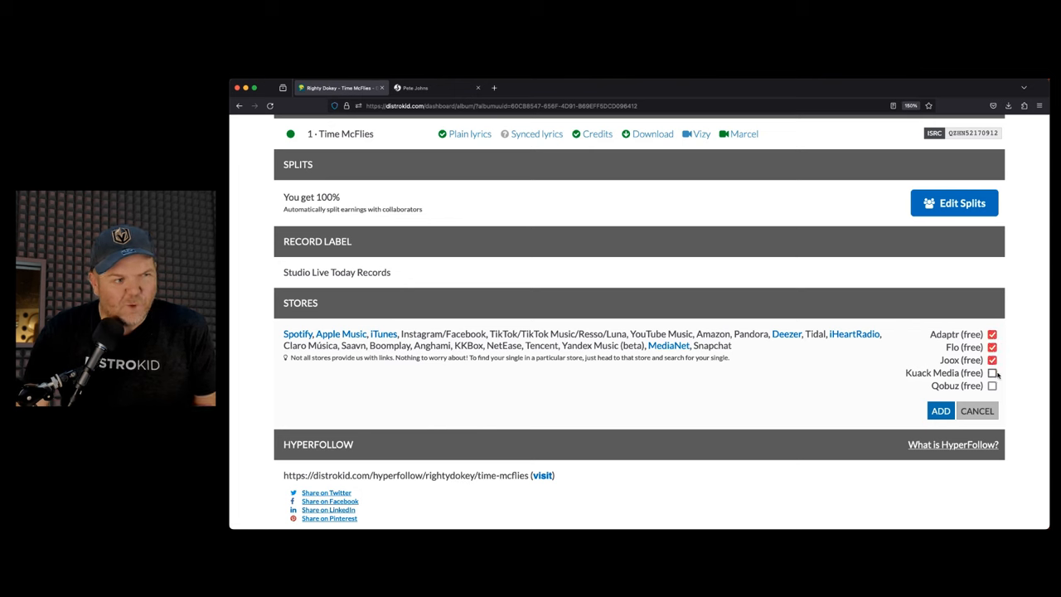
{"action": "left_click", "coordinate": [1002, 374]}
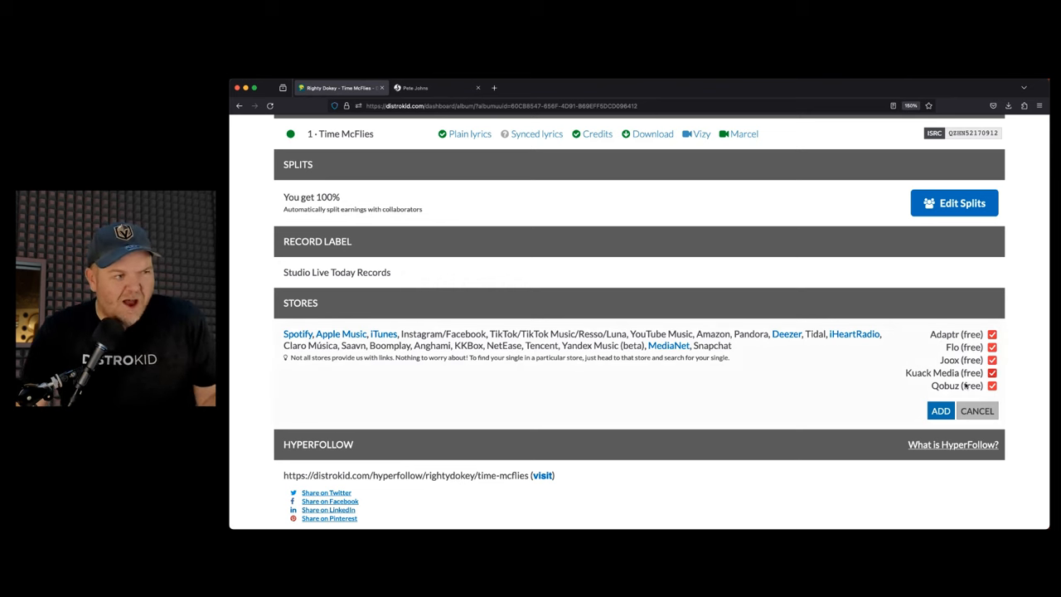
{"action": "left_click", "coordinate": [940, 410]}
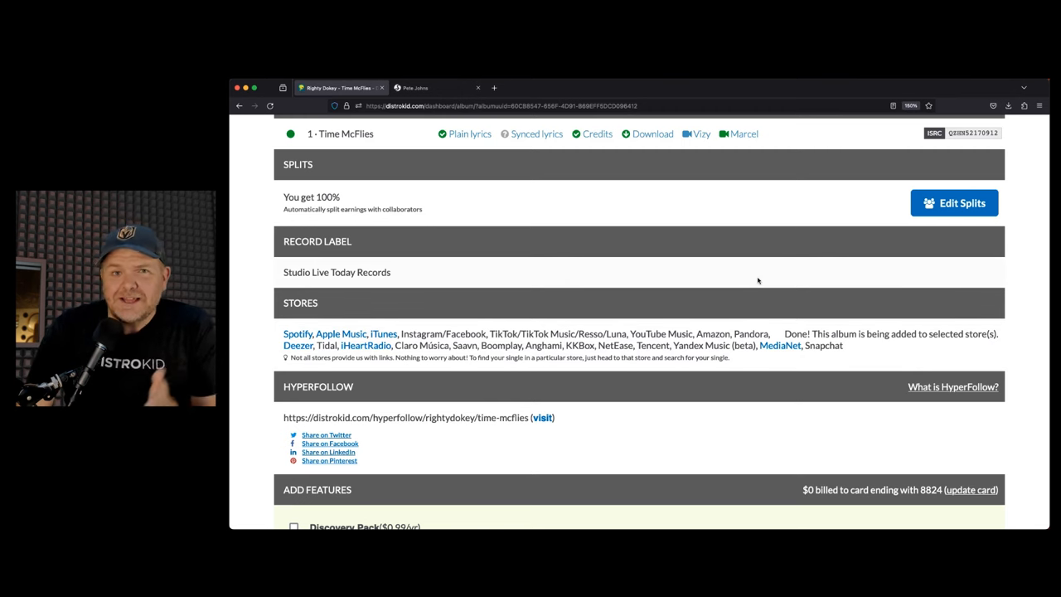
{"action": "mouse_move", "coordinate": [711, 271]}
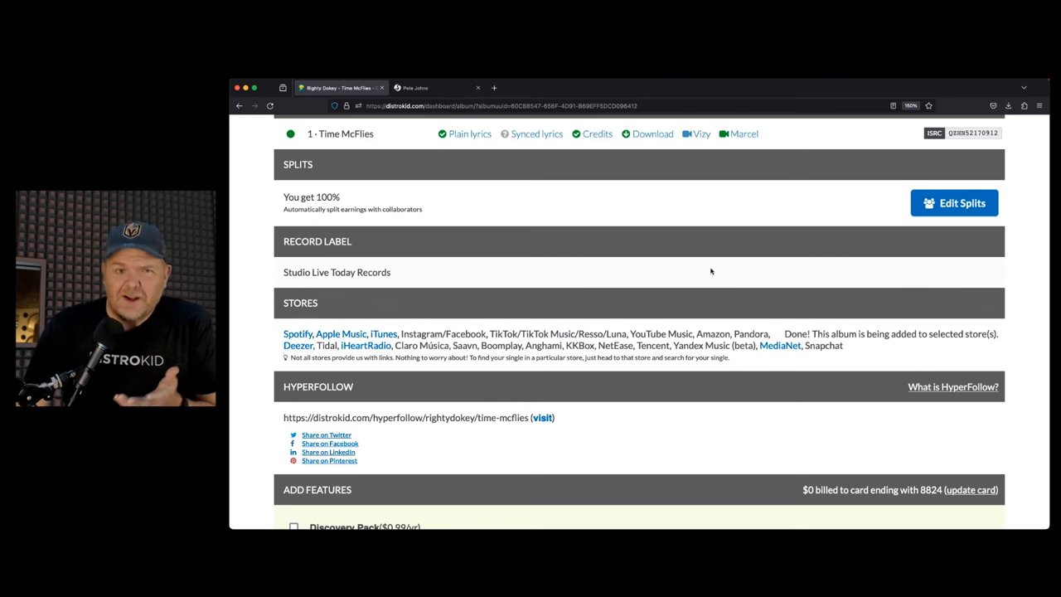
{"action": "mouse_move", "coordinate": [715, 263]}
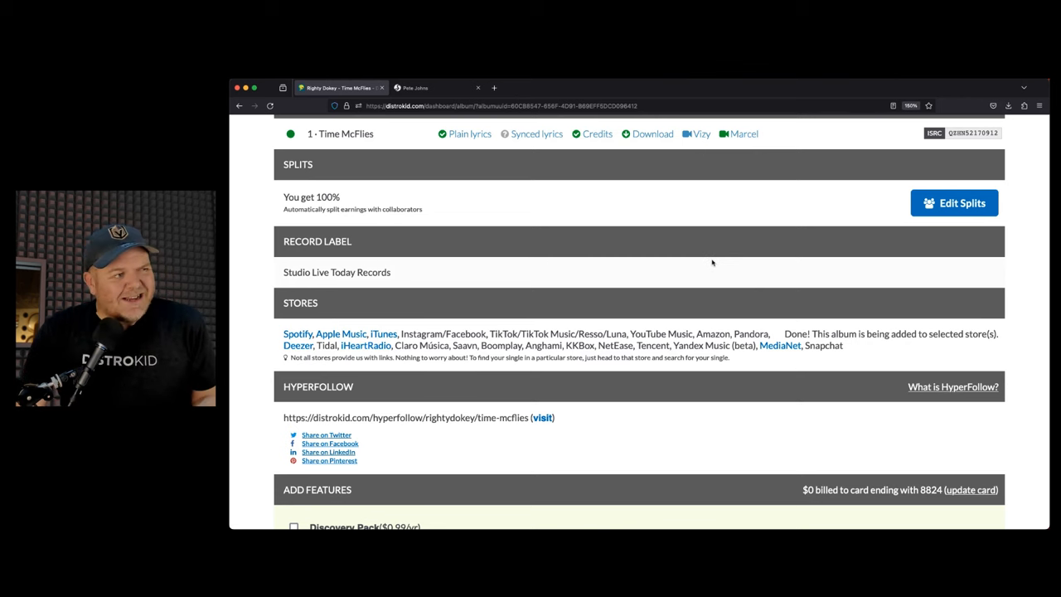
Return to My Music, open Choices, and scroll to its Splits, Label and Stores.
{"action": "scroll", "scroll_direction": "up", "scroll_amount": 3}
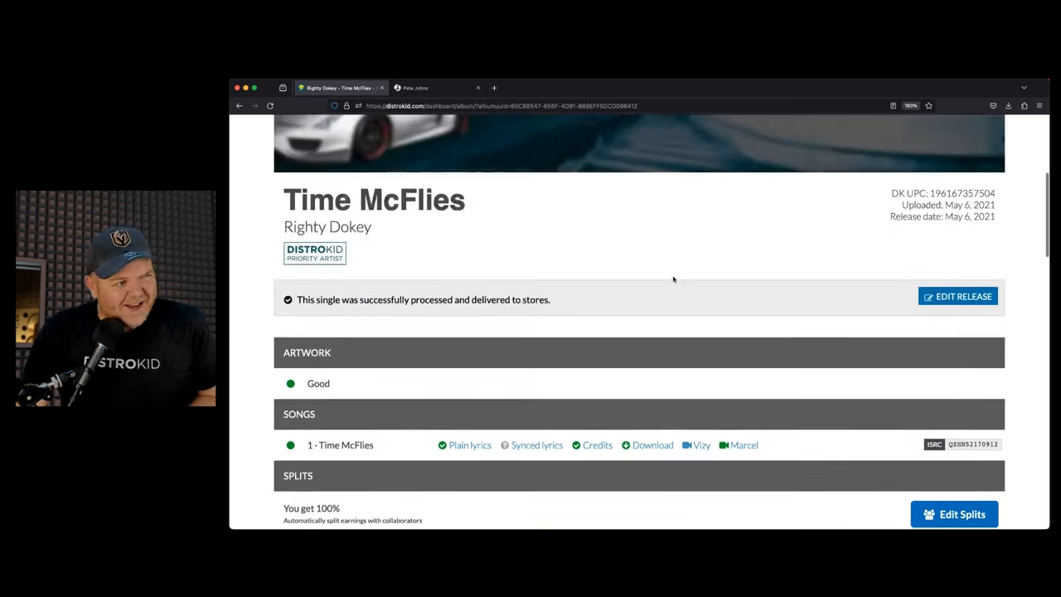
{"action": "scroll", "scroll_direction": "up", "scroll_amount": 3}
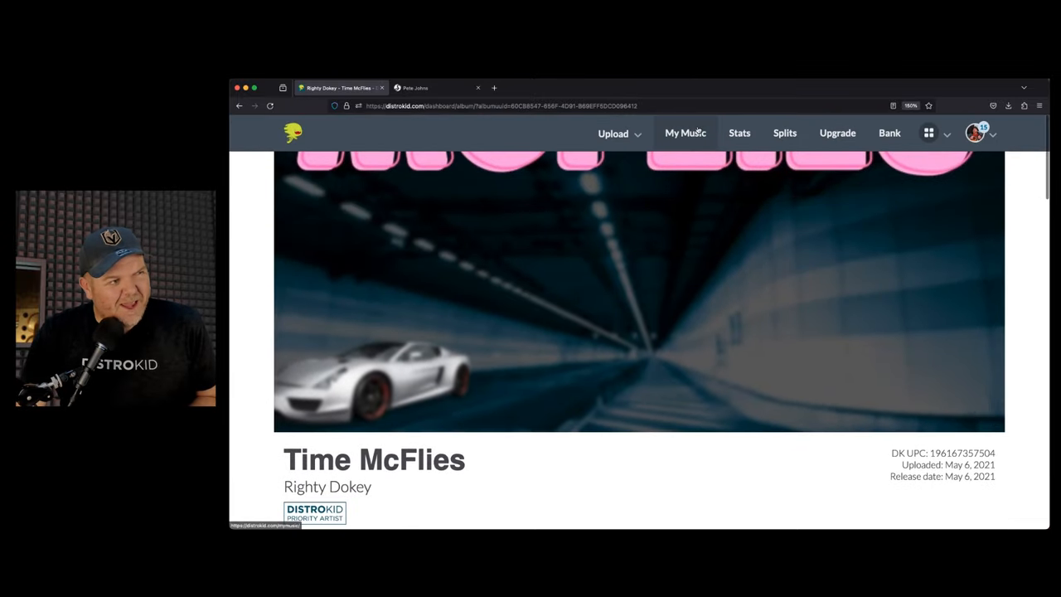
{"action": "left_click", "coordinate": [685, 132]}
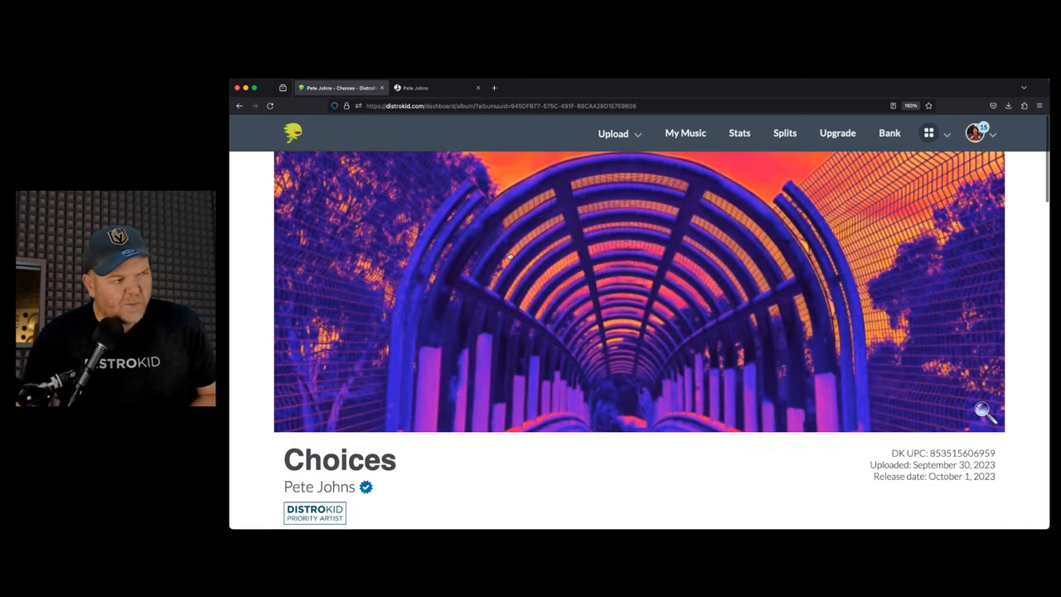
{"action": "scroll", "scroll_direction": "down", "scroll_amount": 3}
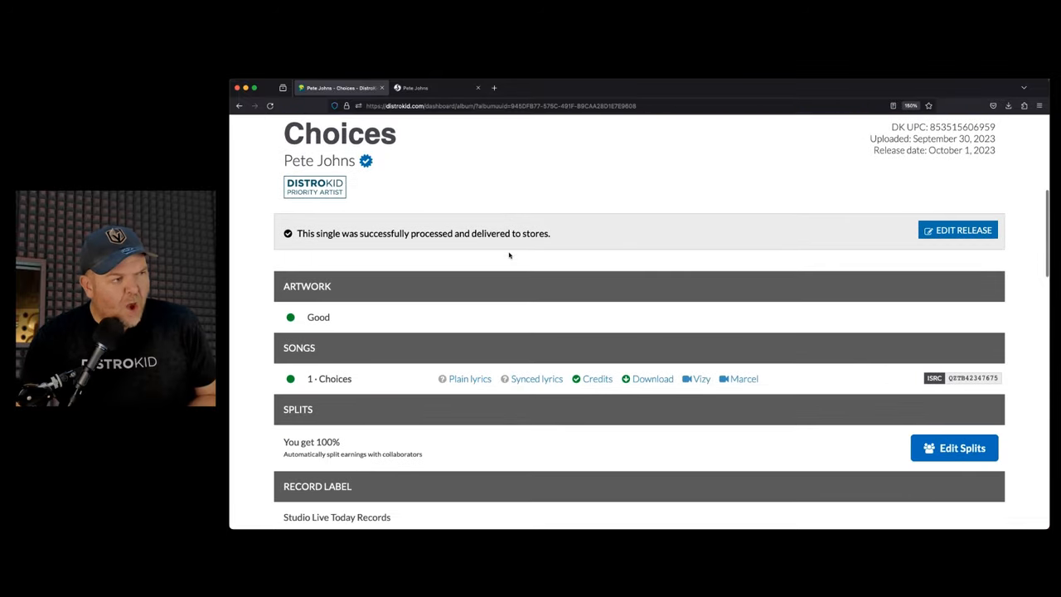
{"action": "scroll", "scroll_direction": "down", "scroll_amount": 3}
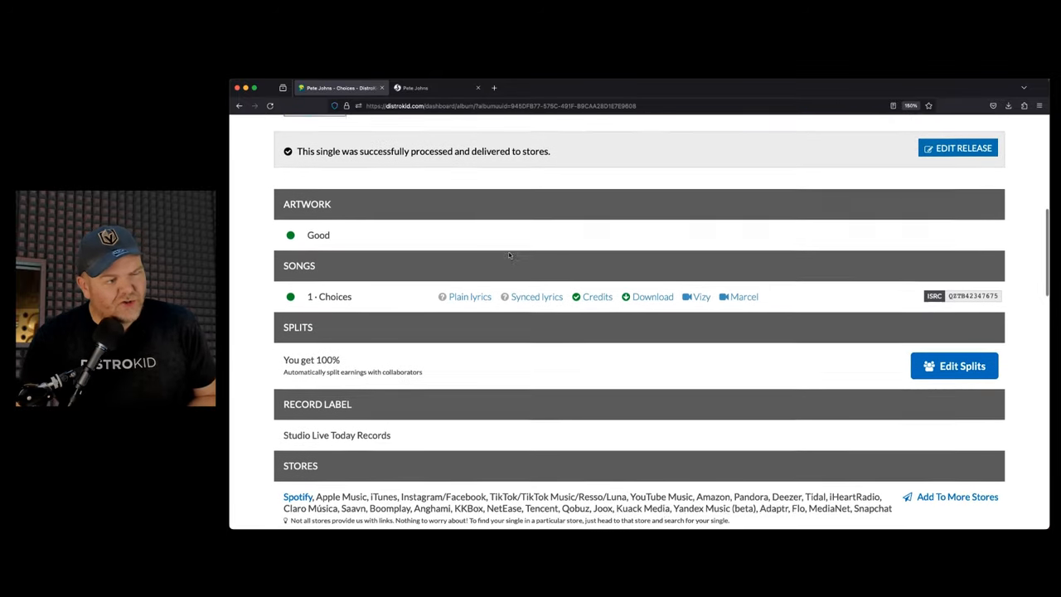
{"action": "scroll", "scroll_direction": "down", "scroll_amount": 3}
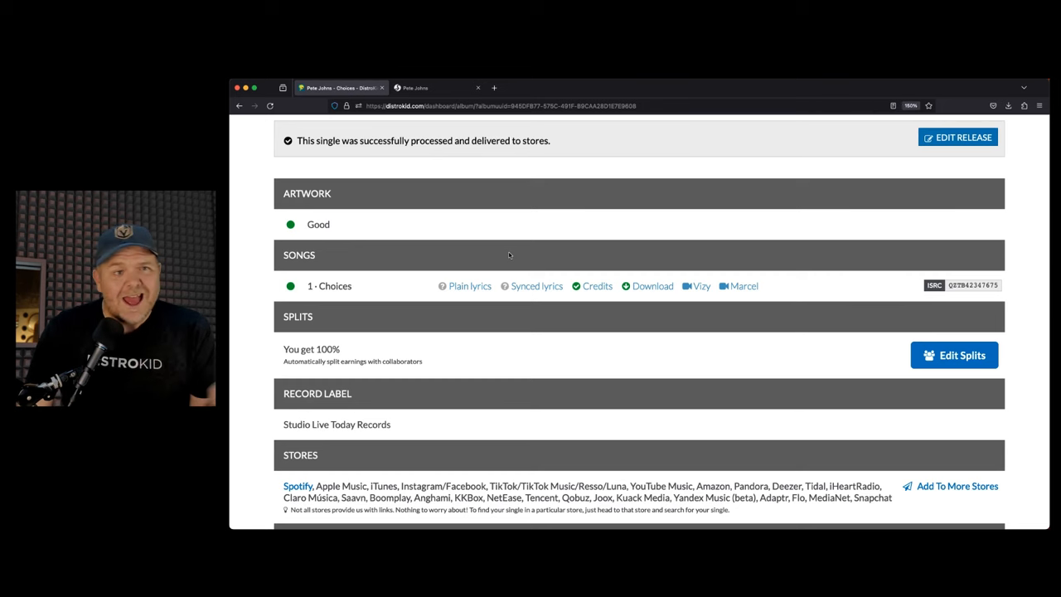
{"action": "mouse_move", "coordinate": [610, 340]}
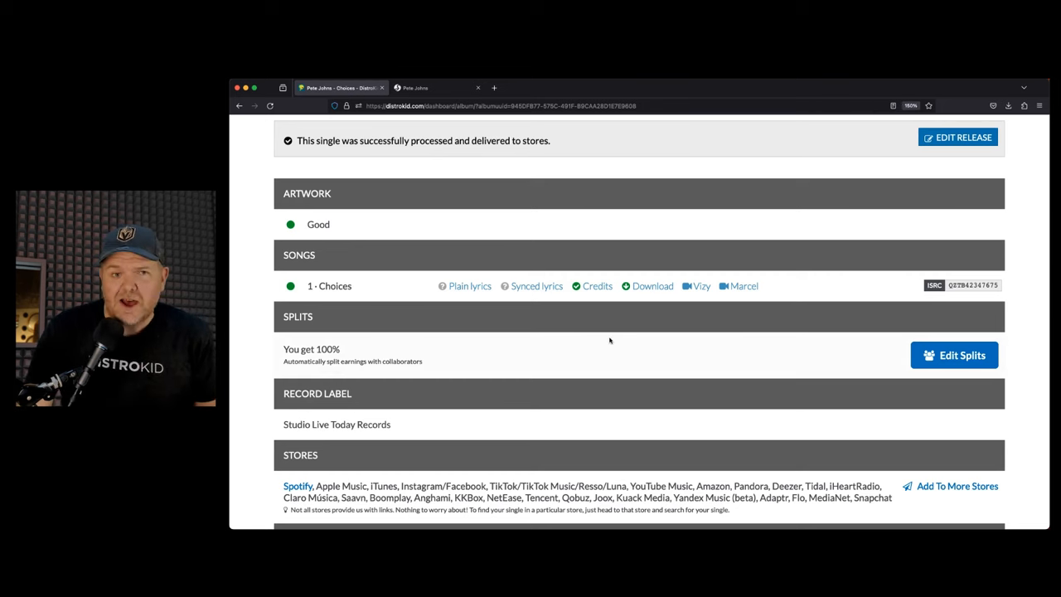
{"action": "mouse_move", "coordinate": [688, 344]}
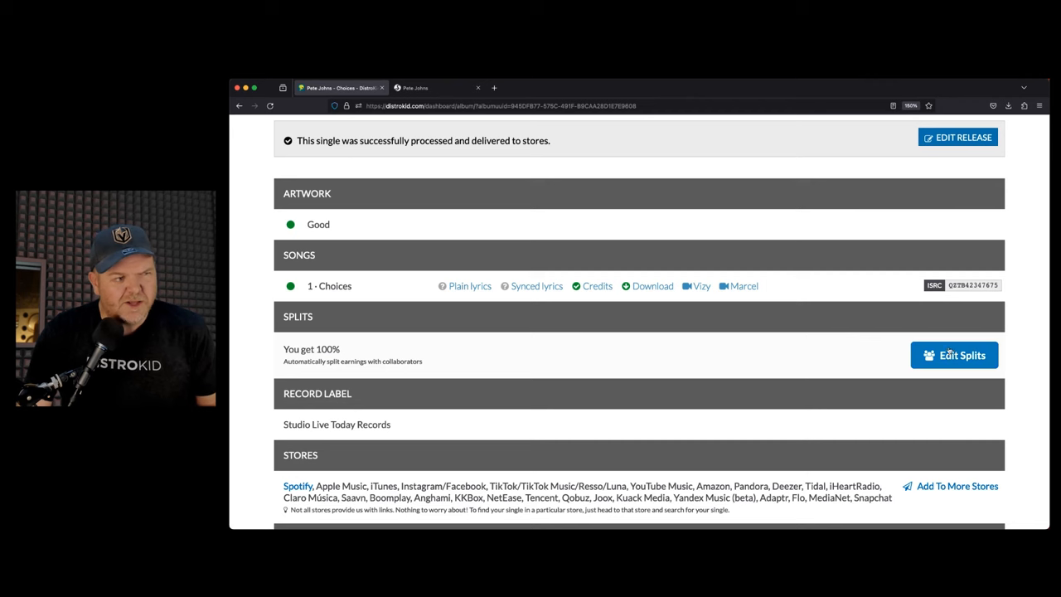
{"action": "mouse_move", "coordinate": [885, 358]}
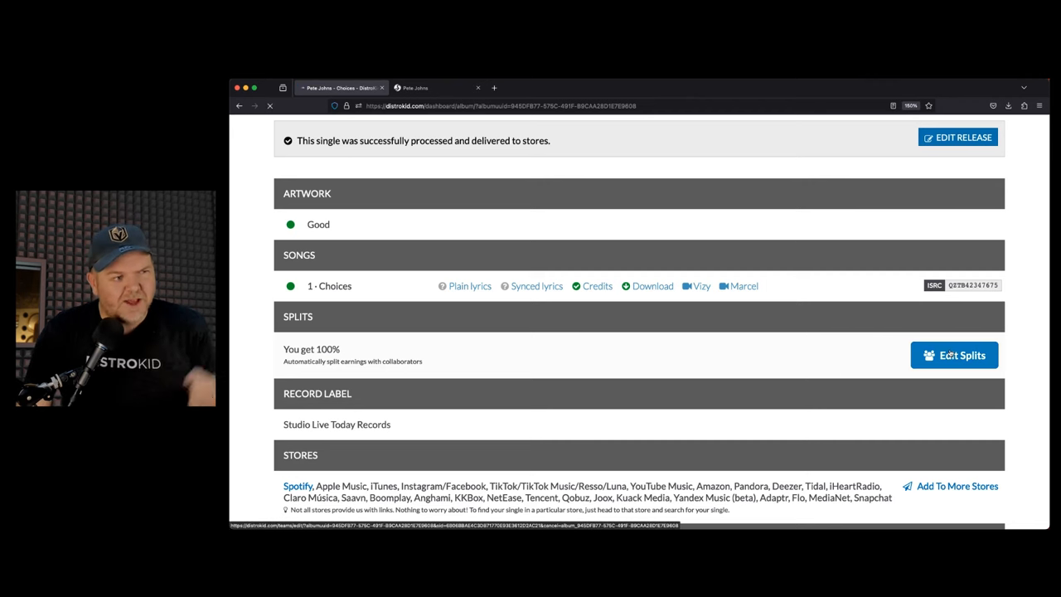
{"action": "left_click", "coordinate": [954, 355]}
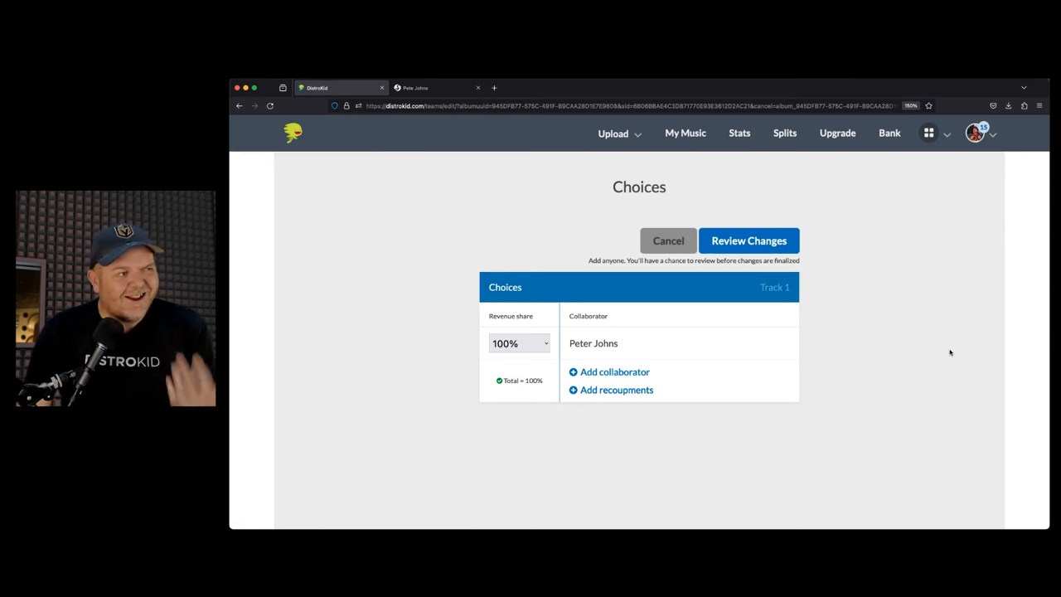
{"action": "mouse_move", "coordinate": [618, 371]}
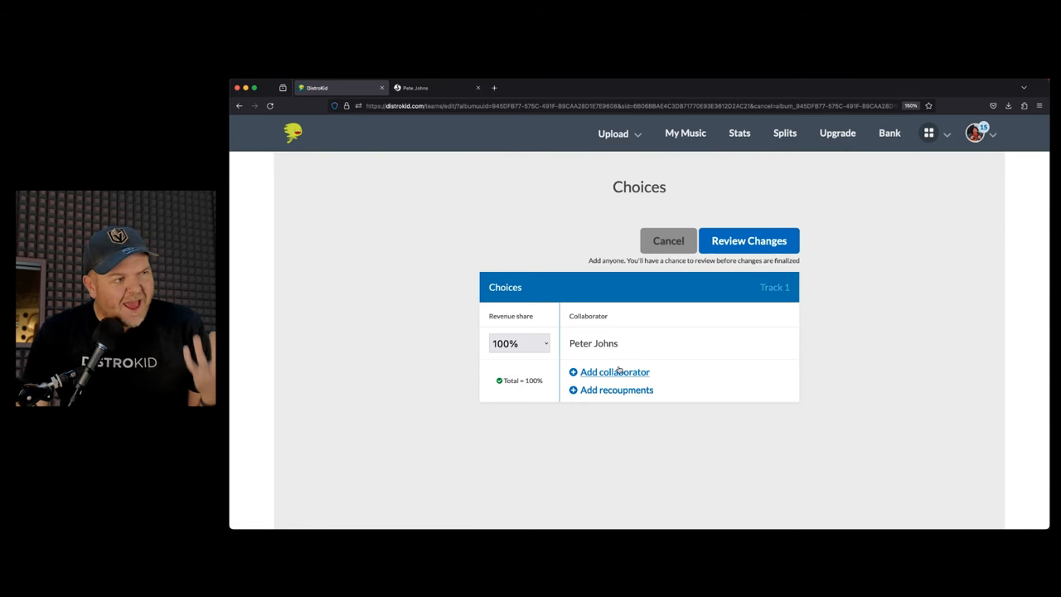
{"action": "left_click", "coordinate": [615, 371]}
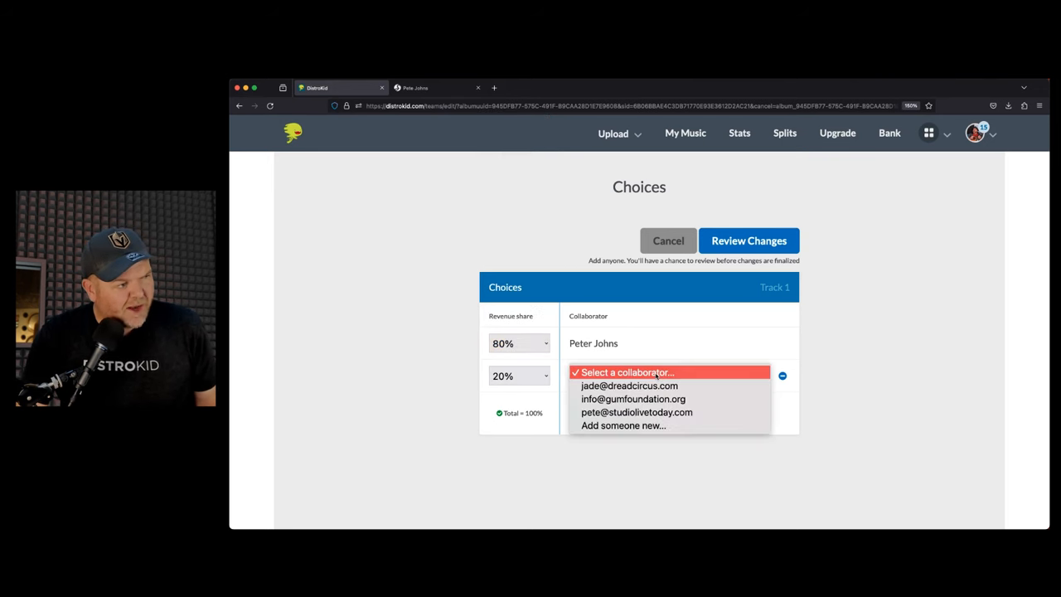
{"action": "left_click", "coordinate": [627, 386]}
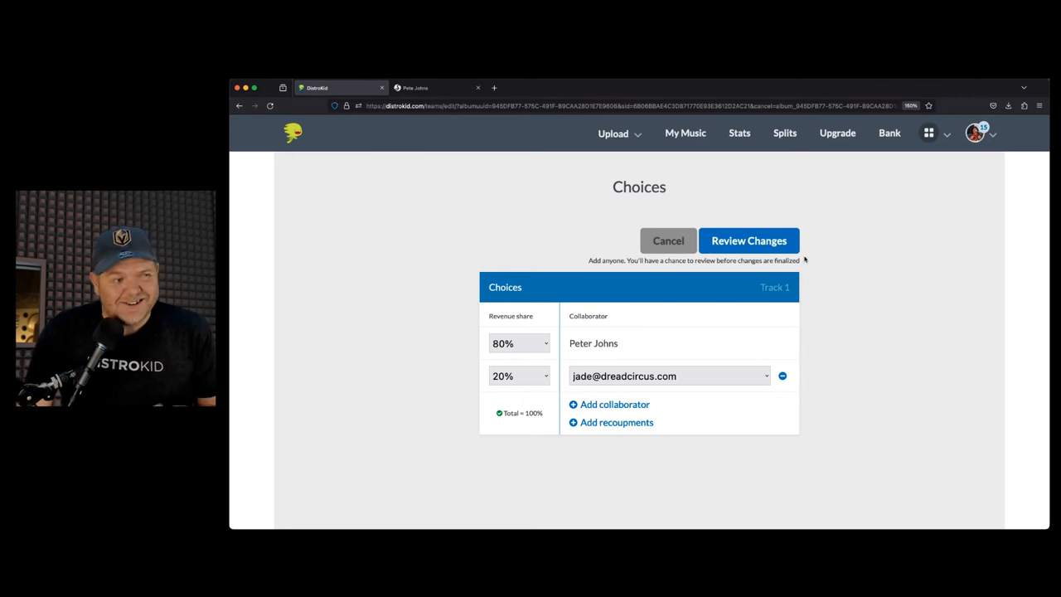
{"action": "mouse_move", "coordinate": [840, 264]}
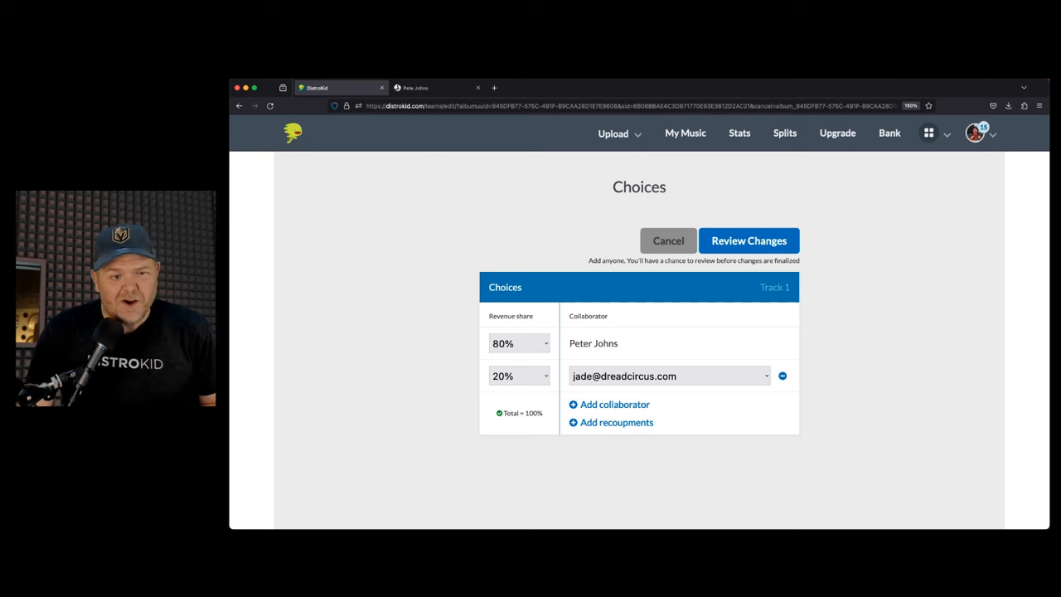
{"action": "mouse_move", "coordinate": [893, 275]}
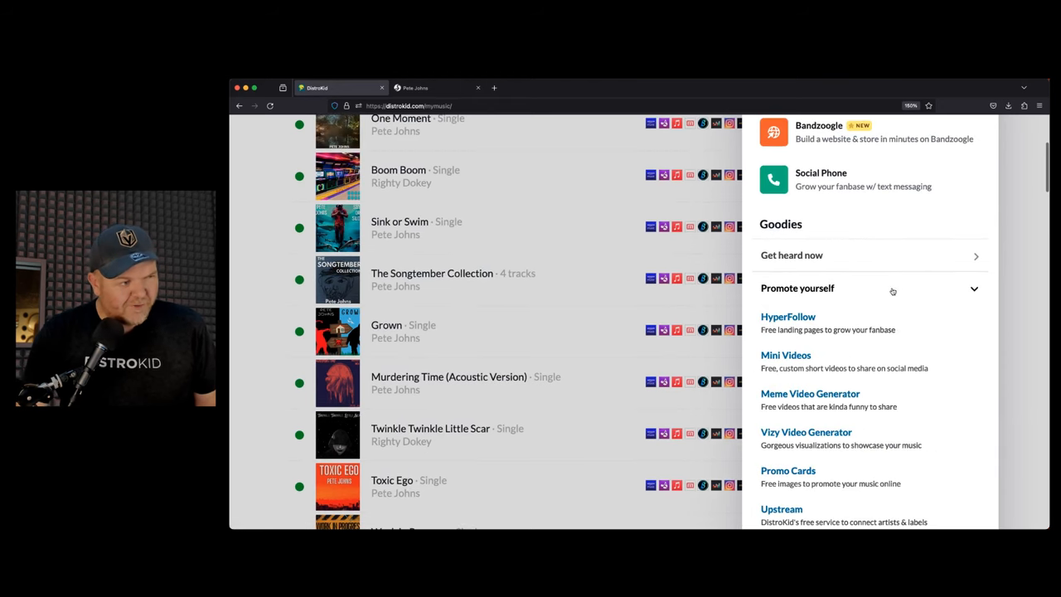
Select Choices in the Promo Cards generator and generate its card gallery.
{"action": "scroll", "scroll_direction": "down", "scroll_amount": 3}
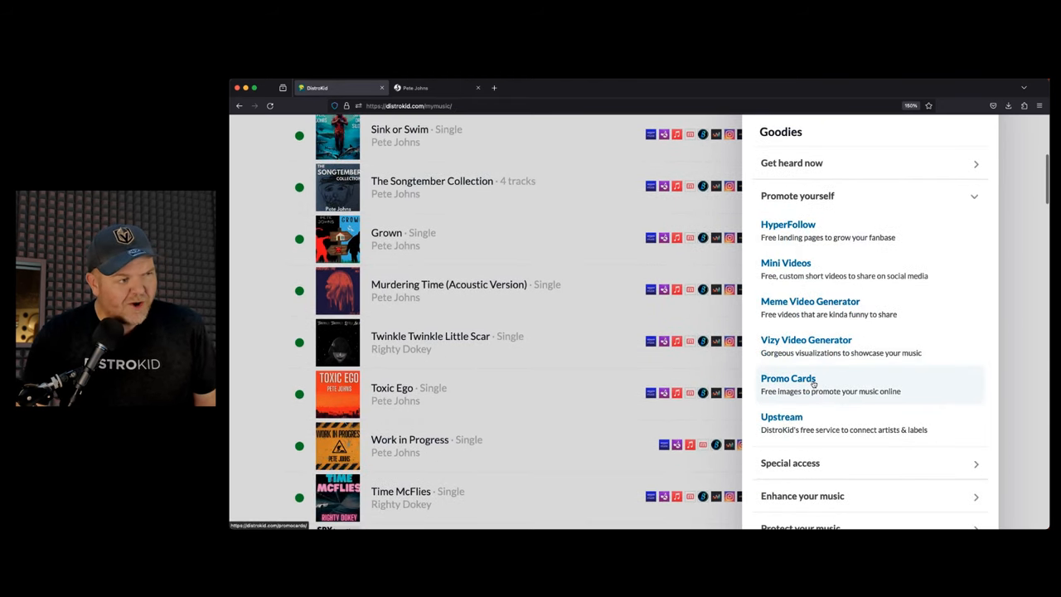
{"action": "left_click", "coordinate": [788, 378]}
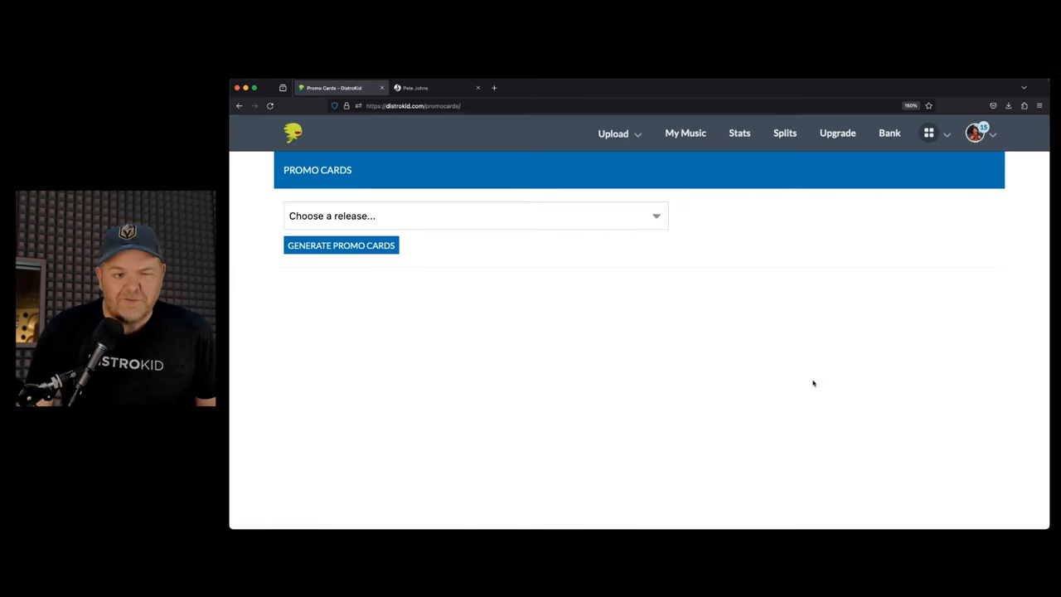
{"action": "left_click", "coordinate": [475, 215]}
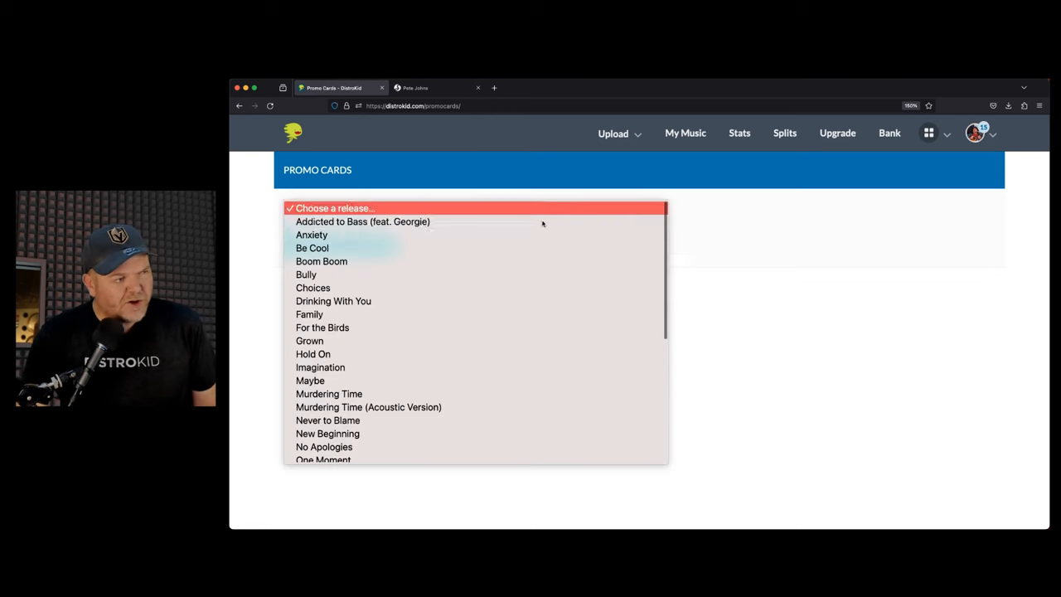
{"action": "left_click", "coordinate": [313, 288]}
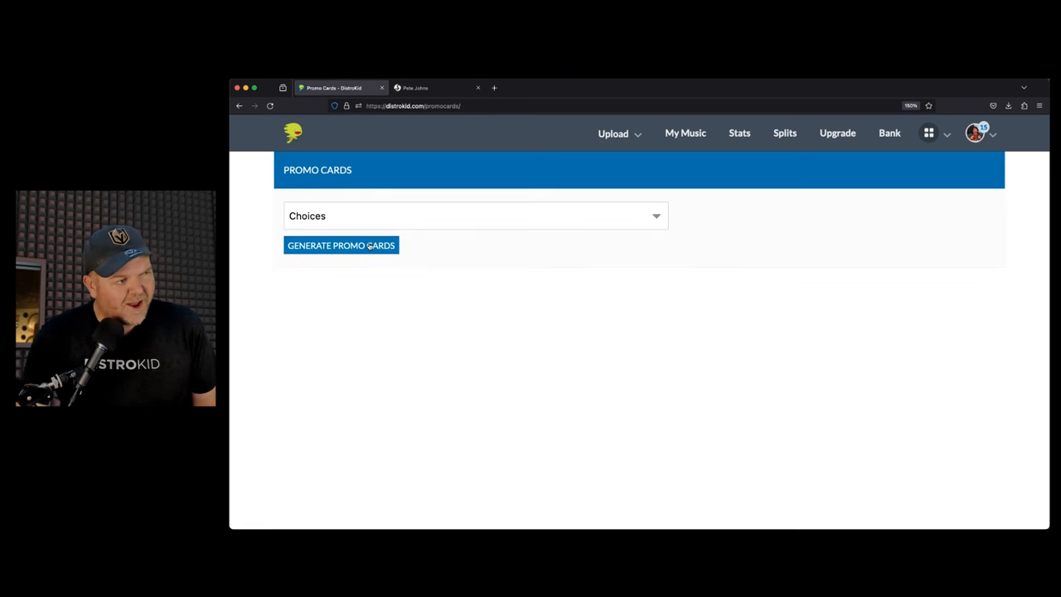
{"action": "left_click", "coordinate": [341, 244]}
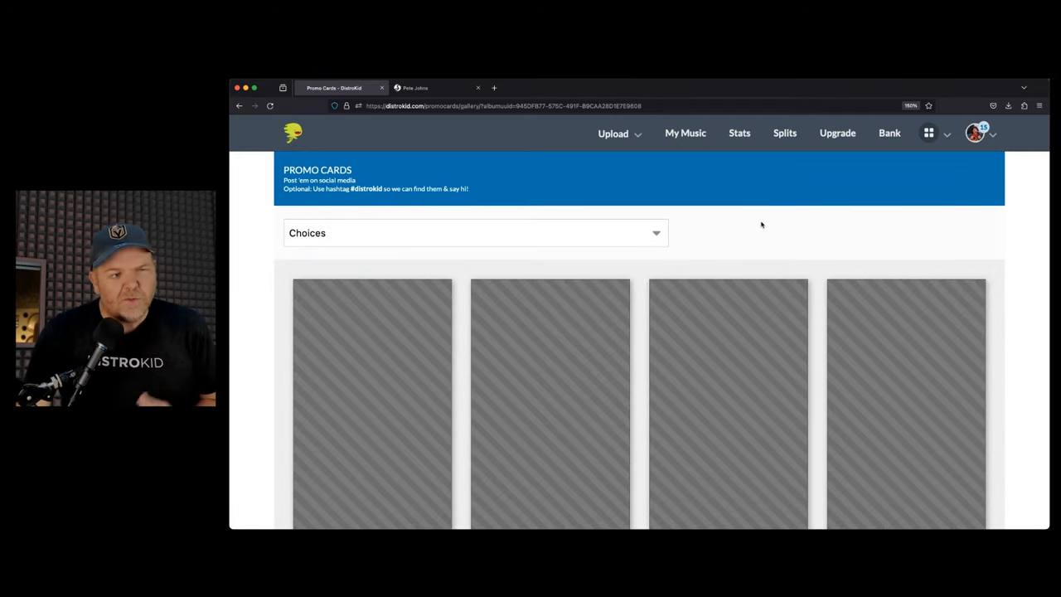
Scroll through the Choices promo card designs, from Sunrise and Wood to Aurora and Gold.
{"action": "scroll", "scroll_direction": "down", "scroll_amount": 3}
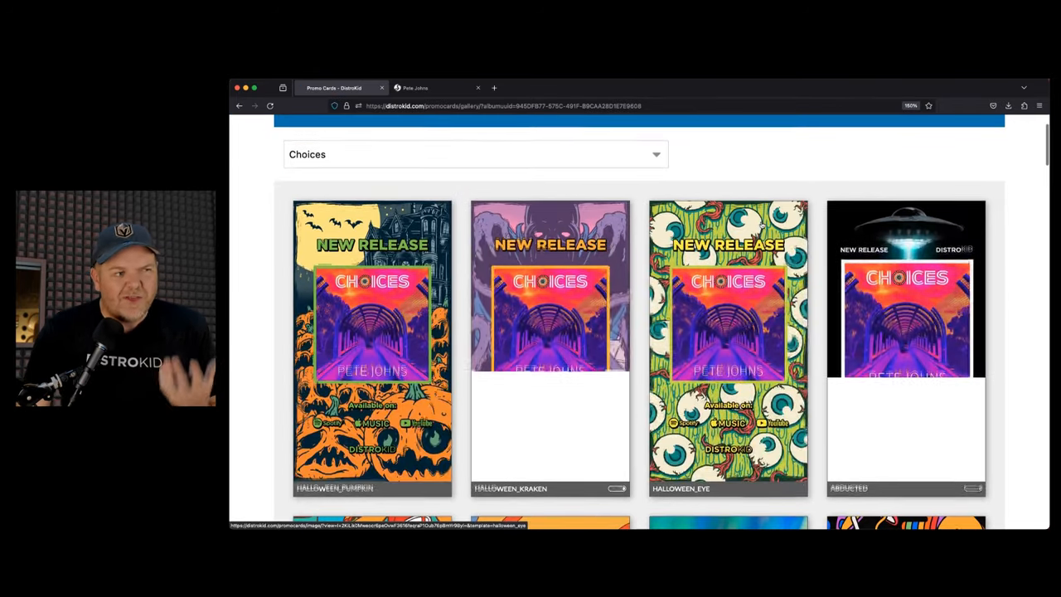
{"action": "scroll", "scroll_direction": "down", "scroll_amount": 3}
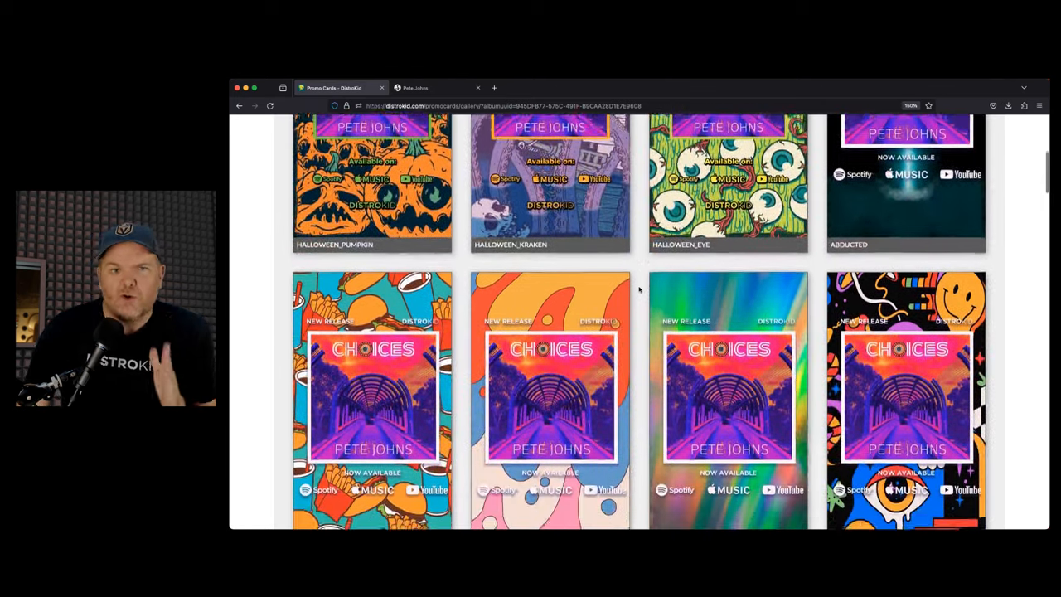
{"action": "scroll", "scroll_direction": "down", "scroll_amount": 3}
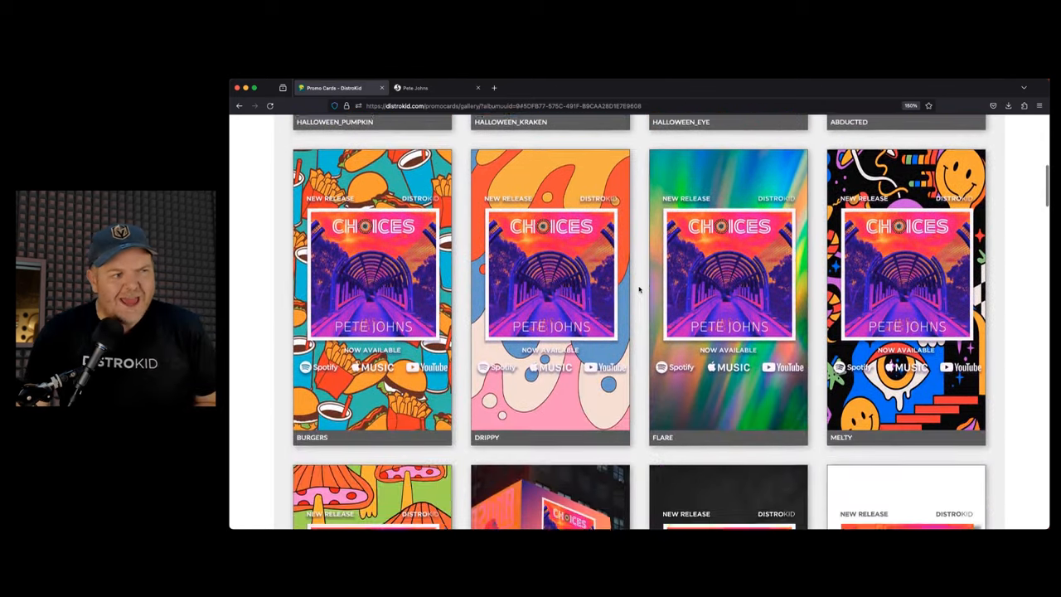
{"action": "scroll", "scroll_direction": "down", "scroll_amount": 3}
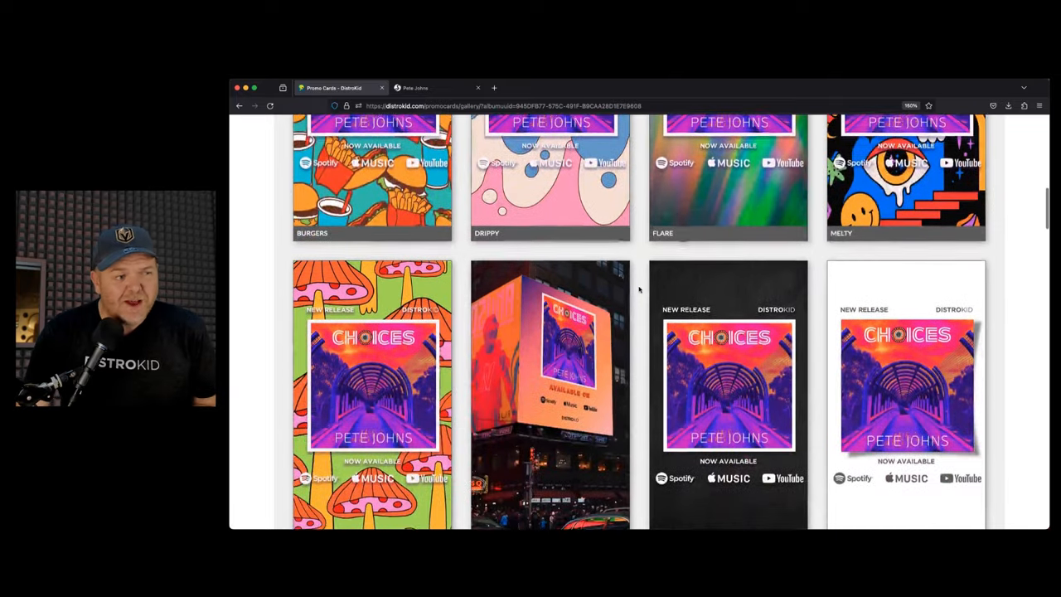
{"action": "scroll", "scroll_direction": "down", "scroll_amount": 3}
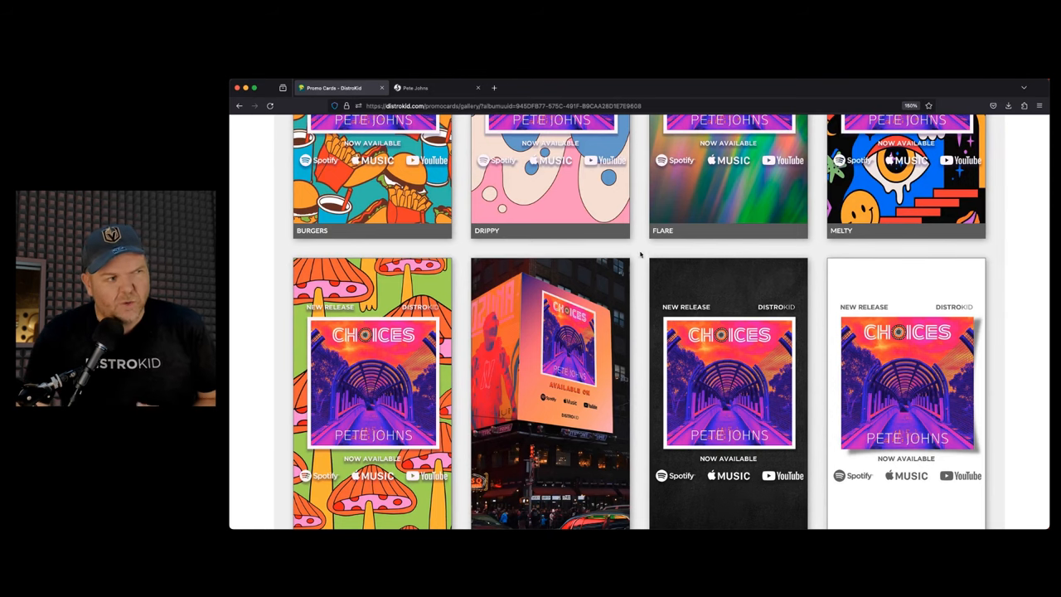
{"action": "scroll", "scroll_direction": "down", "scroll_amount": 3}
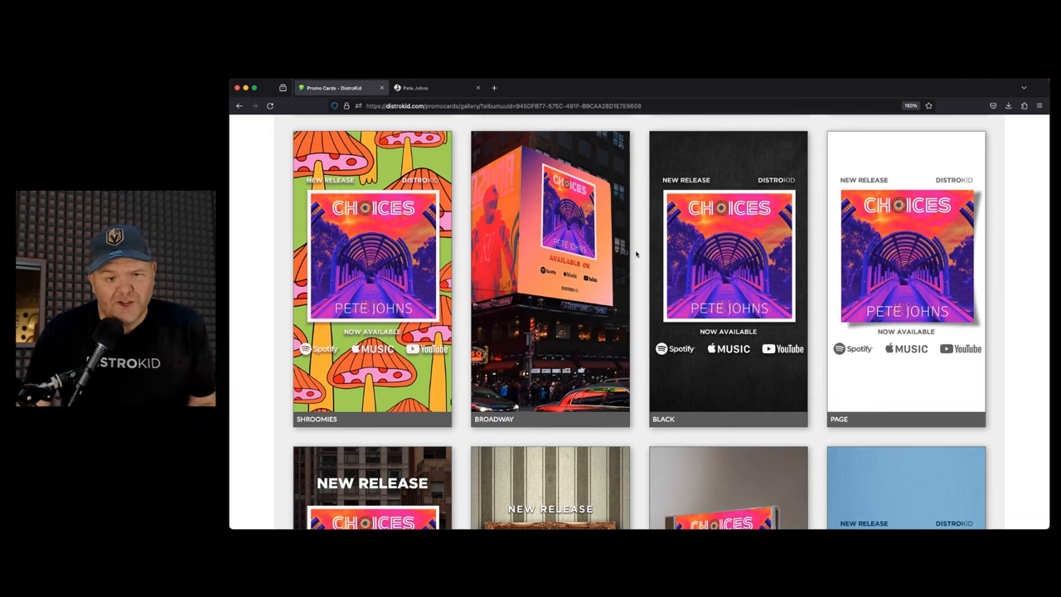
{"action": "scroll", "scroll_direction": "down", "scroll_amount": 3}
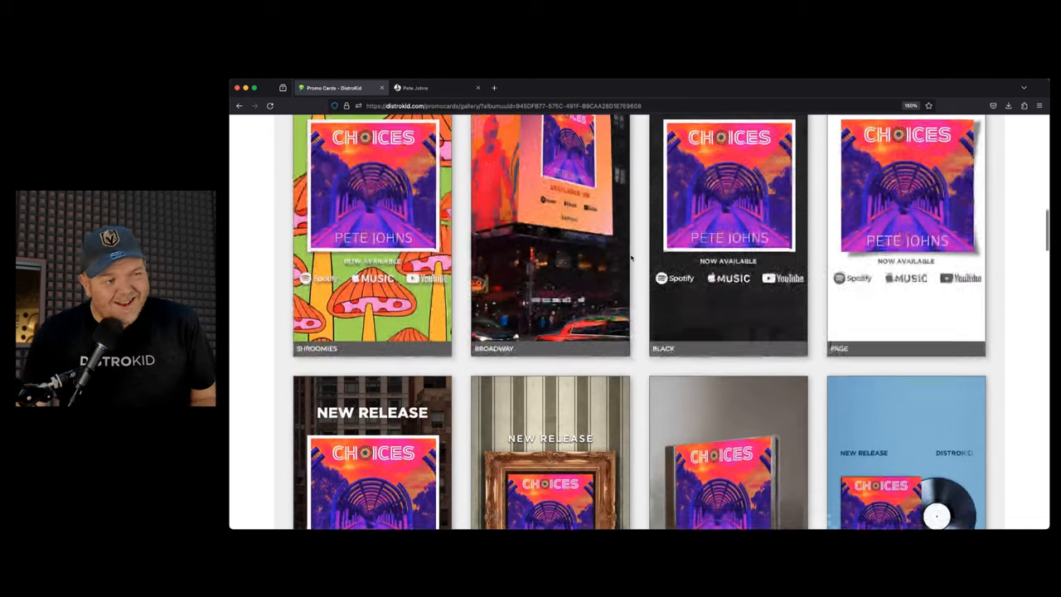
{"action": "scroll", "scroll_direction": "down", "scroll_amount": 3}
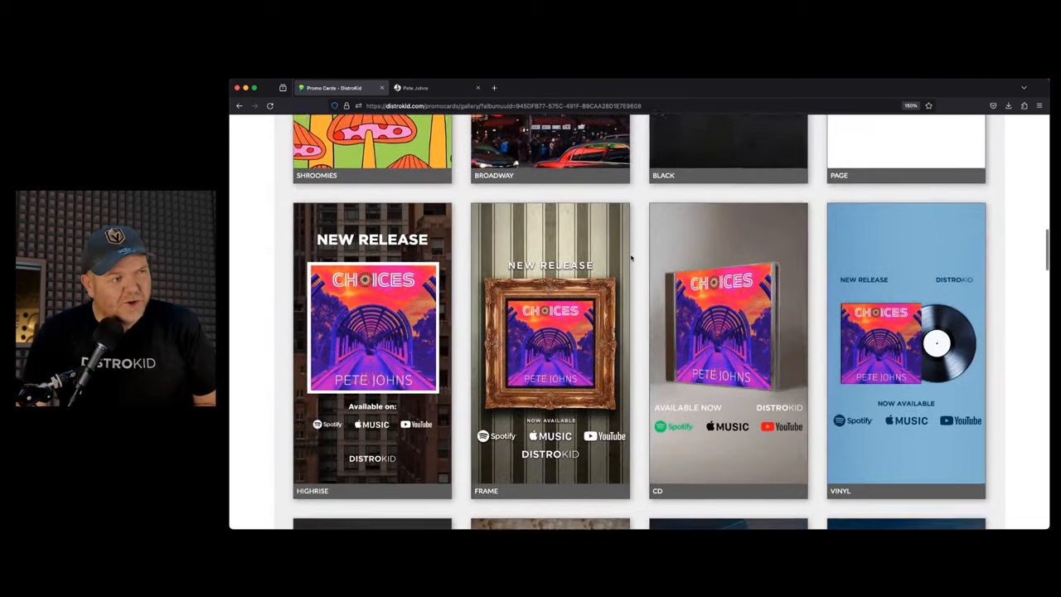
{"action": "scroll", "scroll_direction": "down", "scroll_amount": 3}
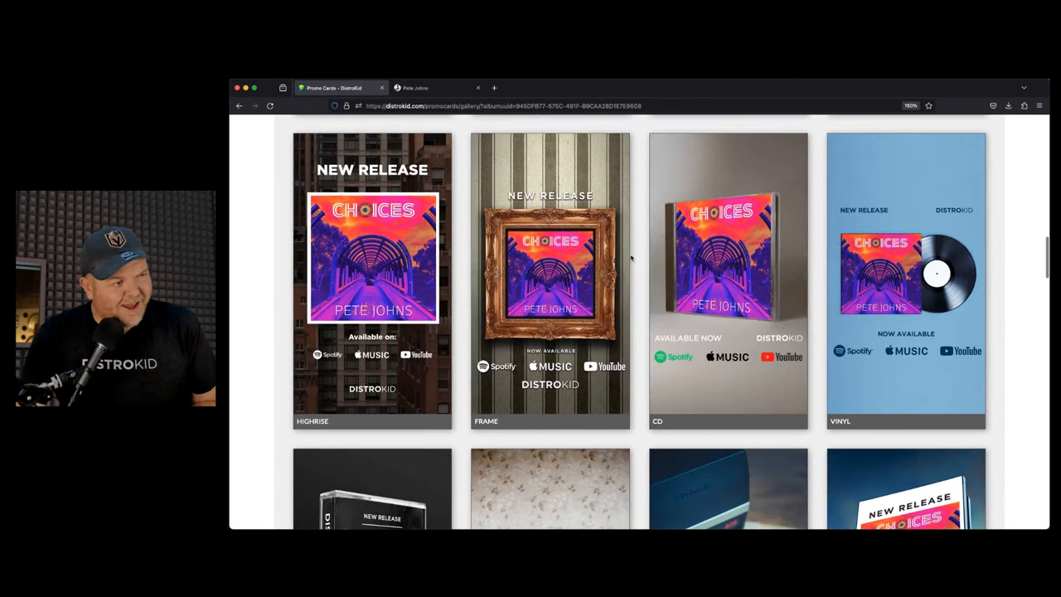
{"action": "scroll", "scroll_direction": "down", "scroll_amount": 3}
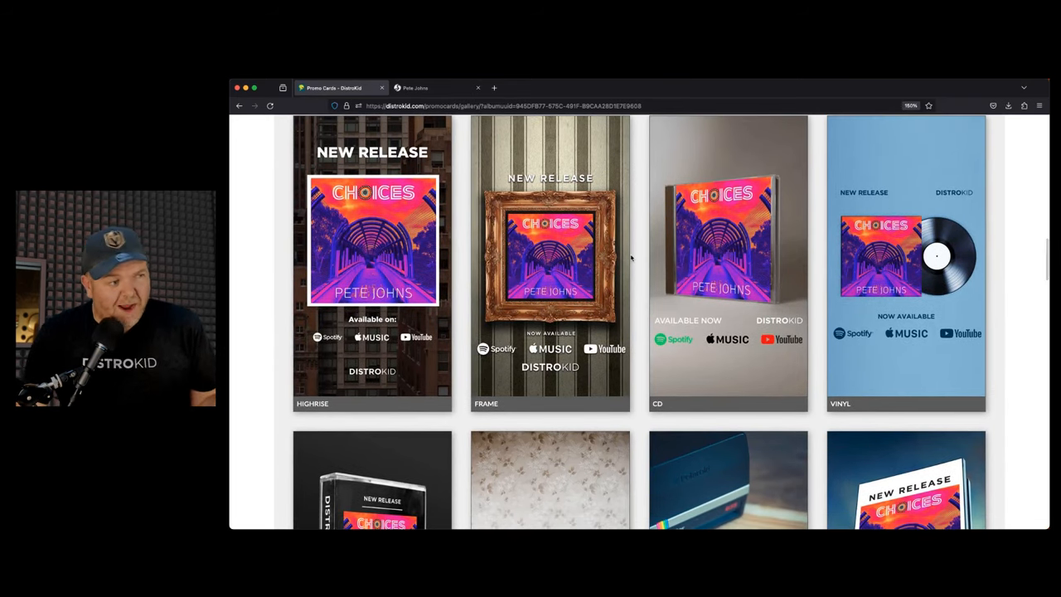
{"action": "scroll", "scroll_direction": "down", "scroll_amount": 3}
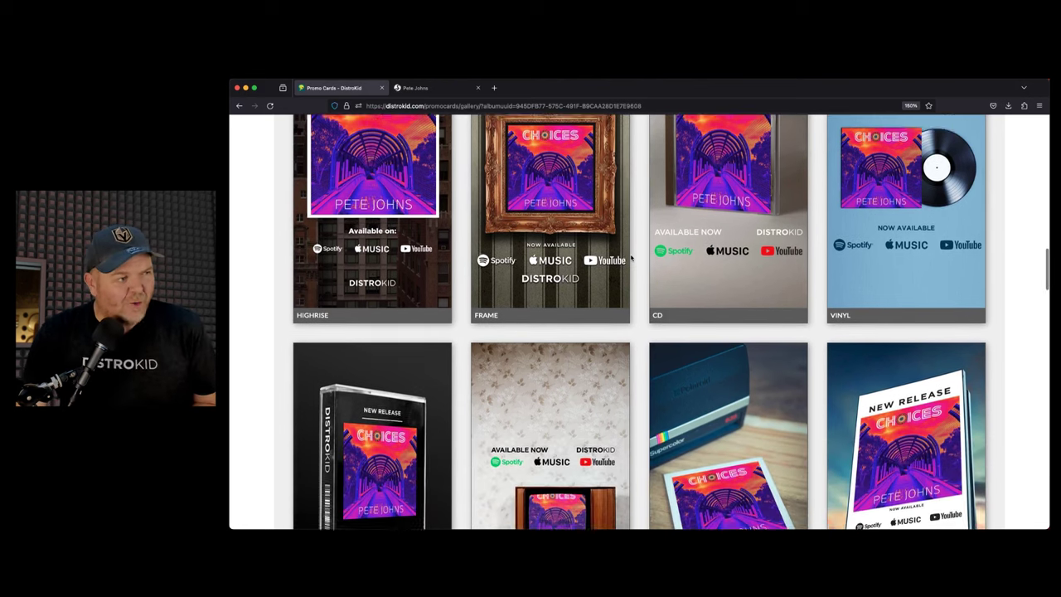
{"action": "scroll", "scroll_direction": "down", "scroll_amount": 3}
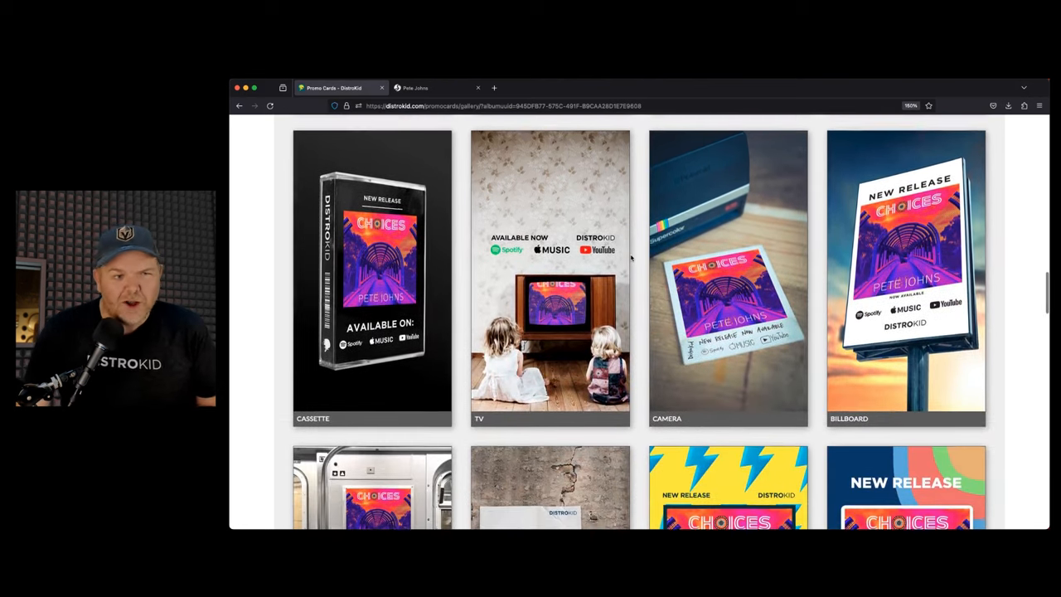
{"action": "scroll", "scroll_direction": "down", "scroll_amount": 3}
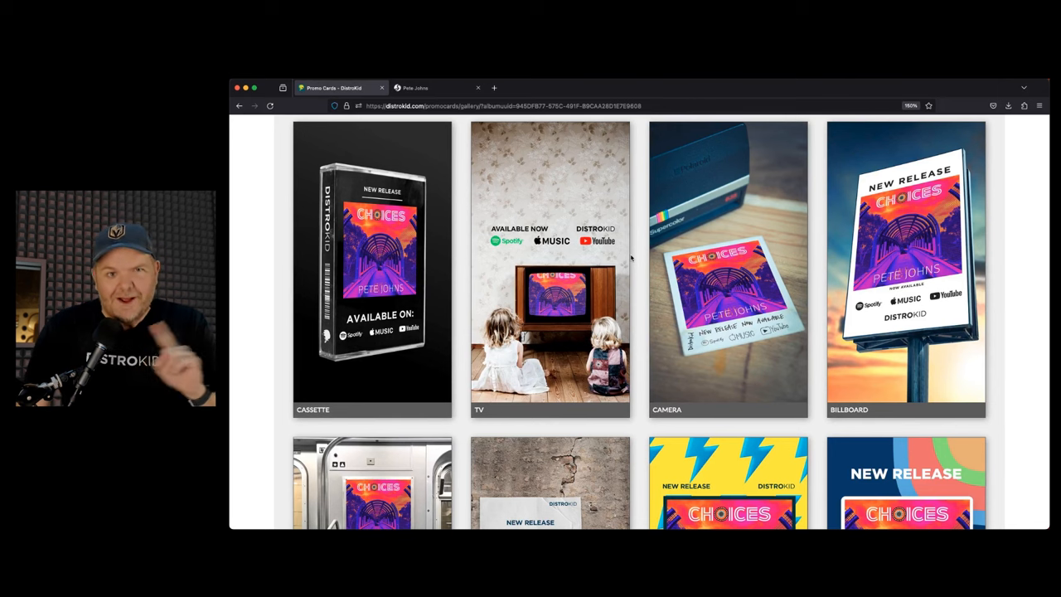
{"action": "scroll", "scroll_direction": "down", "scroll_amount": 3}
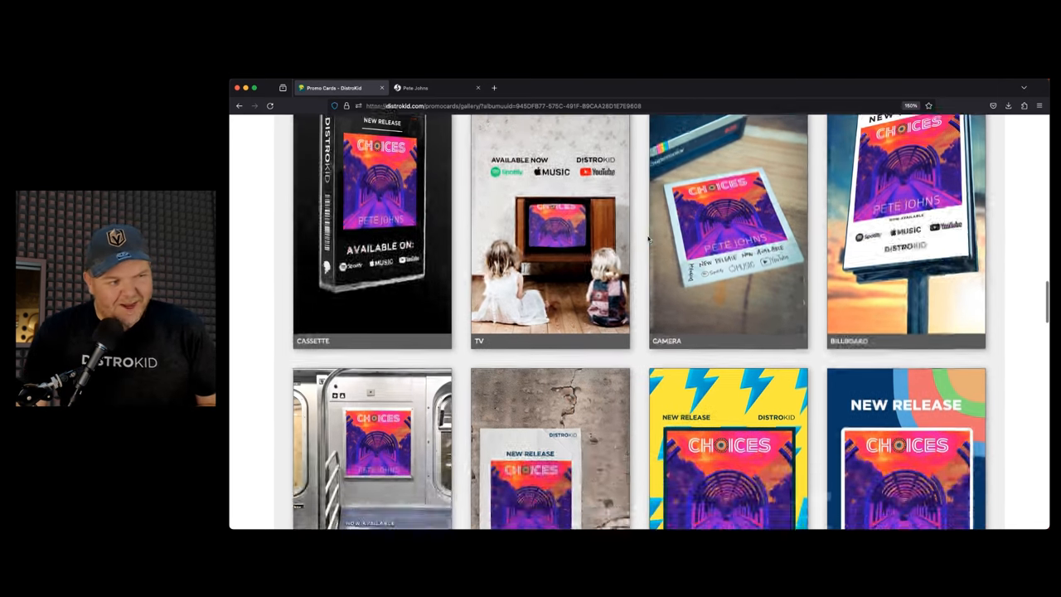
{"action": "scroll", "scroll_direction": "down", "scroll_amount": 3}
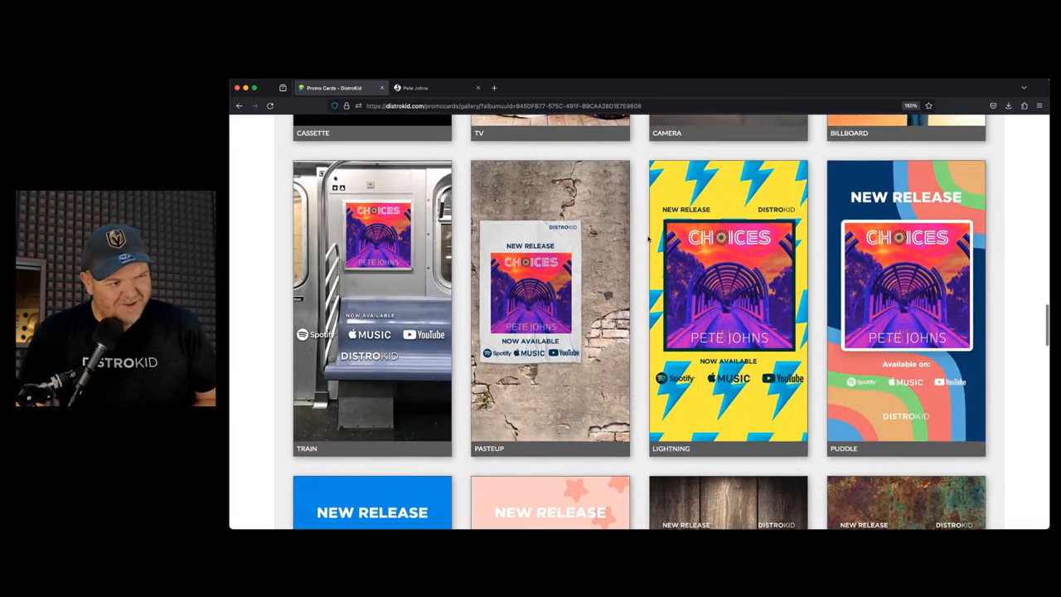
{"action": "scroll", "scroll_direction": "down", "scroll_amount": 3}
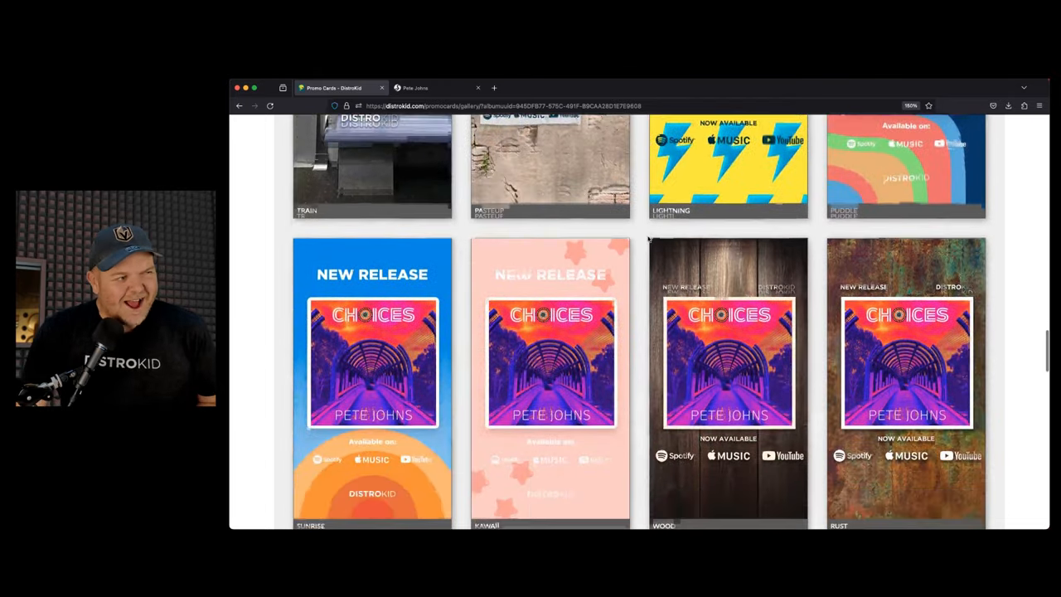
{"action": "scroll", "scroll_direction": "down", "scroll_amount": 3}
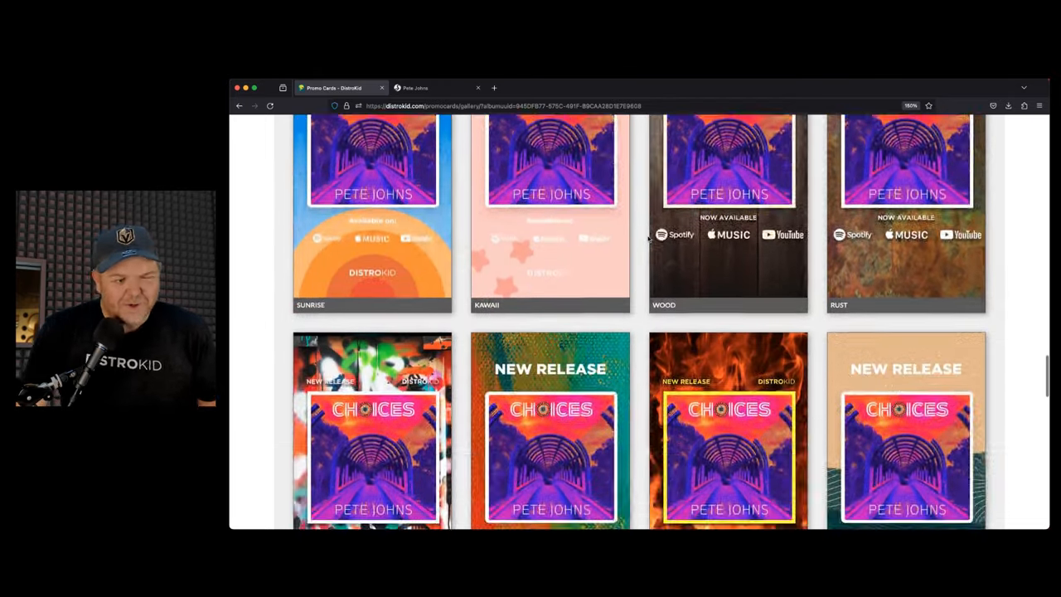
{"action": "scroll", "scroll_direction": "down", "scroll_amount": 3}
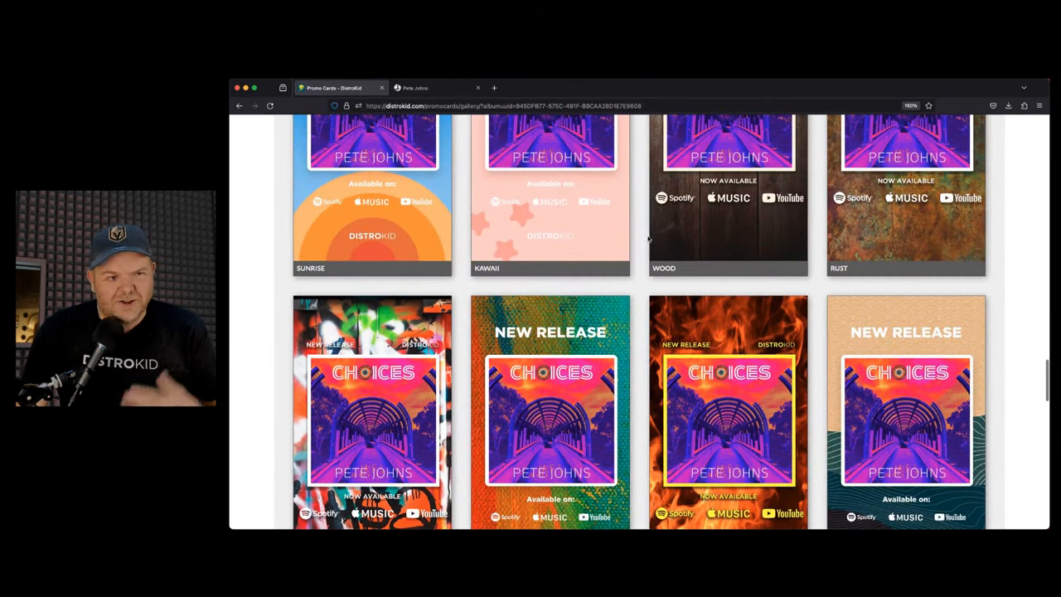
{"action": "scroll", "scroll_direction": "down", "scroll_amount": 3}
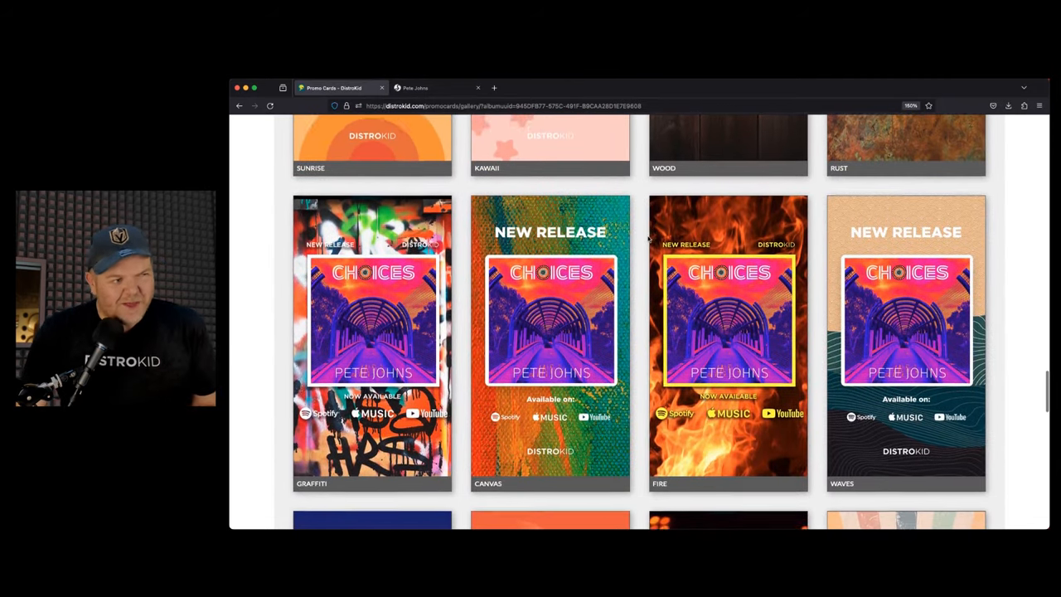
{"action": "scroll", "scroll_direction": "down", "scroll_amount": 3}
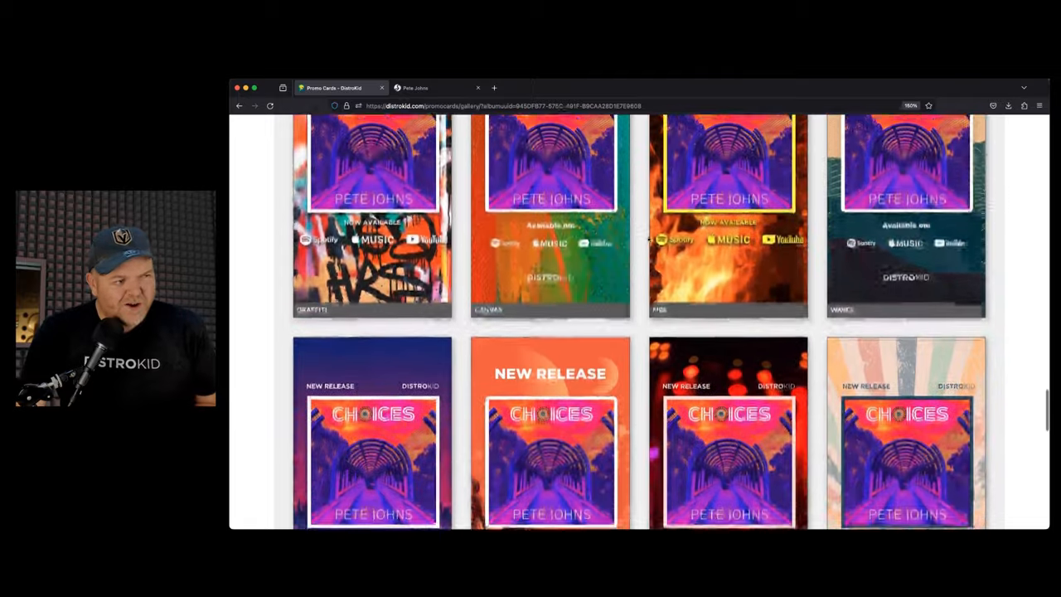
{"action": "scroll", "scroll_direction": "down", "scroll_amount": 3}
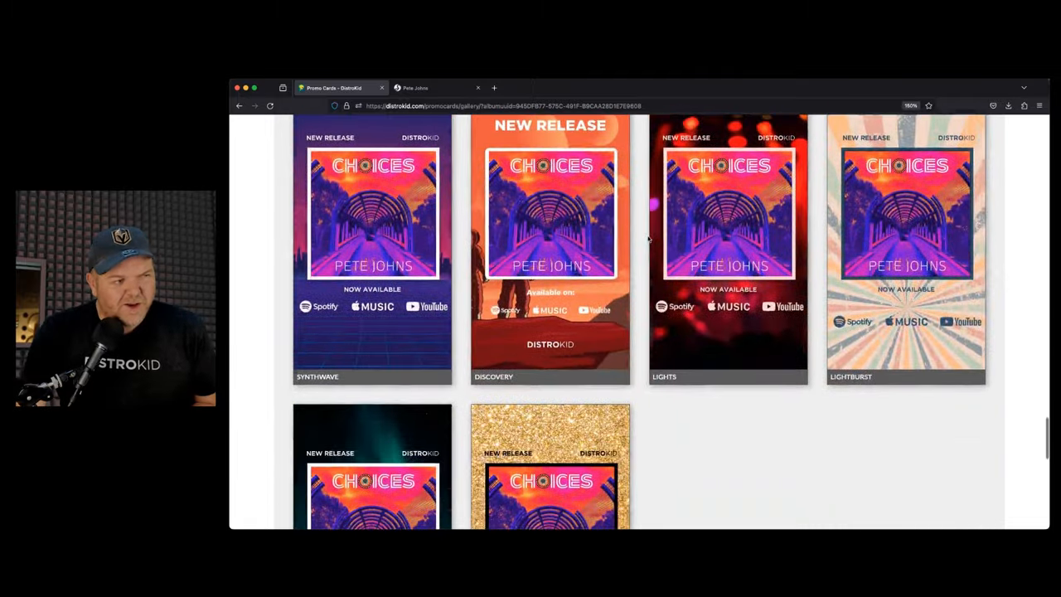
{"action": "scroll", "scroll_direction": "down", "scroll_amount": 3}
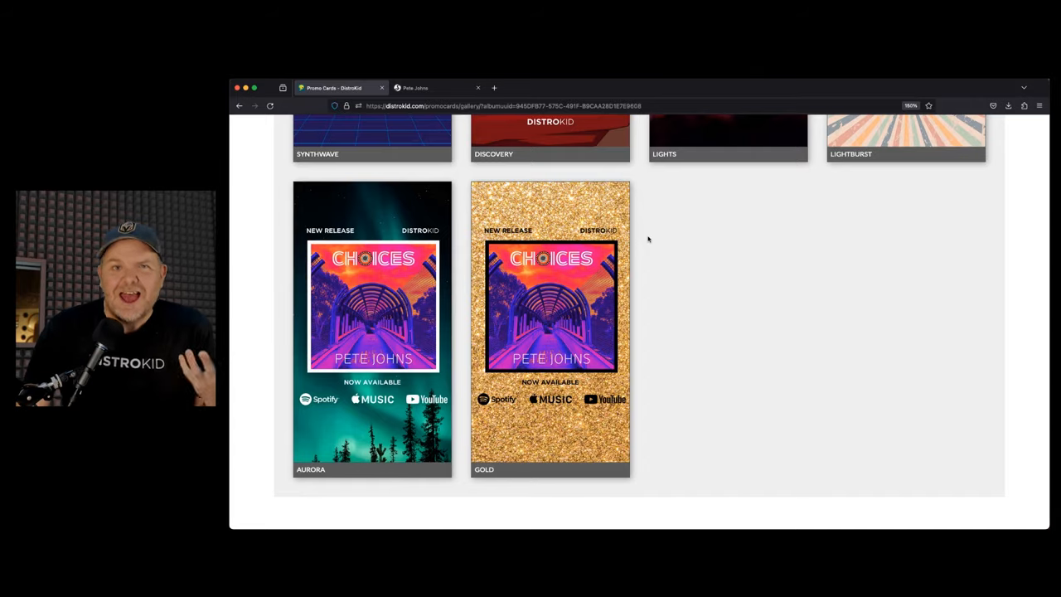
{"action": "scroll", "scroll_direction": "down", "scroll_amount": 3}
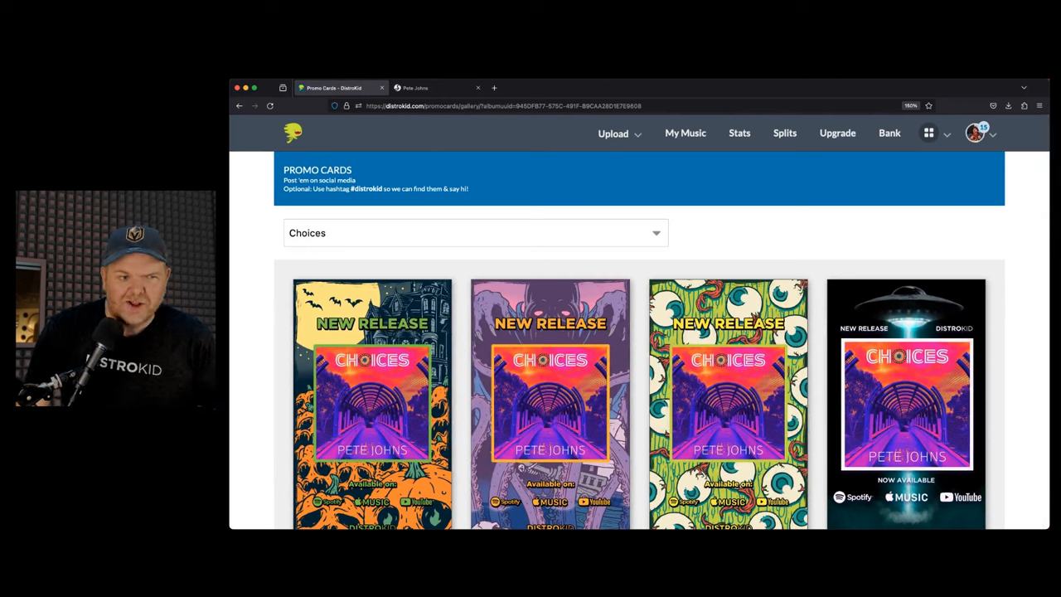
{"action": "mouse_move", "coordinate": [814, 221]}
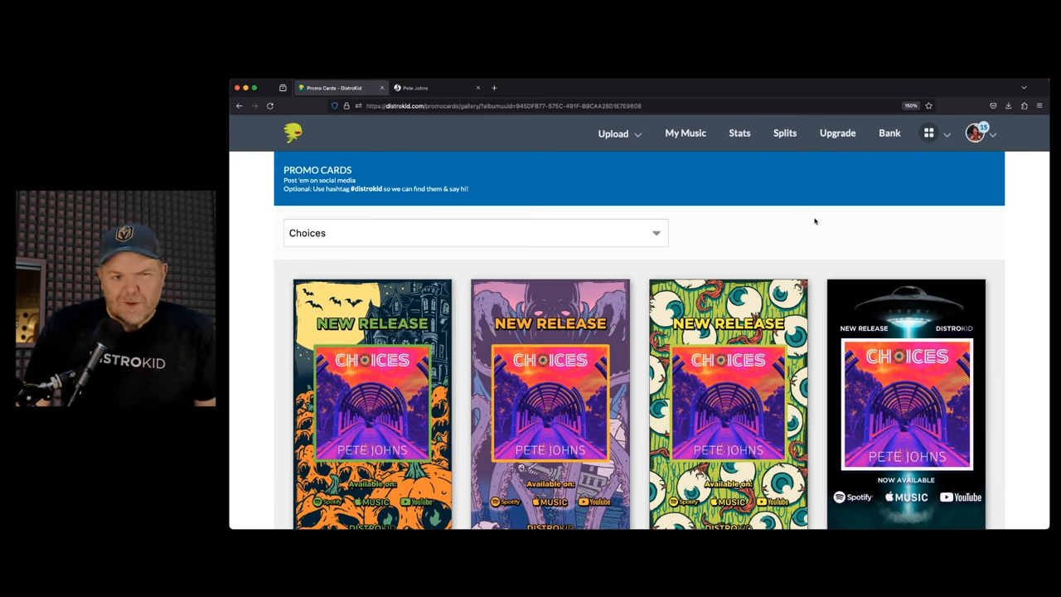
Open Slaps.com from the Get heard now goodies in the DistroKid apps menu.
{"action": "left_click", "coordinate": [929, 133]}
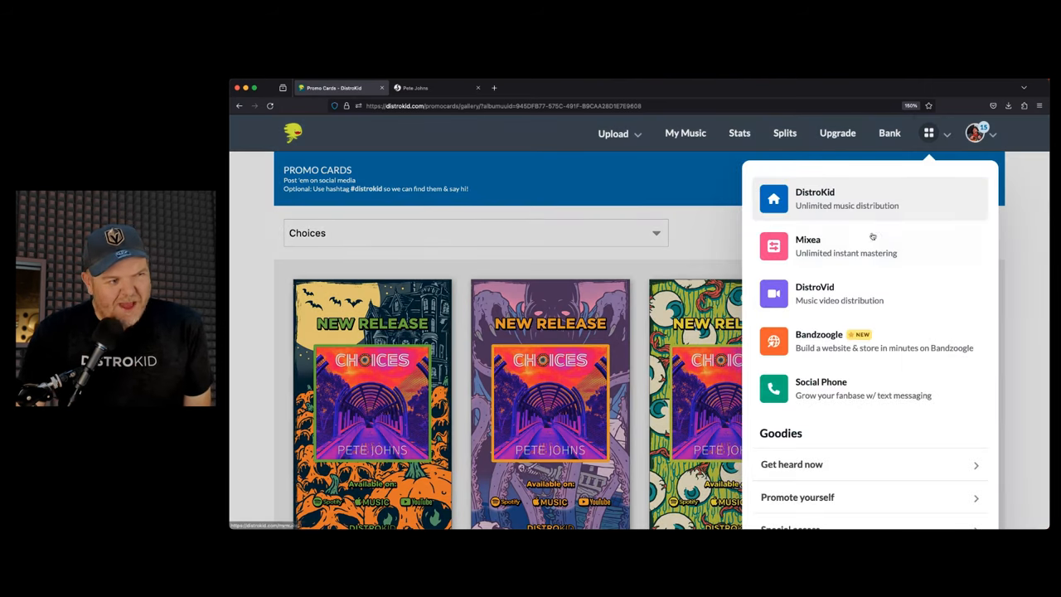
{"action": "scroll", "scroll_direction": "down", "scroll_amount": 3}
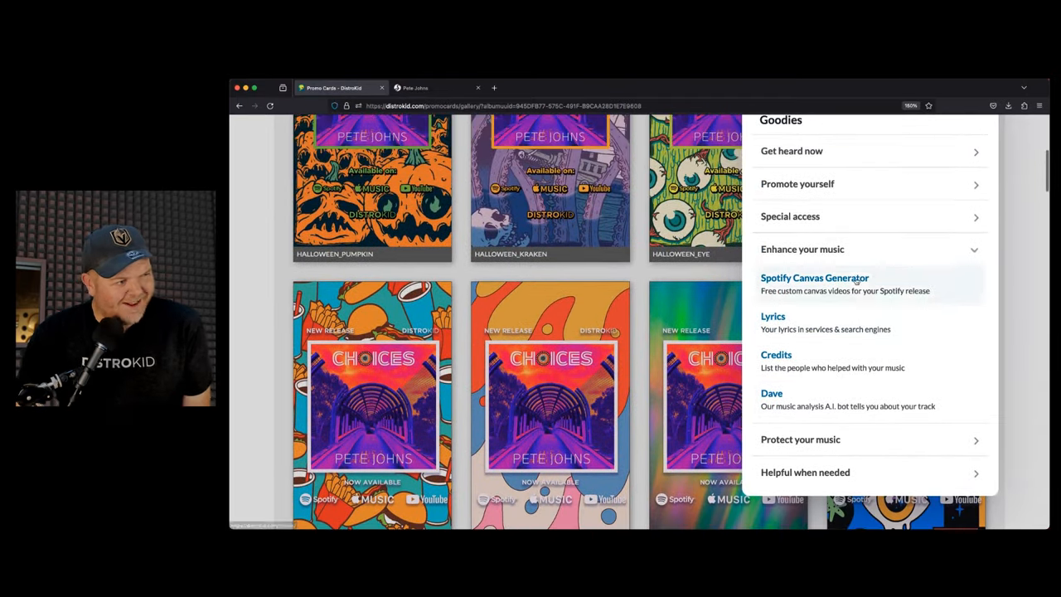
{"action": "scroll", "scroll_direction": "down", "scroll_amount": 3}
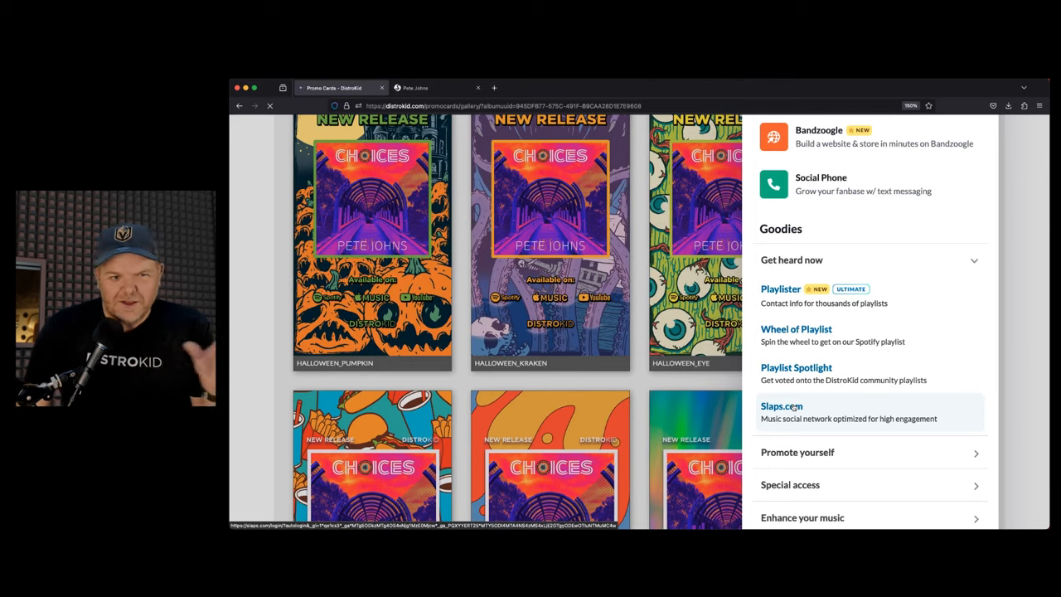
{"action": "left_click", "coordinate": [780, 406]}
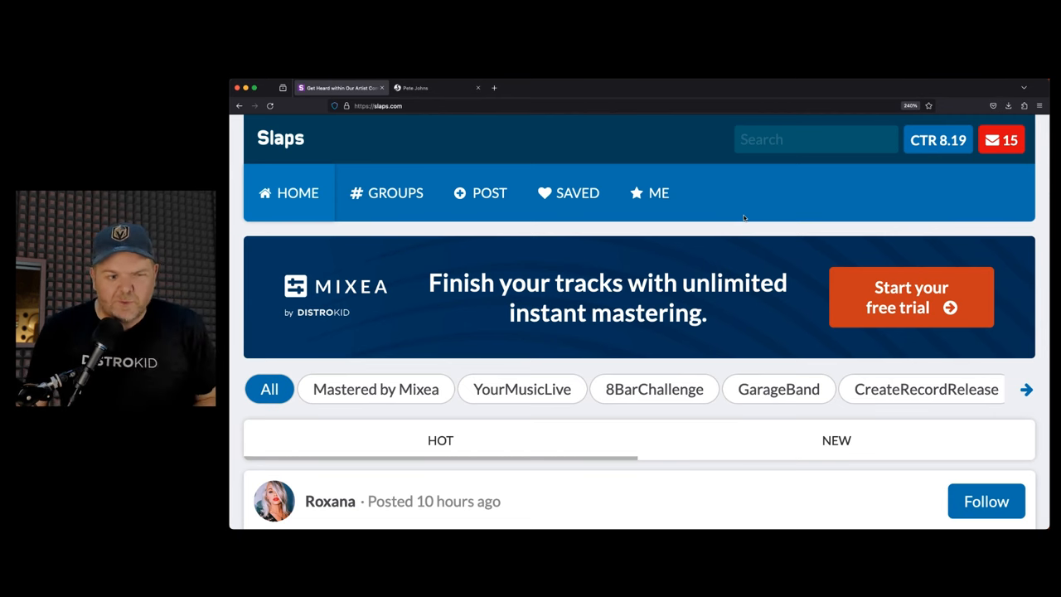
{"action": "mouse_move", "coordinate": [648, 285]}
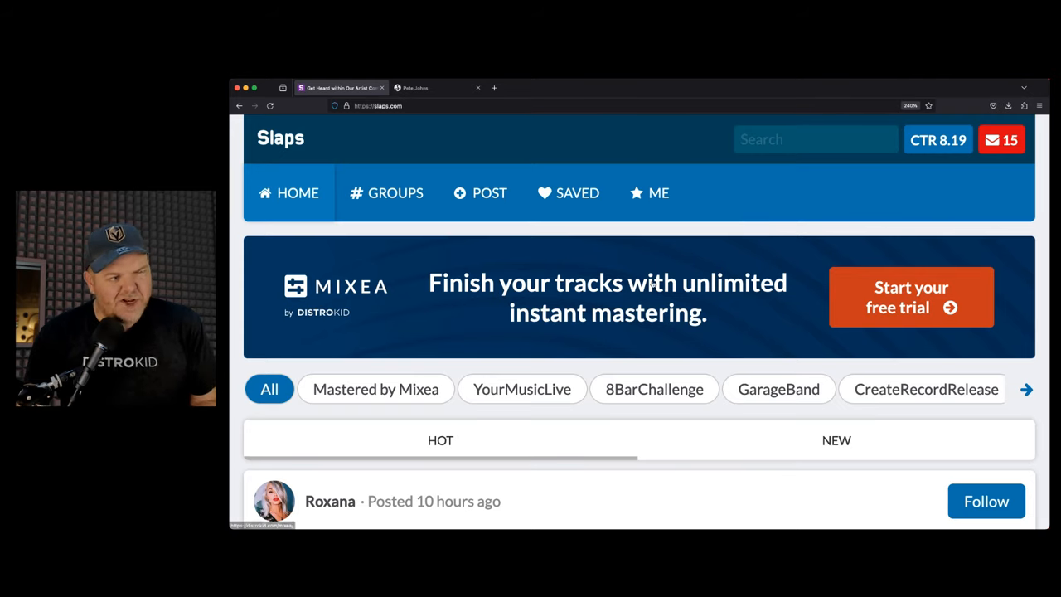
Scroll through the Slaps.com community feed of groups and posts.
{"action": "scroll", "scroll_direction": "down", "scroll_amount": 3}
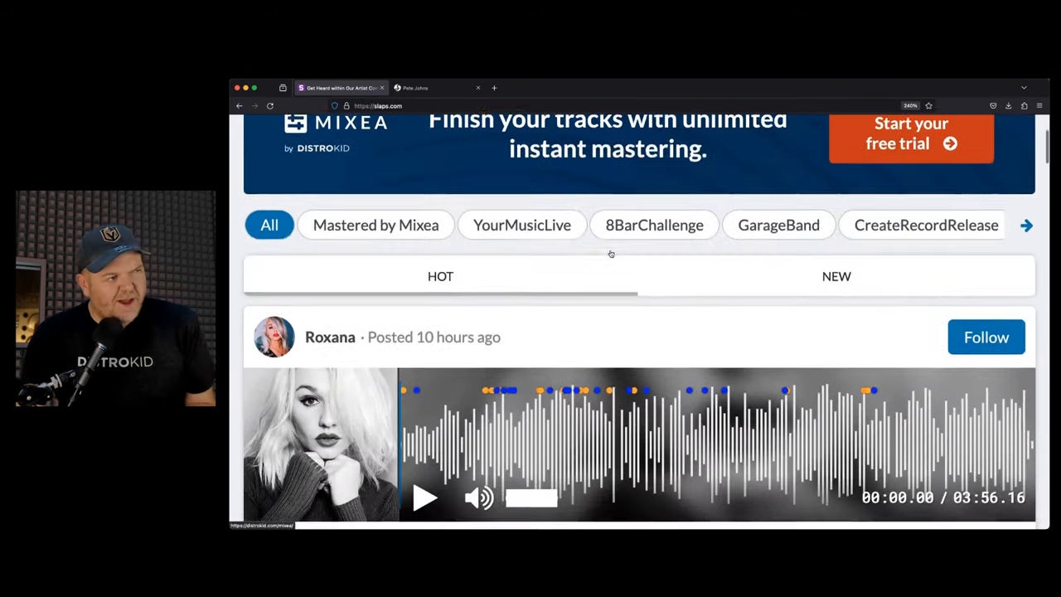
{"action": "scroll", "scroll_direction": "down", "scroll_amount": 3}
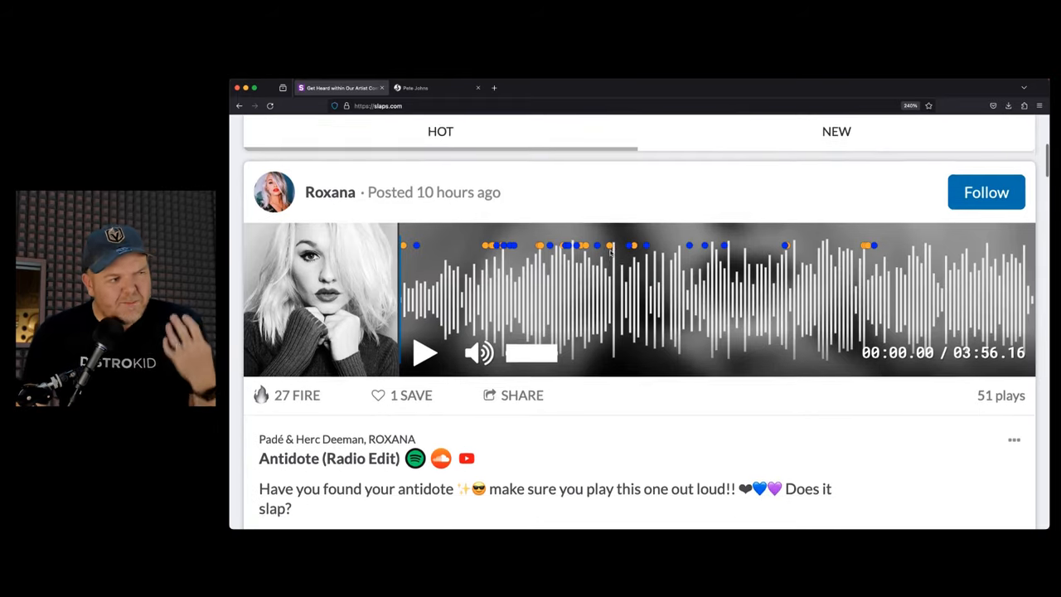
{"action": "scroll", "scroll_direction": "down", "scroll_amount": 3}
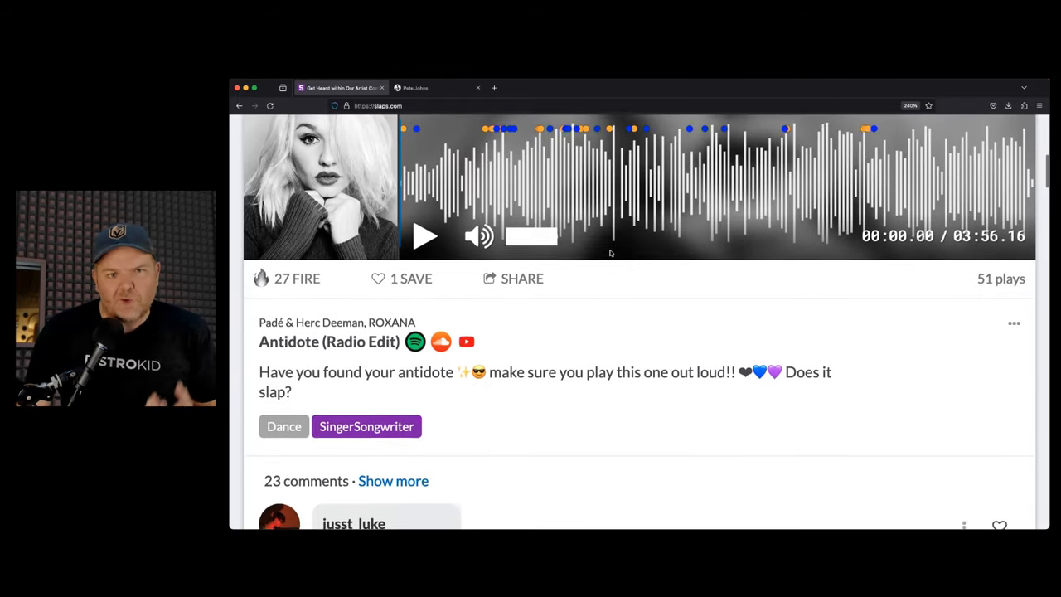
{"action": "scroll", "scroll_direction": "down", "scroll_amount": 3}
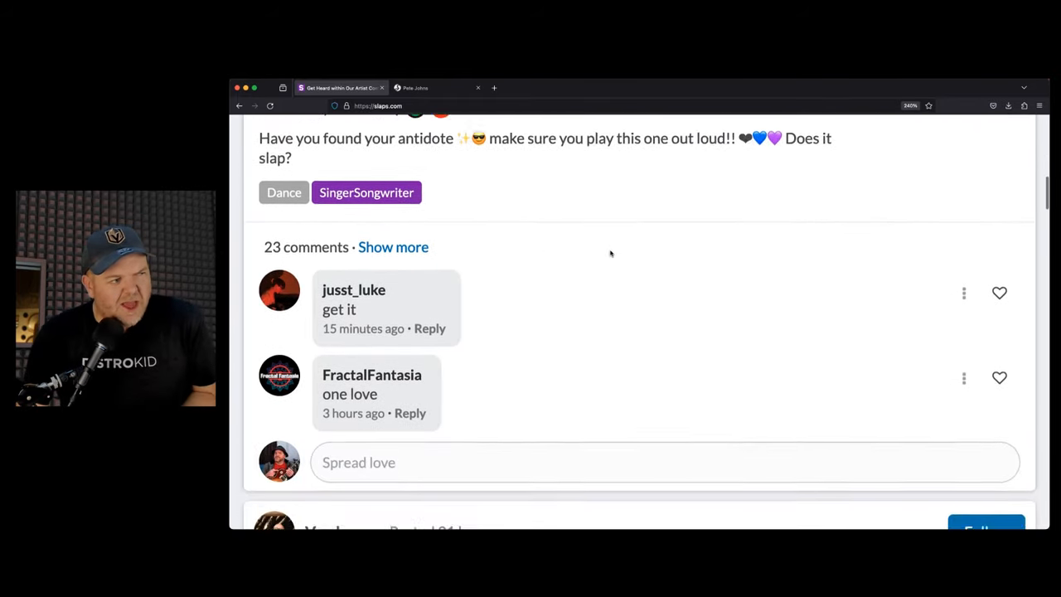
{"action": "scroll", "scroll_direction": "down", "scroll_amount": 3}
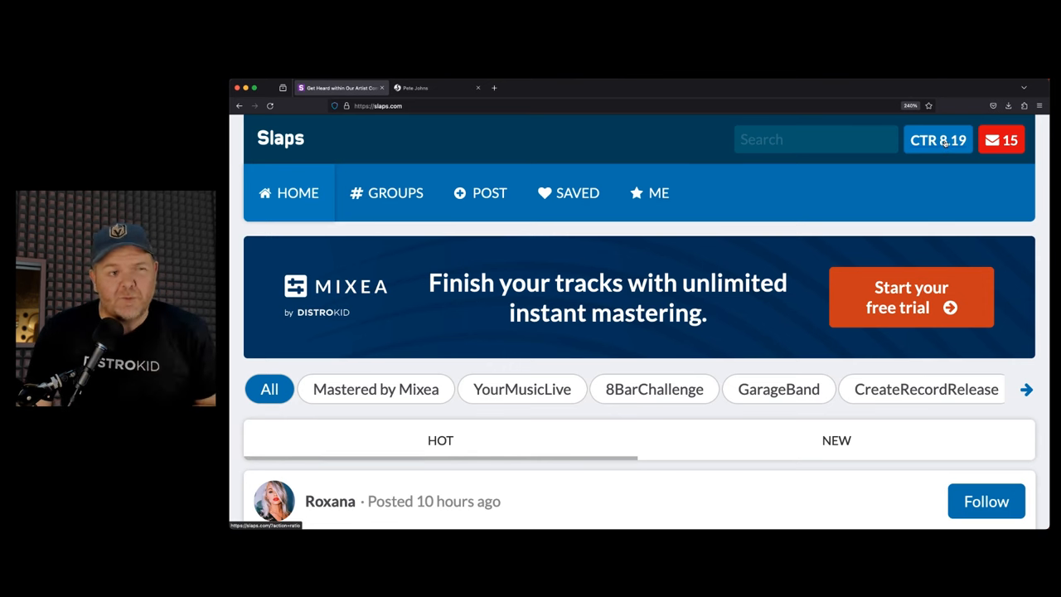
{"action": "mouse_move", "coordinate": [729, 186]}
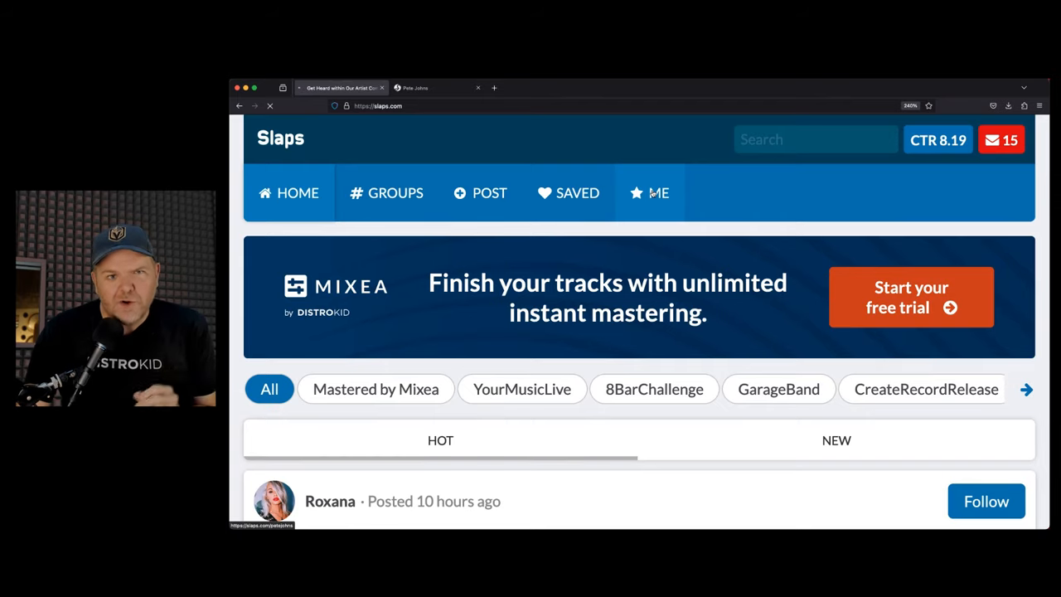
Open Pete Johns' profile and browse his 28 tracks, groups and Choices post.
{"action": "left_click", "coordinate": [656, 193]}
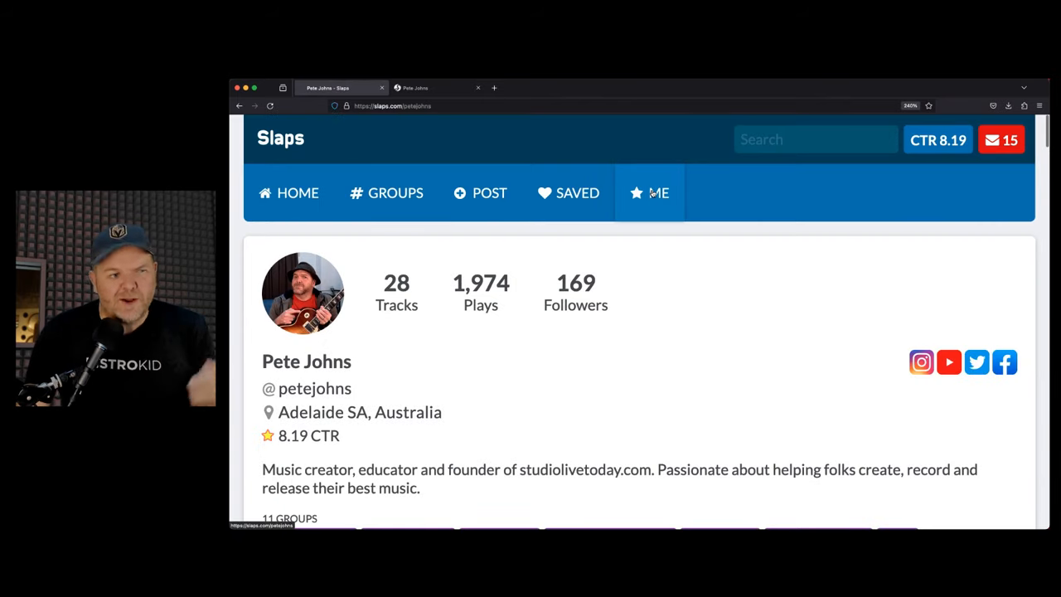
{"action": "scroll", "scroll_direction": "down", "scroll_amount": 3}
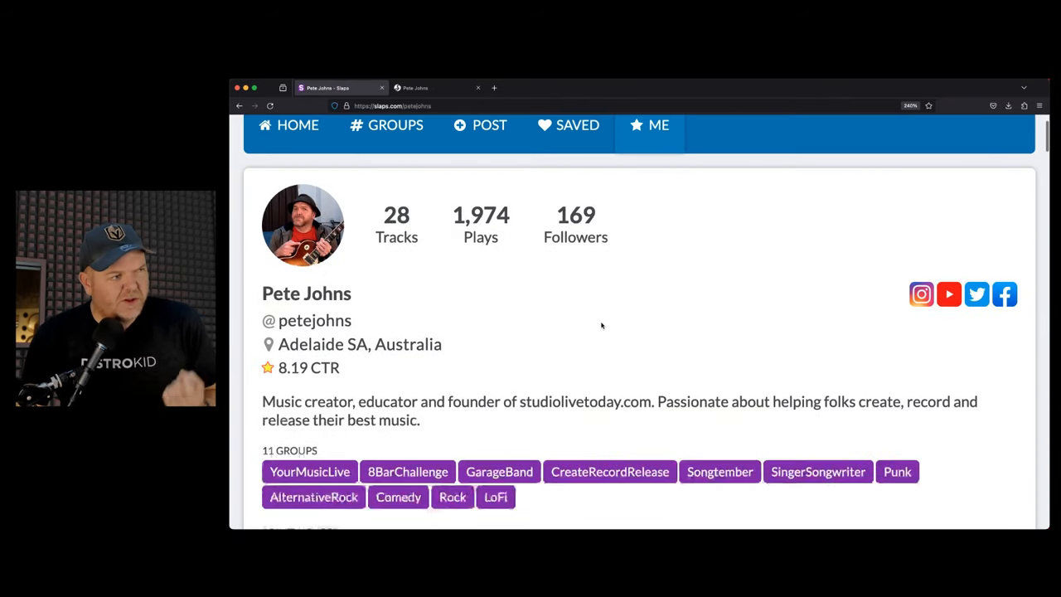
{"action": "scroll", "scroll_direction": "down", "scroll_amount": 3}
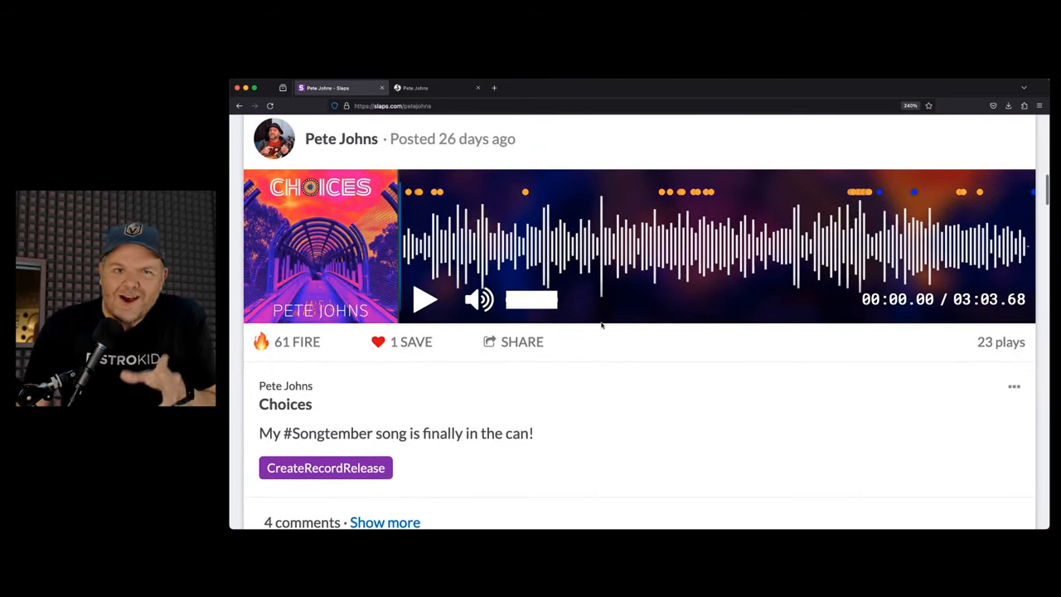
{"action": "scroll", "scroll_direction": "down", "scroll_amount": 3}
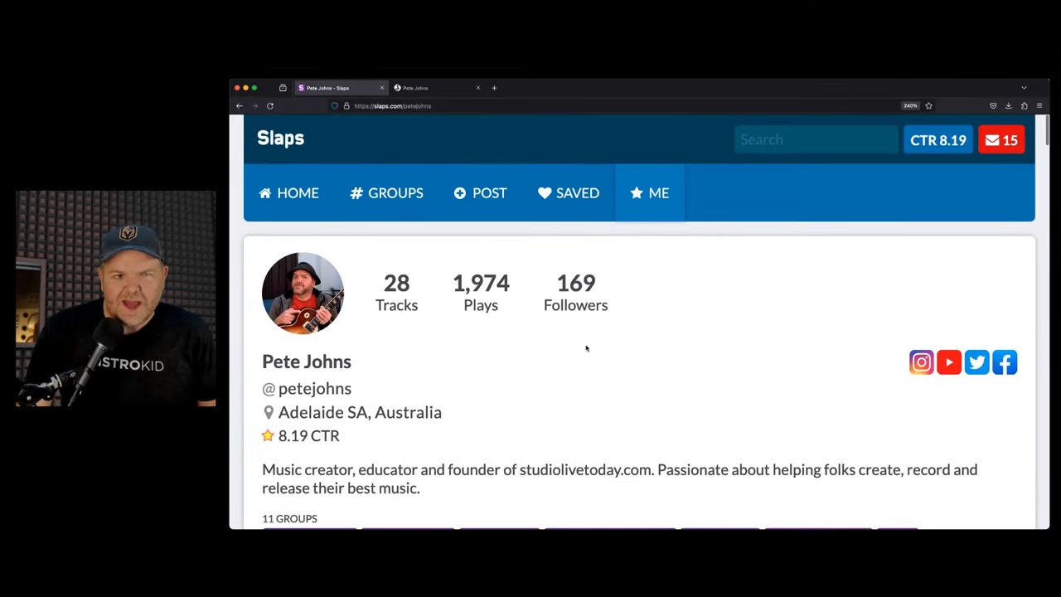
{"action": "mouse_move", "coordinate": [481, 361]}
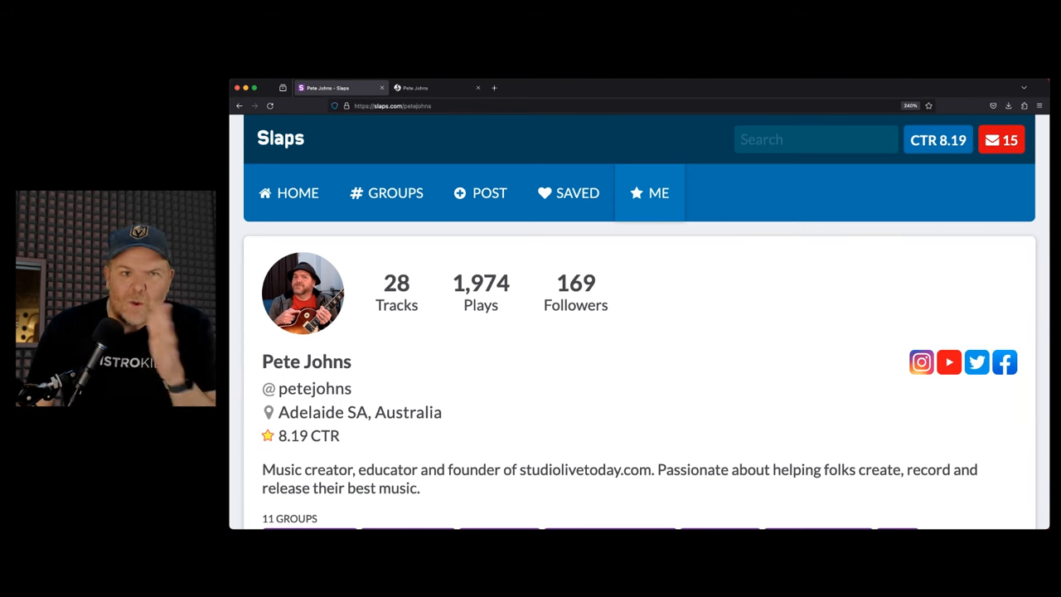
{"action": "mouse_move", "coordinate": [713, 319]}
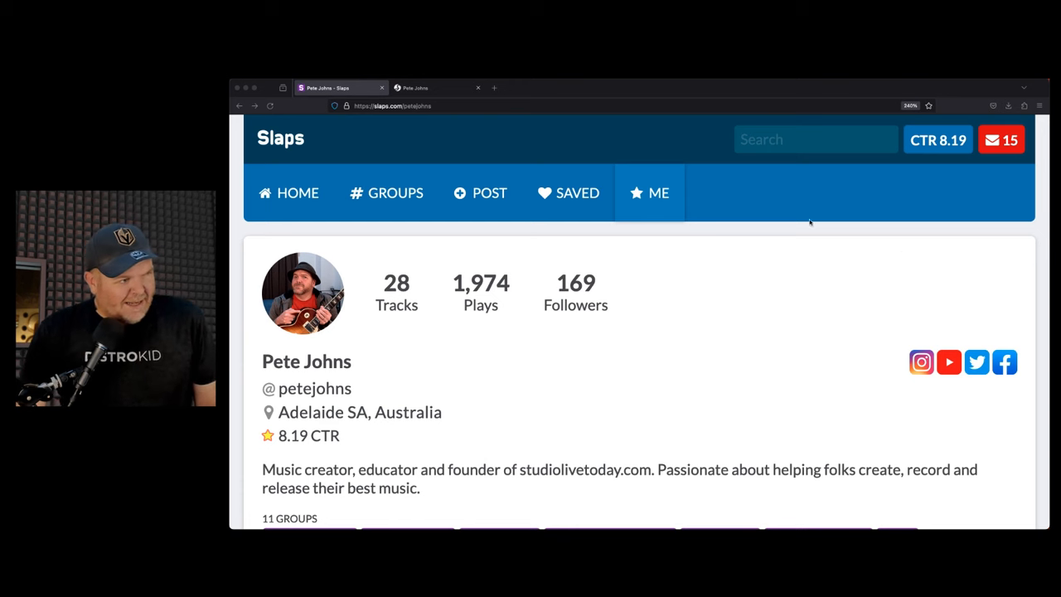
Return to the DistroKid dashboard and open Dave from the Enhance your music goodies.
{"action": "left_click", "coordinate": [422, 105]}
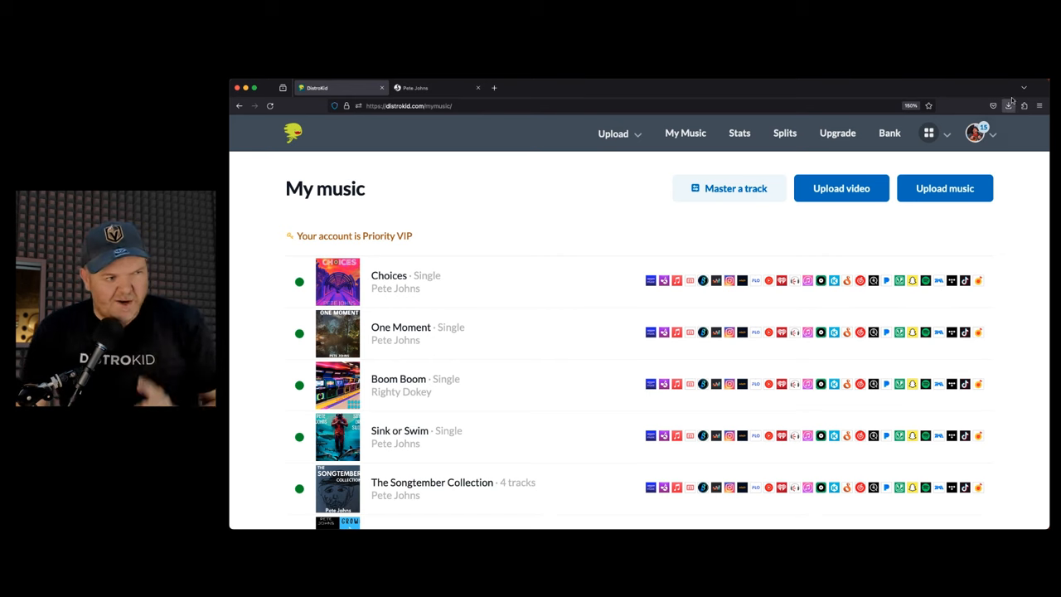
{"action": "left_click", "coordinate": [928, 130]}
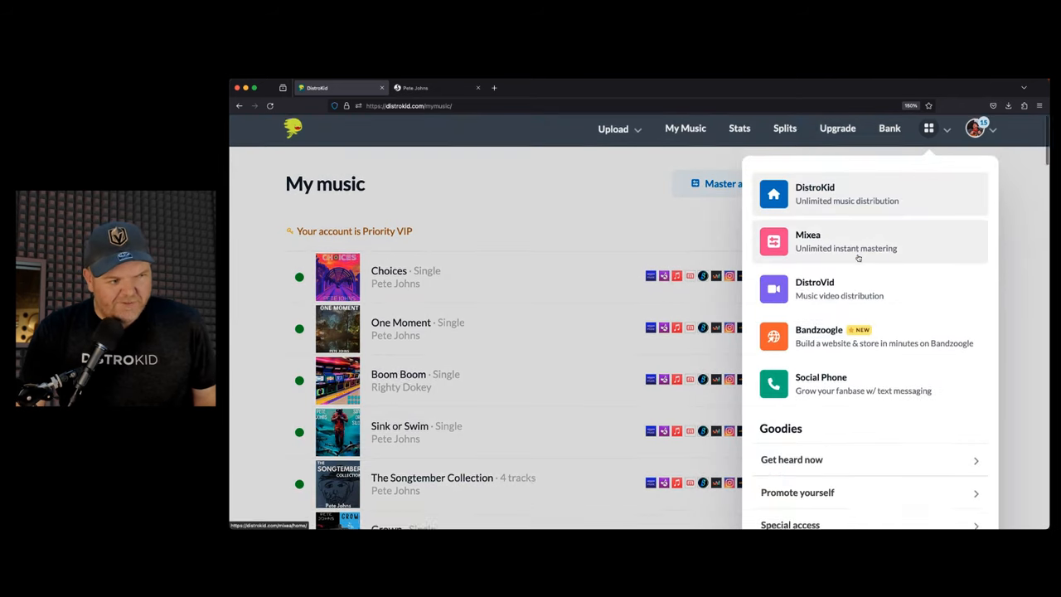
{"action": "scroll", "scroll_direction": "down", "scroll_amount": 3}
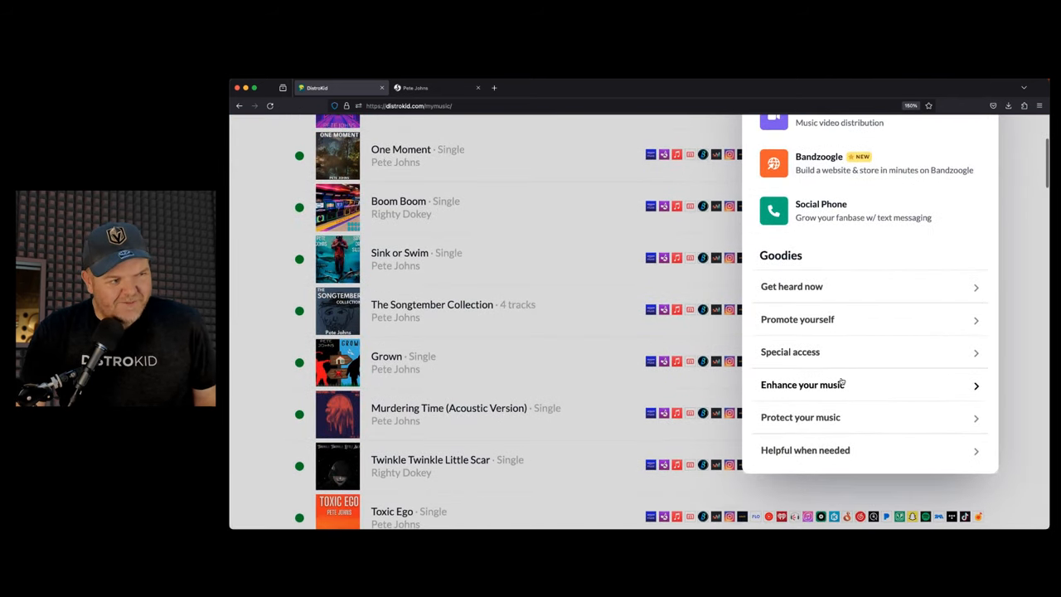
{"action": "left_click", "coordinate": [803, 385]}
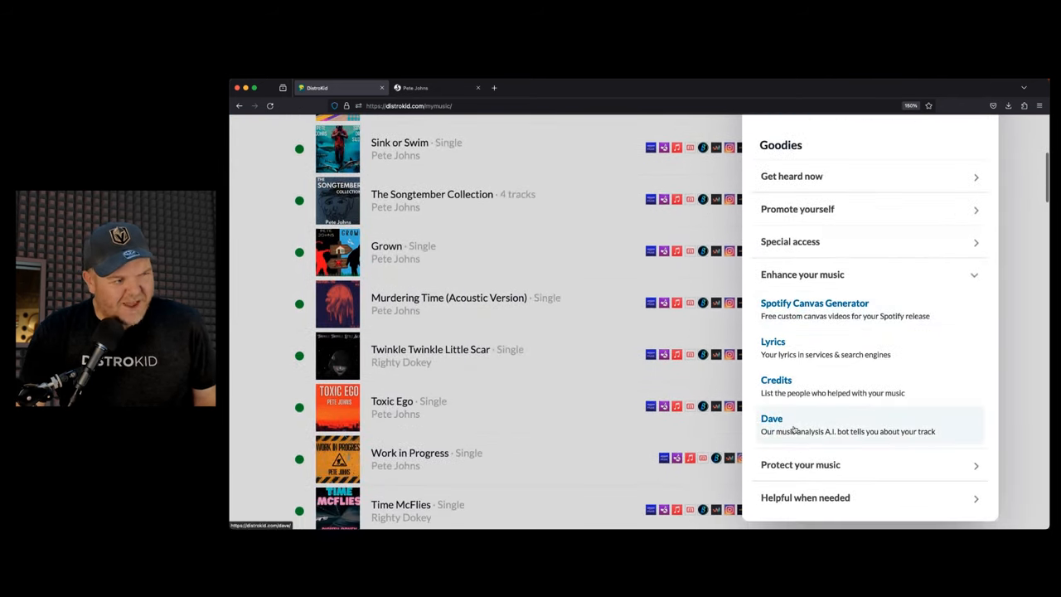
{"action": "left_click", "coordinate": [772, 418]}
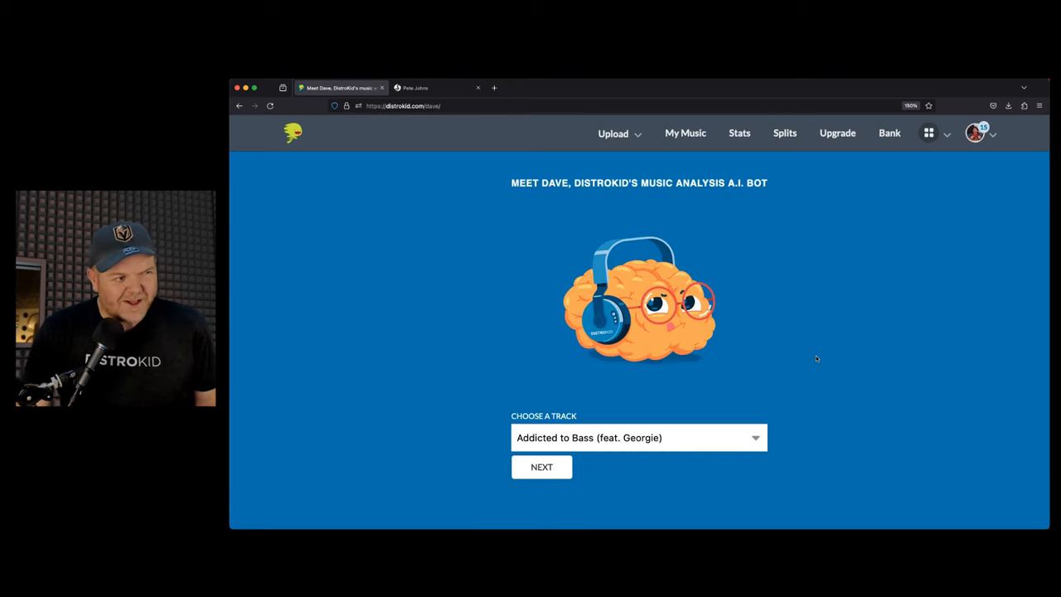
{"action": "mouse_move", "coordinate": [824, 308]}
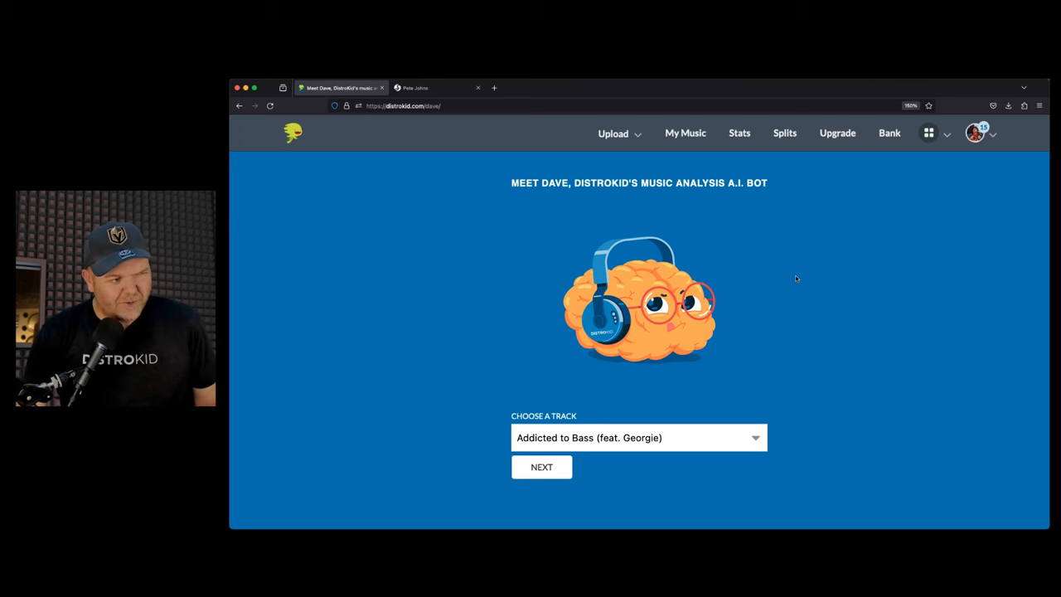
Run Dave on Choices, getting 3:04, G minor, 4/4, -12.39 dB, about 154 bpm.
{"action": "scroll", "scroll_direction": "down", "scroll_amount": 3}
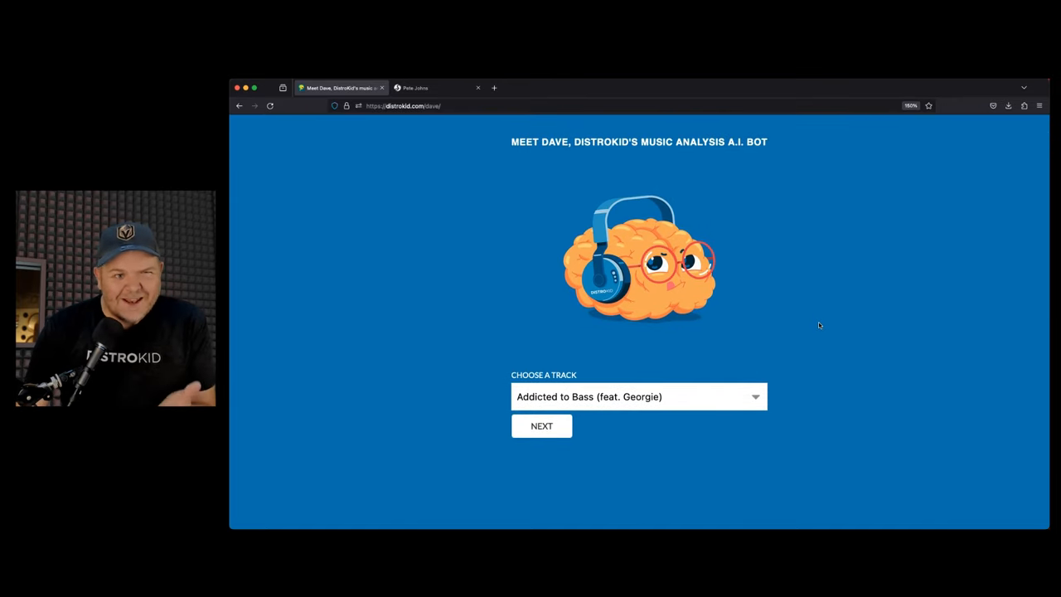
{"action": "left_click", "coordinate": [638, 396]}
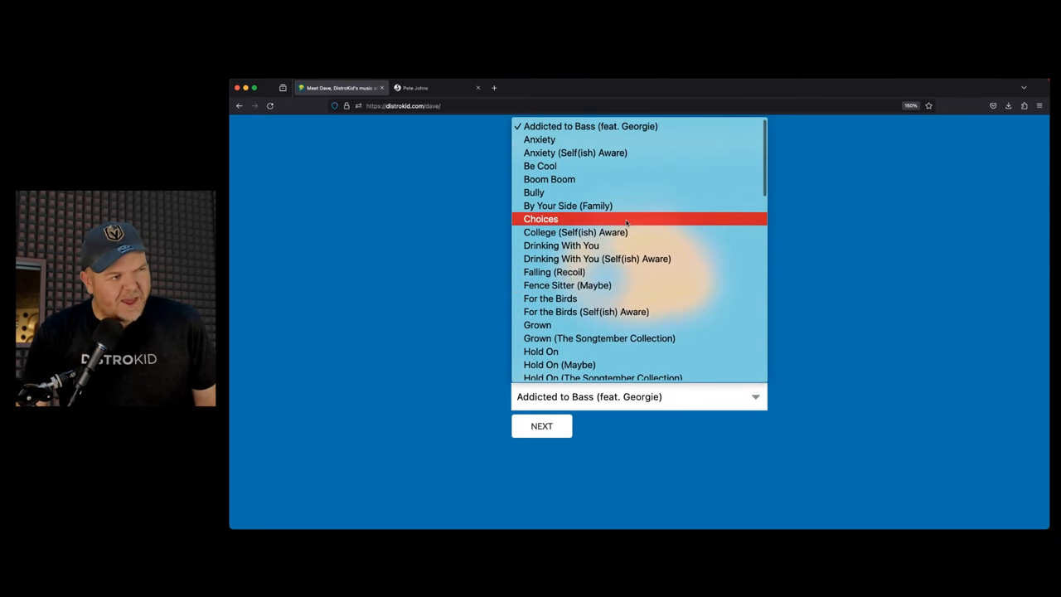
{"action": "left_click", "coordinate": [540, 218]}
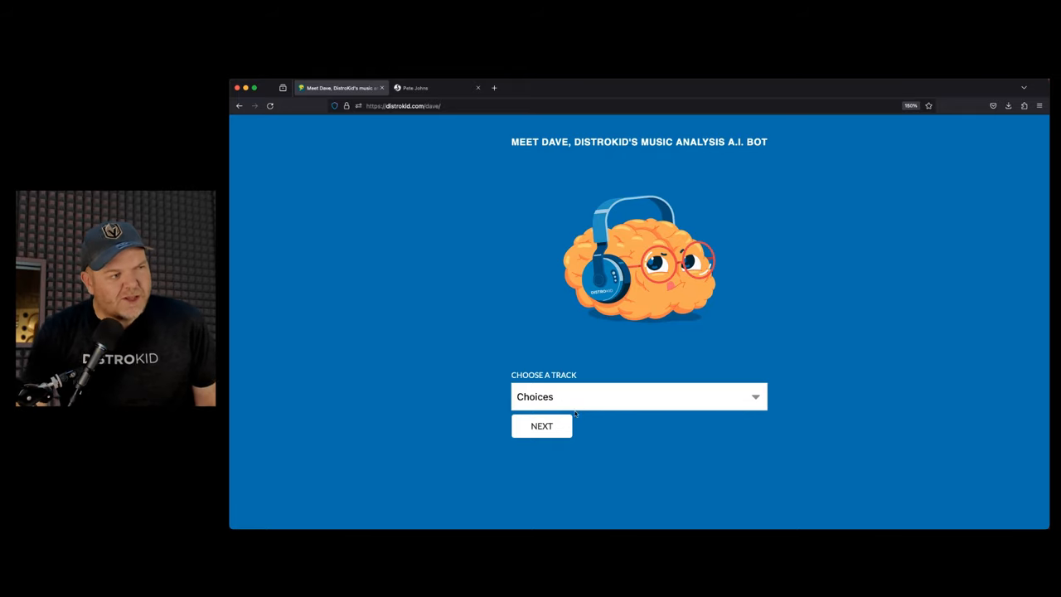
{"action": "left_click", "coordinate": [541, 425]}
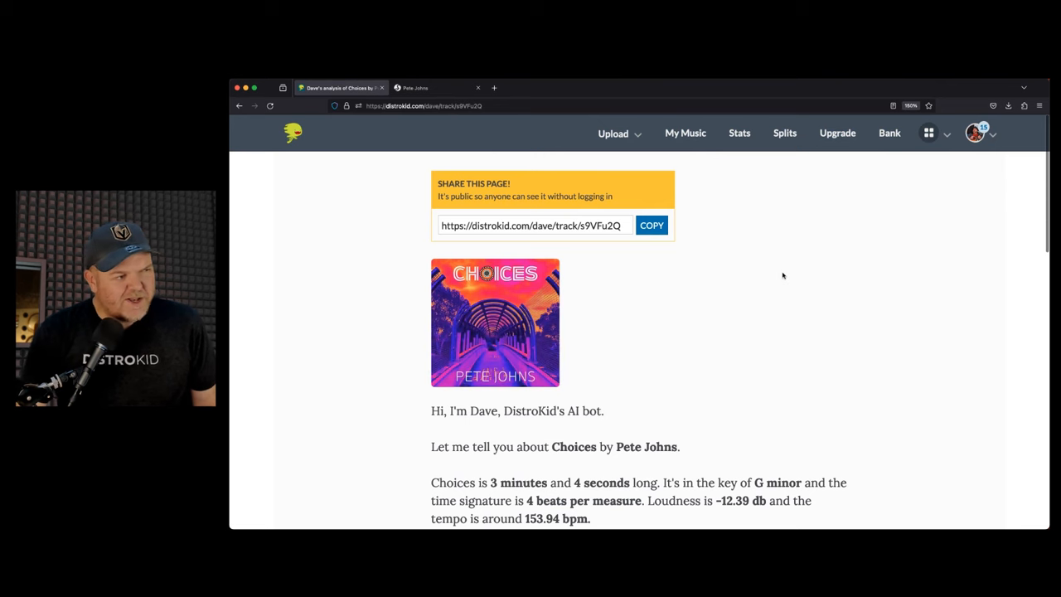
{"action": "scroll", "scroll_direction": "down", "scroll_amount": 3}
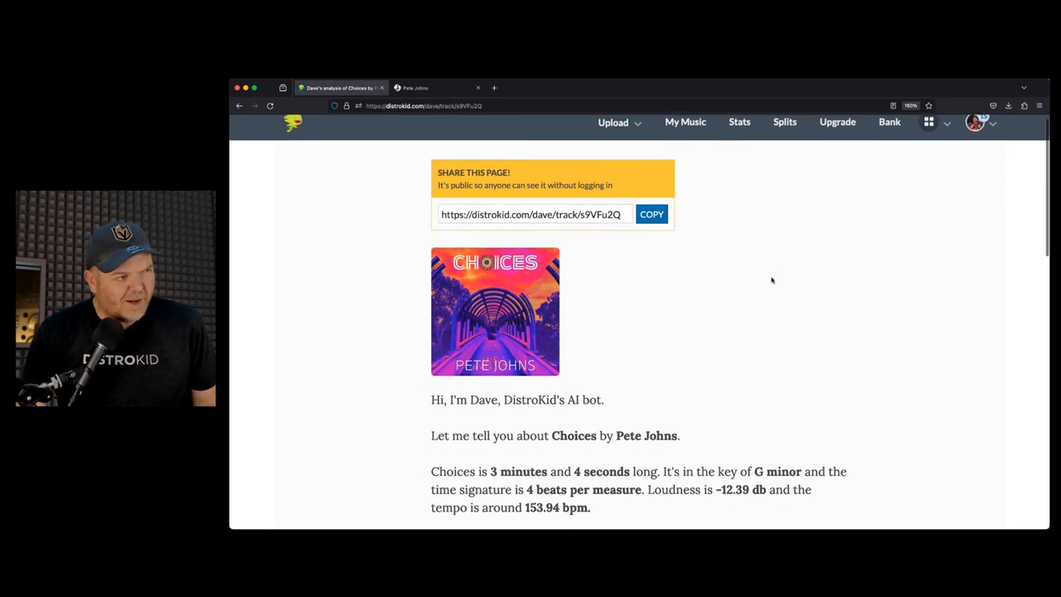
{"action": "scroll", "scroll_direction": "down", "scroll_amount": 3}
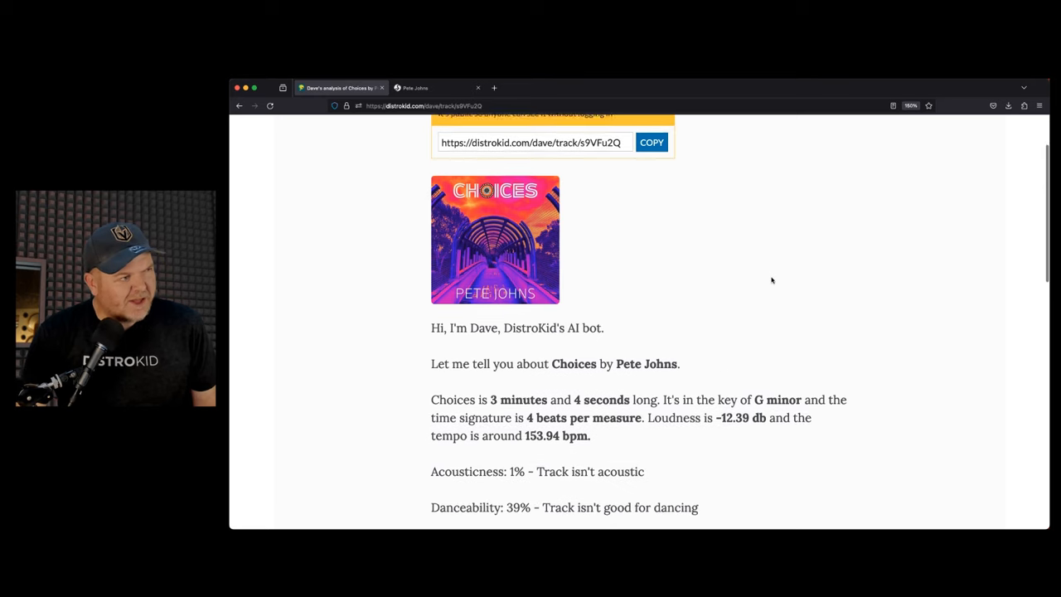
{"action": "scroll", "scroll_direction": "down", "scroll_amount": 3}
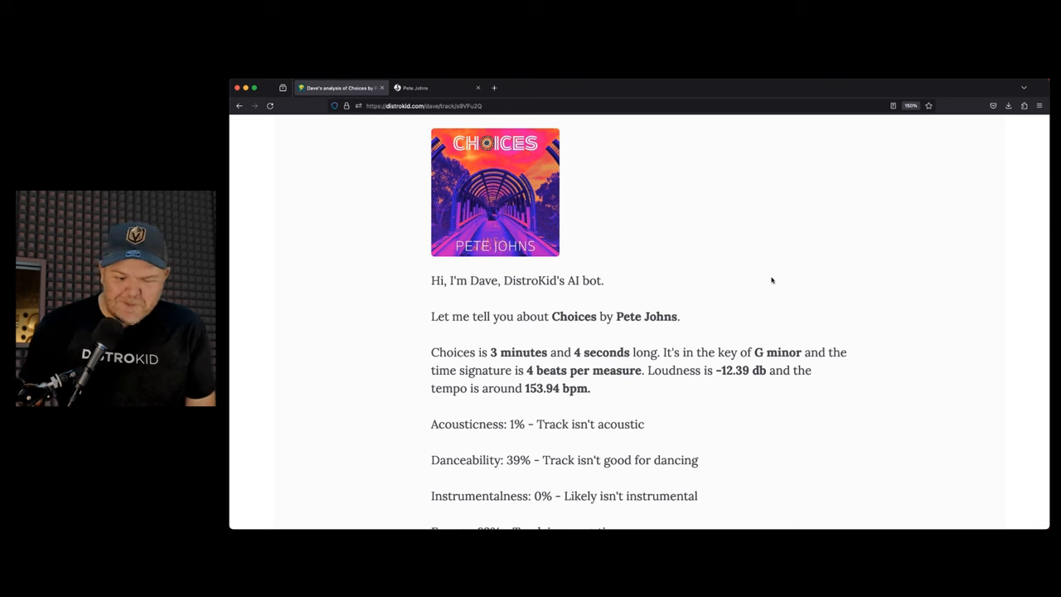
{"action": "scroll", "scroll_direction": "down", "scroll_amount": 3}
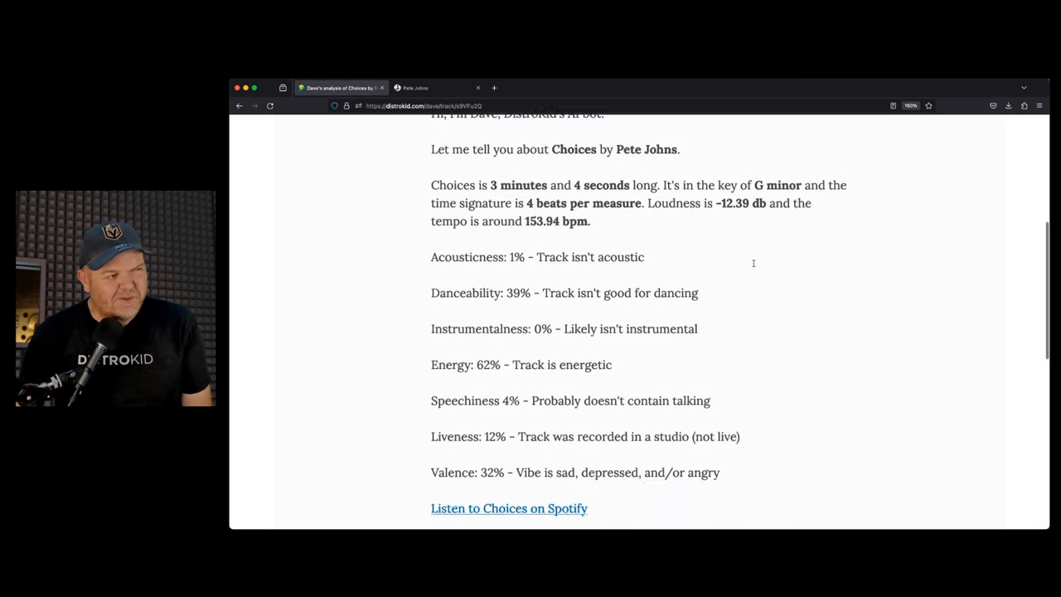
{"action": "scroll", "scroll_direction": "down", "scroll_amount": 3}
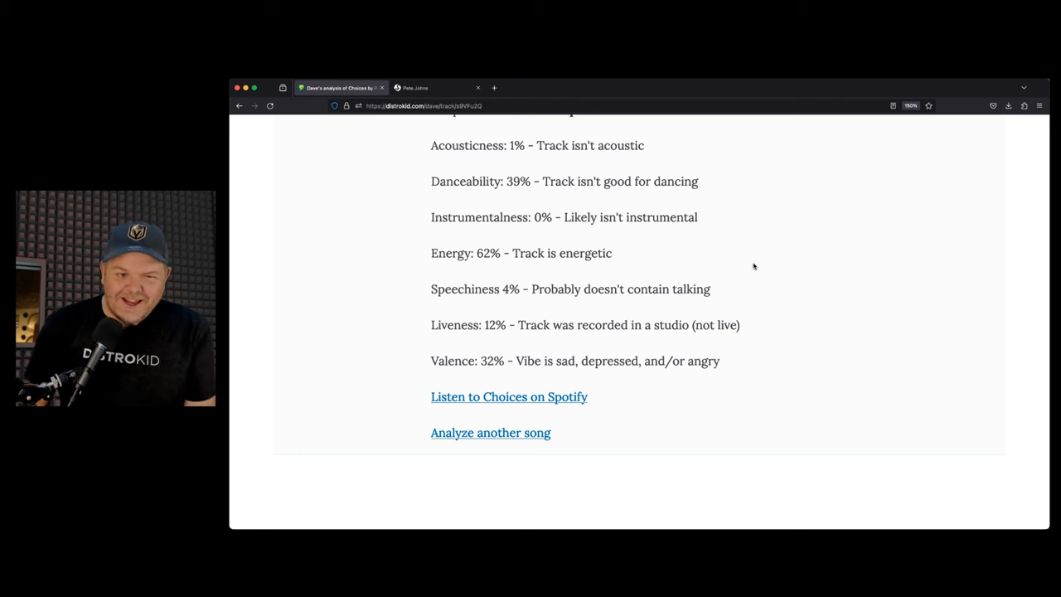
{"action": "scroll", "scroll_direction": "up", "scroll_amount": 3}
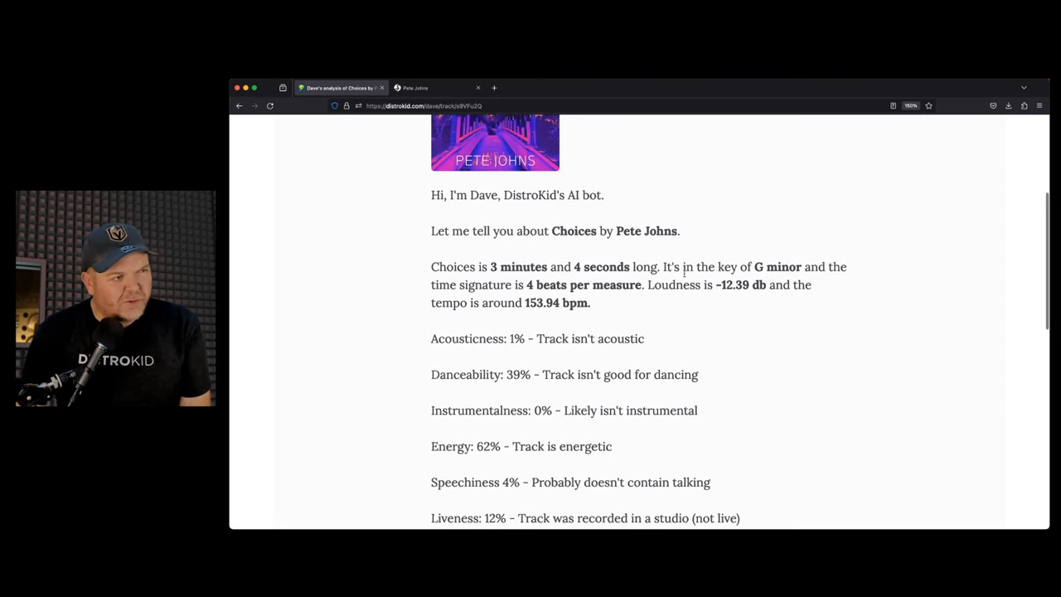
{"action": "mouse_move", "coordinate": [610, 284]}
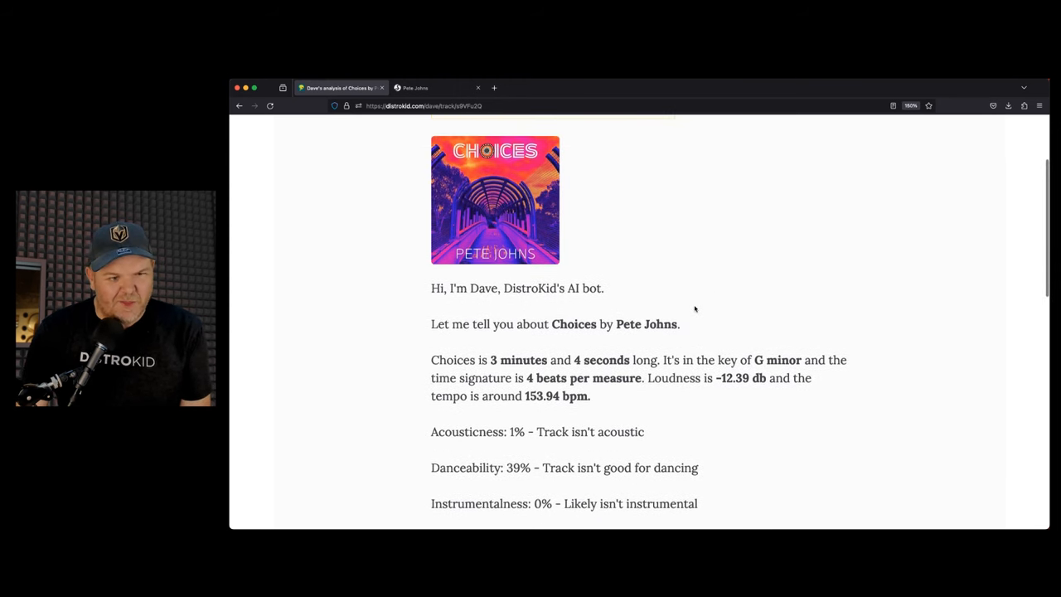
{"action": "scroll", "scroll_direction": "up", "scroll_amount": 3}
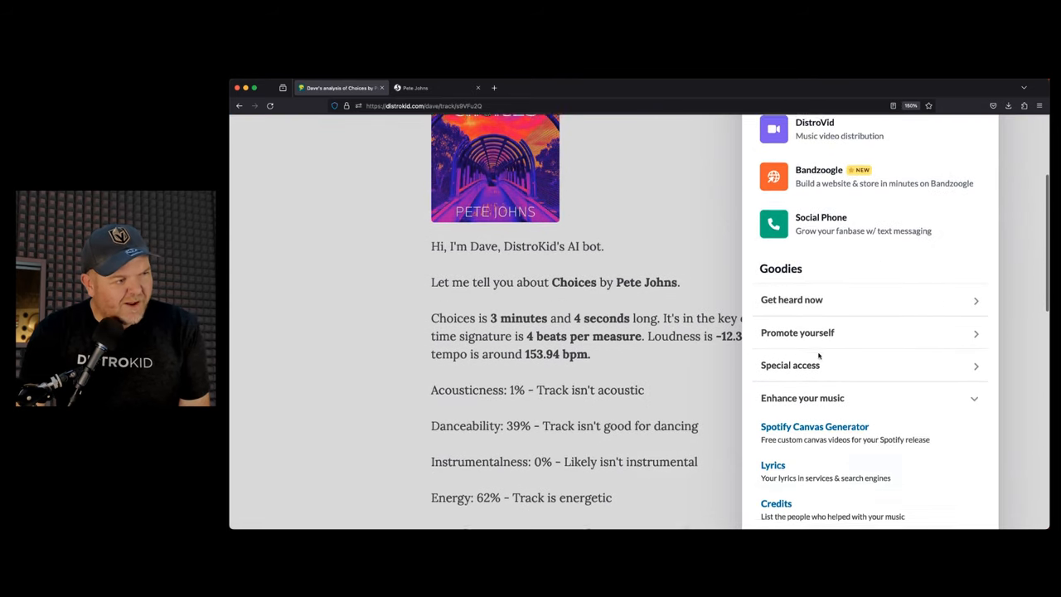
Run Dave's analysis on 'Six and Eight' (3:57, A major, 4/4, about 131 bpm).
{"action": "scroll", "scroll_direction": "down", "scroll_amount": 3}
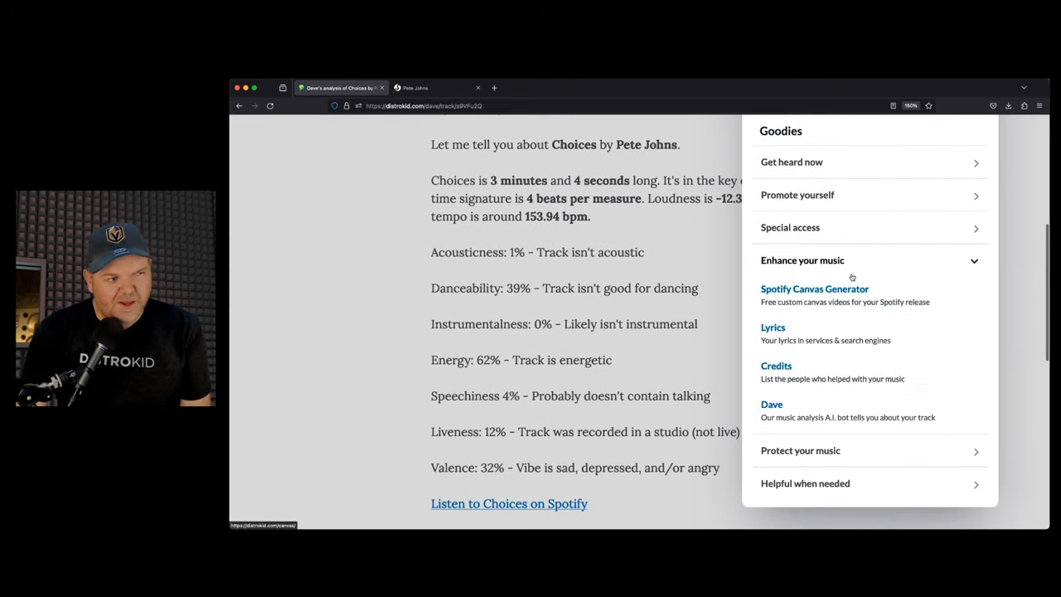
{"action": "left_click", "coordinate": [772, 404]}
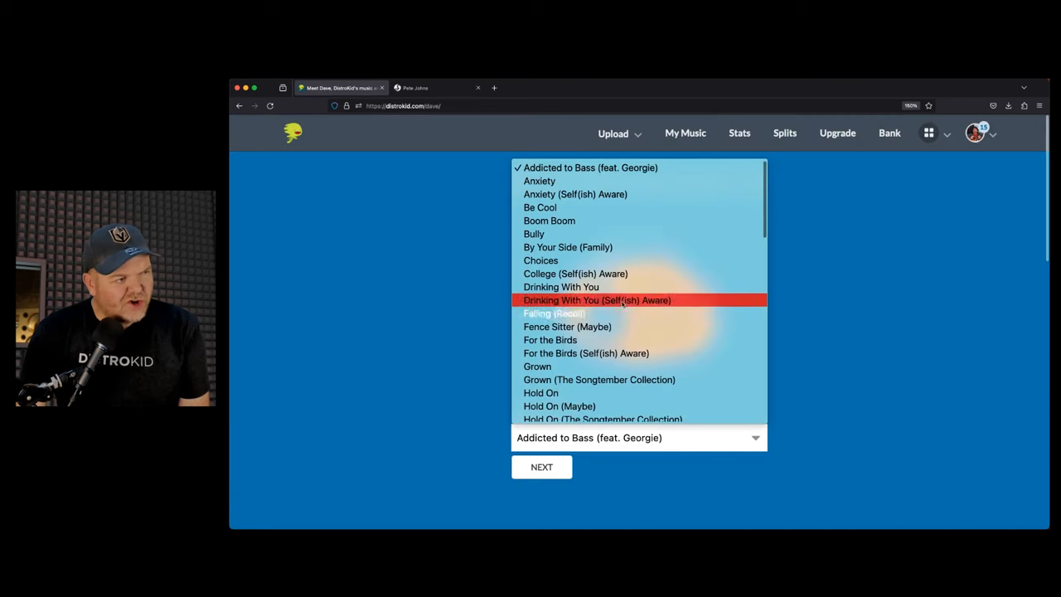
{"action": "scroll", "scroll_direction": "down", "scroll_amount": 3}
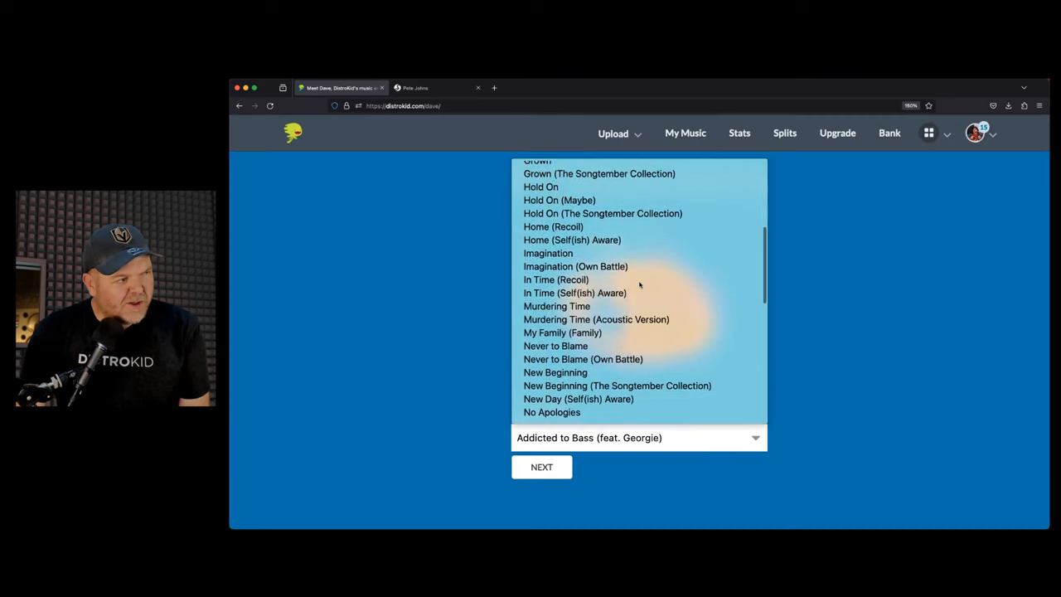
{"action": "scroll", "scroll_direction": "down", "scroll_amount": 3}
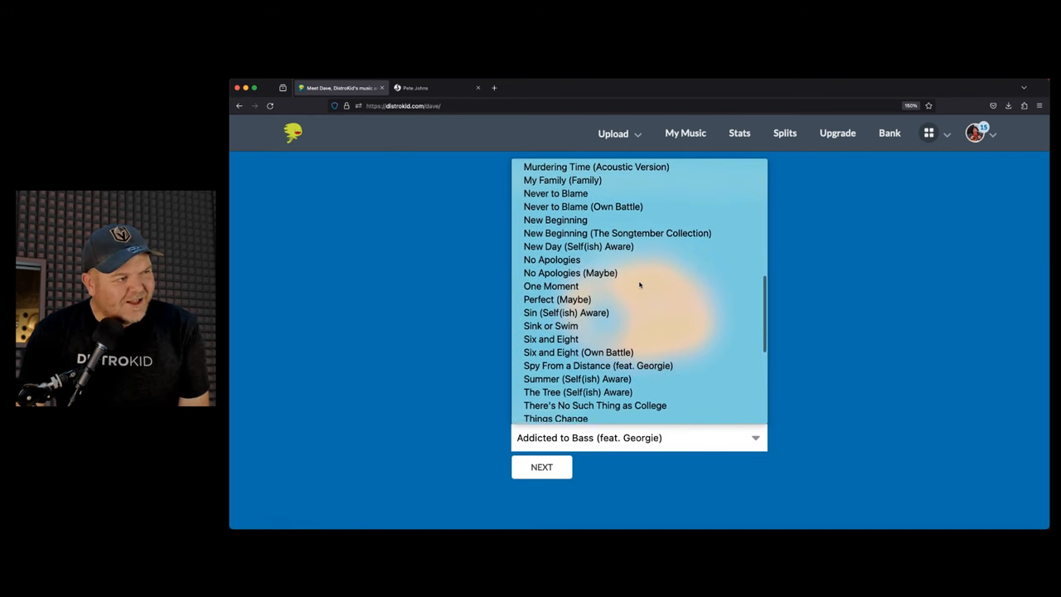
{"action": "left_click", "coordinate": [551, 338]}
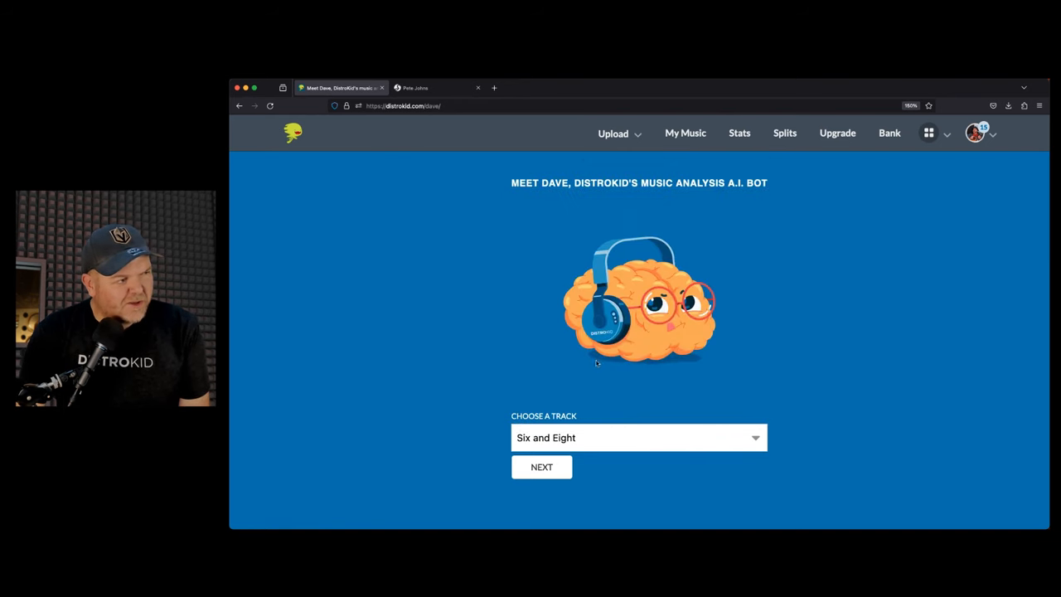
{"action": "left_click", "coordinate": [541, 467]}
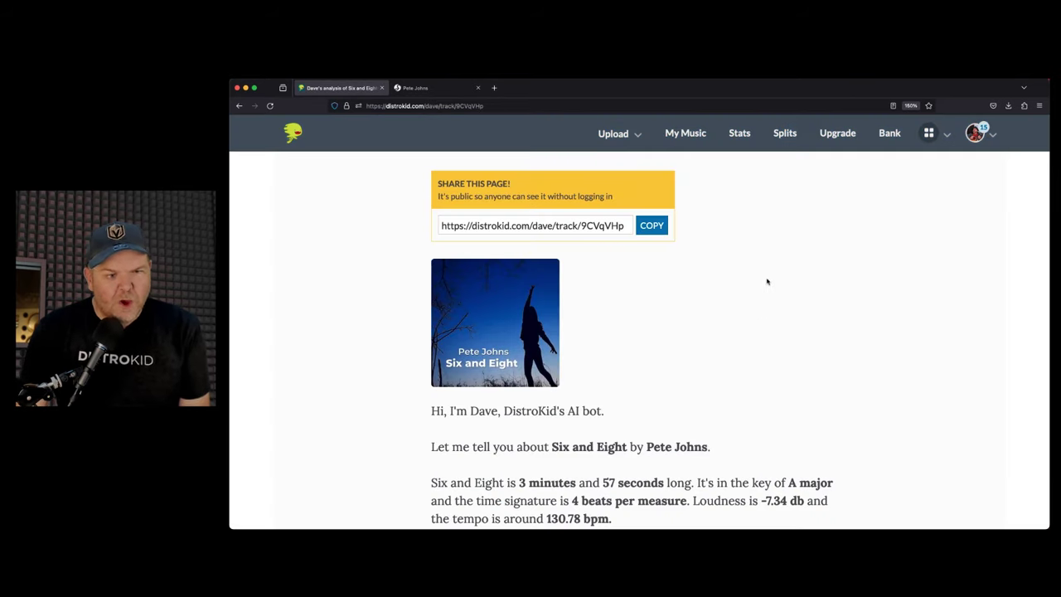
{"action": "scroll", "scroll_direction": "down", "scroll_amount": 3}
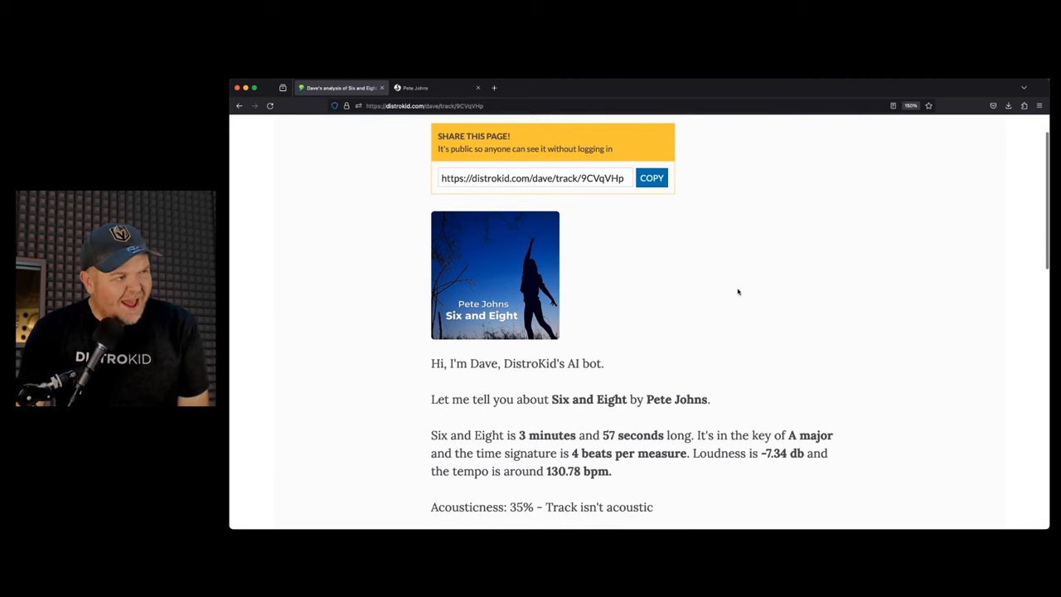
{"action": "scroll", "scroll_direction": "down", "scroll_amount": 3}
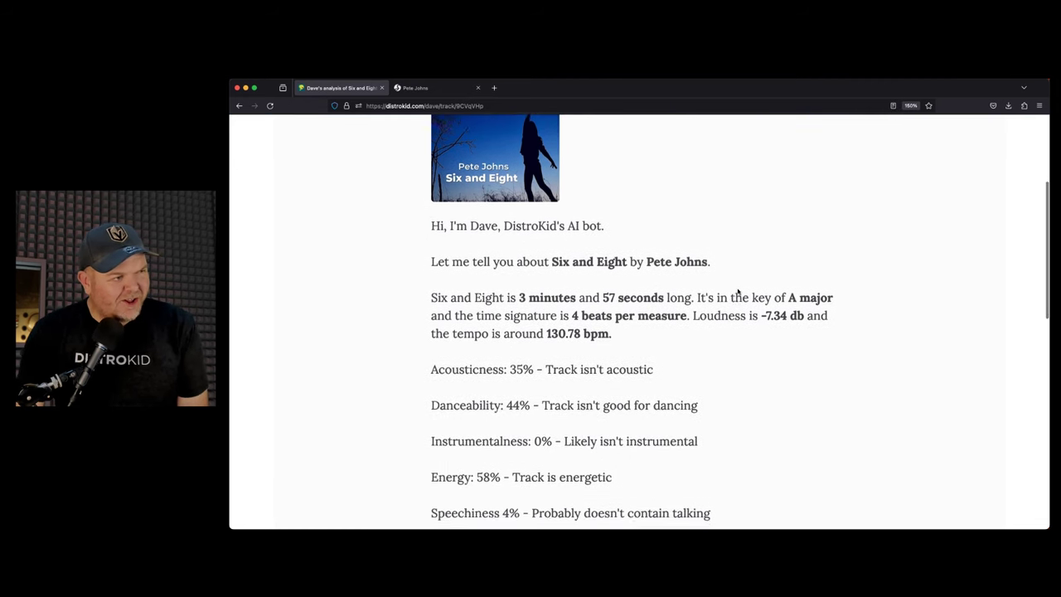
{"action": "scroll", "scroll_direction": "down", "scroll_amount": 3}
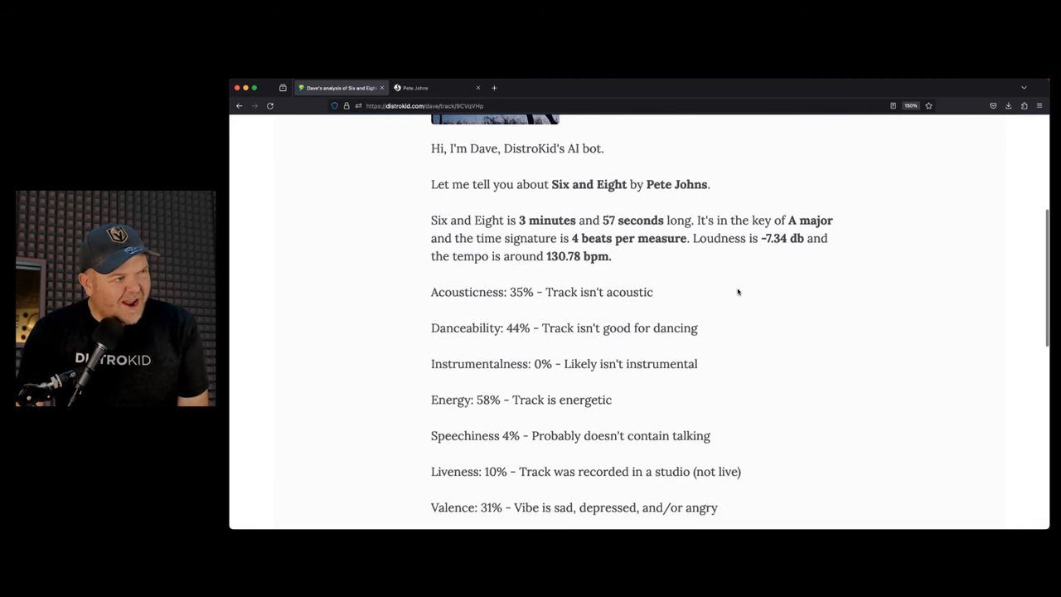
{"action": "scroll", "scroll_direction": "down", "scroll_amount": 3}
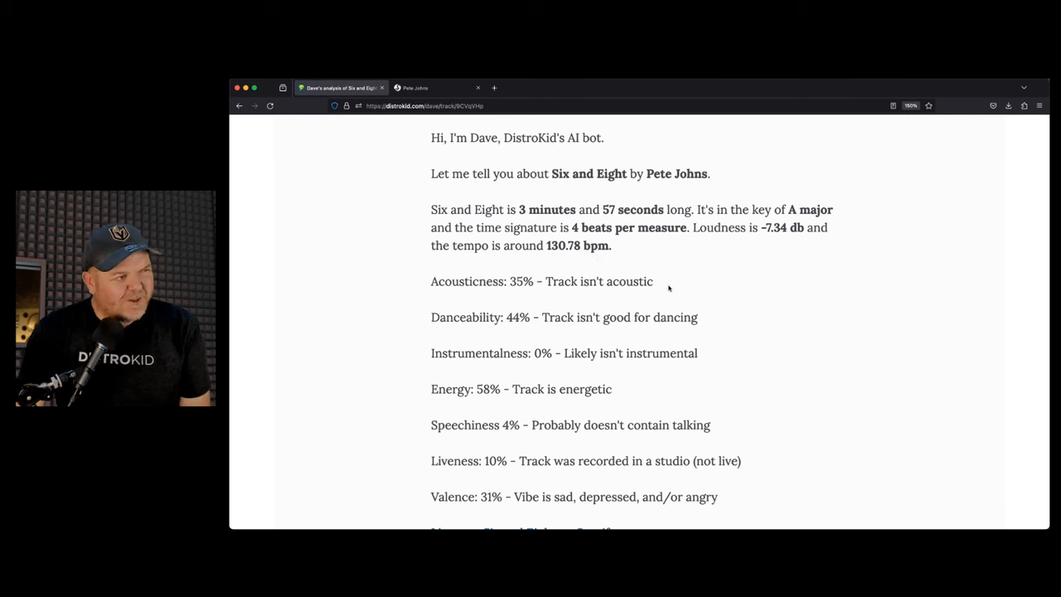
{"action": "mouse_move", "coordinate": [749, 282]}
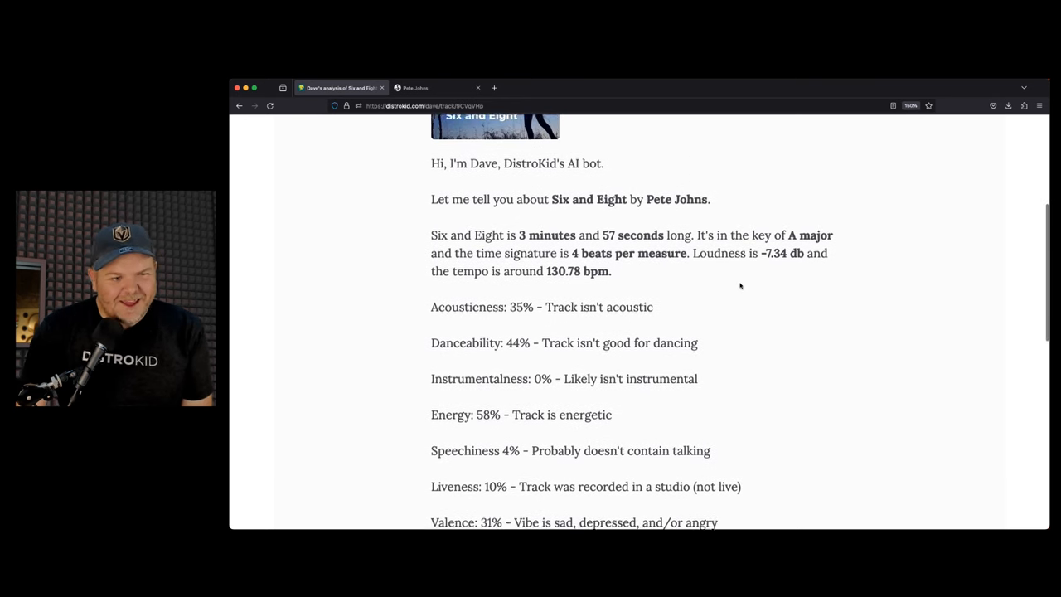
{"action": "scroll", "scroll_direction": "up", "scroll_amount": 3}
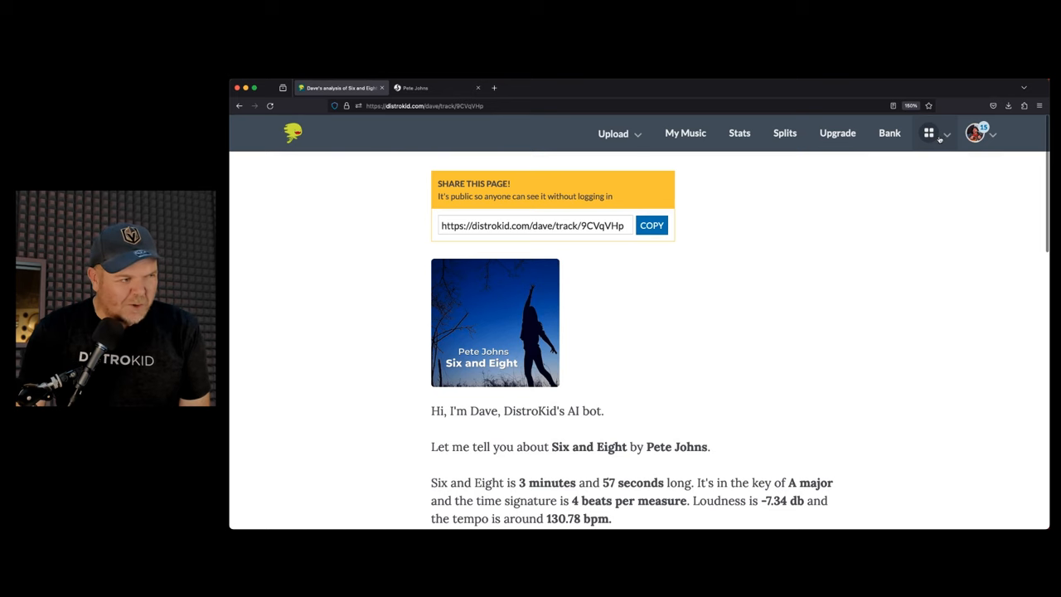
{"action": "left_click", "coordinate": [929, 134]}
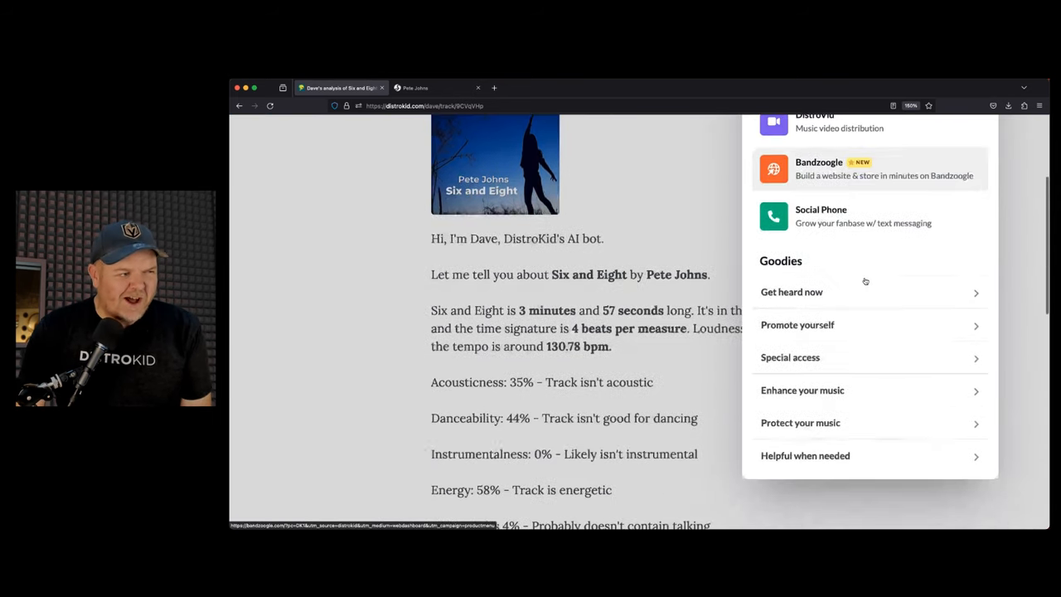
{"action": "scroll", "scroll_direction": "down", "scroll_amount": 3}
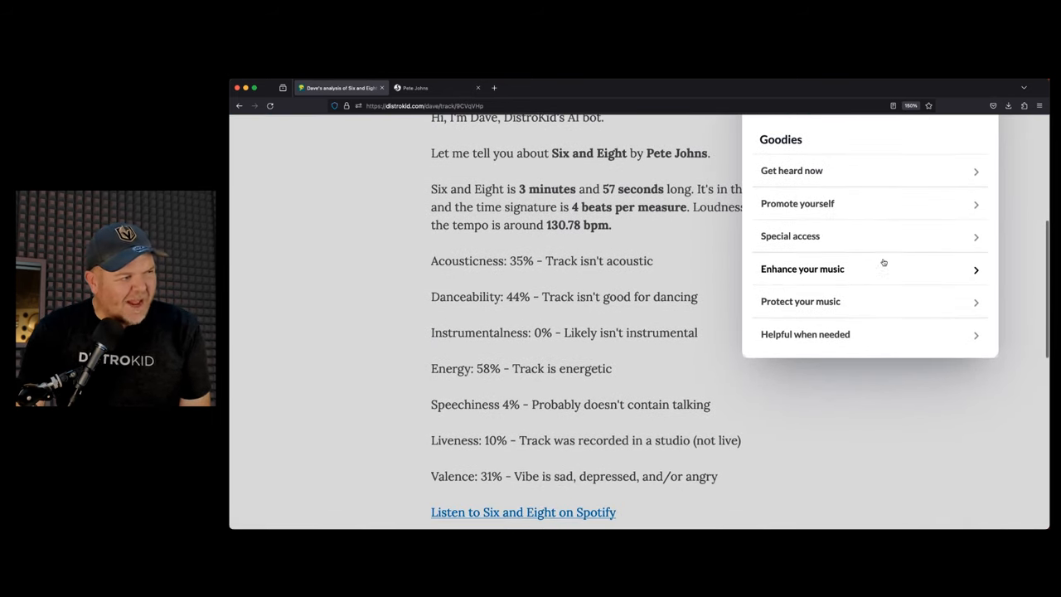
{"action": "mouse_move", "coordinate": [887, 258]}
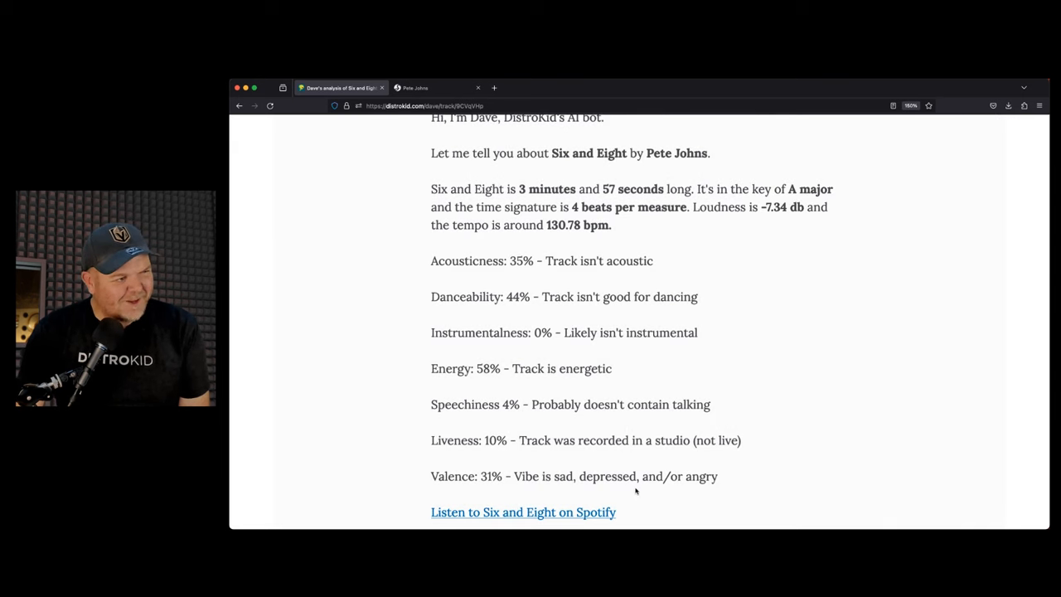
{"action": "scroll", "scroll_direction": "up", "scroll_amount": 3}
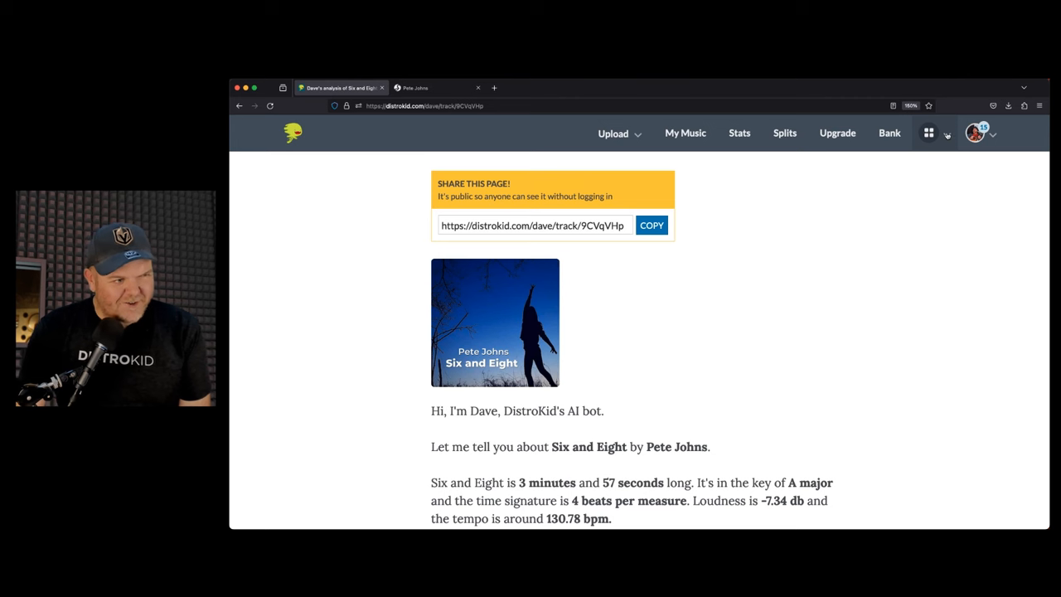
Open Wheel of Playlist from the Get heard now goodies in the apps menu.
{"action": "left_click", "coordinate": [929, 133]}
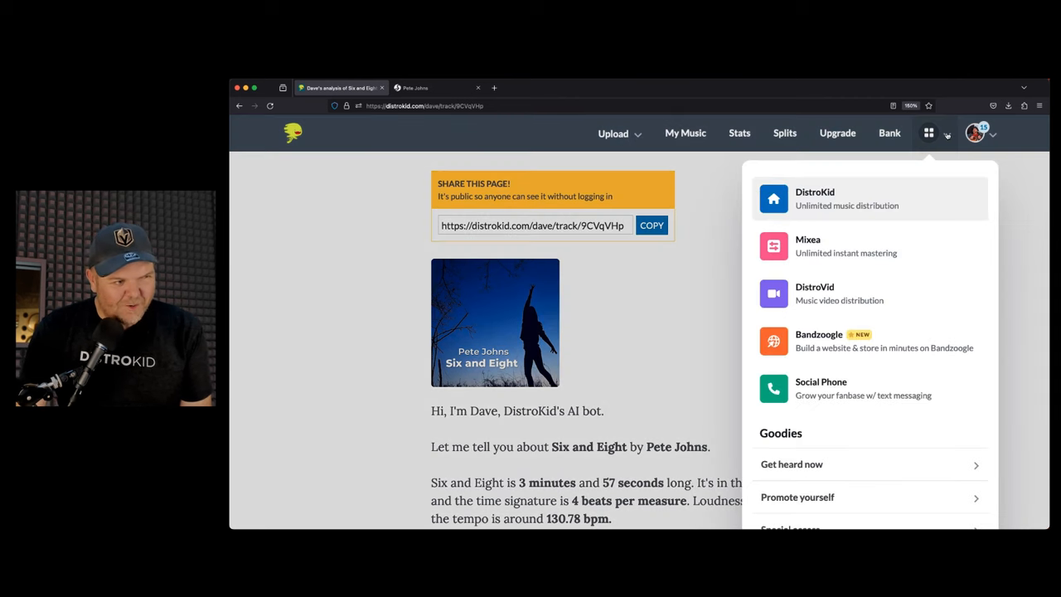
{"action": "scroll", "scroll_direction": "down", "scroll_amount": 3}
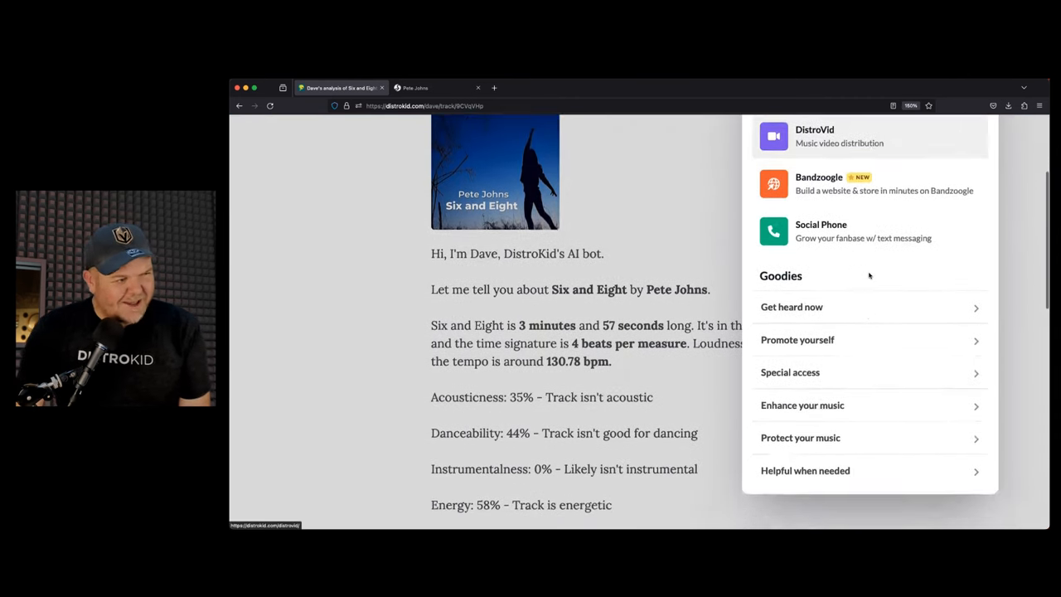
{"action": "scroll", "scroll_direction": "down", "scroll_amount": 3}
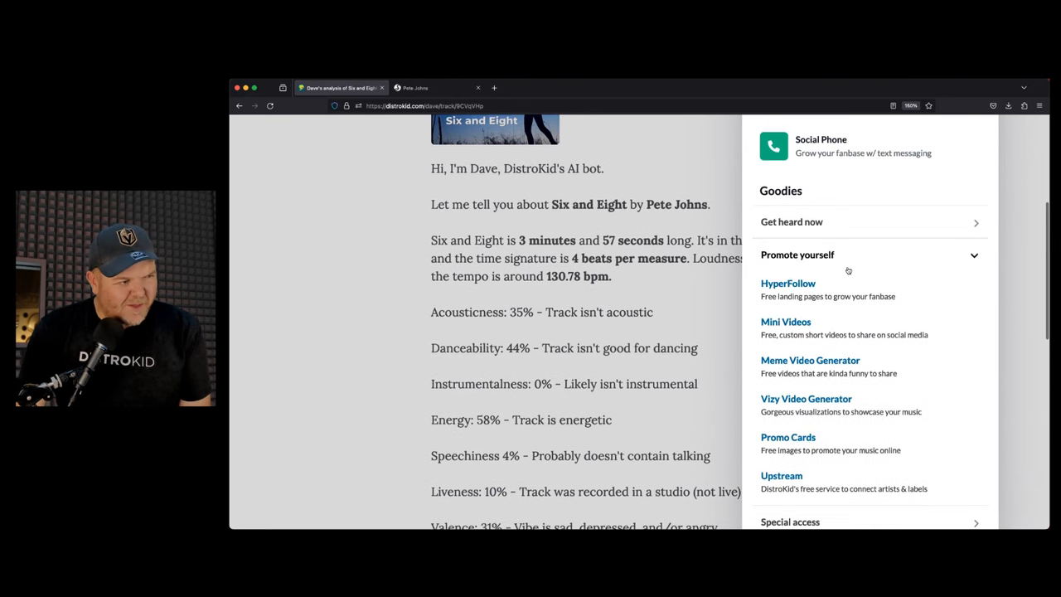
{"action": "left_click", "coordinate": [792, 223]}
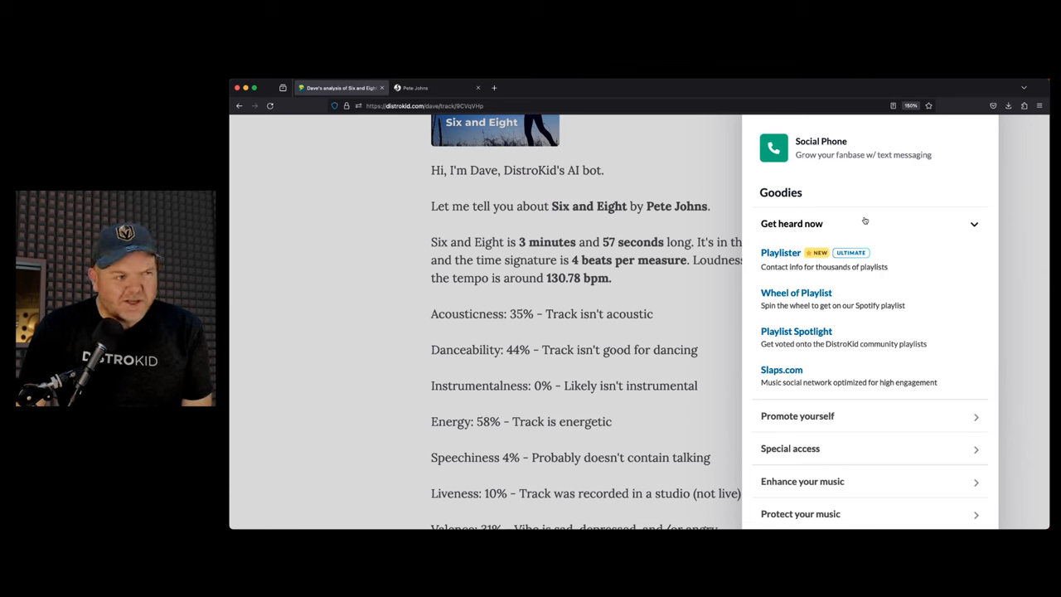
{"action": "mouse_move", "coordinate": [876, 209]}
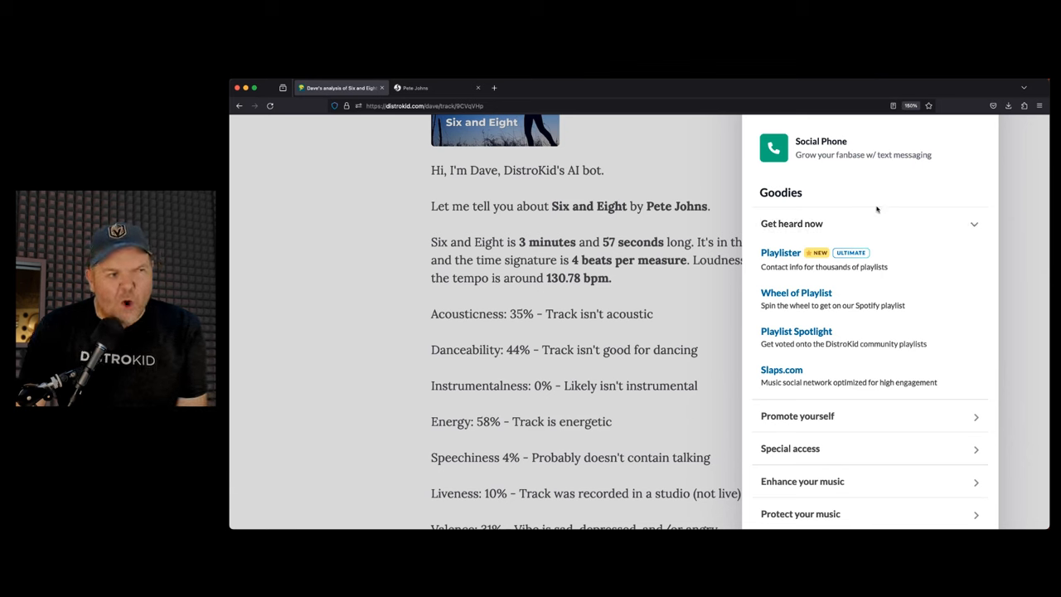
{"action": "mouse_move", "coordinate": [868, 217]}
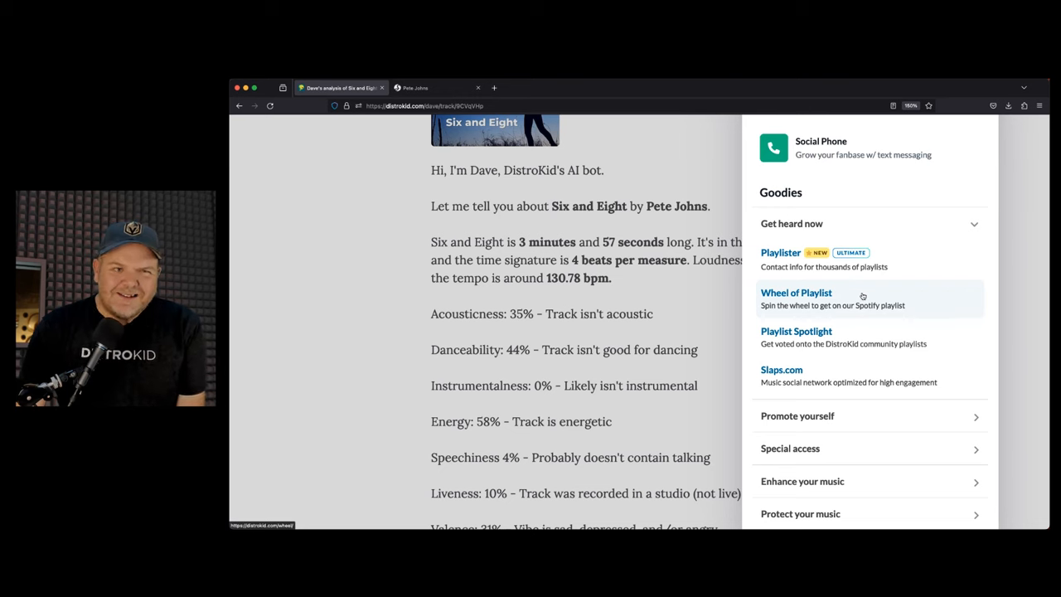
{"action": "left_click", "coordinate": [796, 292]}
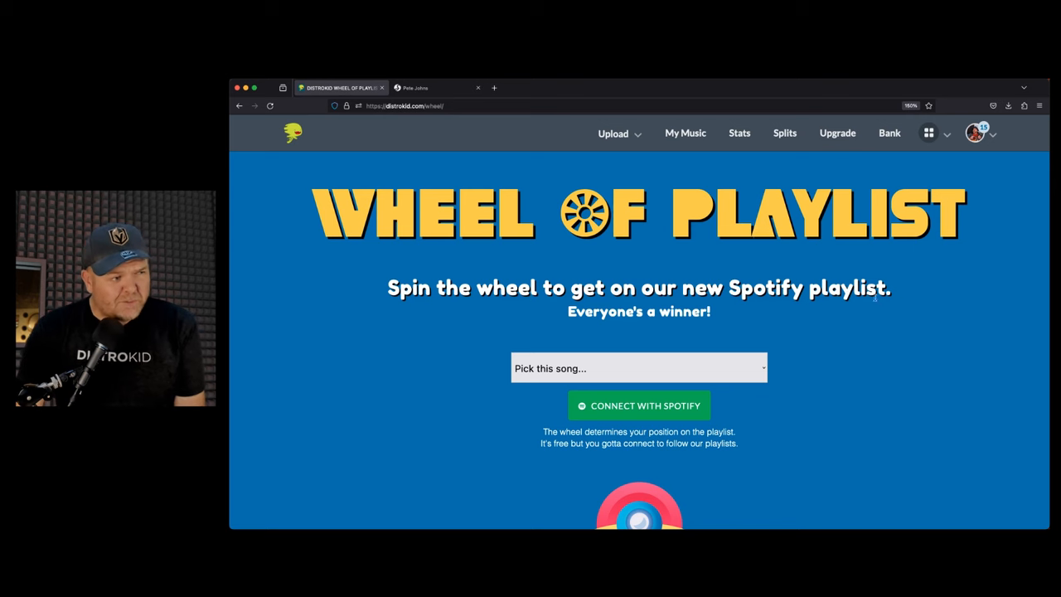
Enter Choices (single) into Wheel of Playlist and connect Spotify.
{"action": "left_click", "coordinate": [639, 368]}
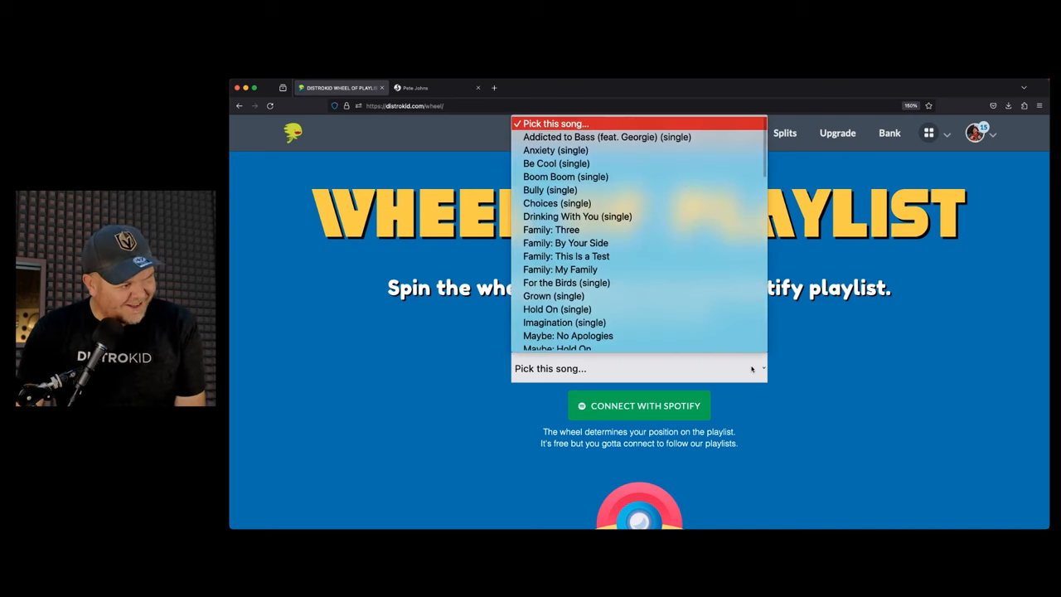
{"action": "mouse_move", "coordinate": [652, 270]}
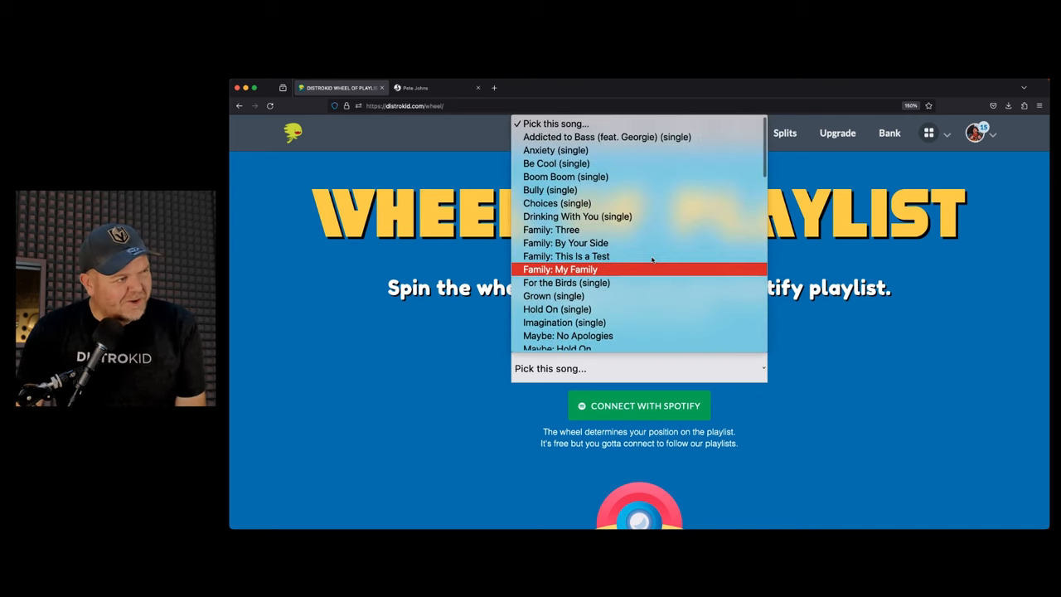
{"action": "left_click", "coordinate": [556, 203]}
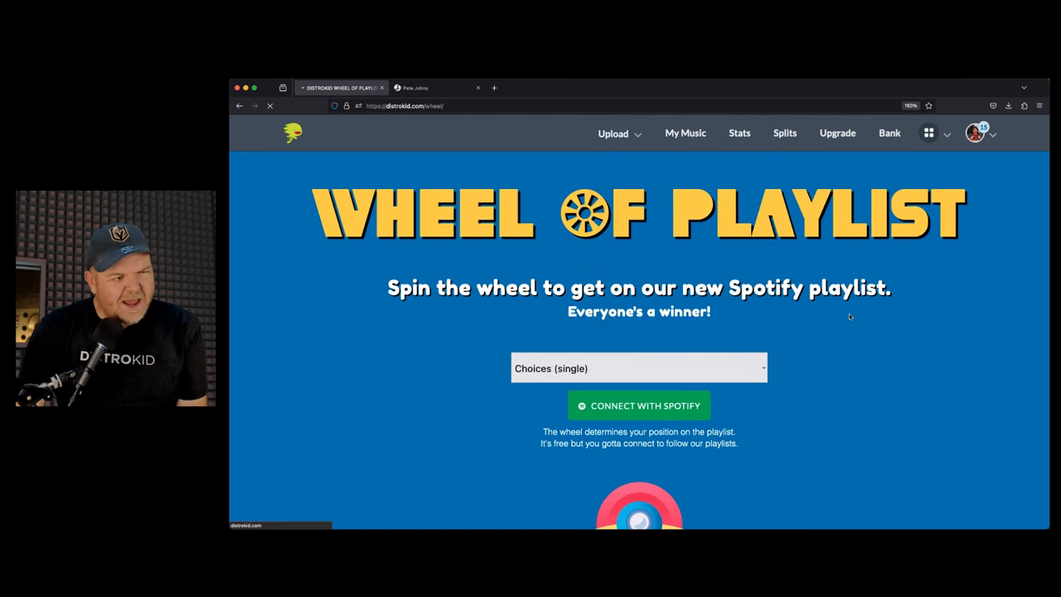
{"action": "mouse_move", "coordinate": [836, 329]}
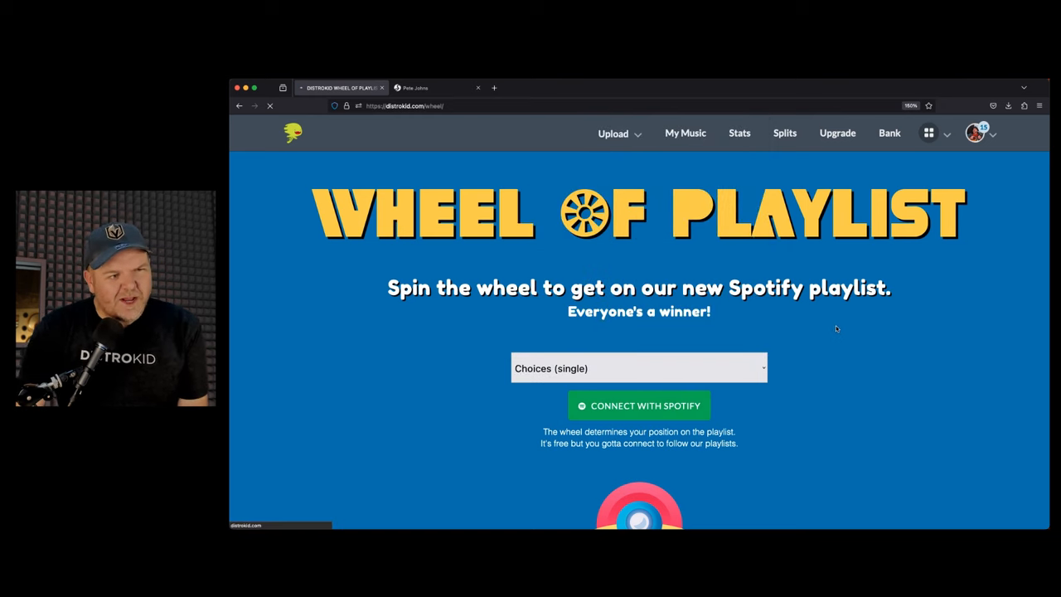
{"action": "left_click", "coordinate": [639, 404]}
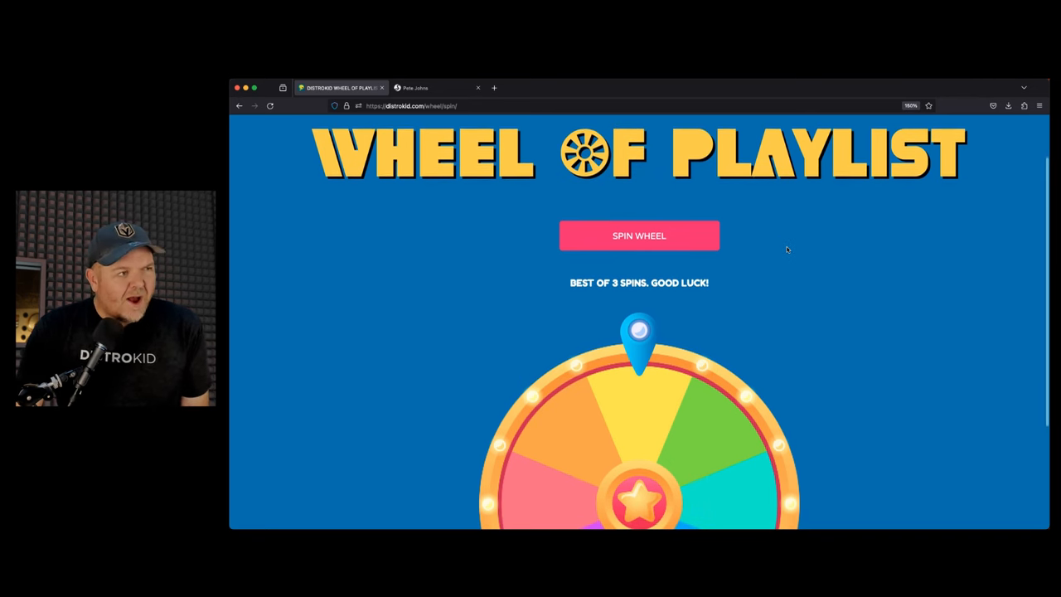
Spin the wheel three times, placing Choices at playlist position 1,490.
{"action": "left_click", "coordinate": [639, 236]}
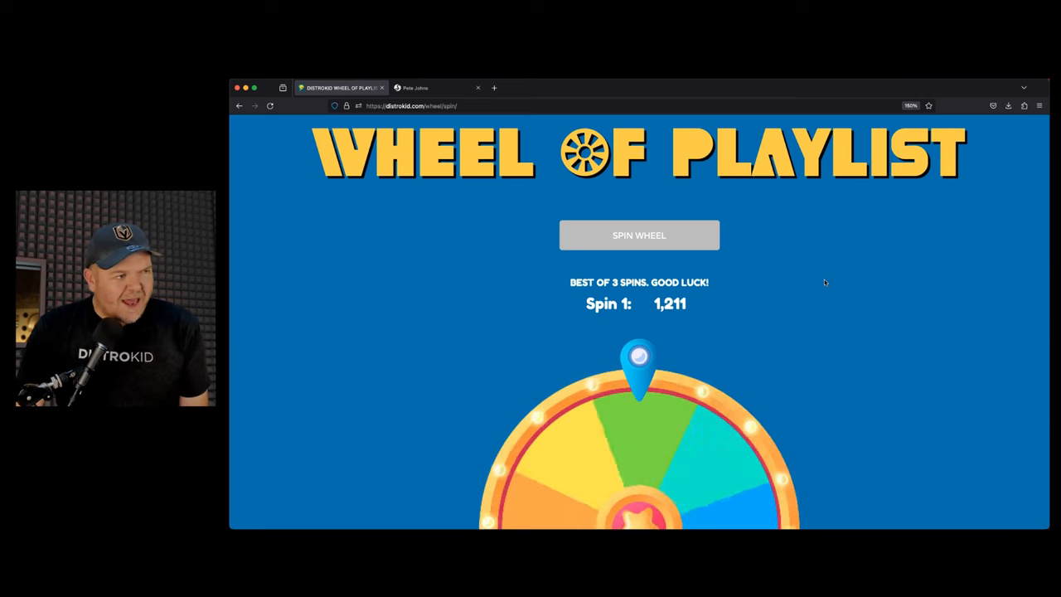
{"action": "left_click", "coordinate": [639, 234]}
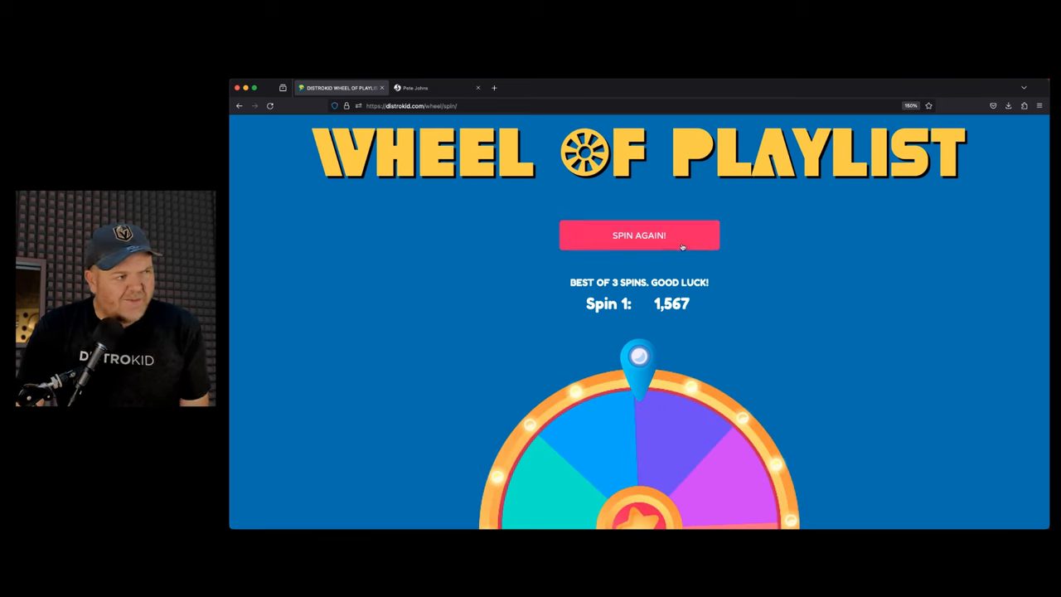
{"action": "left_click", "coordinate": [639, 235]}
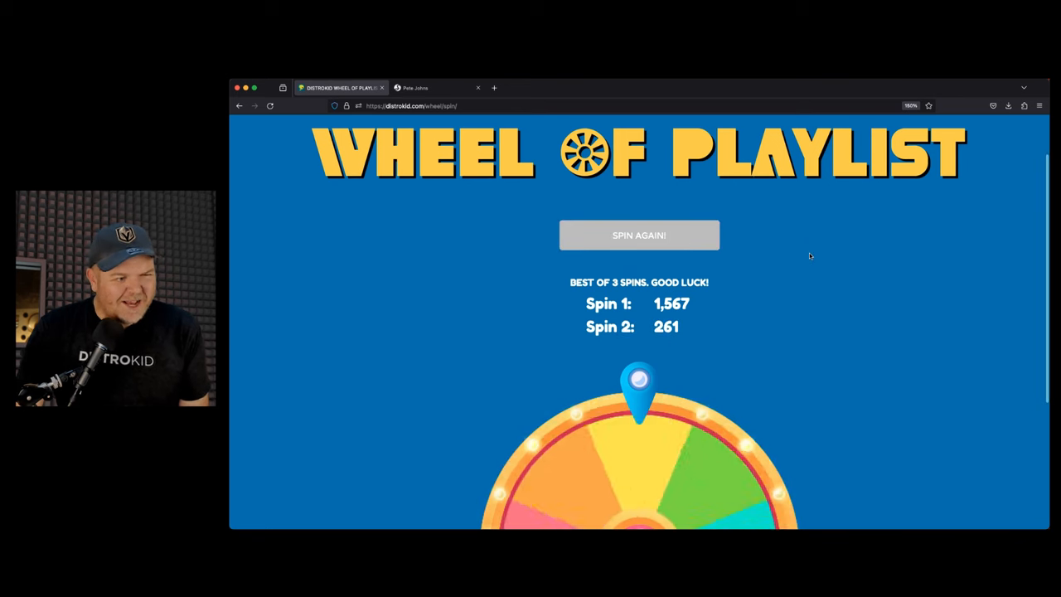
{"action": "left_click", "coordinate": [639, 234]}
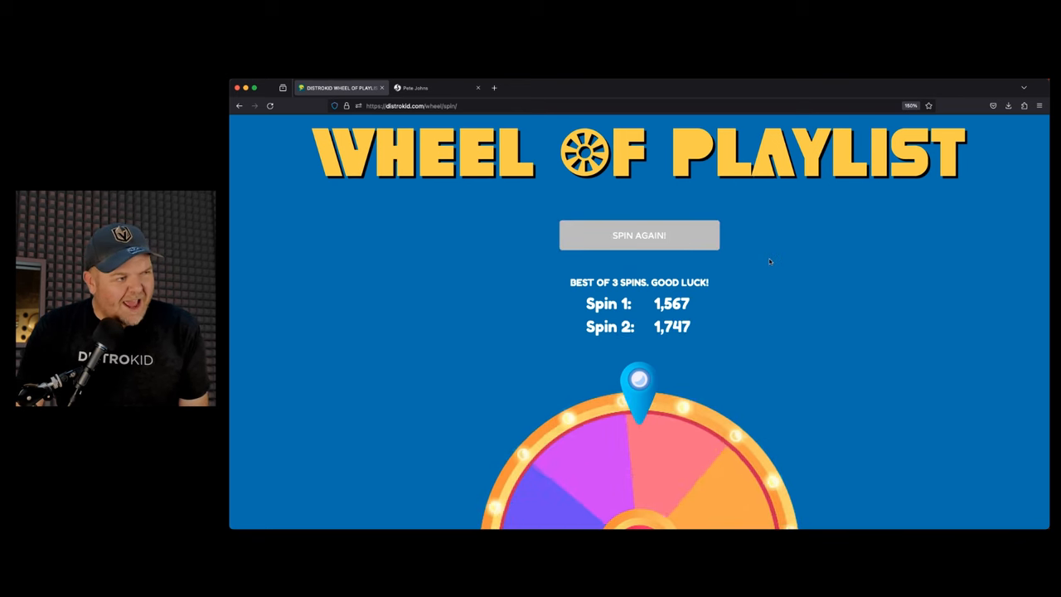
{"action": "left_click", "coordinate": [639, 235]}
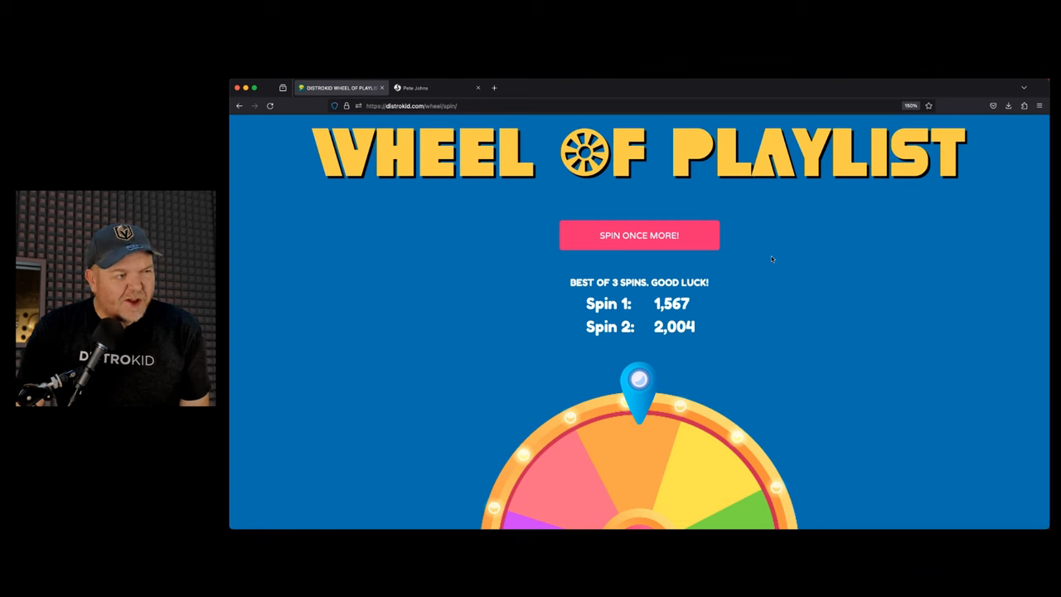
{"action": "left_click", "coordinate": [639, 235]}
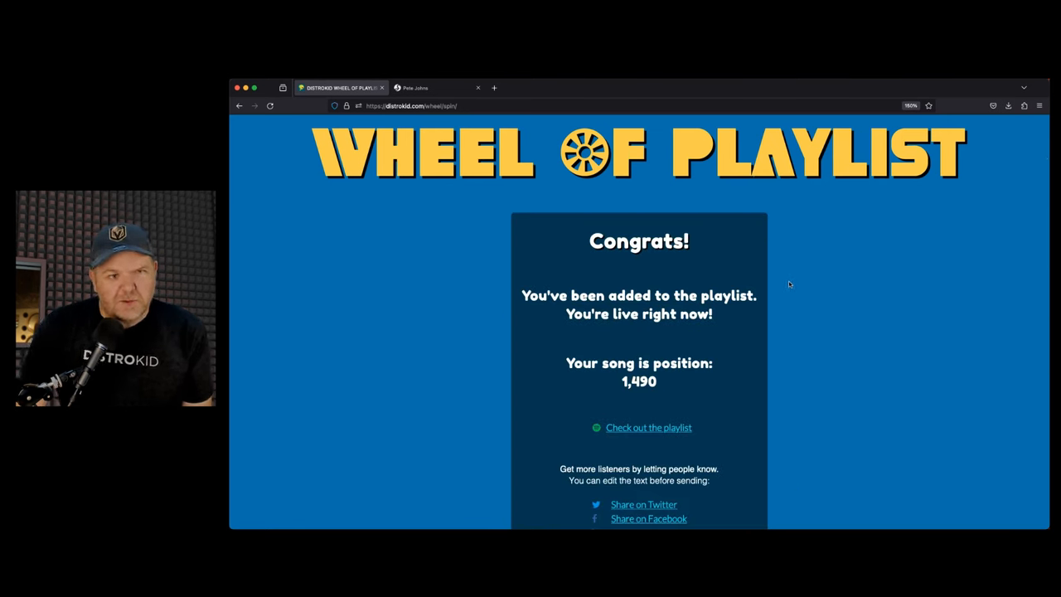
{"action": "mouse_move", "coordinate": [810, 318]}
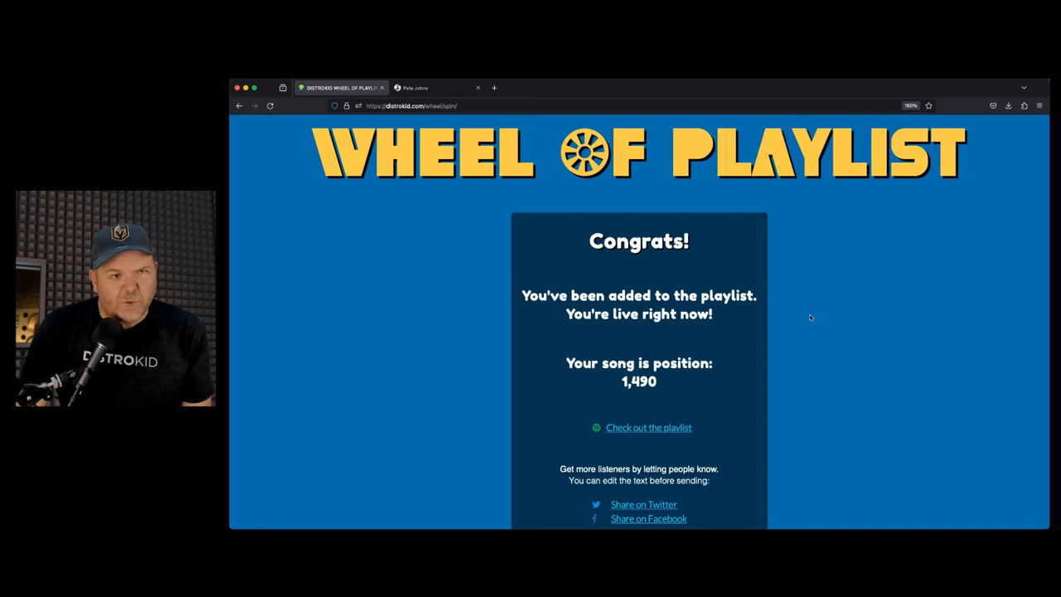
{"action": "mouse_move", "coordinate": [821, 311]}
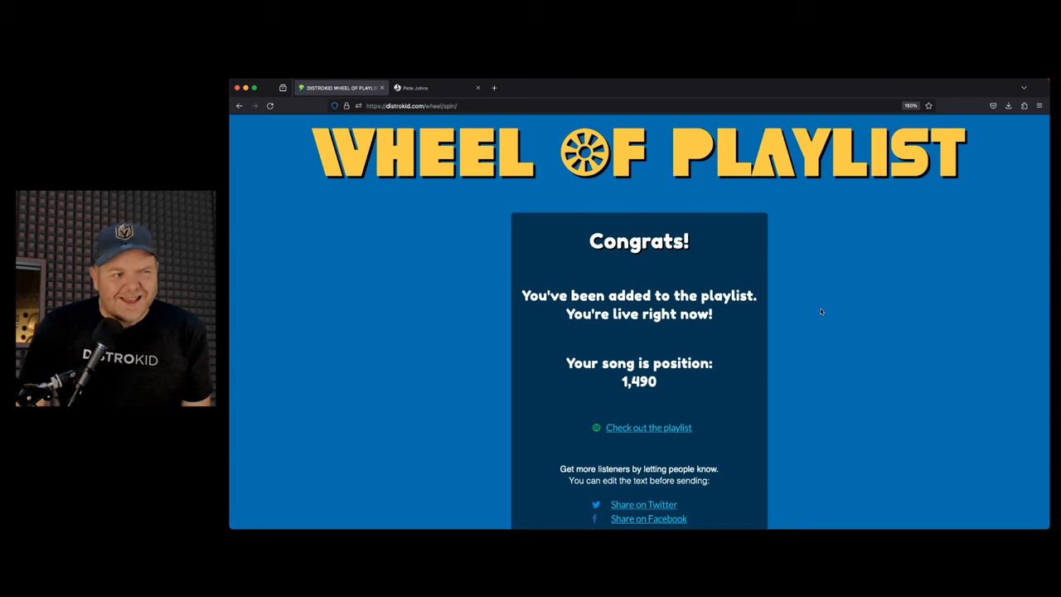
{"action": "mouse_move", "coordinate": [854, 291]}
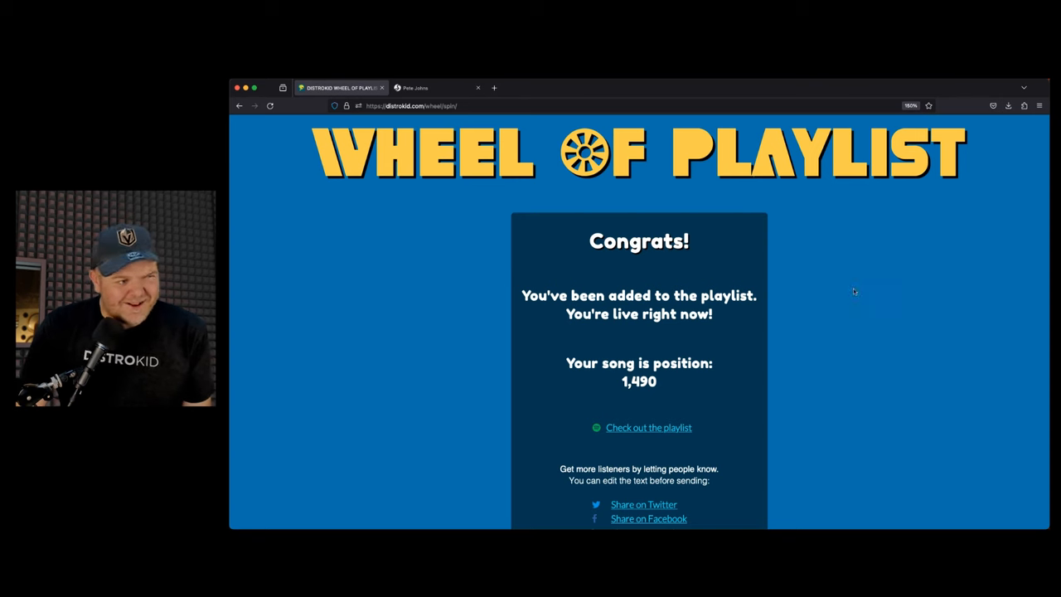
{"action": "mouse_move", "coordinate": [839, 301]}
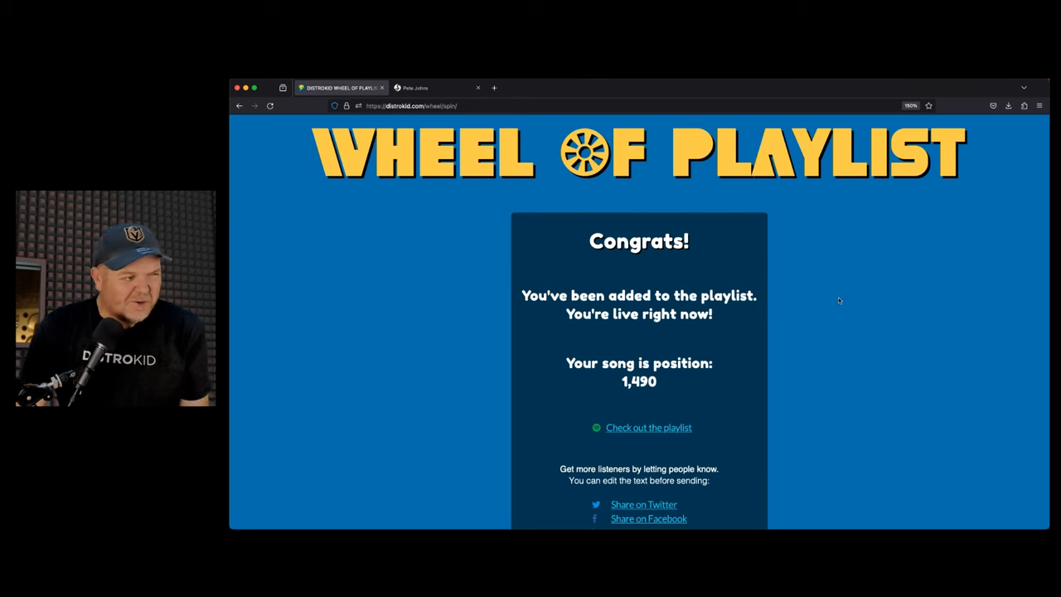
{"action": "mouse_move", "coordinate": [806, 332]}
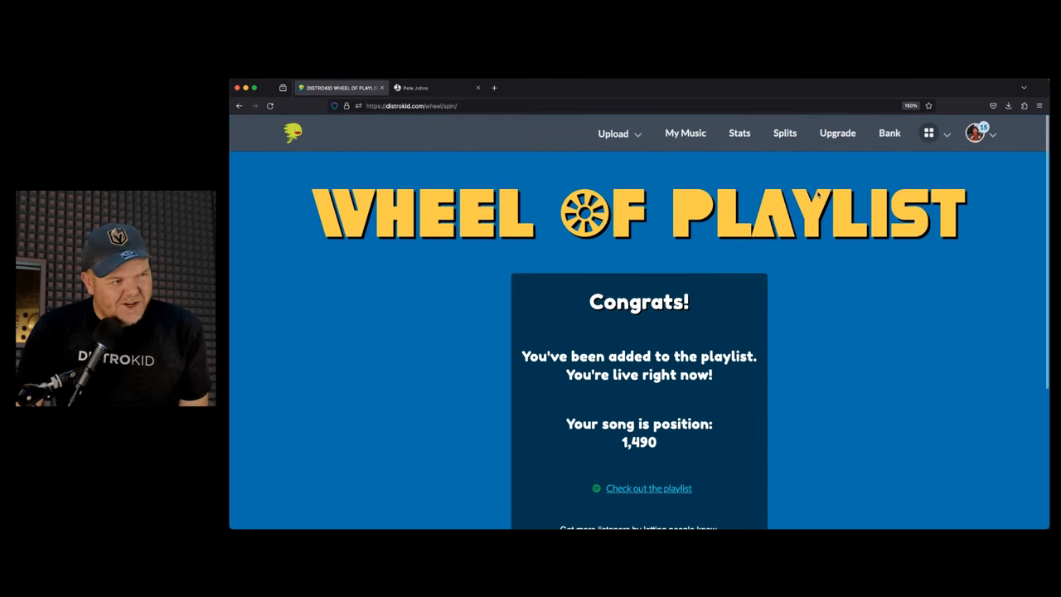
{"action": "mouse_move", "coordinate": [824, 169]}
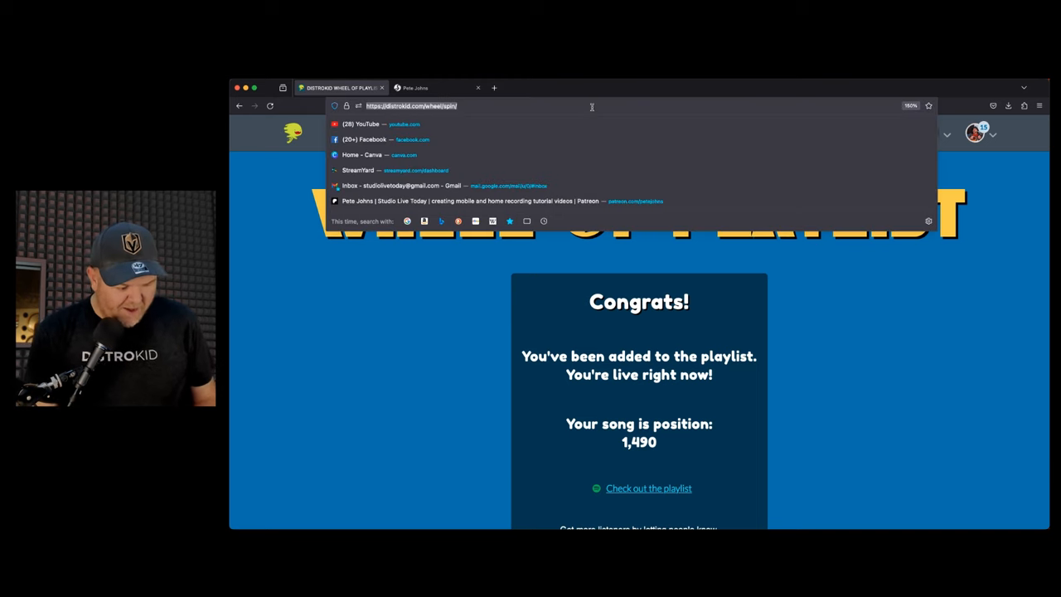
Go to distrokid.com/distropic and browse the trending AI image gallery.
{"action": "type", "text": "distrokid.com/"}
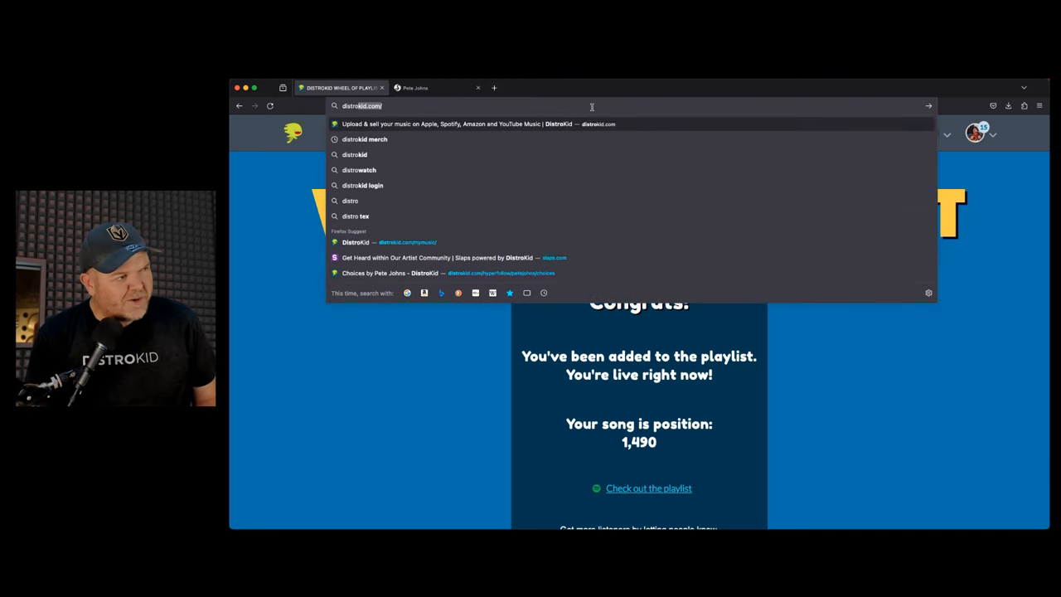
{"action": "type", "text": "distropic."}
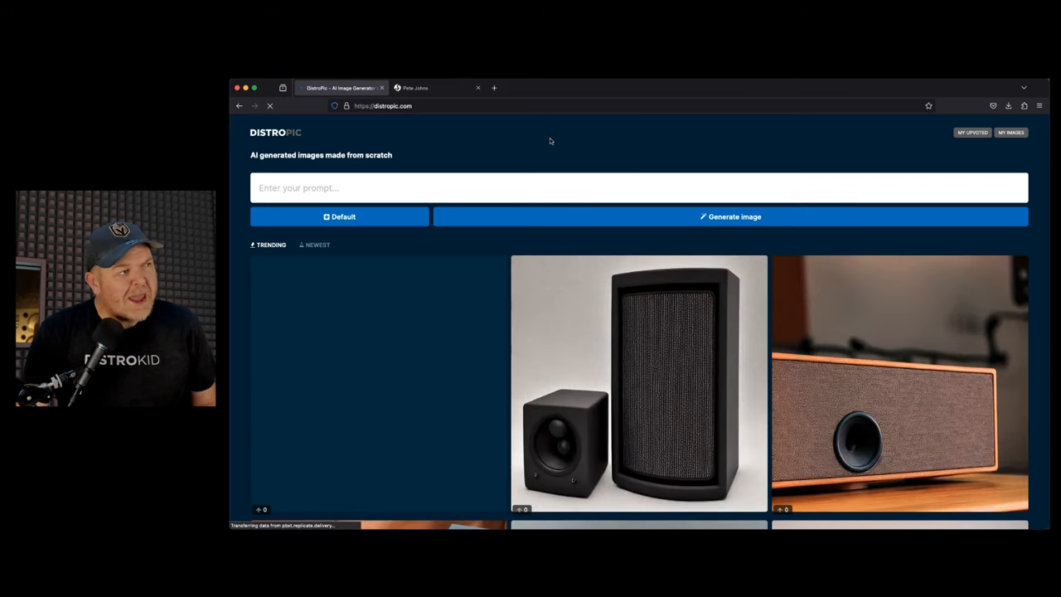
{"action": "mouse_move", "coordinate": [523, 208]}
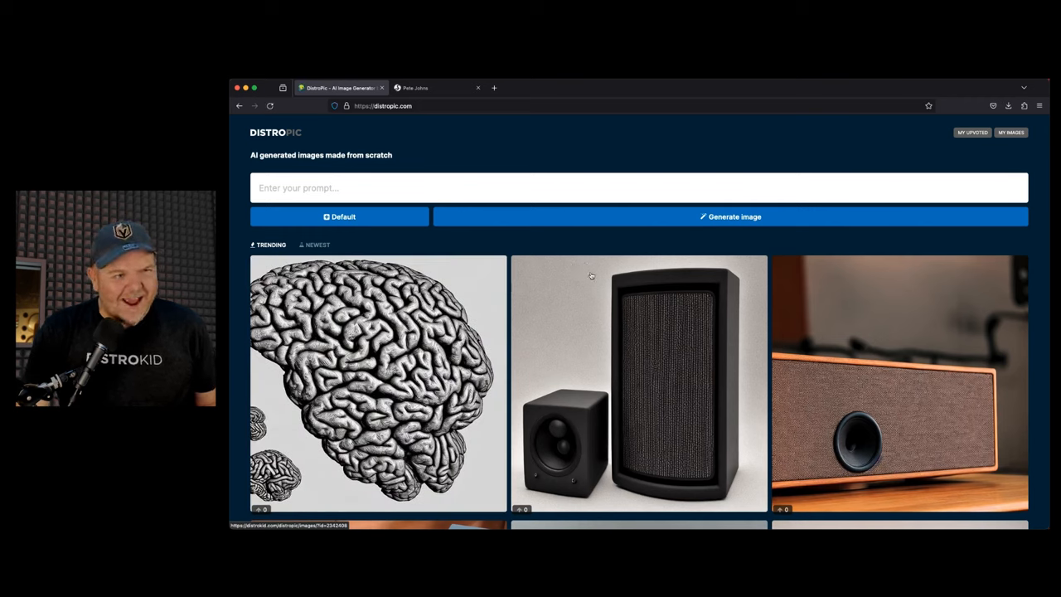
{"action": "mouse_move", "coordinate": [583, 239]}
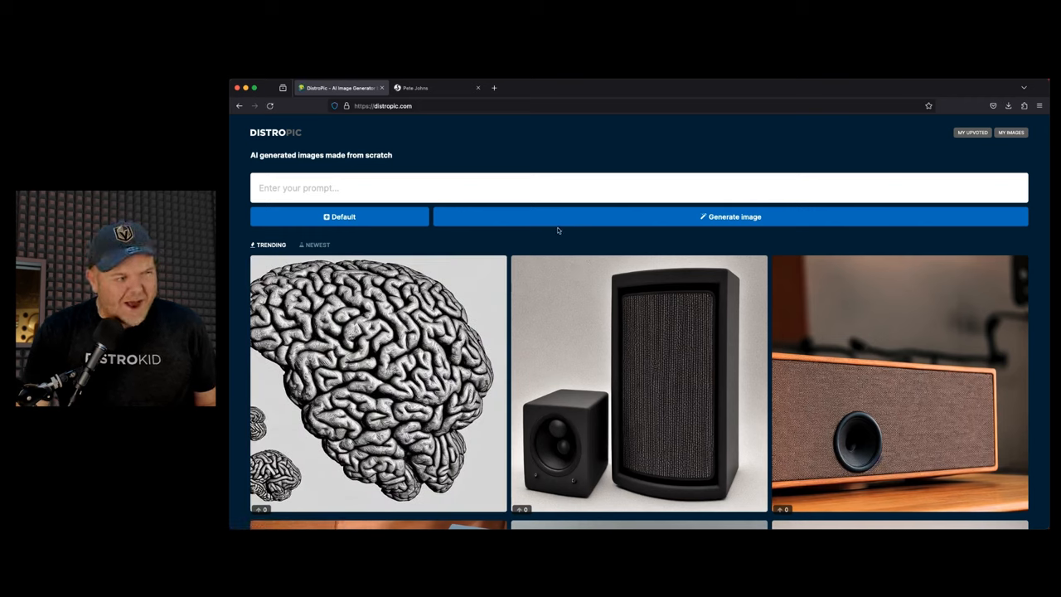
{"action": "scroll", "scroll_direction": "down", "scroll_amount": 3}
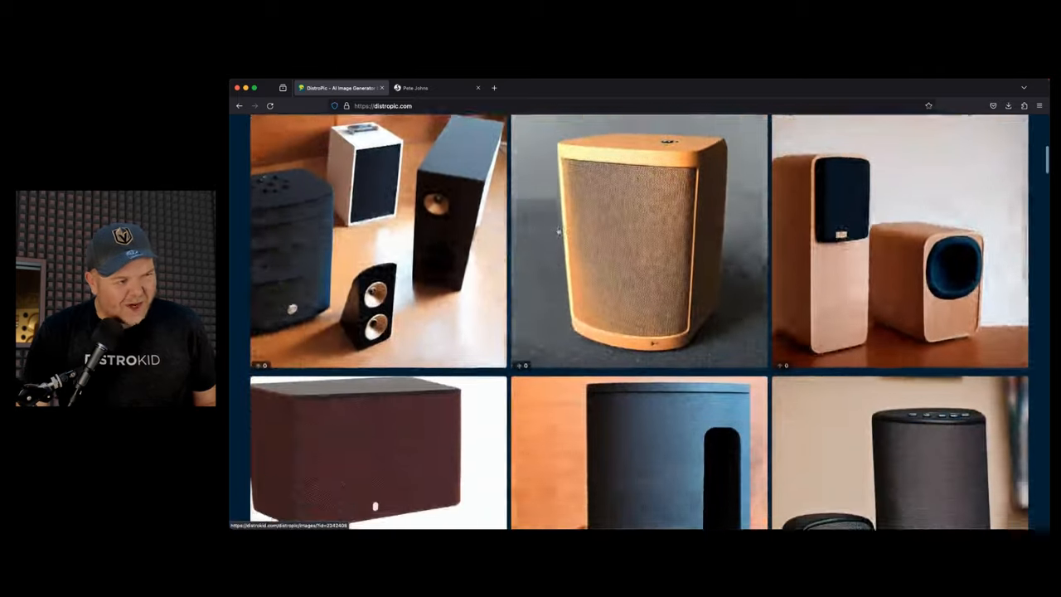
{"action": "scroll", "scroll_direction": "down", "scroll_amount": 3}
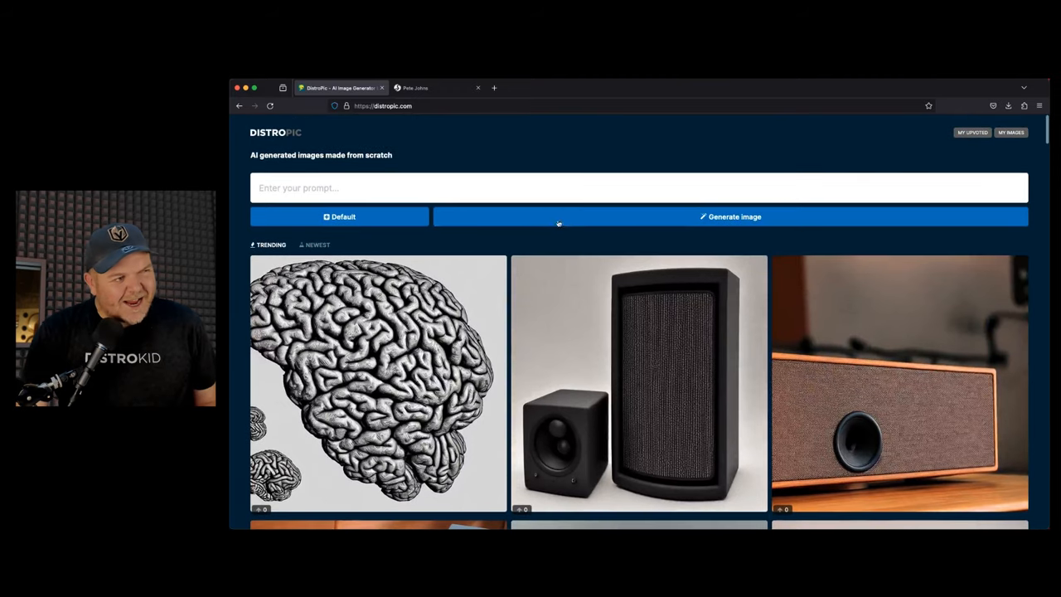
{"action": "left_click", "coordinate": [519, 186]}
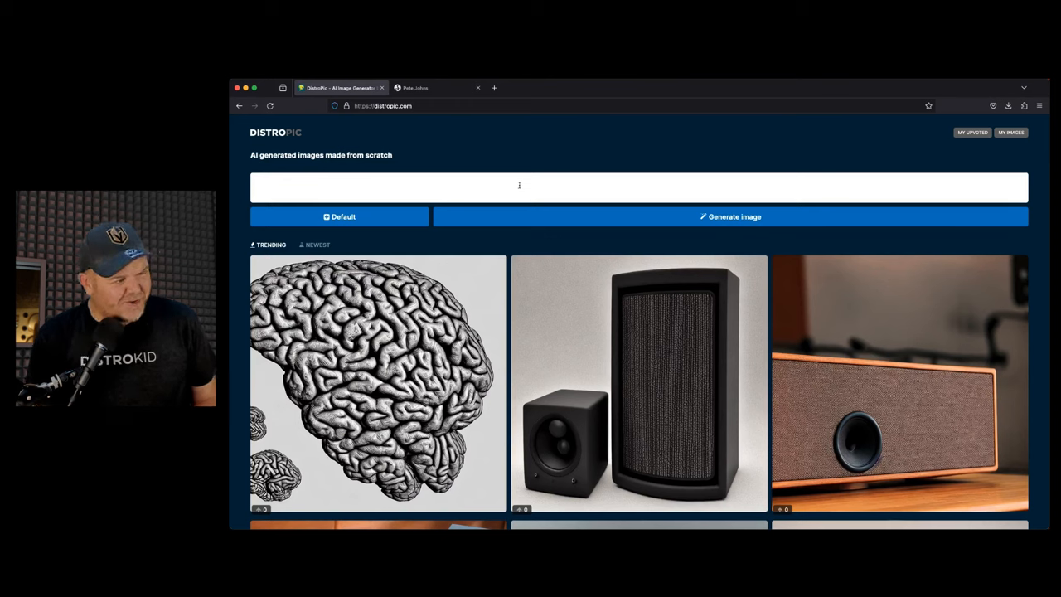
Generate an image of a man recording a podcast in his bedroom while crying.
{"action": "left_click", "coordinate": [519, 186]}
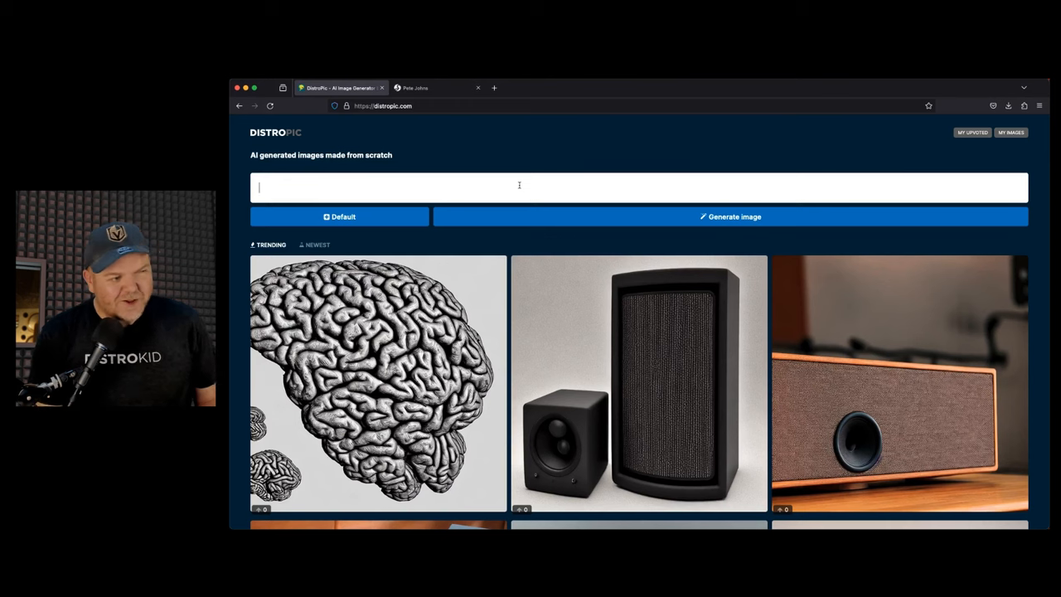
{"action": "type", "text": "m"}
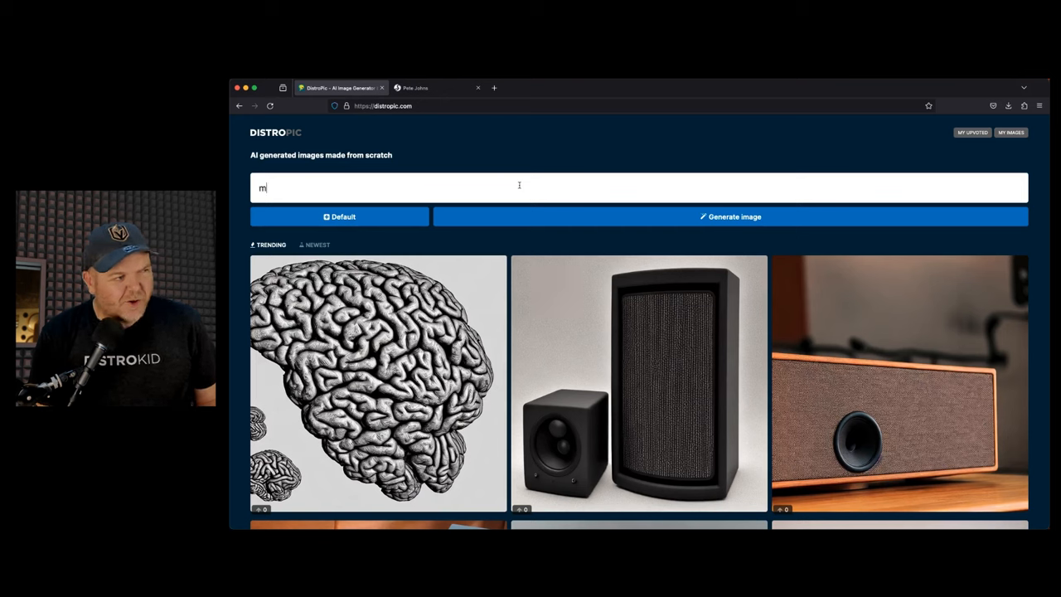
{"action": "type", "text": "an recording podcast live in bedroom while crying"}
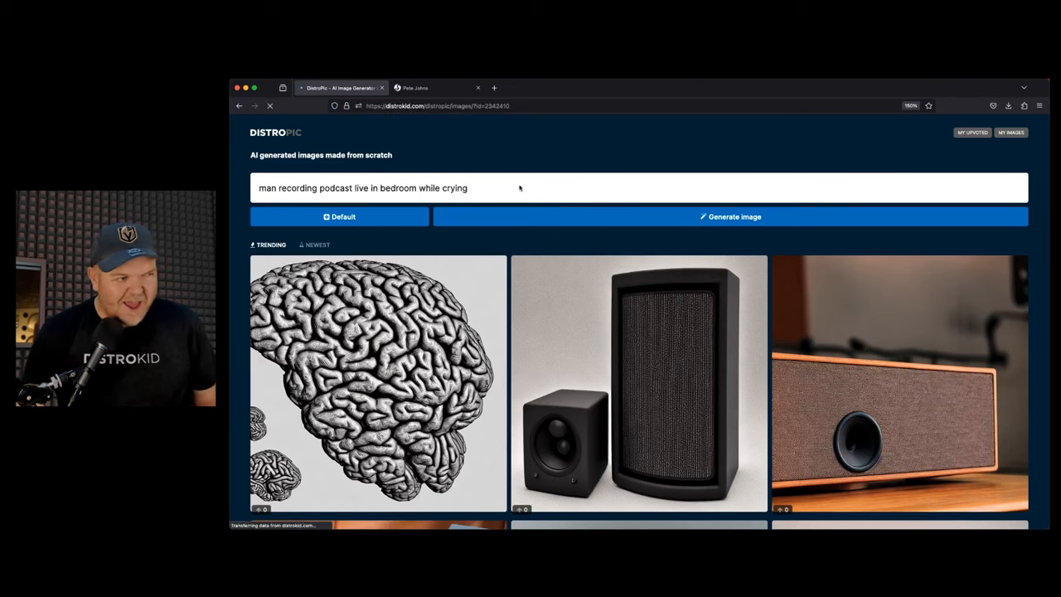
{"action": "left_click", "coordinate": [730, 216]}
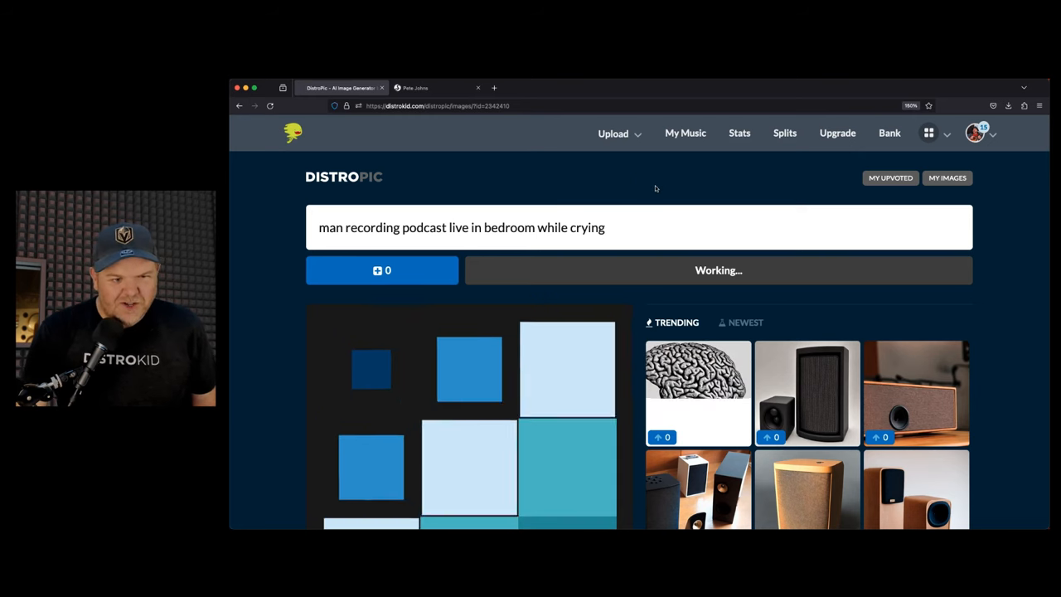
{"action": "mouse_move", "coordinate": [657, 184]}
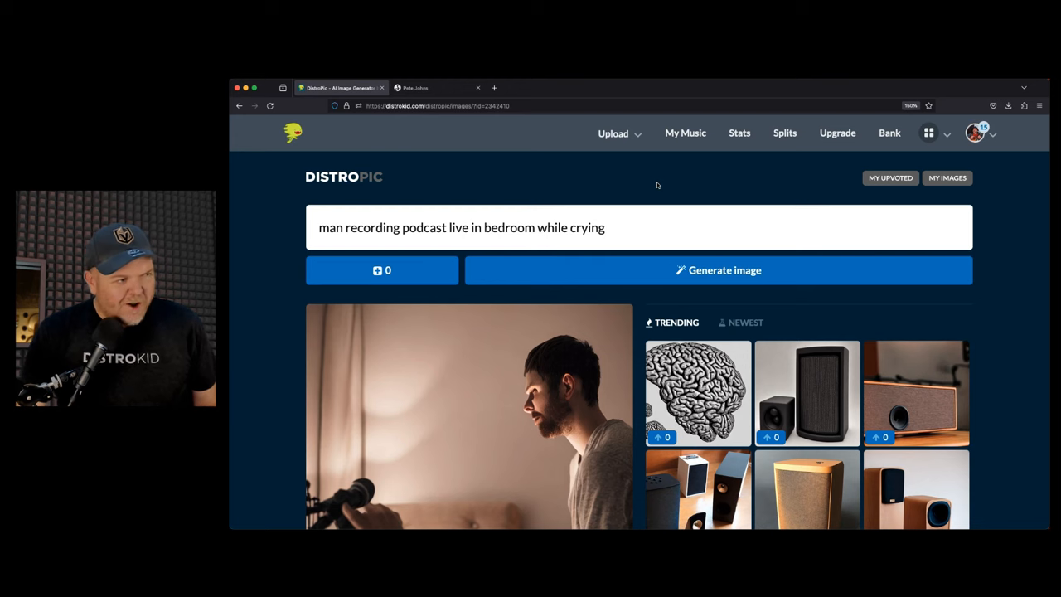
{"action": "scroll", "scroll_direction": "down", "scroll_amount": 3}
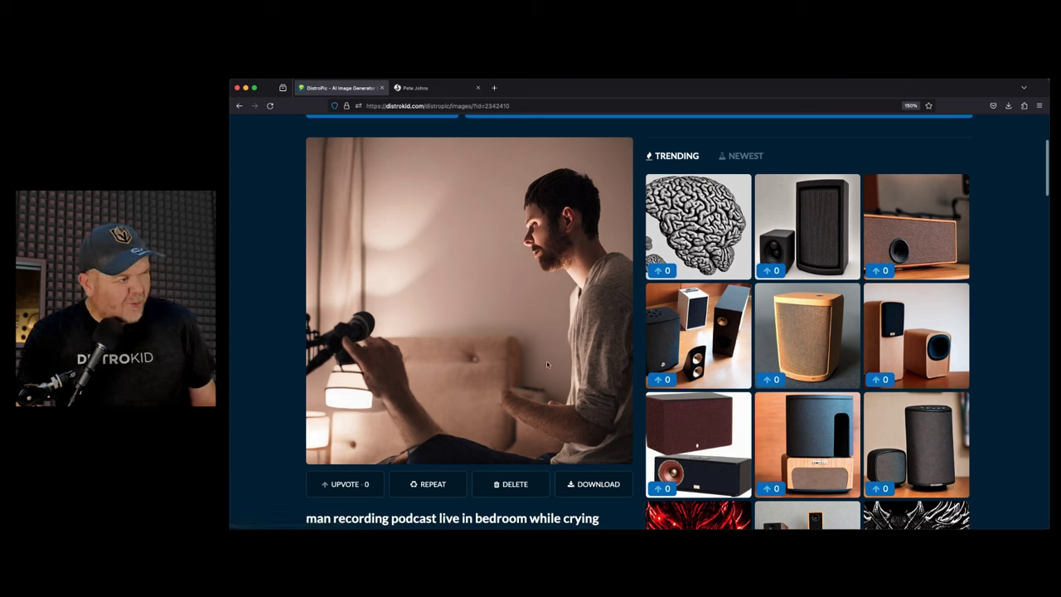
{"action": "mouse_move", "coordinate": [540, 335]}
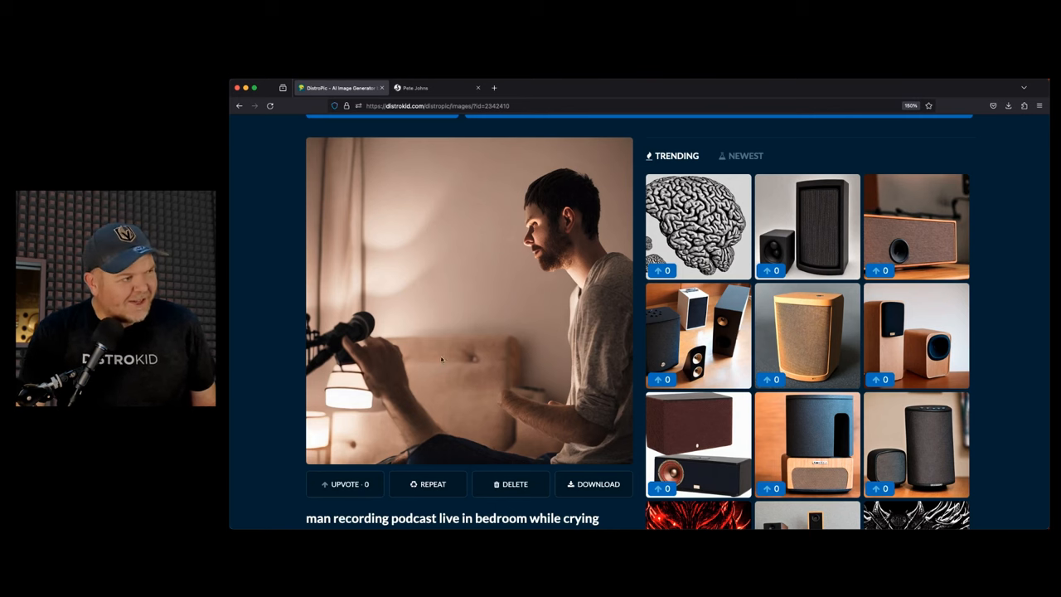
{"action": "scroll", "scroll_direction": "down", "scroll_amount": 3}
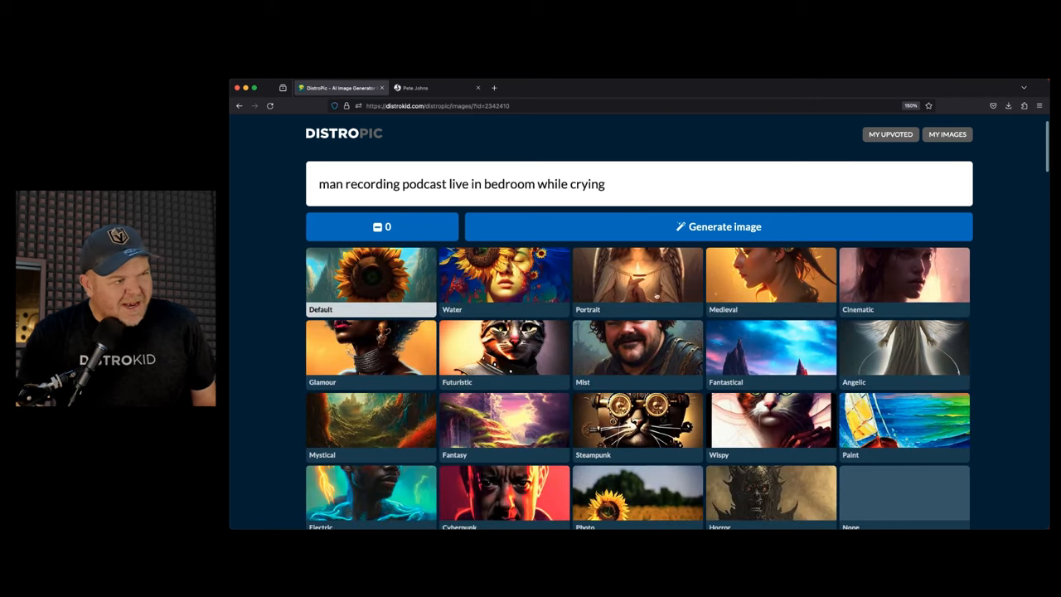
{"action": "mouse_move", "coordinate": [473, 391]}
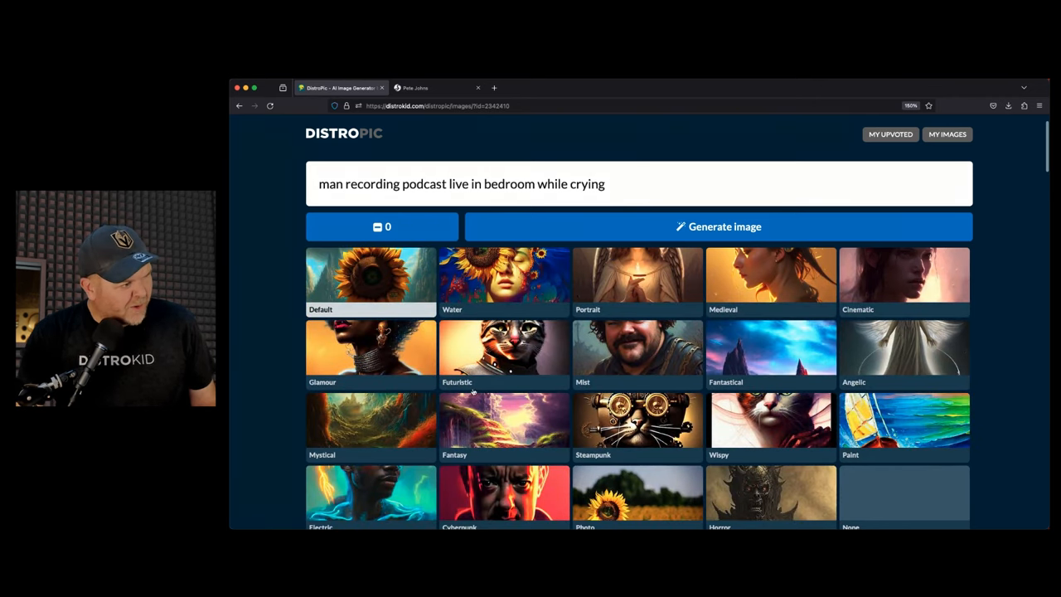
Regenerate a painted-style 'very happy' podcast image, then return to My music.
{"action": "left_click", "coordinate": [718, 227]}
{"action": "type", "text": "very happy"}
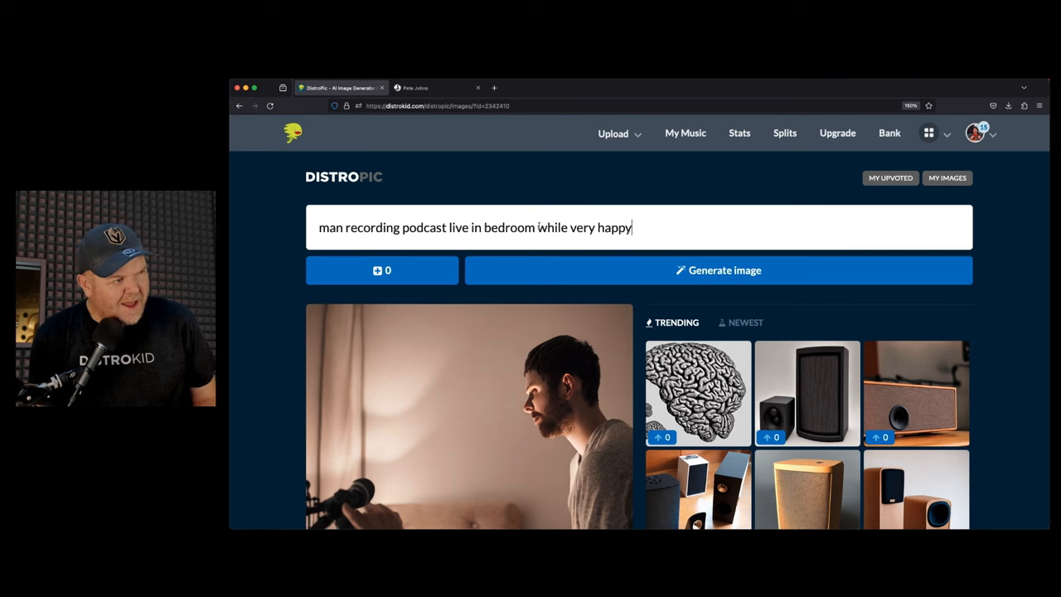
{"action": "left_click", "coordinate": [718, 270]}
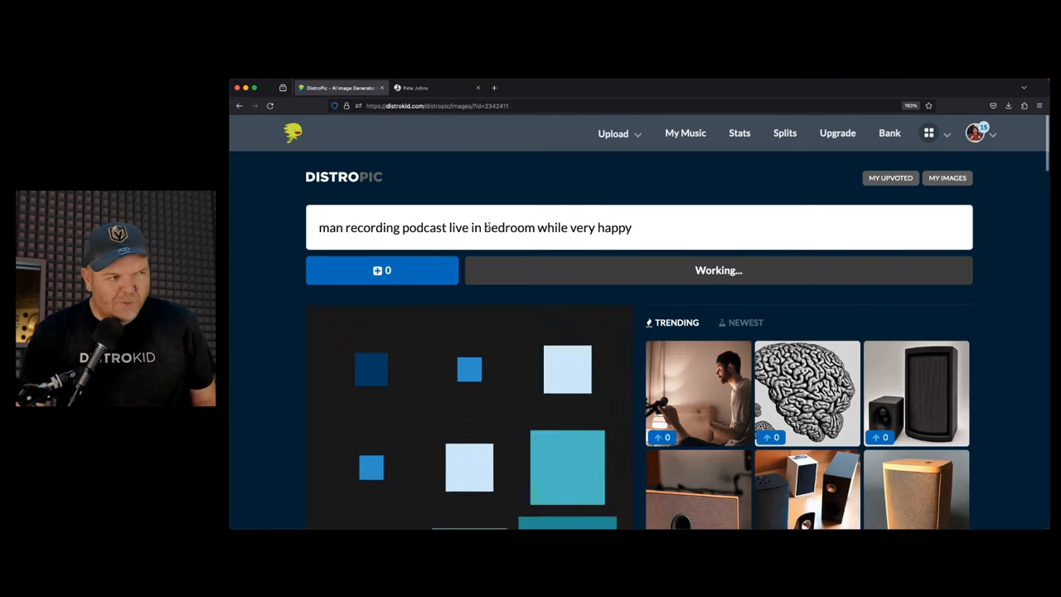
{"action": "scroll", "scroll_direction": "down", "scroll_amount": 3}
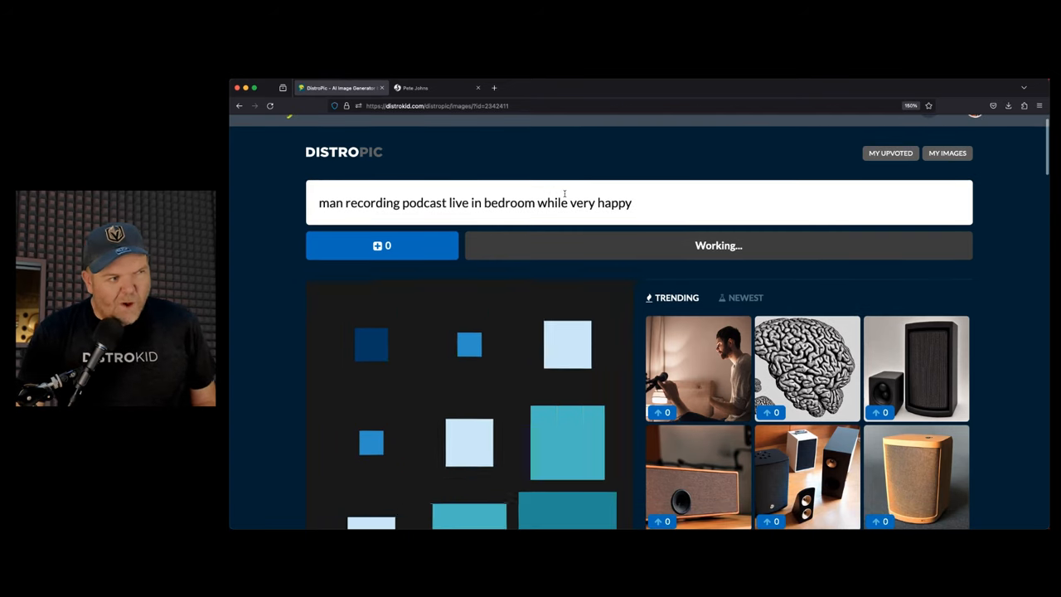
{"action": "scroll", "scroll_direction": "down", "scroll_amount": 3}
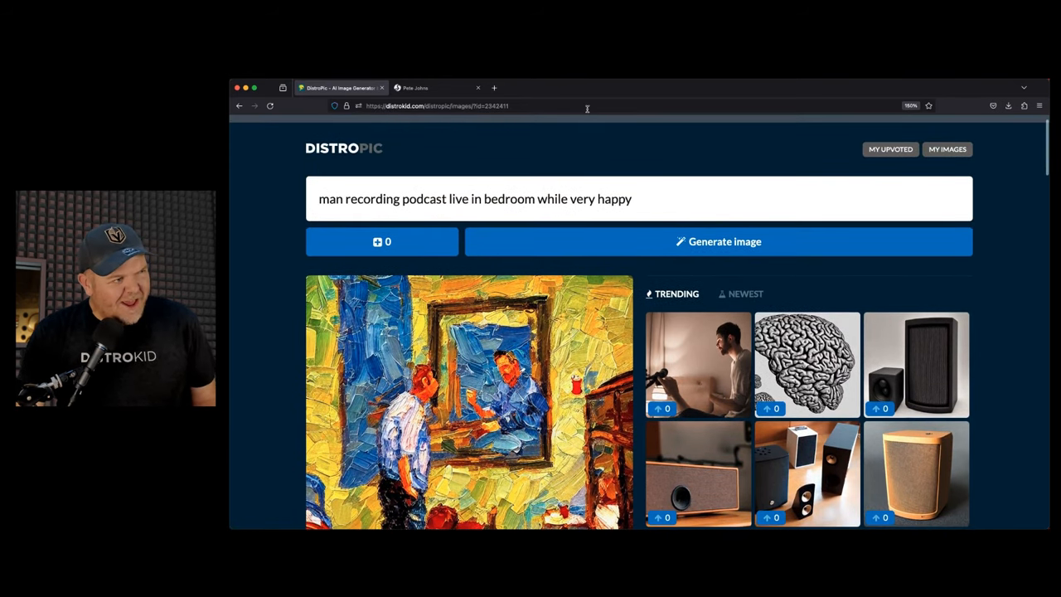
{"action": "left_click", "coordinate": [471, 106]}
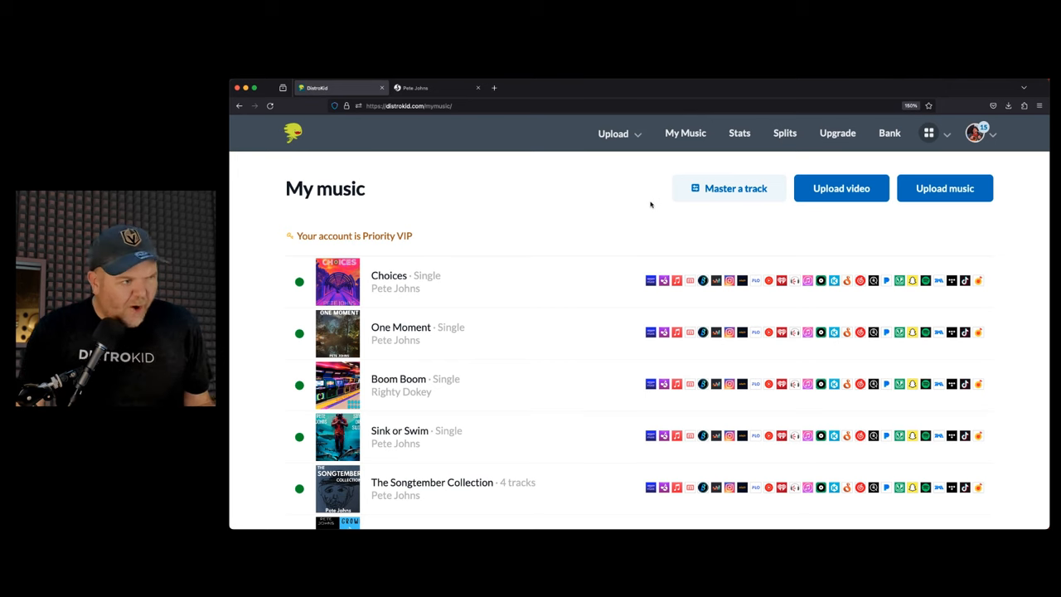
{"action": "mouse_move", "coordinate": [746, 221]}
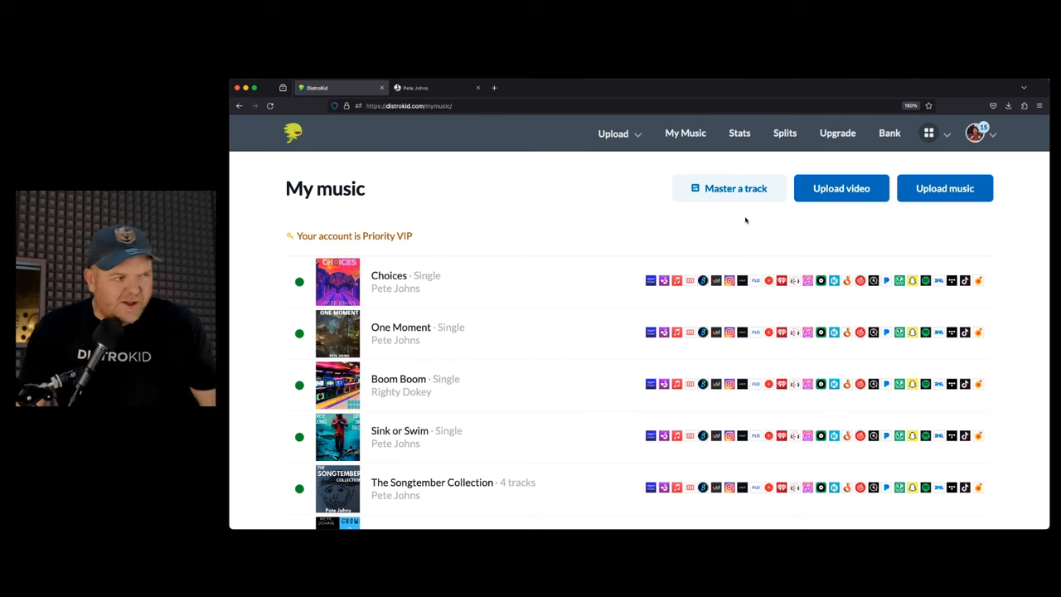
{"action": "mouse_move", "coordinate": [726, 196]}
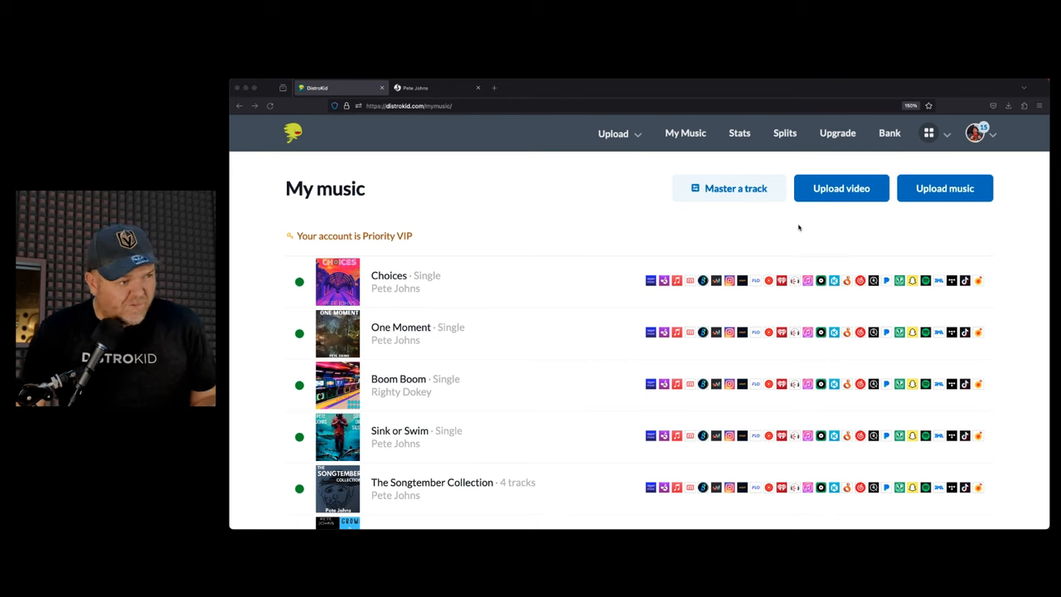
{"action": "left_click", "coordinate": [928, 133]}
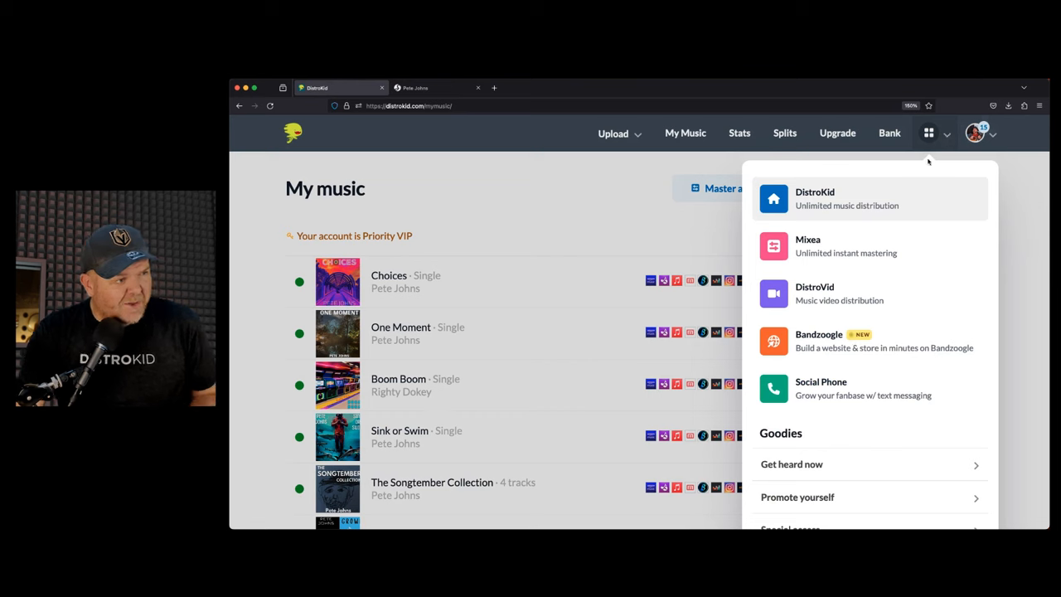
{"action": "mouse_move", "coordinate": [814, 350]}
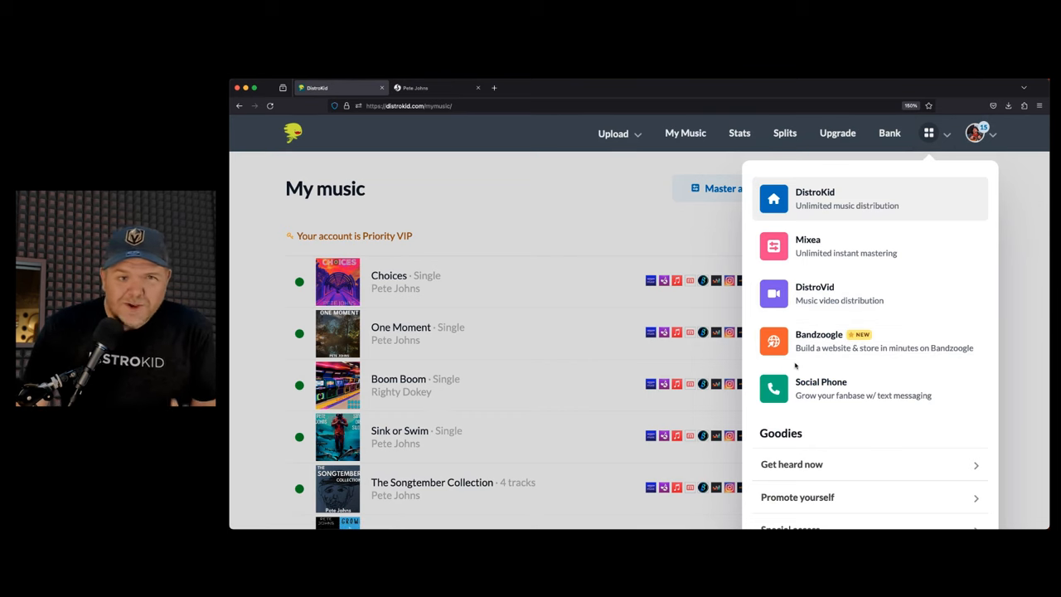
{"action": "mouse_move", "coordinate": [626, 213]}
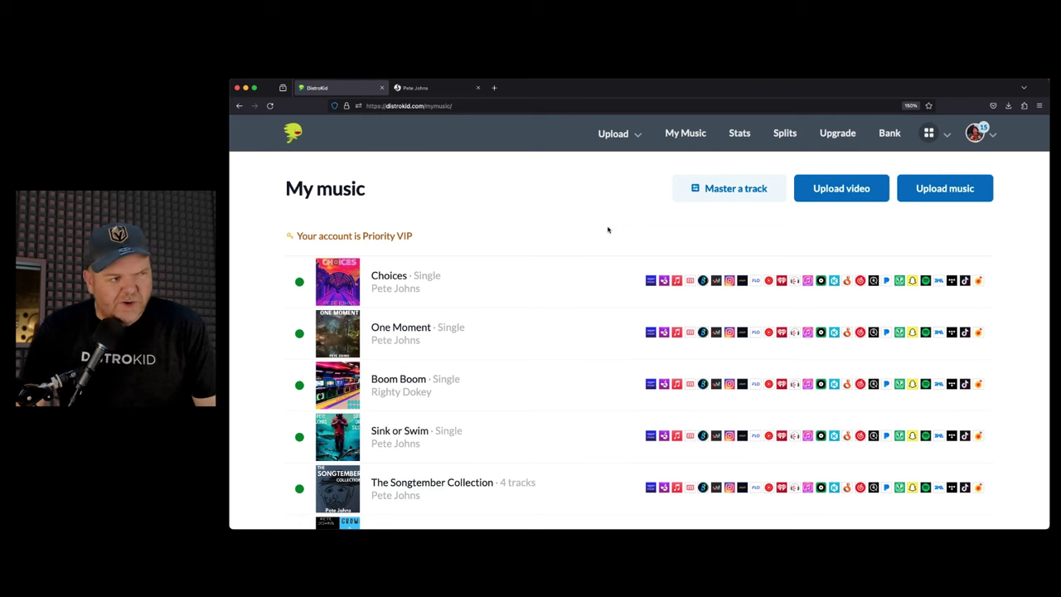
{"action": "mouse_move", "coordinate": [606, 232]}
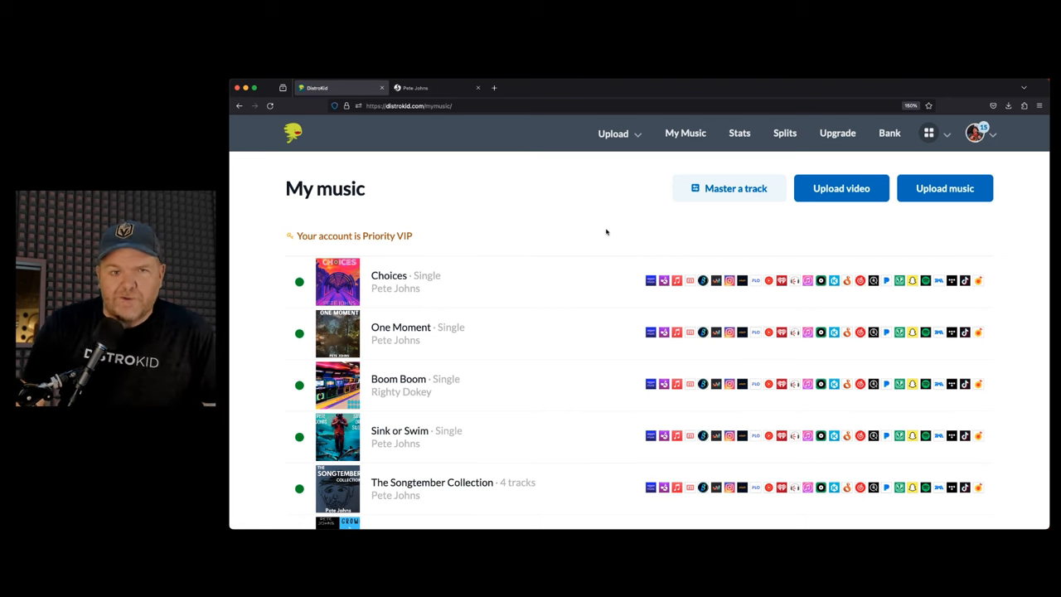
{"action": "mouse_move", "coordinate": [628, 235]}
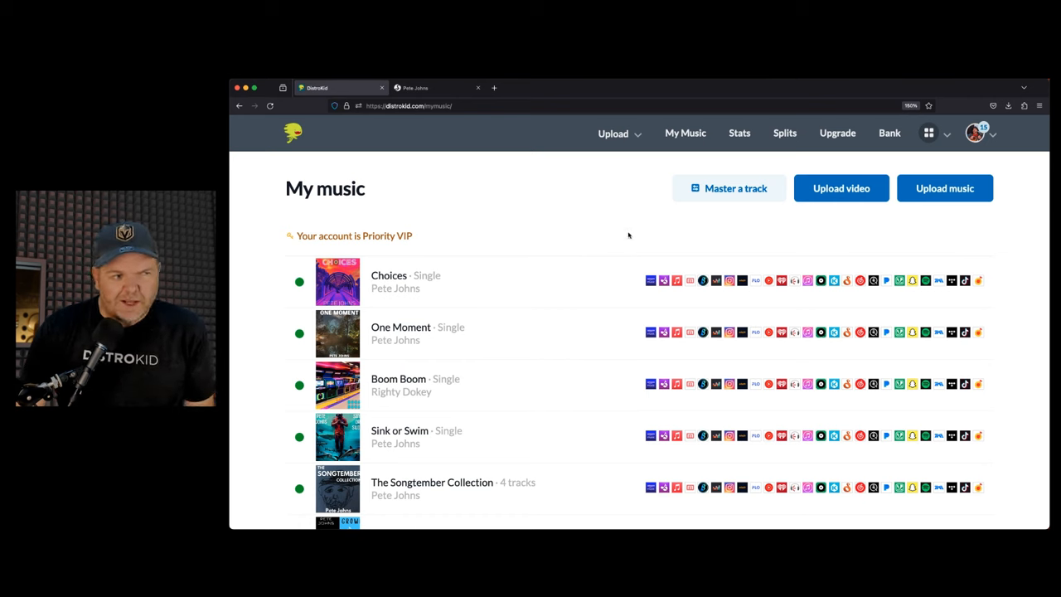
{"action": "mouse_move", "coordinate": [938, 147]}
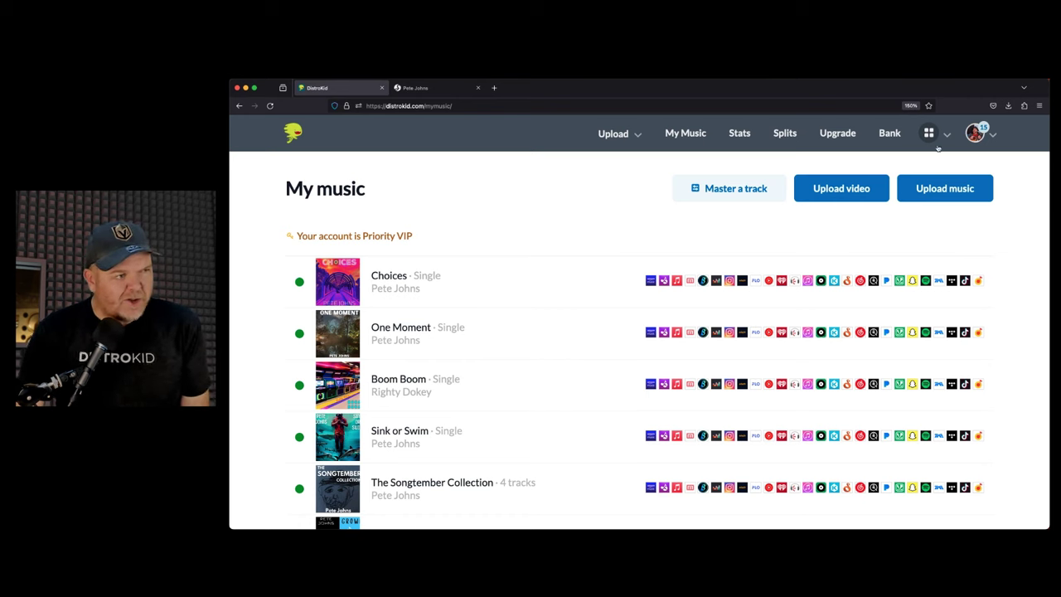